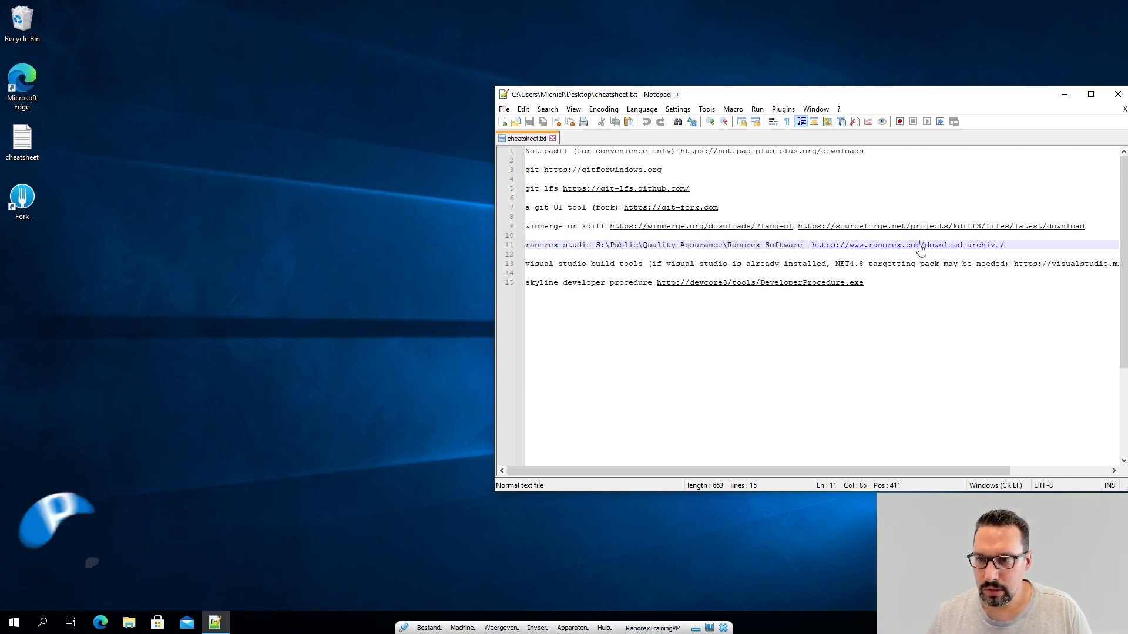
{"action": "mouse_move", "coordinate": [894, 252]}
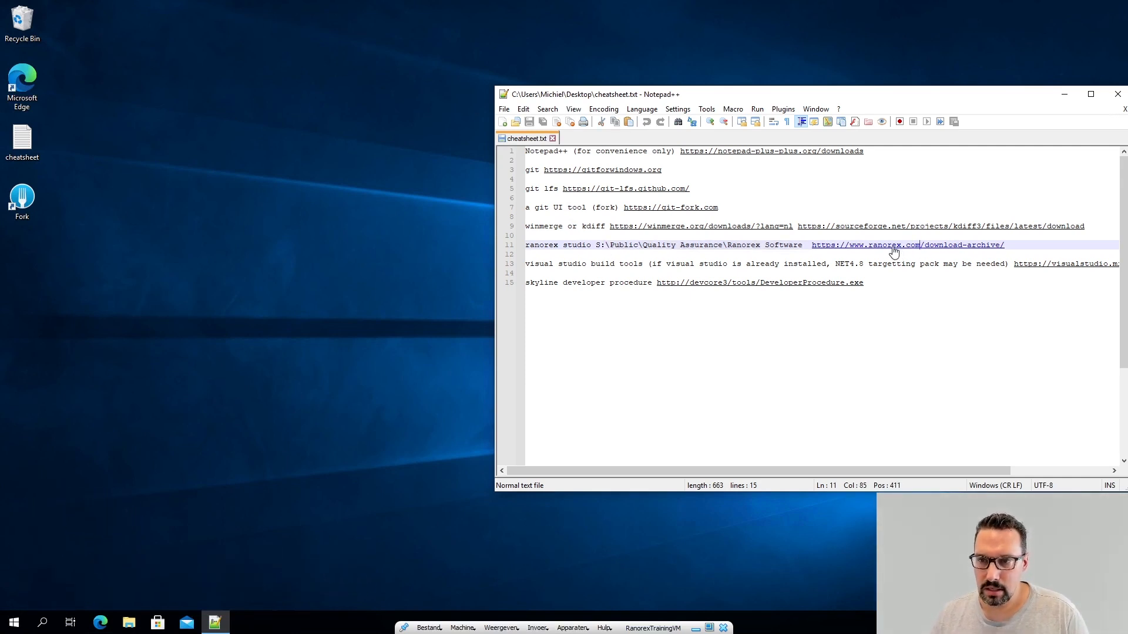
{"action": "mouse_move", "coordinate": [892, 251]}
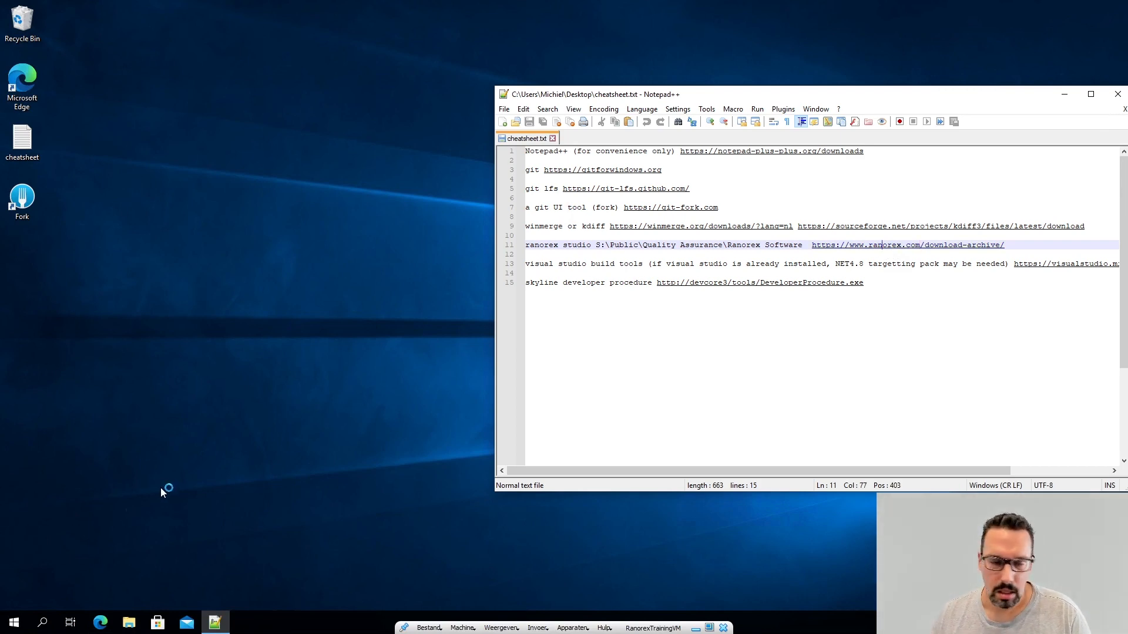
Step: Go to the Ranorex download archive and expand the Ranorex Studio 10.1 downloads
{"action": "left_click", "coordinate": [905, 245]}
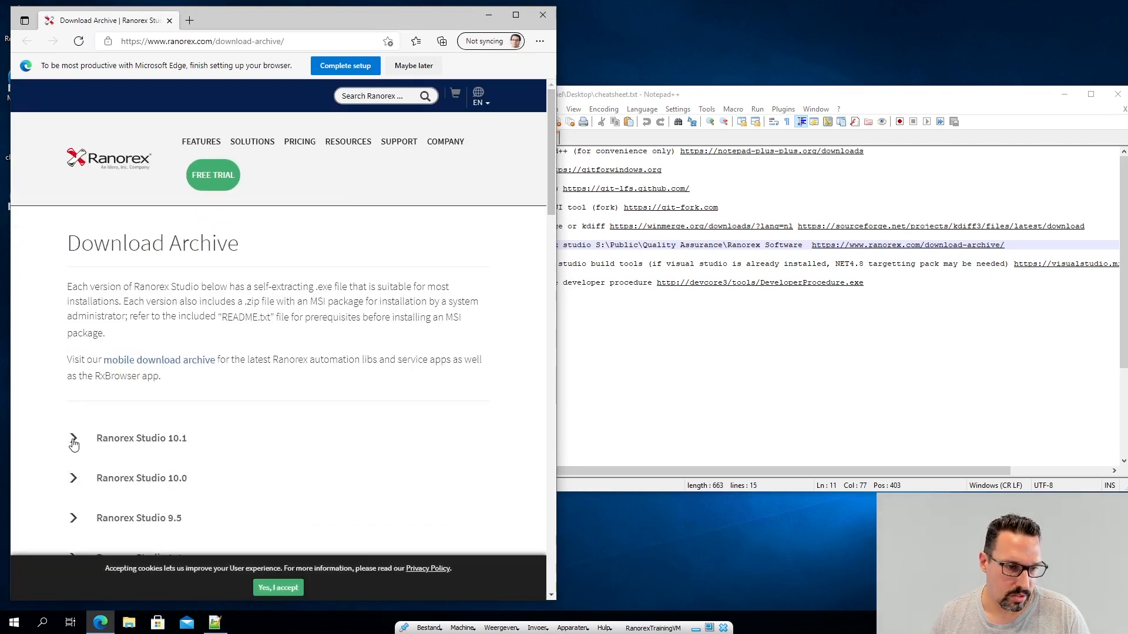
{"action": "left_click", "coordinate": [73, 439]}
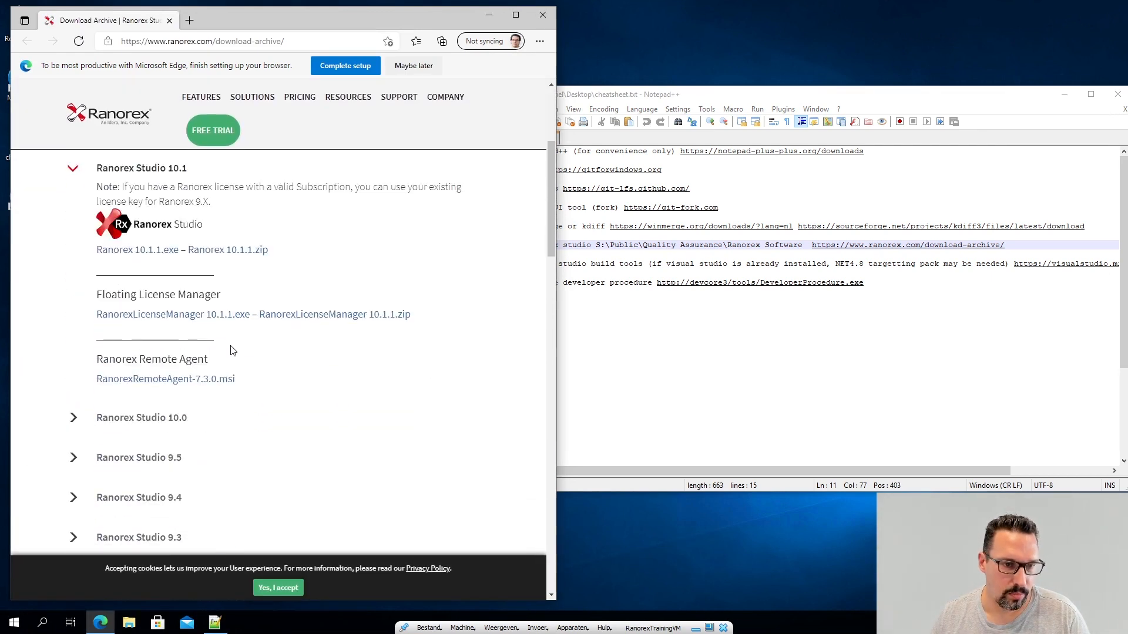
{"action": "scroll", "scroll_direction": "up", "scroll_amount": 3}
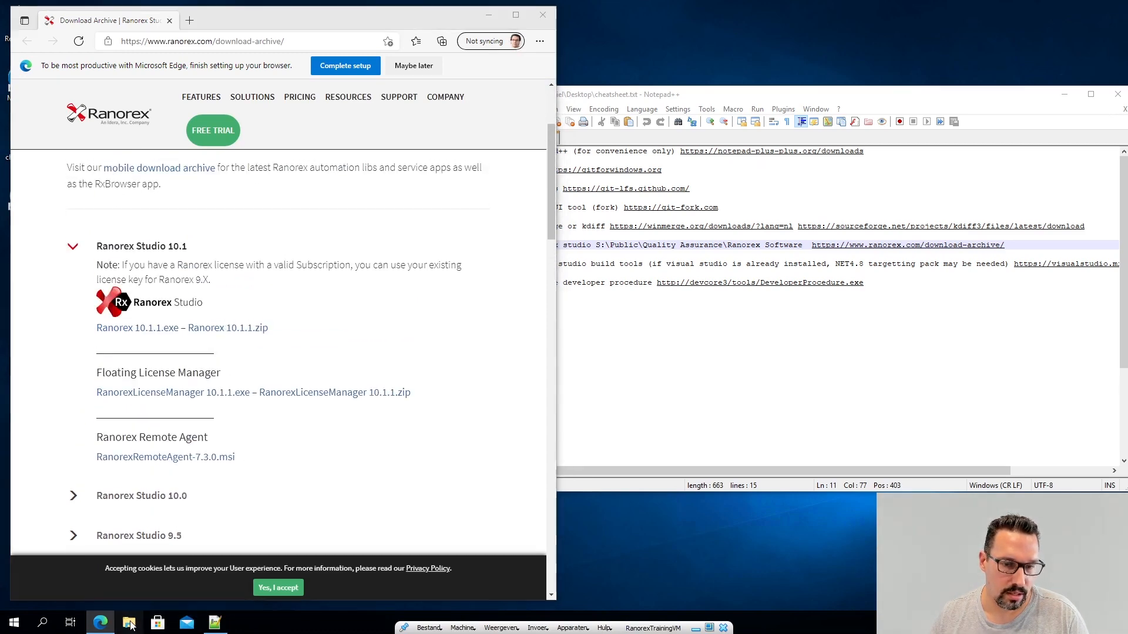
Step: Browse the Public share into Quality Assurance > Ranorex Software
{"action": "left_click", "coordinate": [130, 622]}
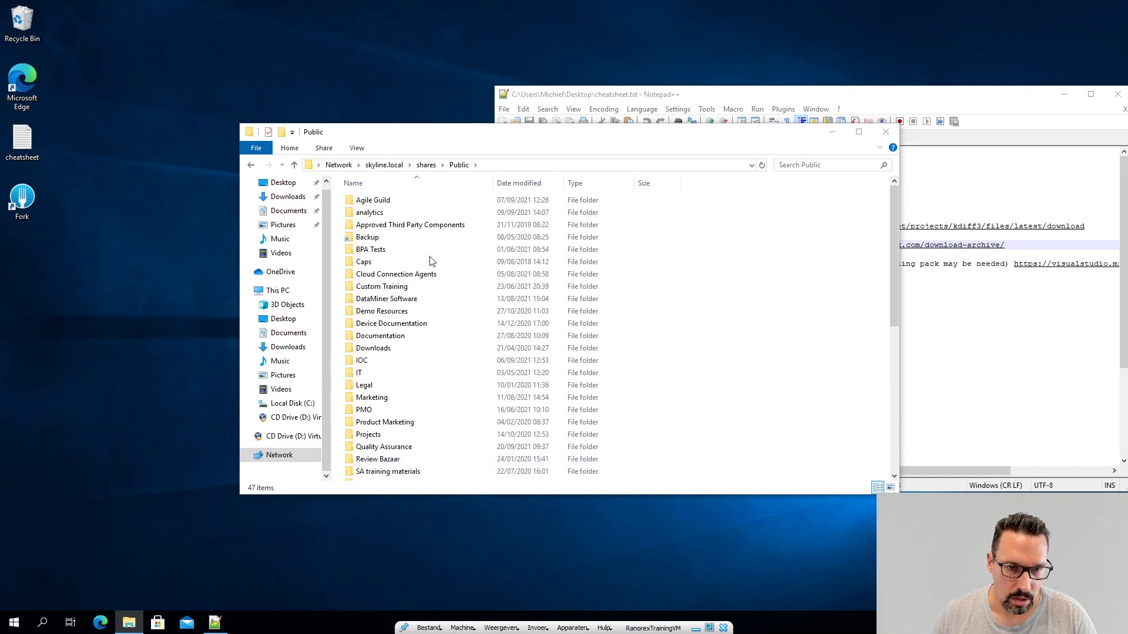
{"action": "left_click", "coordinate": [383, 446]}
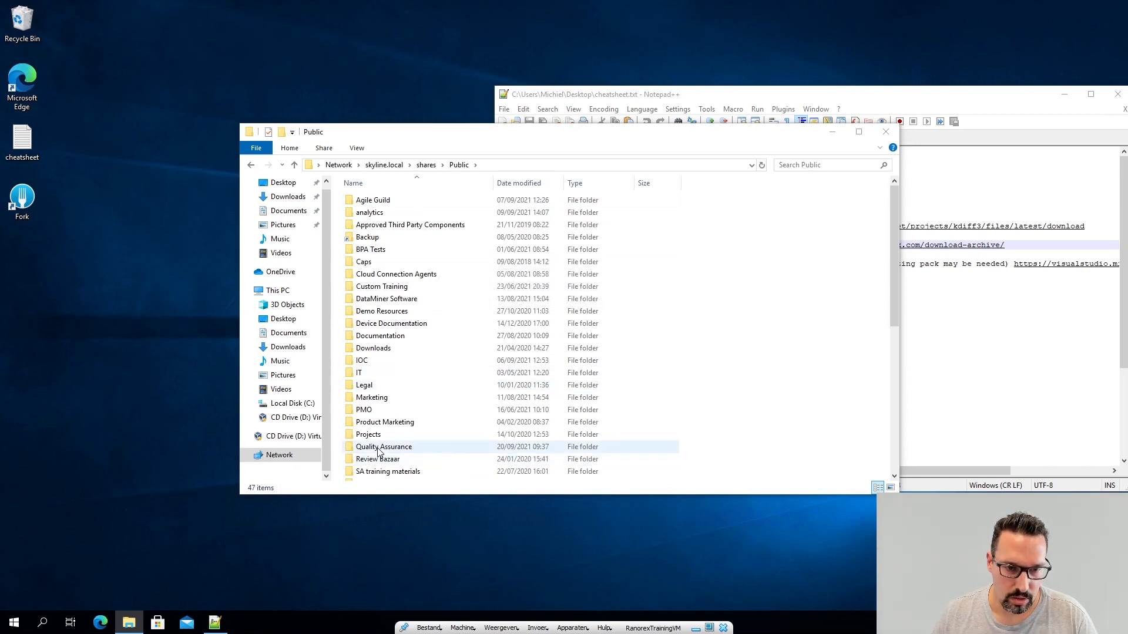
{"action": "double_click", "coordinate": [384, 446]}
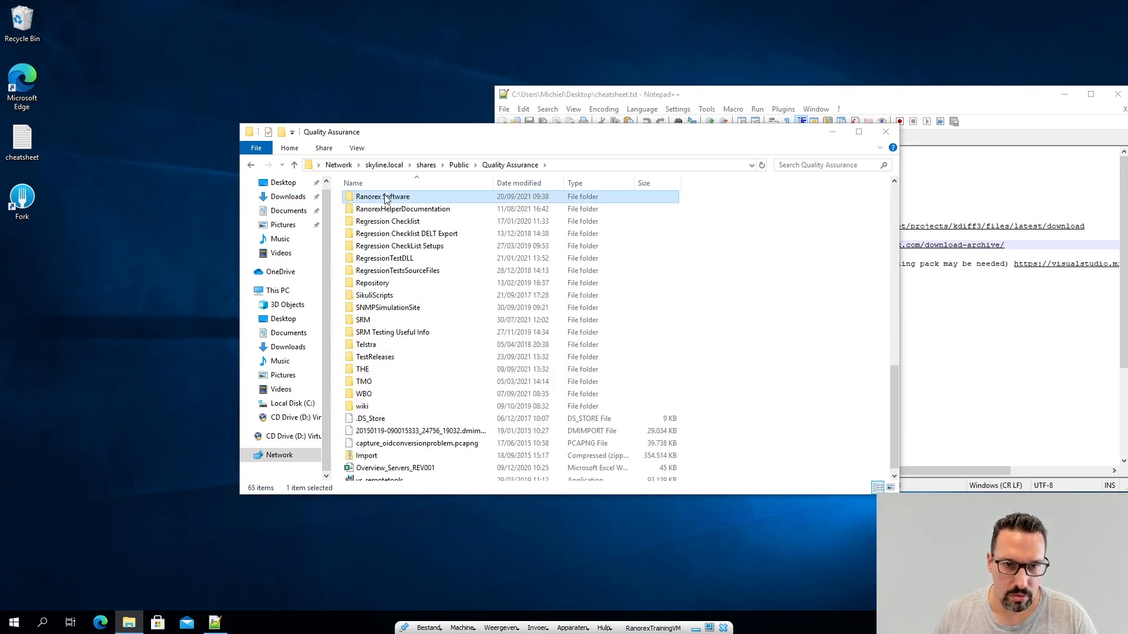
{"action": "double_click", "coordinate": [382, 196]}
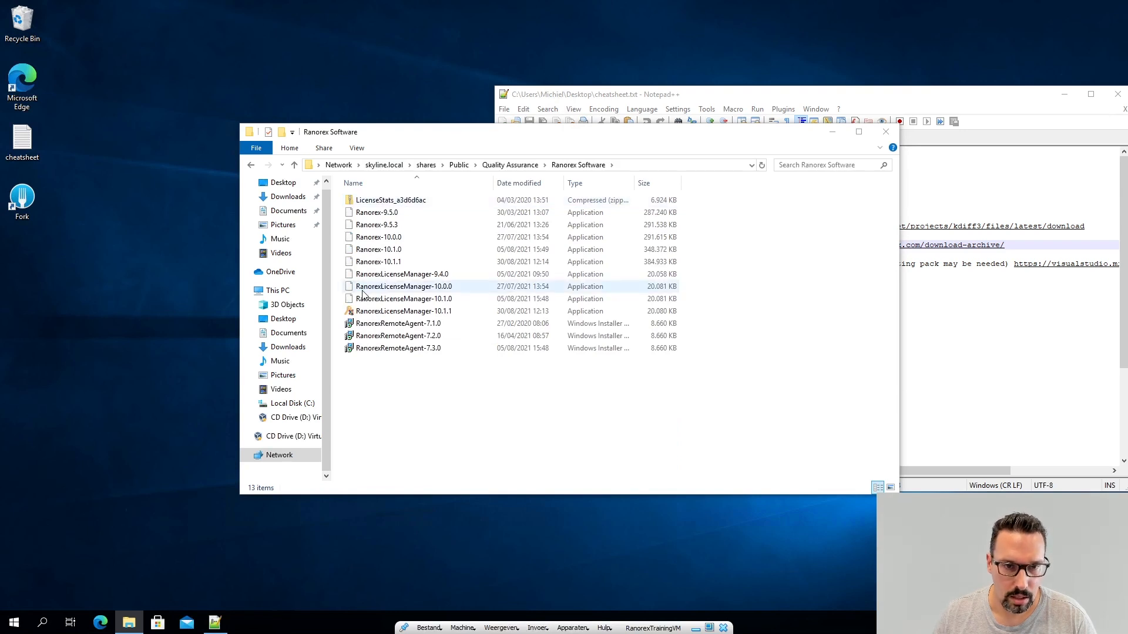
{"action": "mouse_move", "coordinate": [378, 261]}
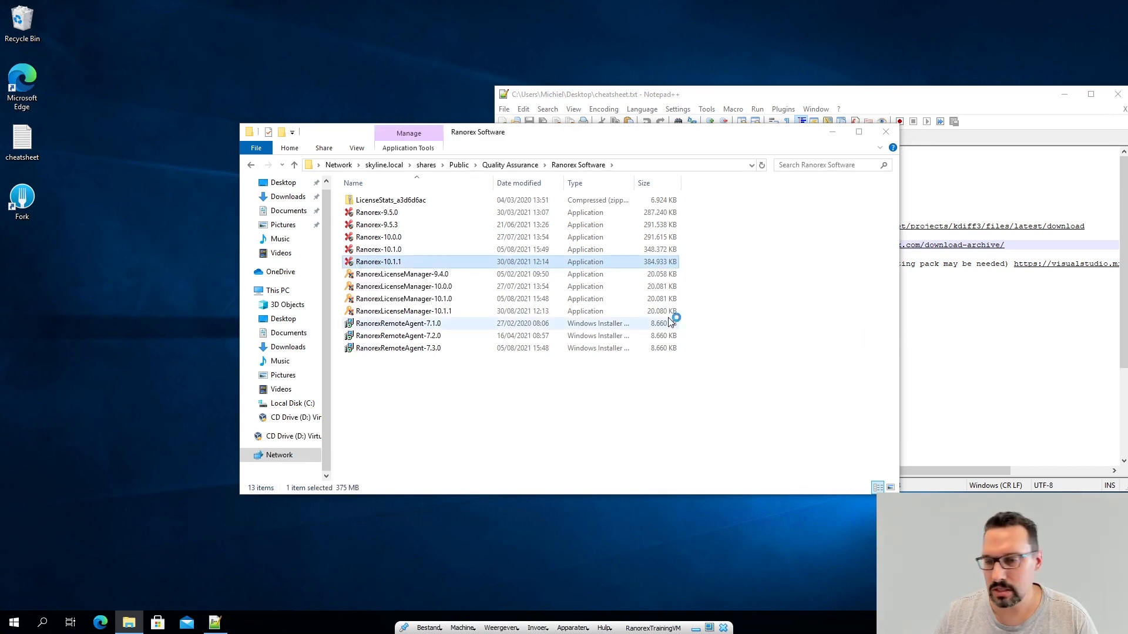
Step: Run the Ranorex-10.1.1 installer from the share, confirming the security warning and UAC
{"action": "double_click", "coordinate": [377, 261]}
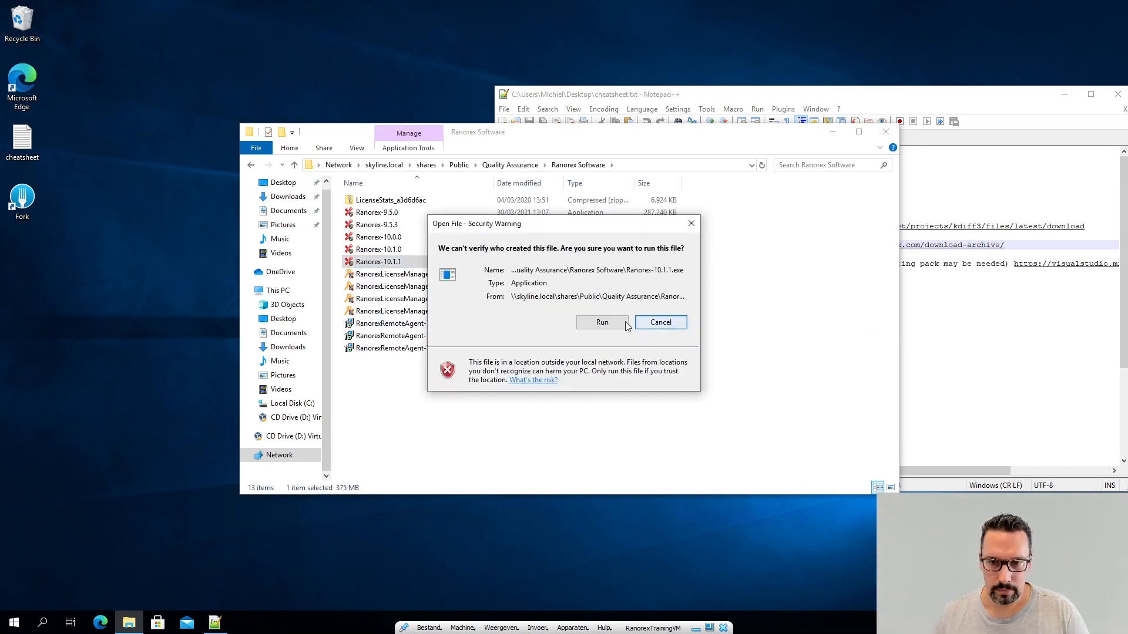
{"action": "left_click", "coordinate": [602, 322]}
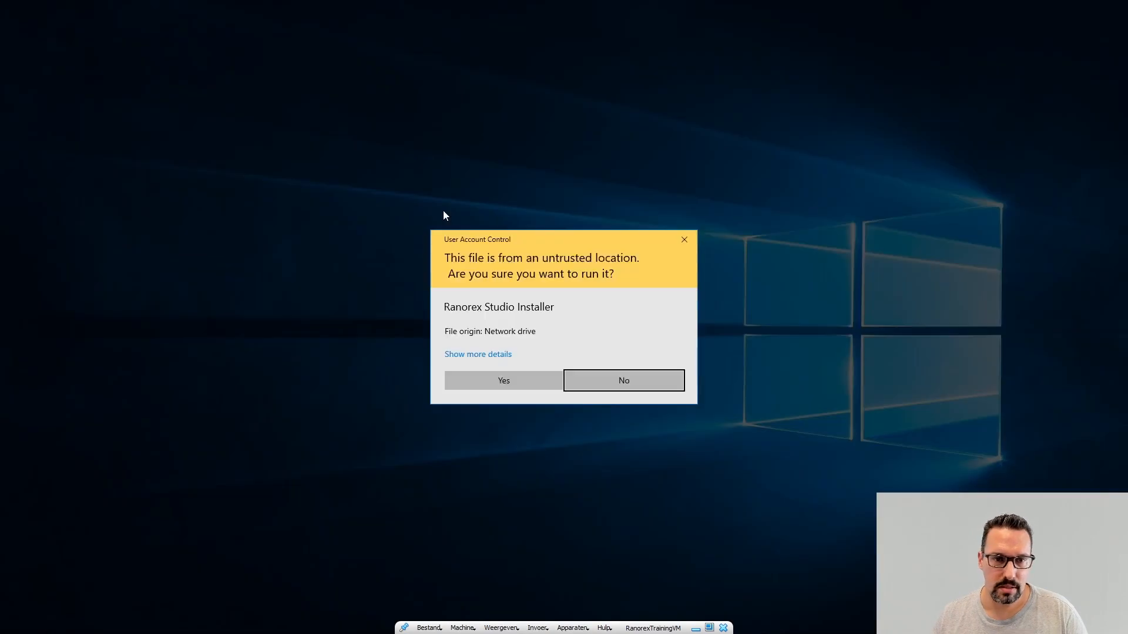
{"action": "left_click", "coordinate": [623, 380]}
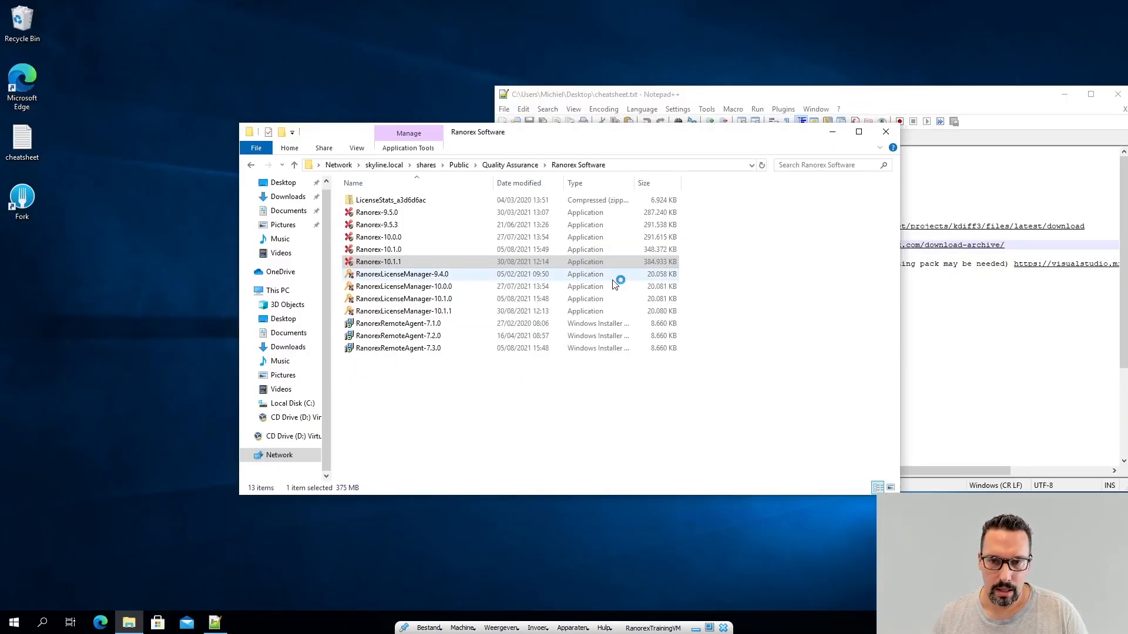
{"action": "mouse_move", "coordinate": [716, 169]}
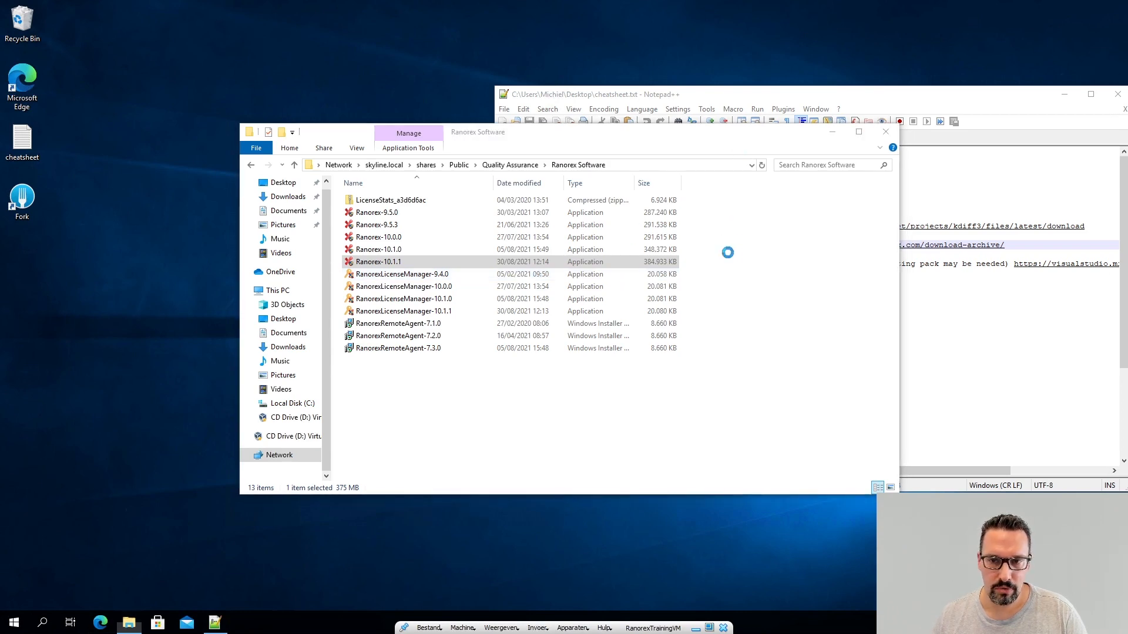
Step: Begin the Ranorex Studio prerequisites installation, including the .NET Framework 4.8 Developer Pack
{"action": "double_click", "coordinate": [378, 261]}
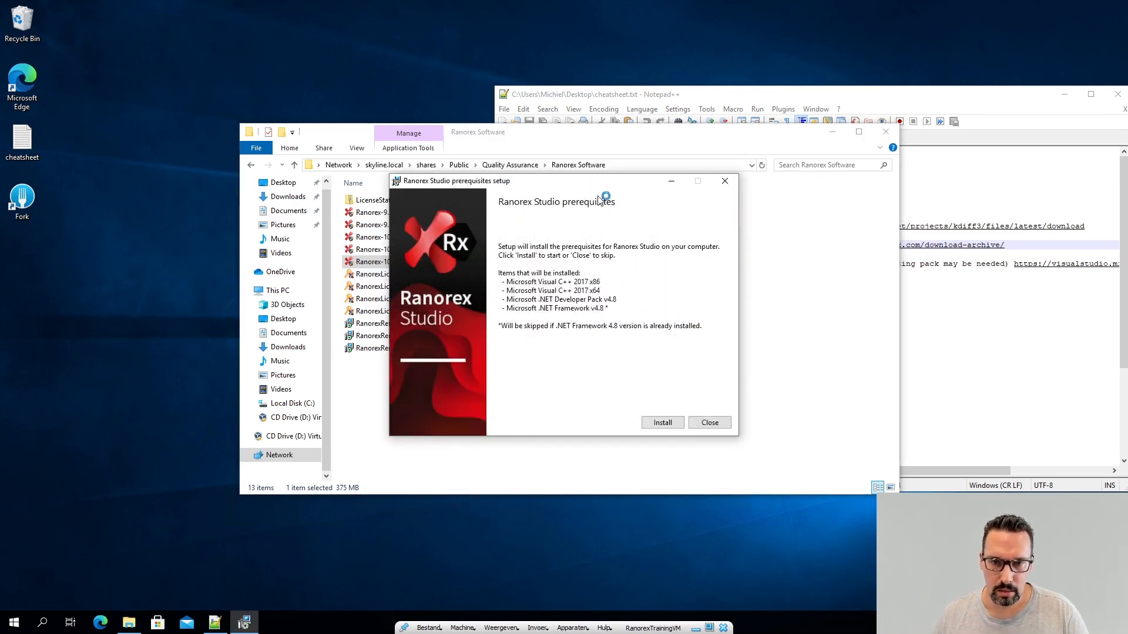
{"action": "mouse_move", "coordinate": [617, 254]}
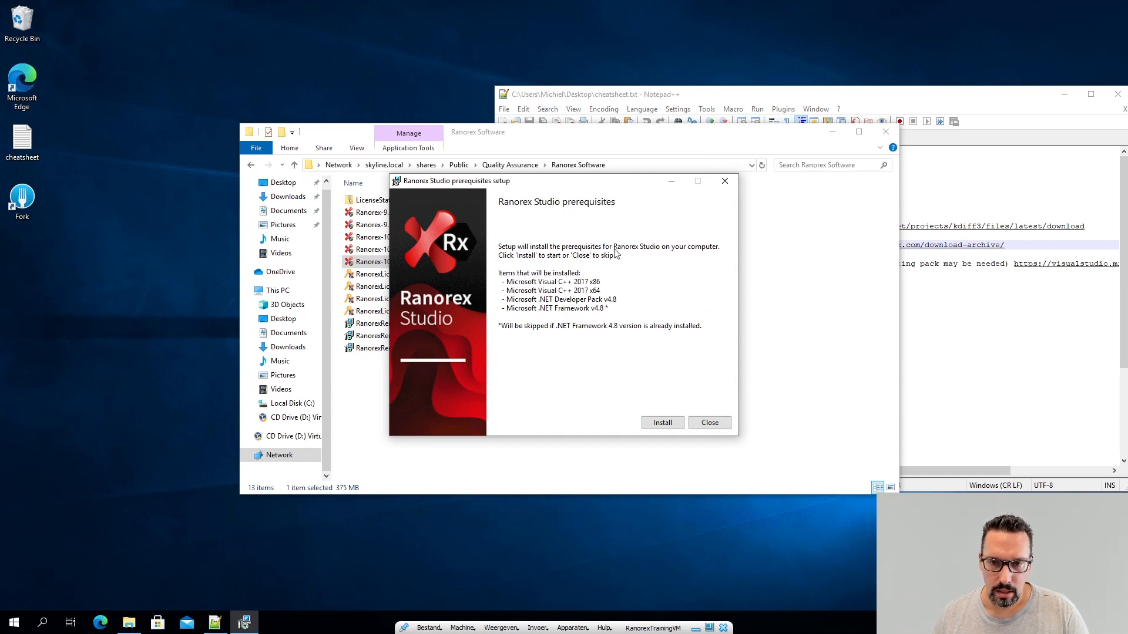
{"action": "mouse_move", "coordinate": [582, 312]}
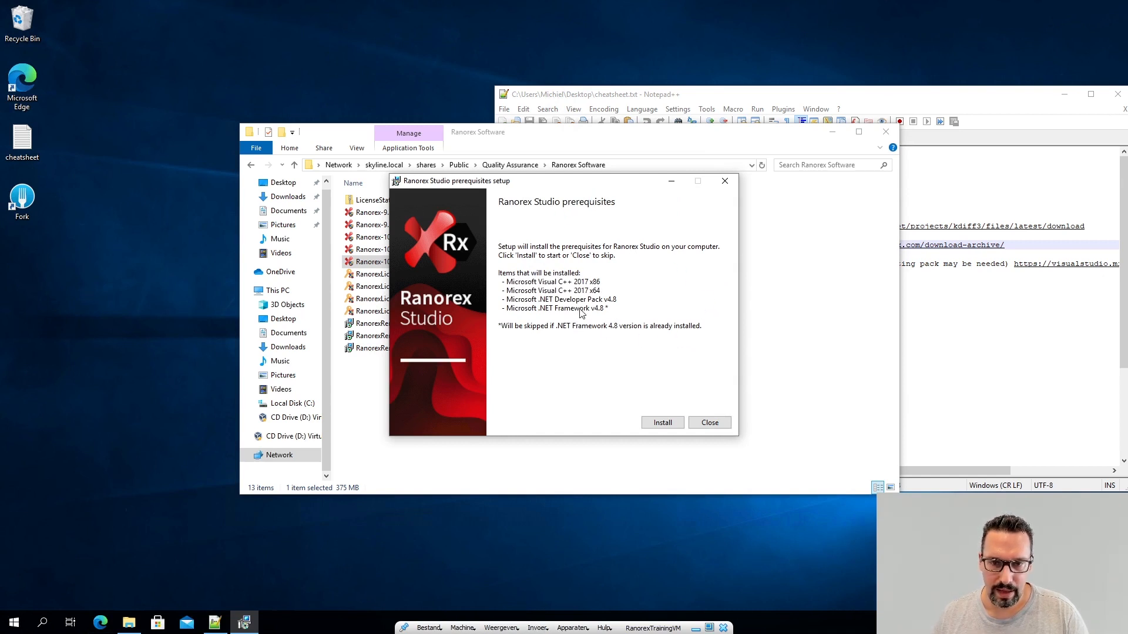
{"action": "mouse_move", "coordinate": [589, 301]}
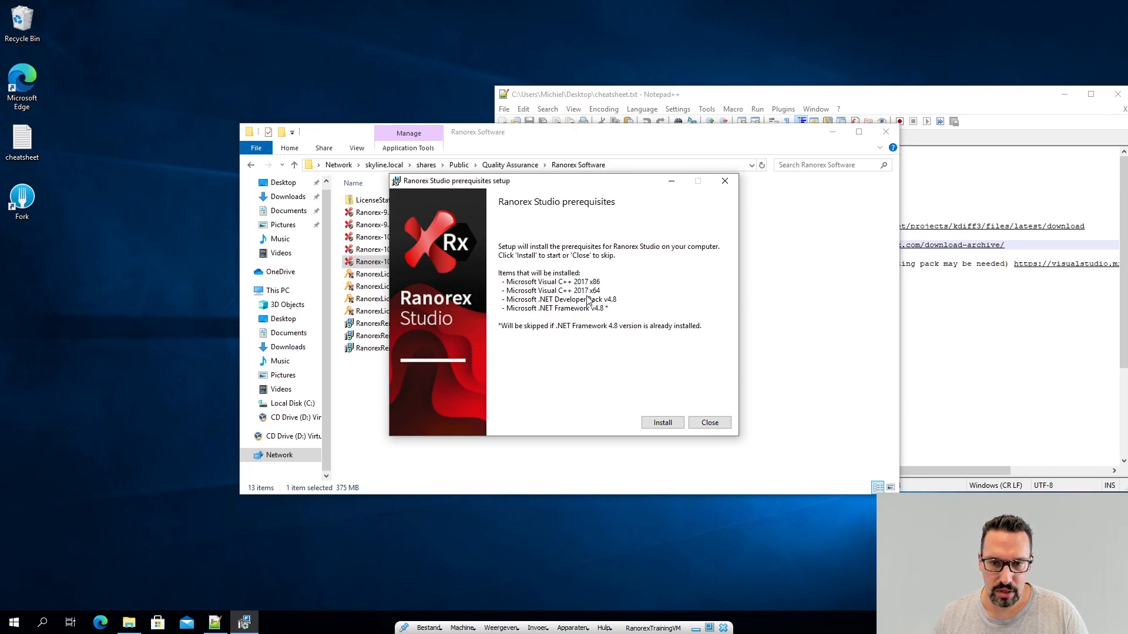
{"action": "mouse_move", "coordinate": [607, 271]}
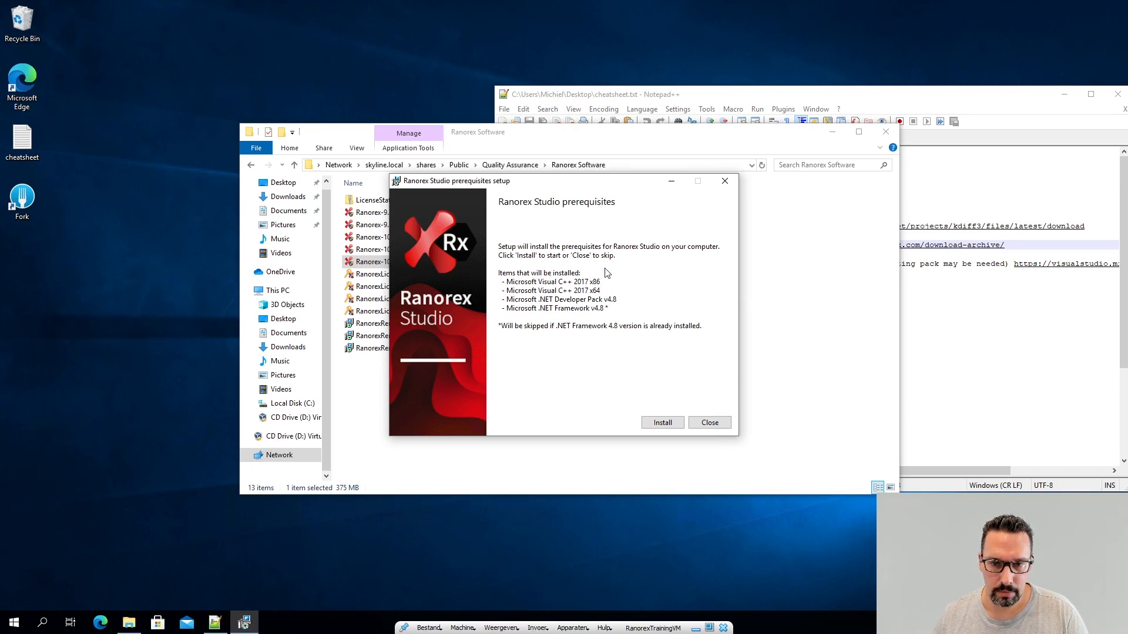
{"action": "mouse_move", "coordinate": [579, 289]}
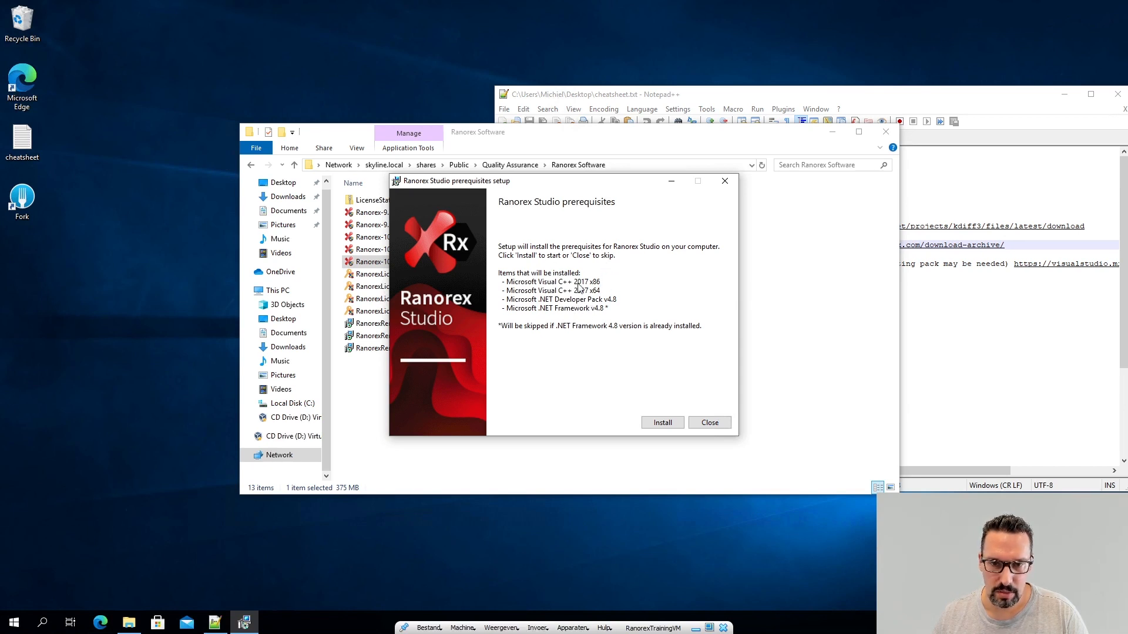
{"action": "left_click", "coordinate": [662, 422]}
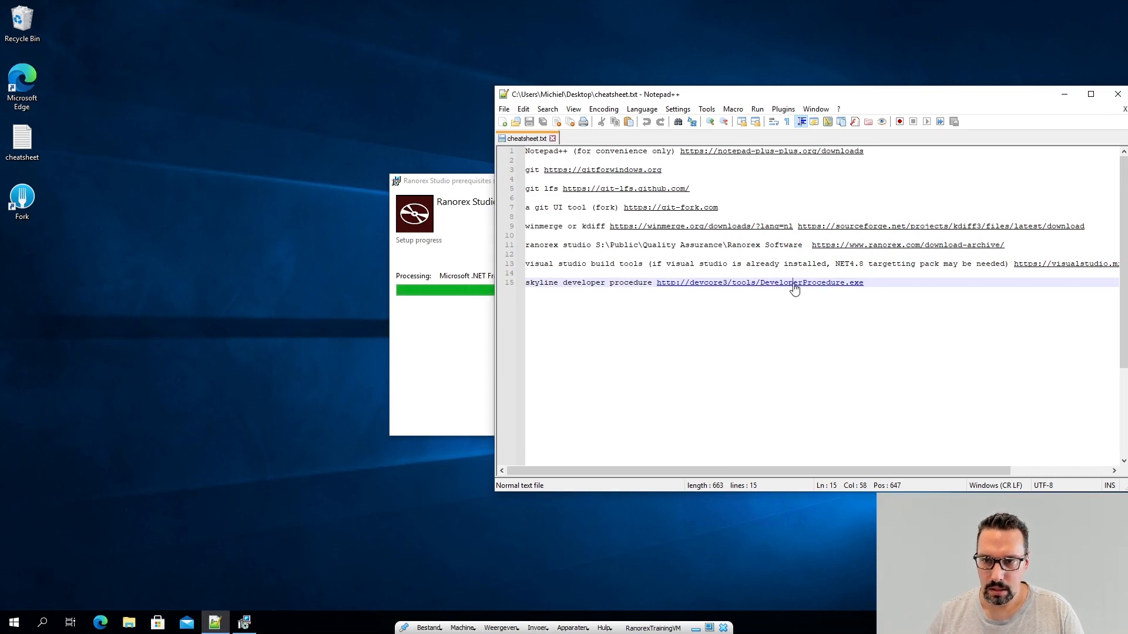
{"action": "mouse_move", "coordinate": [748, 283]}
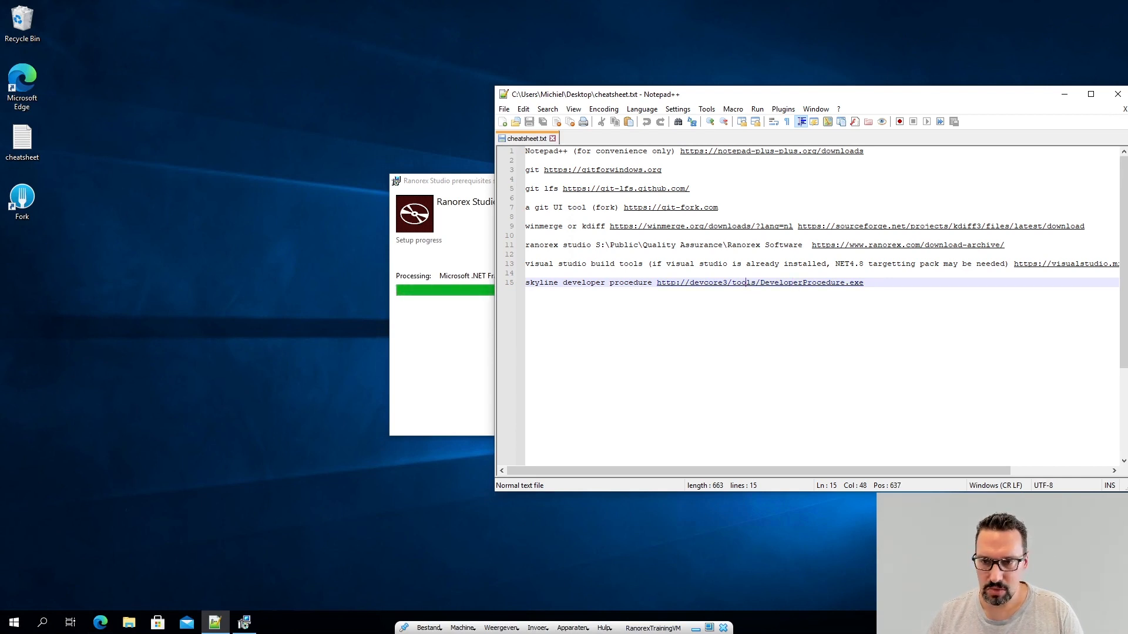
Step: Download DeveloperProcedure.exe, keep it despite the blocked-download warning, and close Edge
{"action": "left_click", "coordinate": [760, 282]}
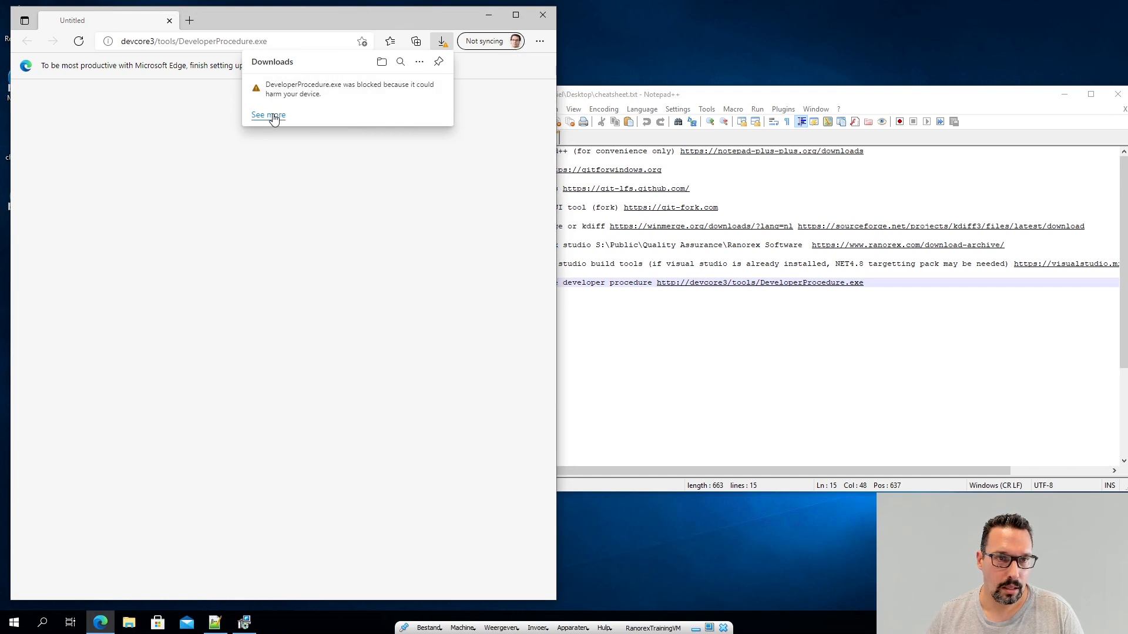
{"action": "left_click", "coordinate": [266, 115]}
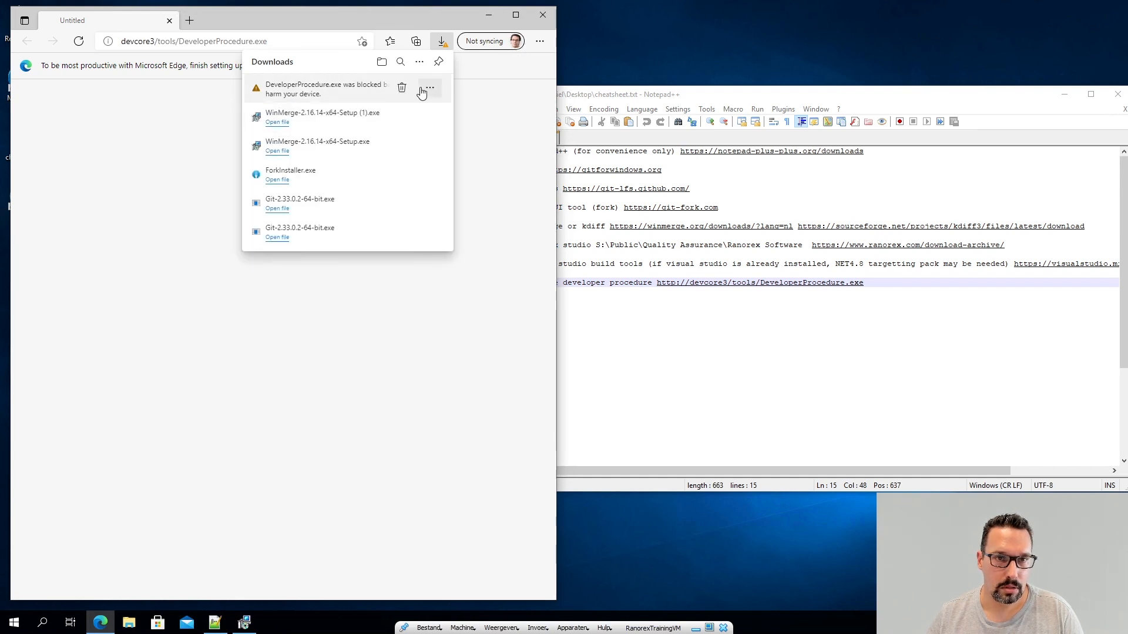
{"action": "left_click", "coordinate": [428, 88]}
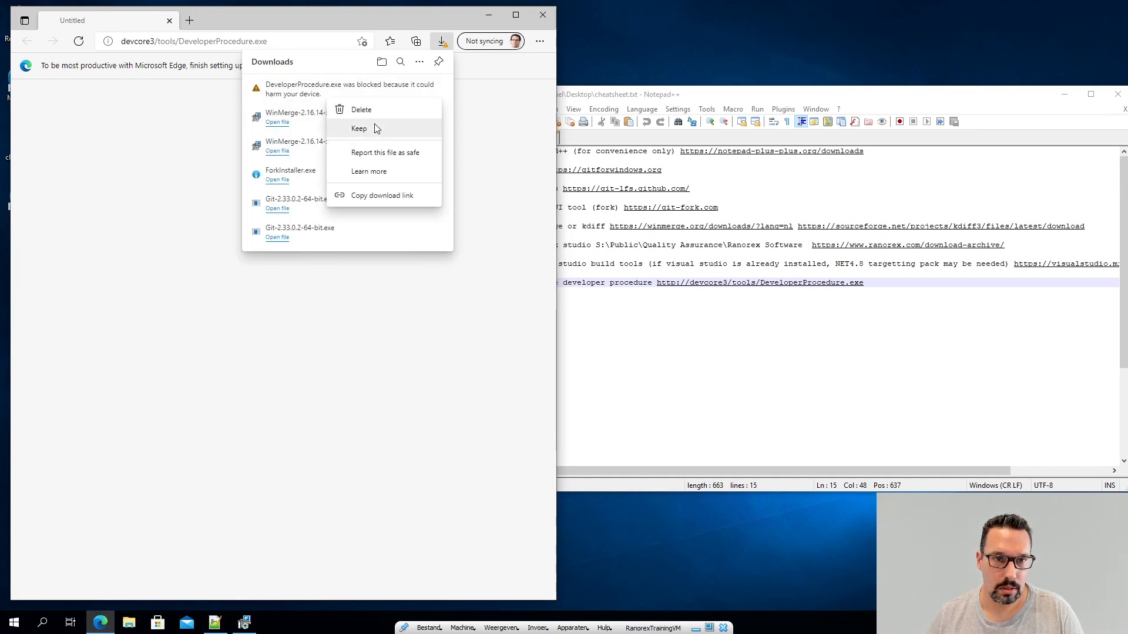
{"action": "left_click", "coordinate": [359, 128]}
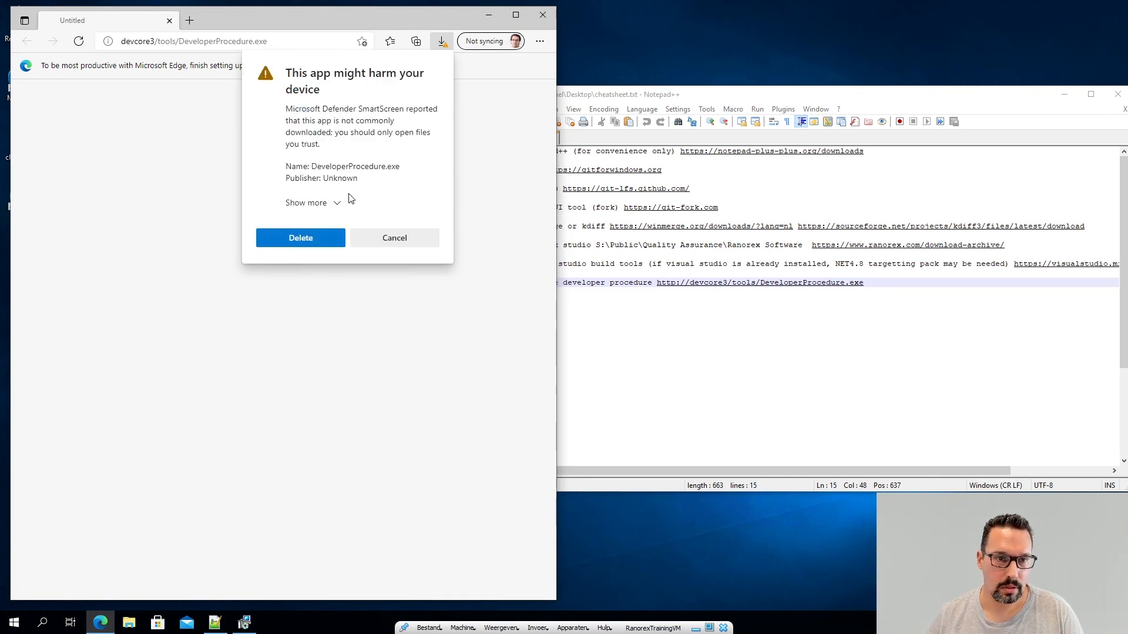
{"action": "left_click", "coordinate": [306, 202]}
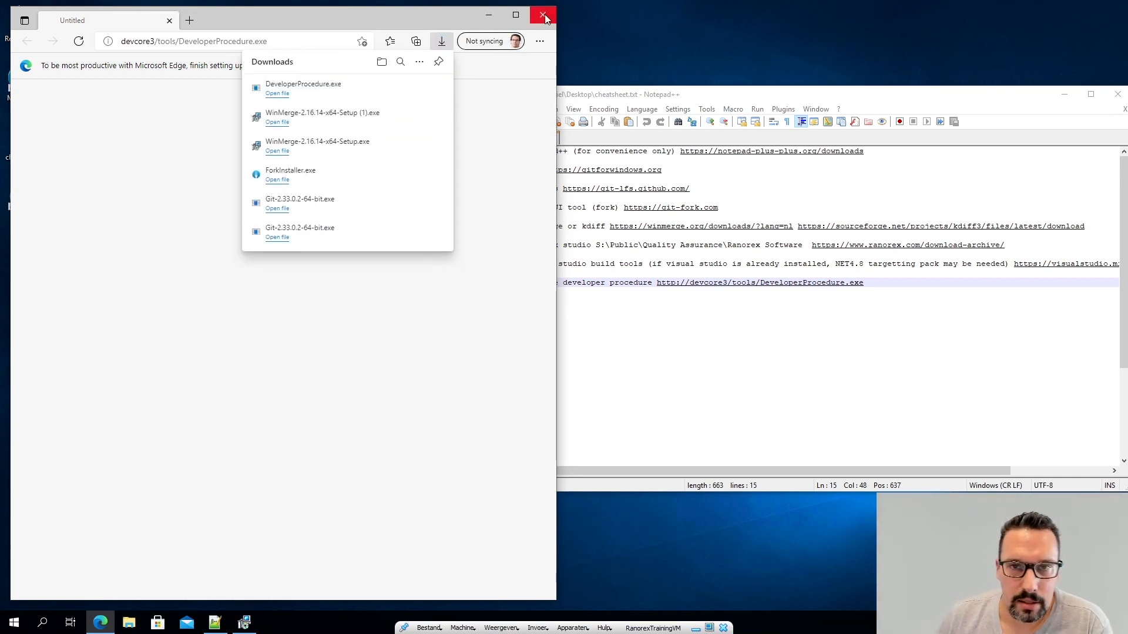
{"action": "left_click", "coordinate": [543, 16]}
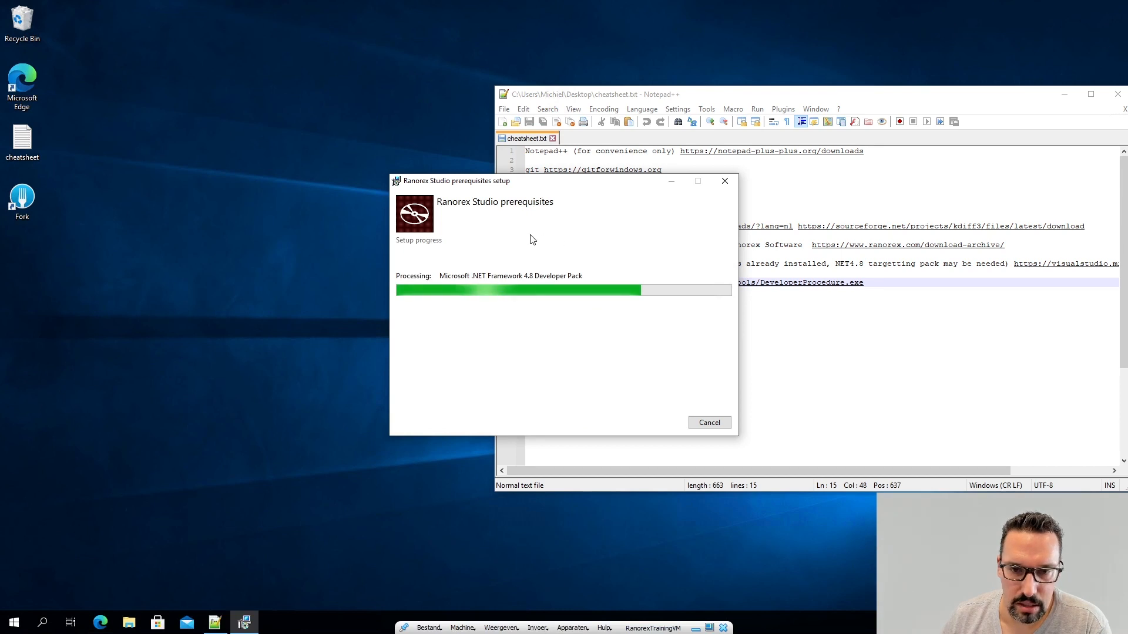
{"action": "mouse_move", "coordinate": [705, 220]}
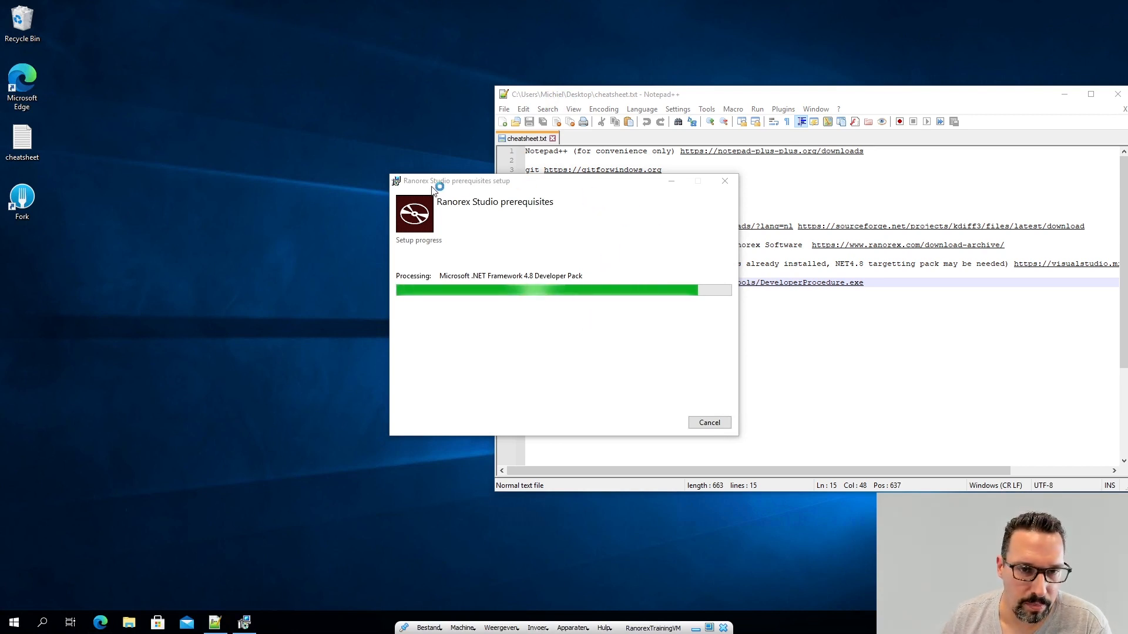
{"action": "mouse_move", "coordinate": [712, 306]}
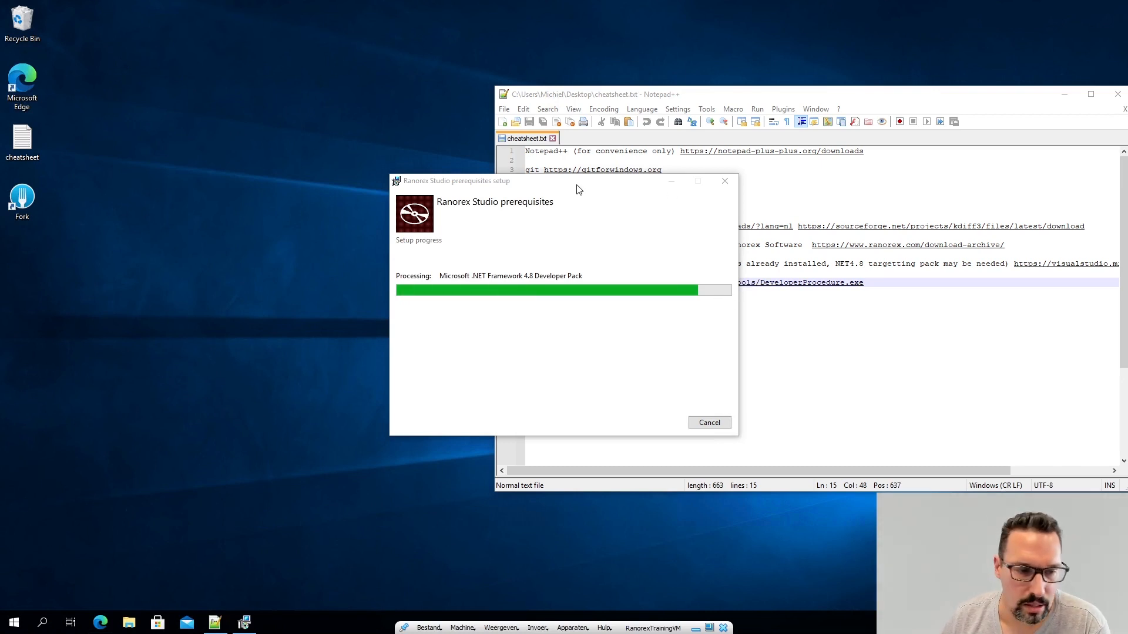
Step: Move the prerequisites setup window aside while the .NET 4.8 Developer Pack installs
{"action": "left_click_drag", "start_coordinate": [576, 180], "coordinate": [501, 189]}
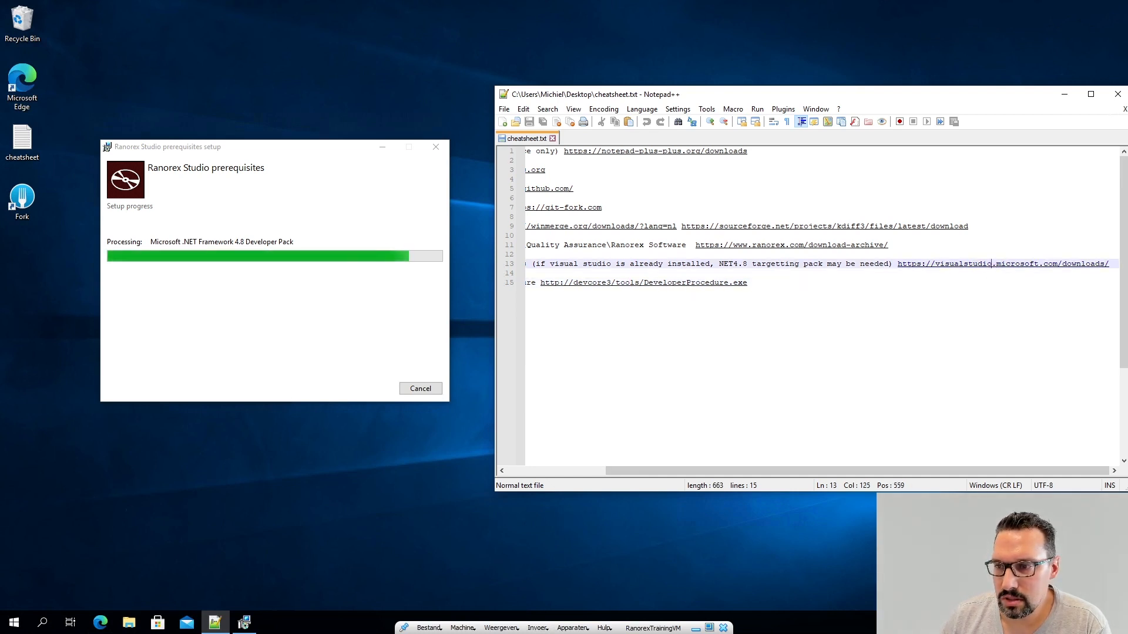
Step: On the Visual Studio downloads page, expand Visual Studio 2019 and its Tools section to reveal Build Tools
{"action": "left_click", "coordinate": [1002, 263]}
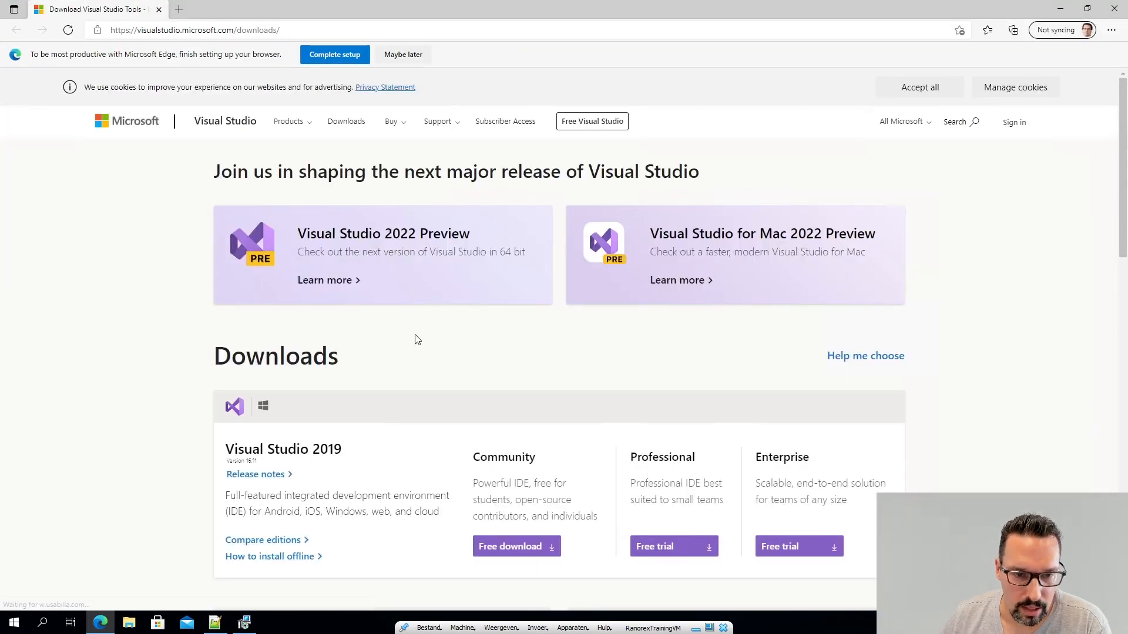
{"action": "scroll", "scroll_direction": "down", "scroll_amount": 3}
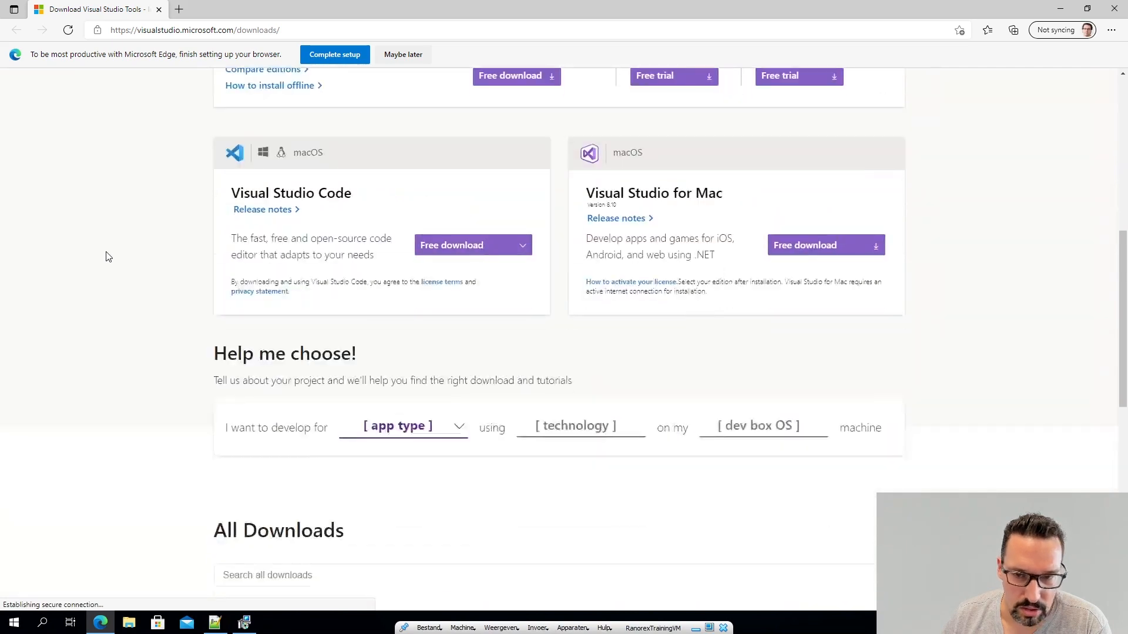
{"action": "scroll", "scroll_direction": "down", "scroll_amount": 3}
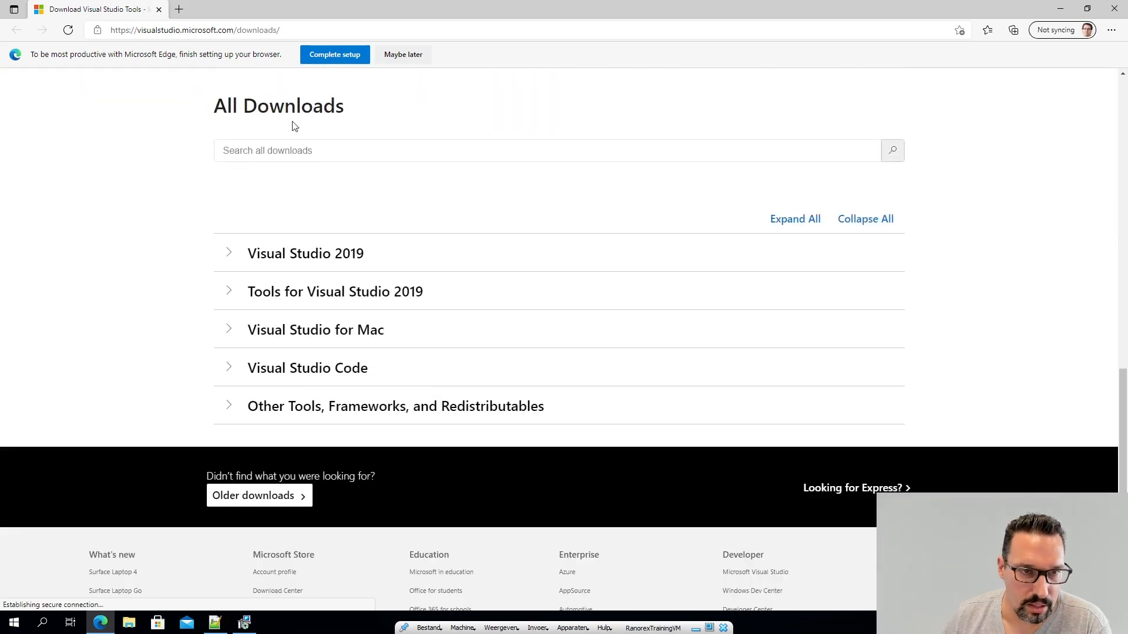
{"action": "left_click", "coordinate": [305, 254]}
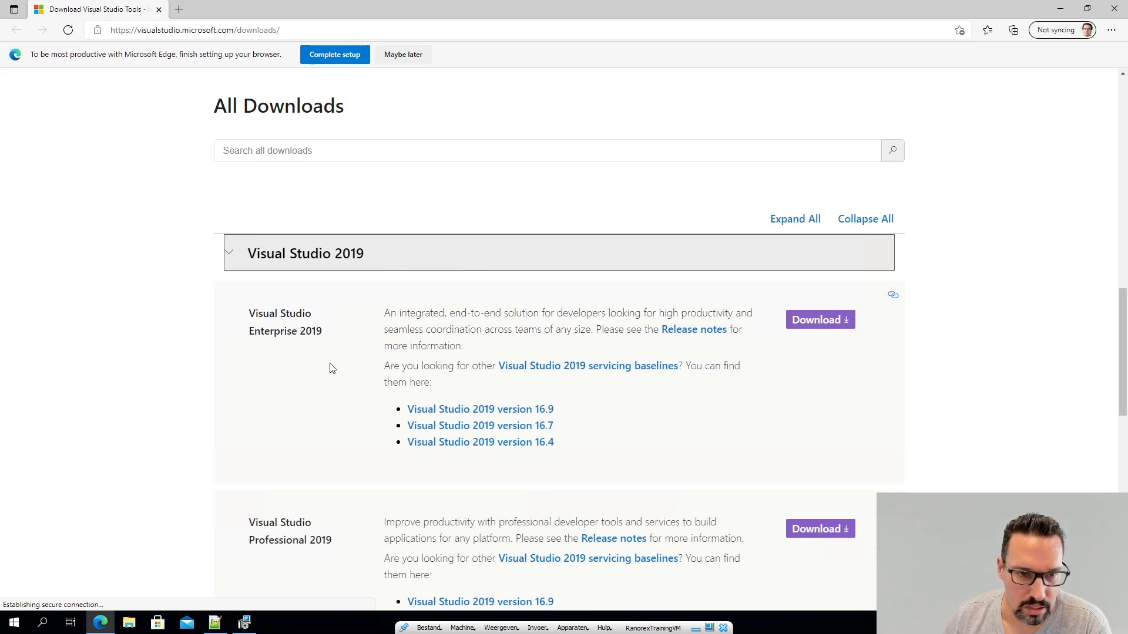
{"action": "scroll", "scroll_direction": "down", "scroll_amount": 3}
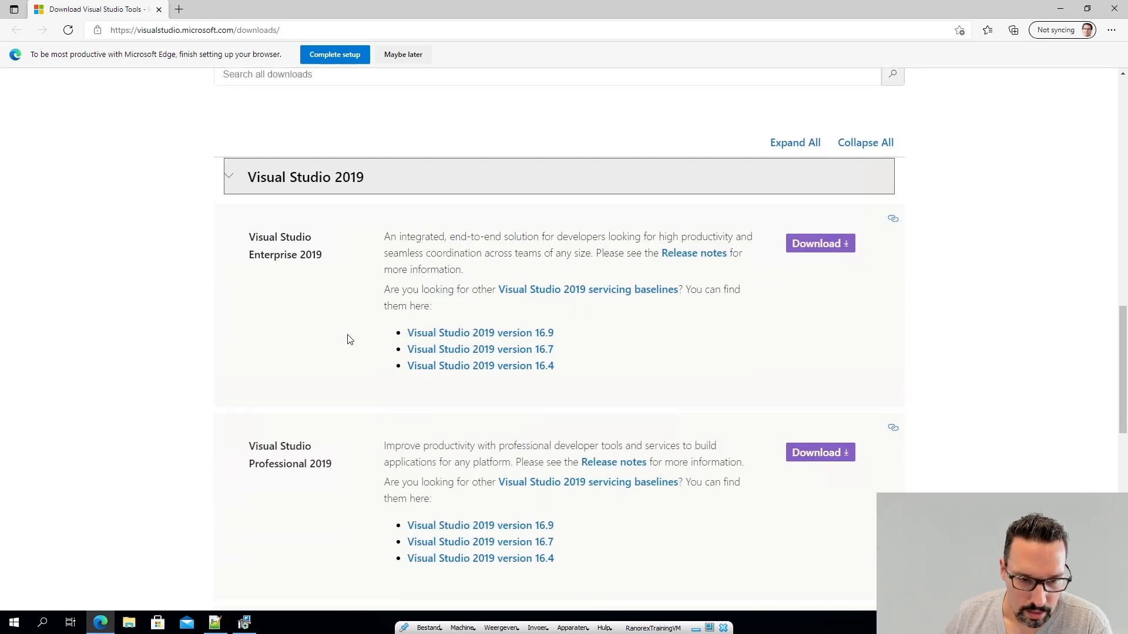
{"action": "scroll", "scroll_direction": "down", "scroll_amount": 3}
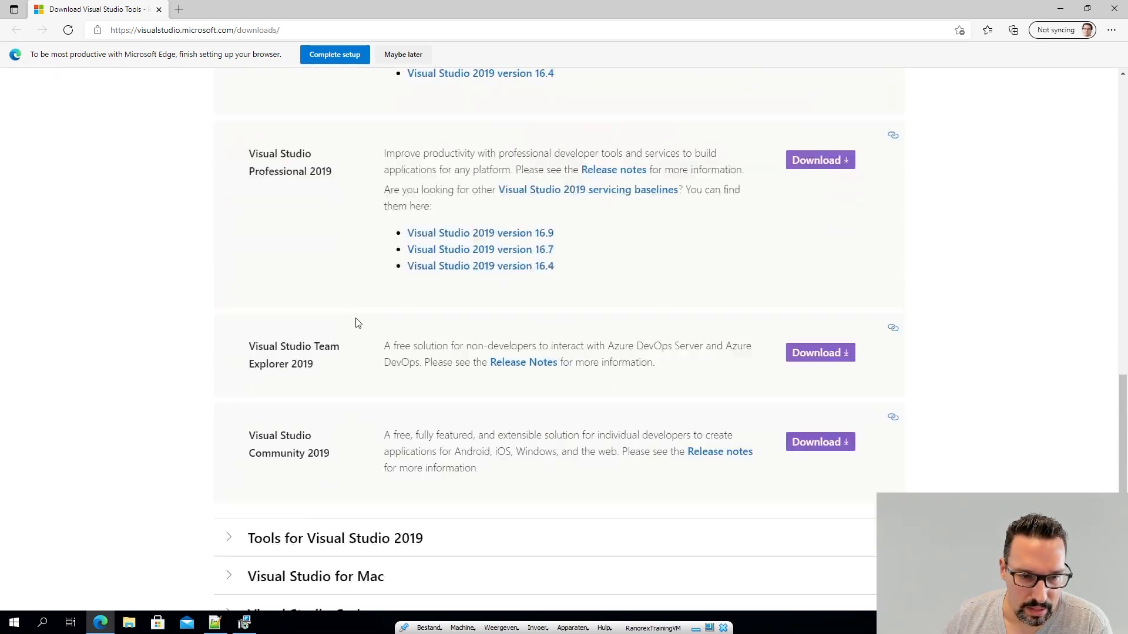
{"action": "scroll", "scroll_direction": "down", "scroll_amount": 3}
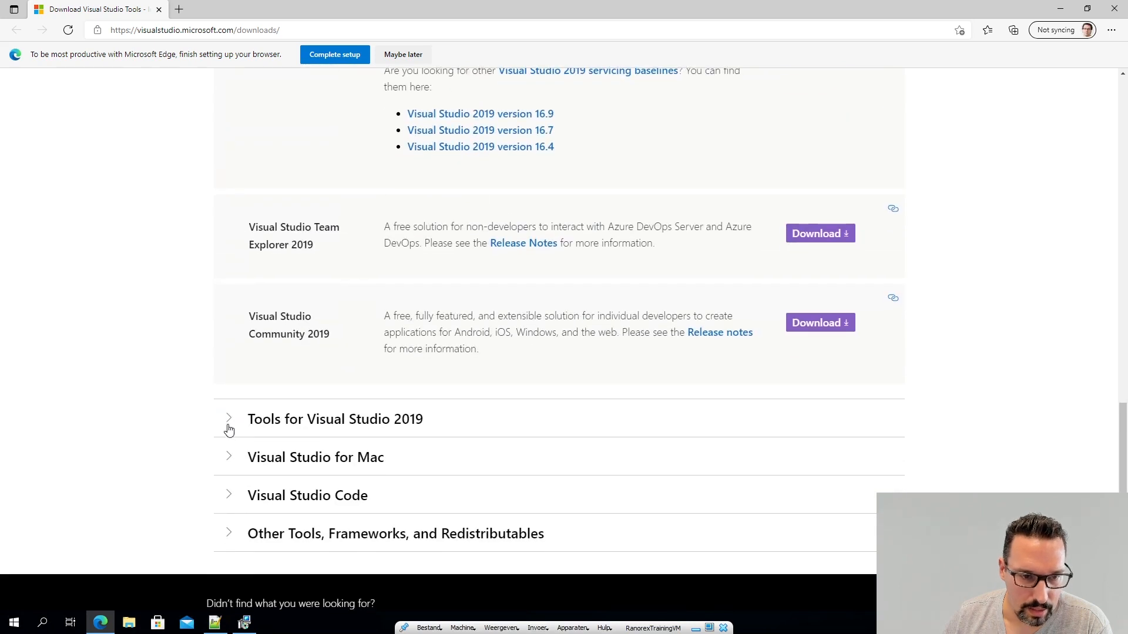
{"action": "left_click", "coordinate": [229, 420]}
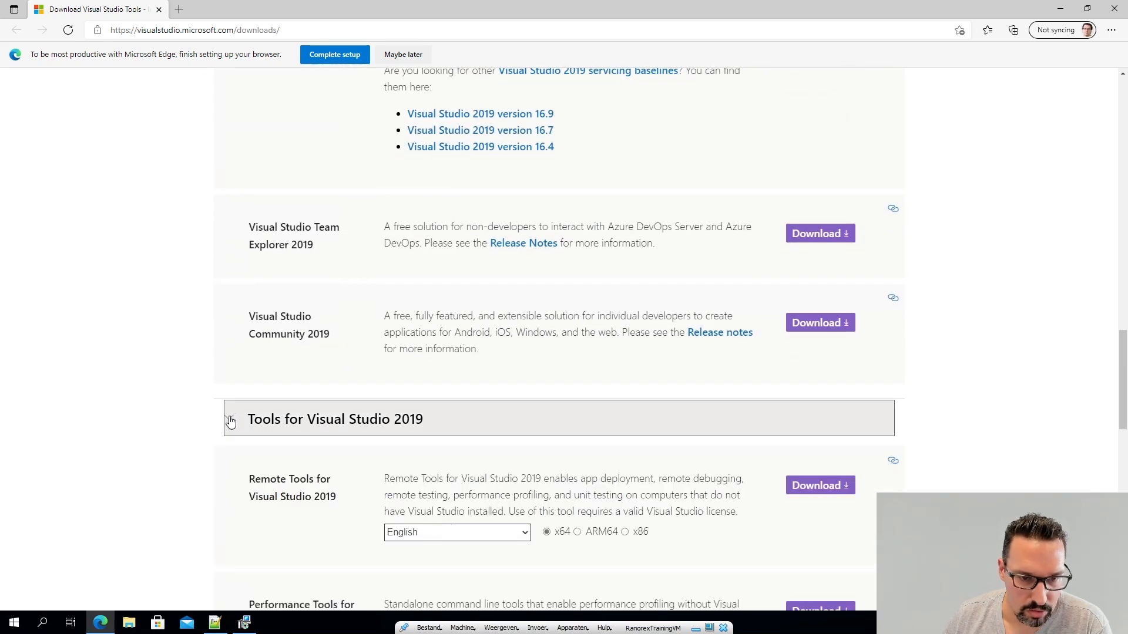
{"action": "scroll", "scroll_direction": "down", "scroll_amount": 3}
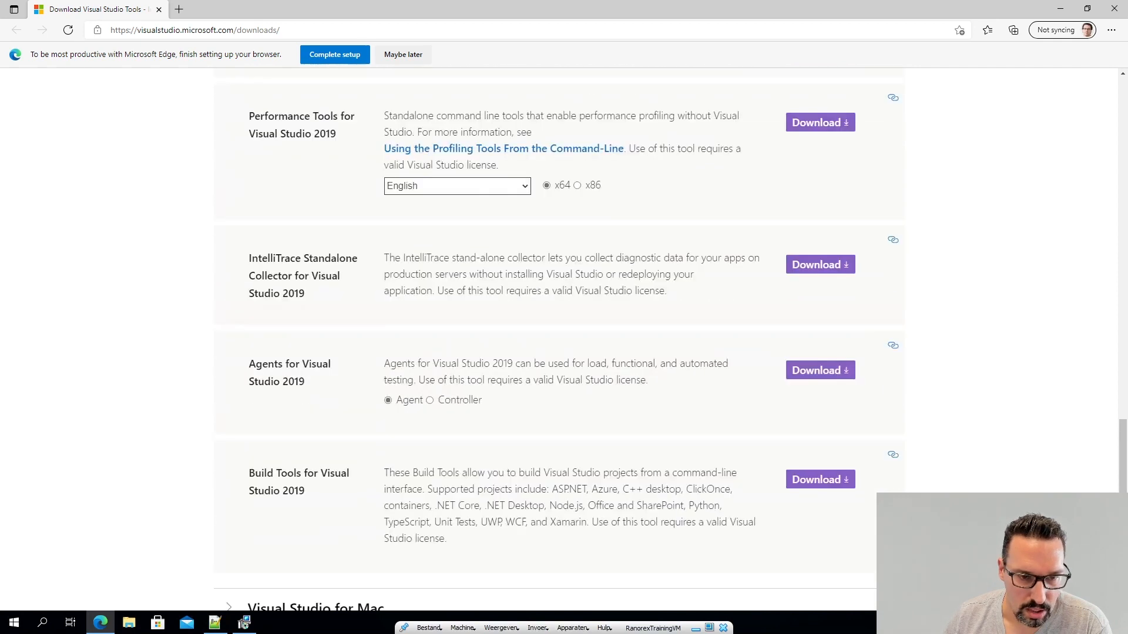
{"action": "scroll", "scroll_direction": "down", "scroll_amount": 3}
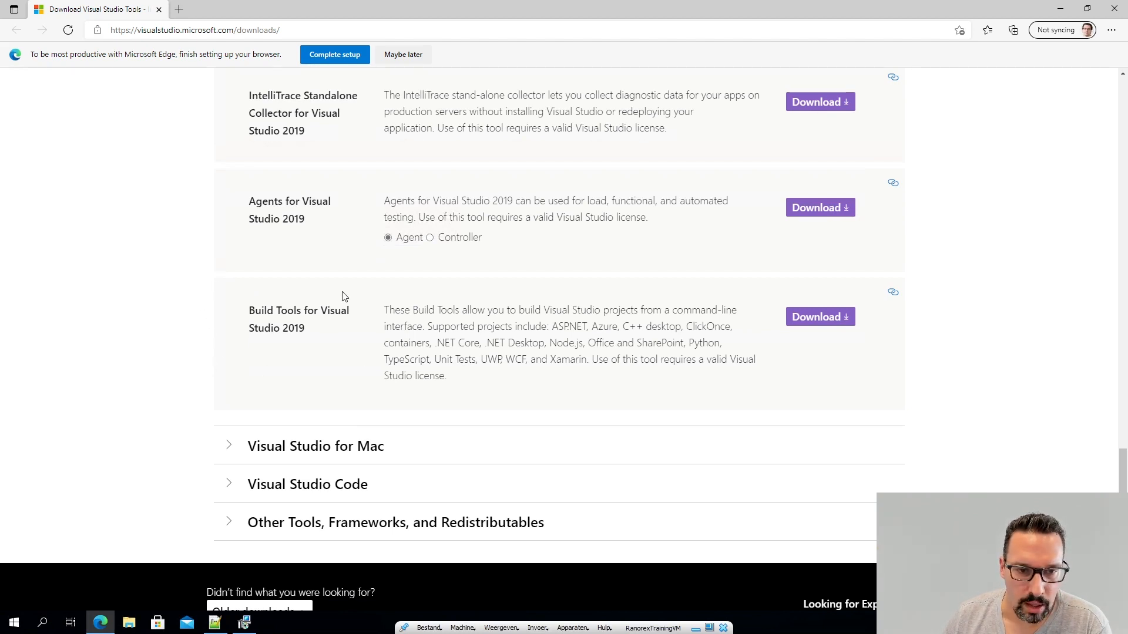
{"action": "mouse_move", "coordinate": [347, 377]}
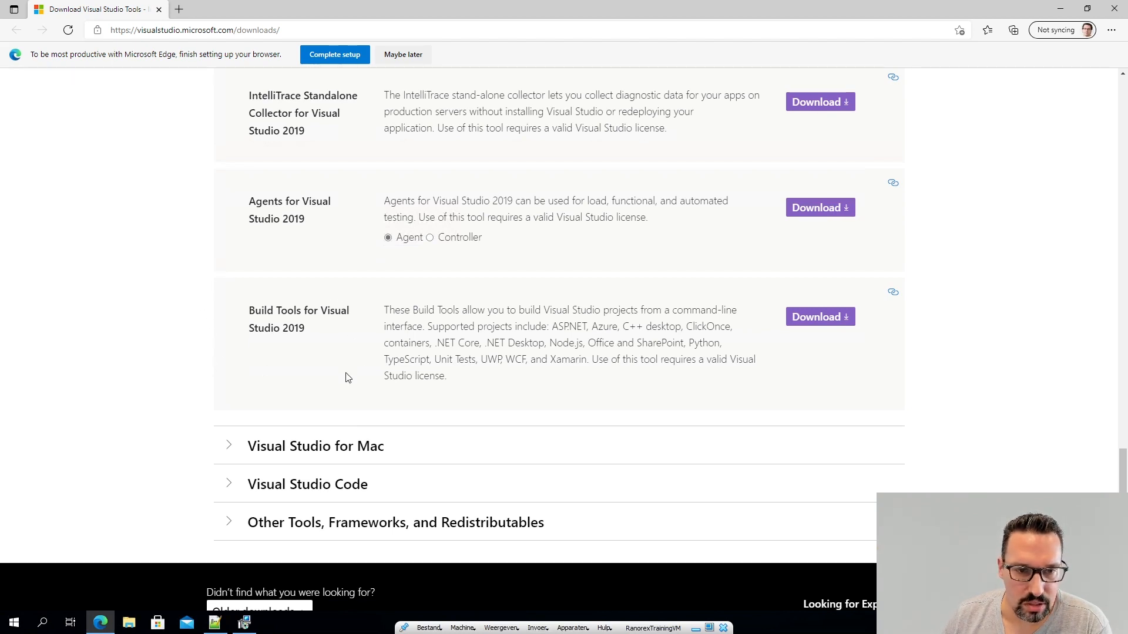
{"action": "mouse_move", "coordinate": [702, 305]}
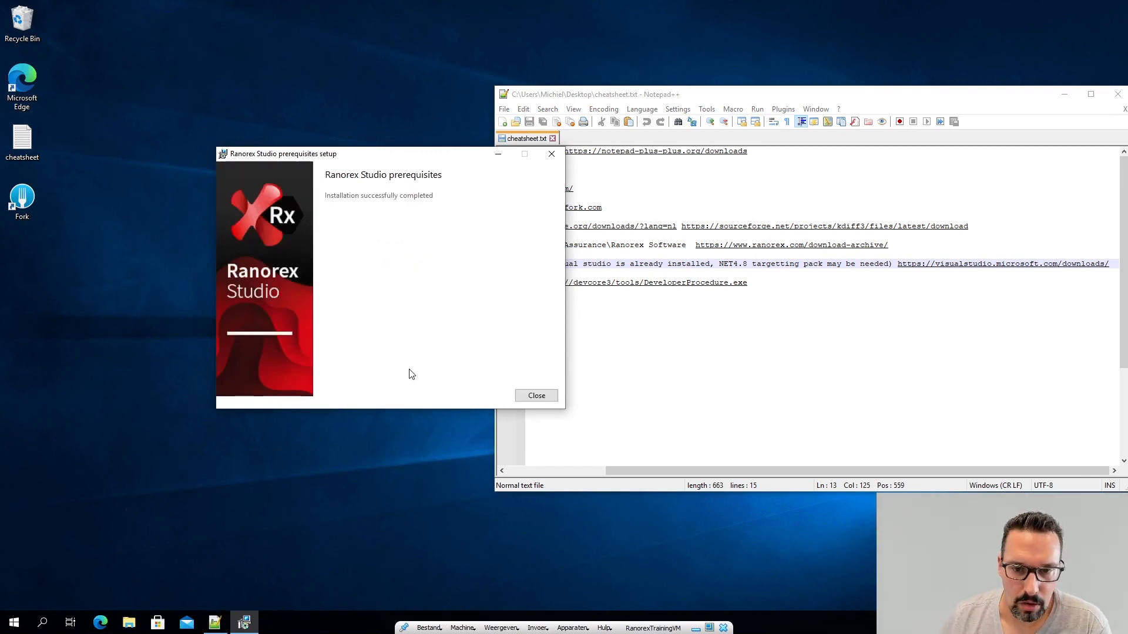
Step: Close the prerequisites setup, accept the license terms and keep the default installation folder
{"action": "left_click", "coordinate": [536, 396]}
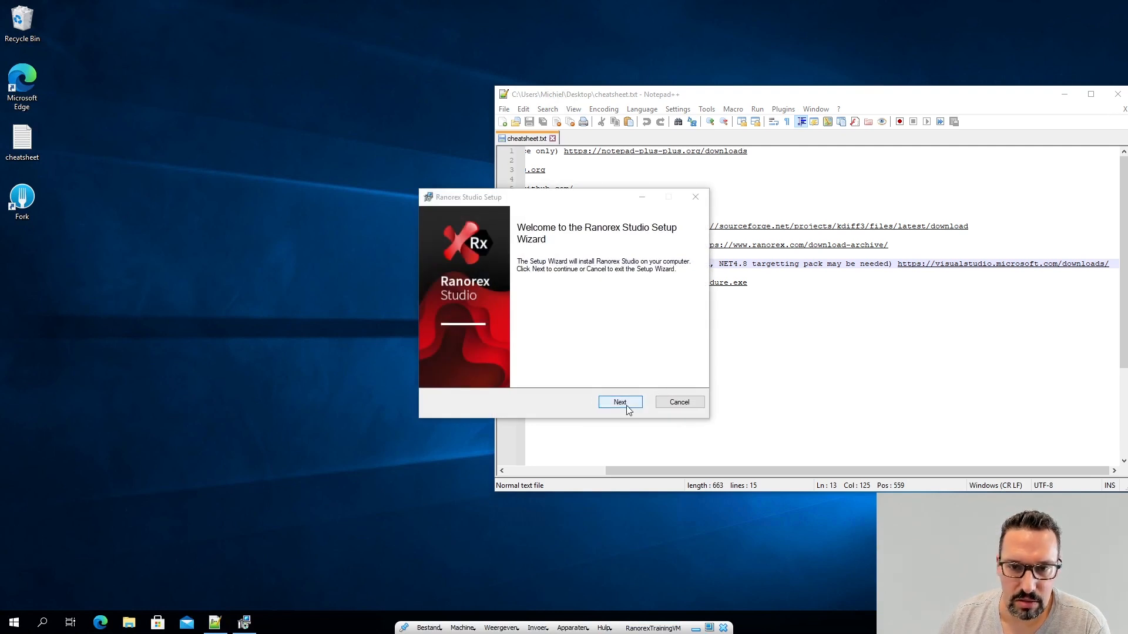
{"action": "left_click", "coordinate": [620, 402]}
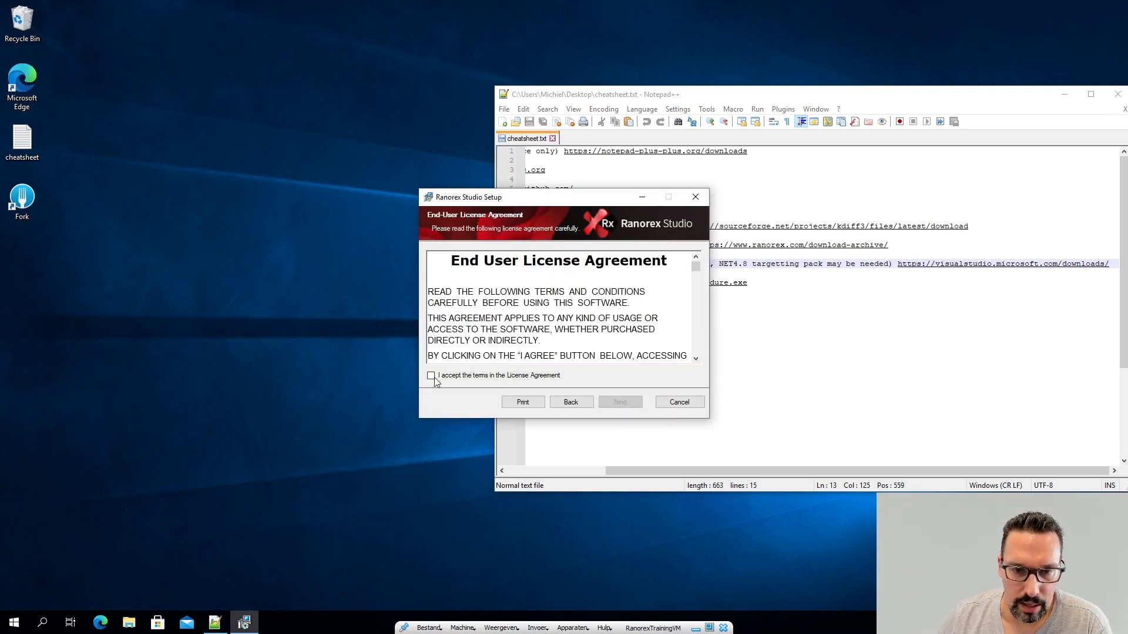
{"action": "left_click", "coordinate": [432, 375]}
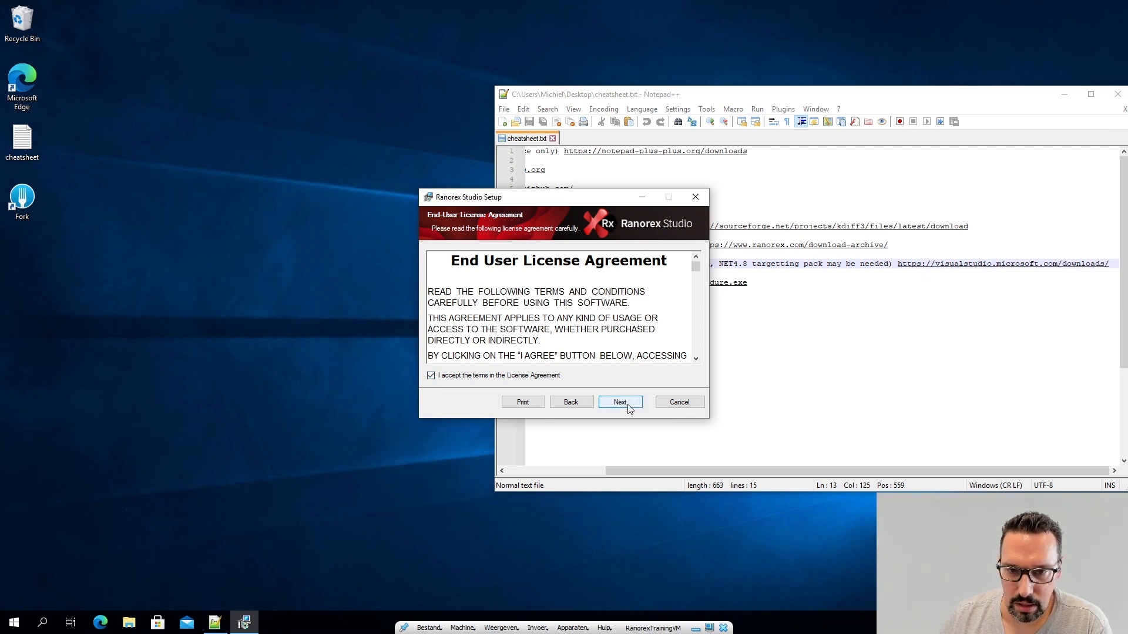
{"action": "left_click", "coordinate": [619, 402]}
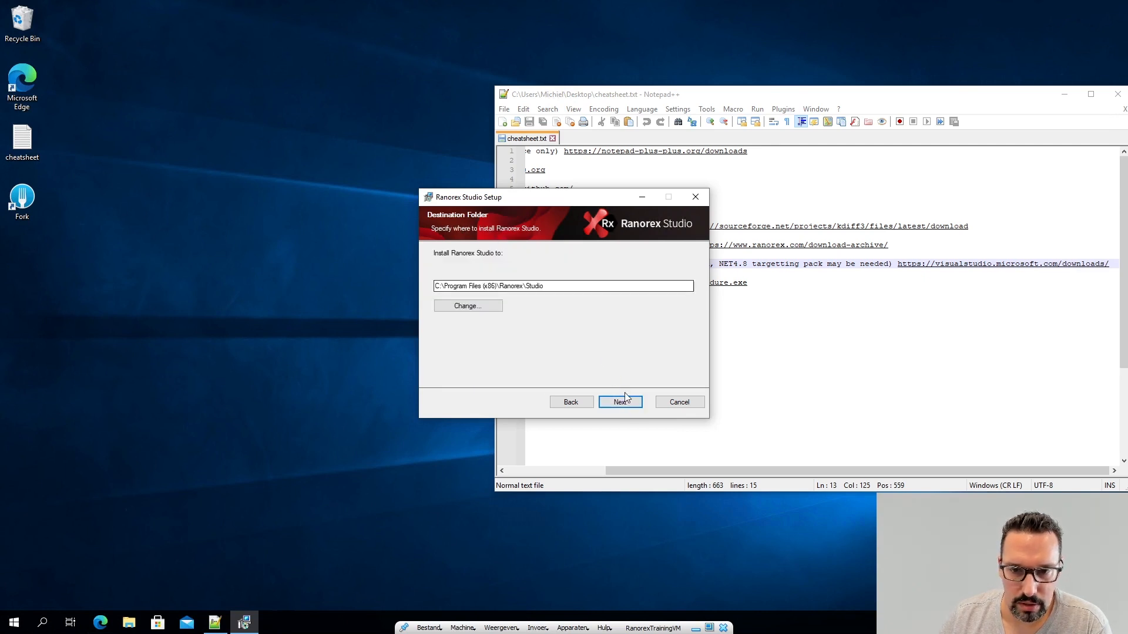
{"action": "left_click", "coordinate": [619, 402]}
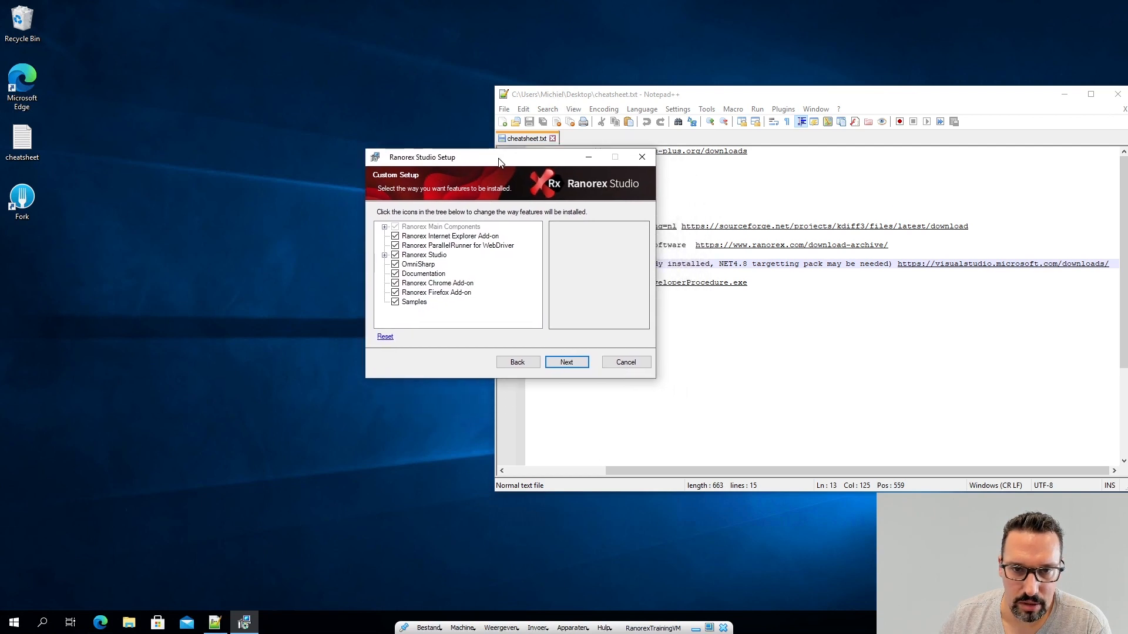
{"action": "mouse_move", "coordinate": [464, 299]}
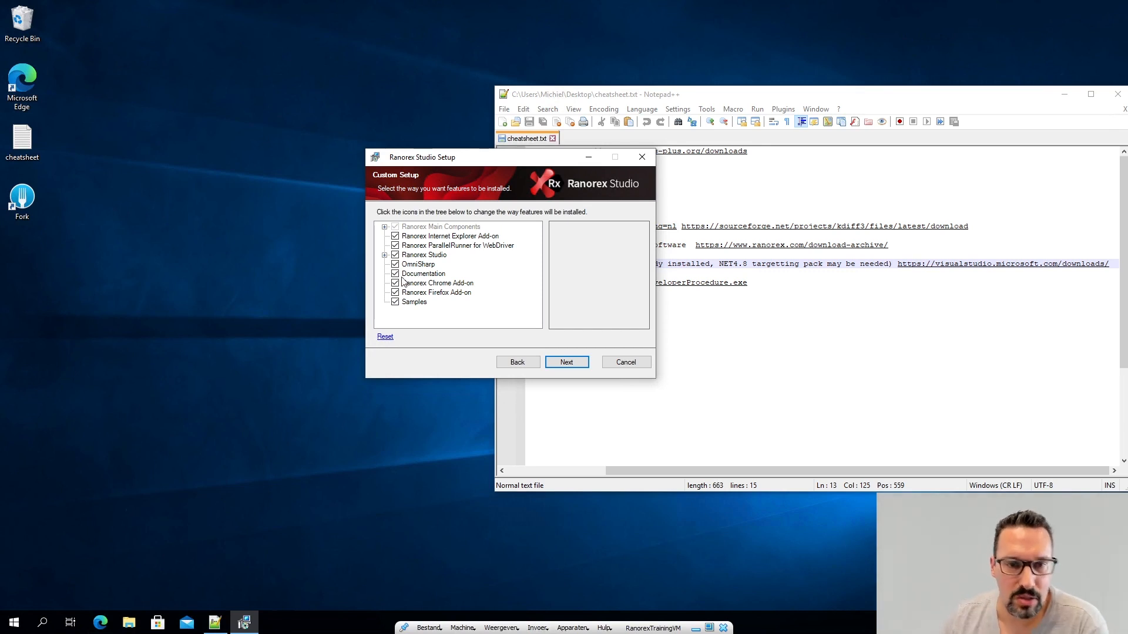
{"action": "mouse_move", "coordinate": [401, 284]}
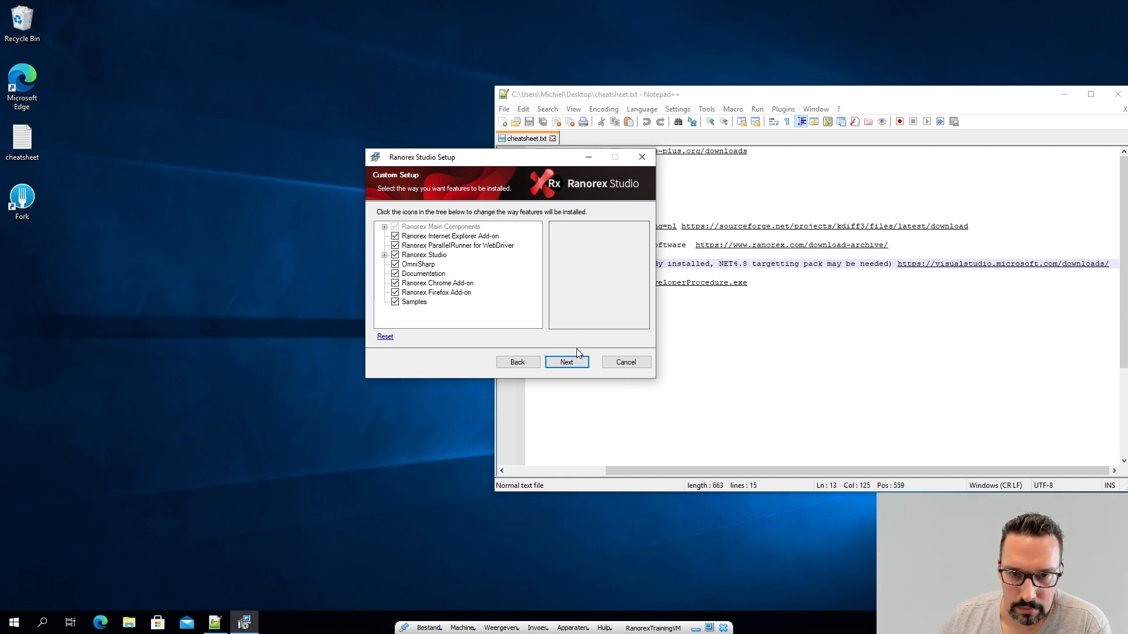
Step: Keep all features selected and start the Ranorex Studio installation
{"action": "left_click", "coordinate": [566, 362]}
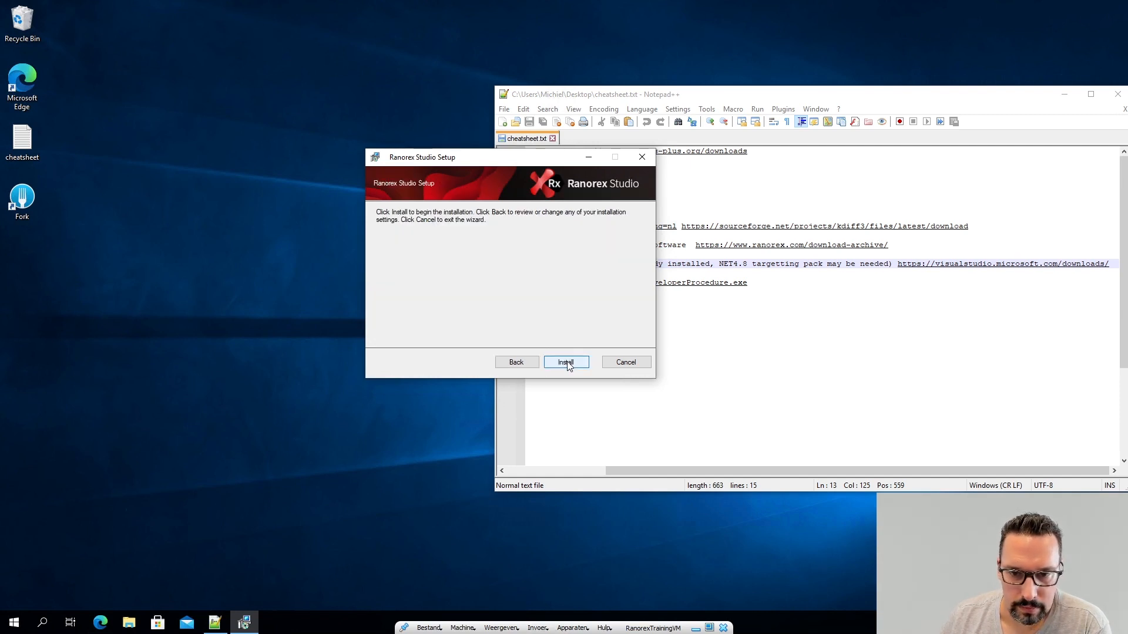
{"action": "left_click", "coordinate": [566, 362]}
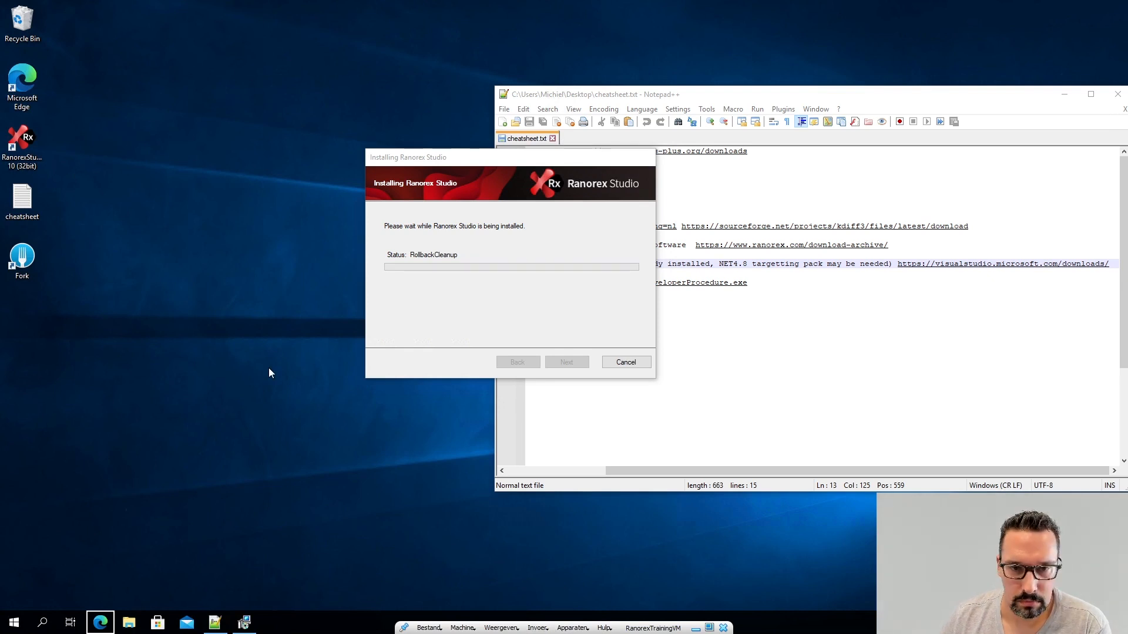
{"action": "mouse_move", "coordinate": [834, 355]}
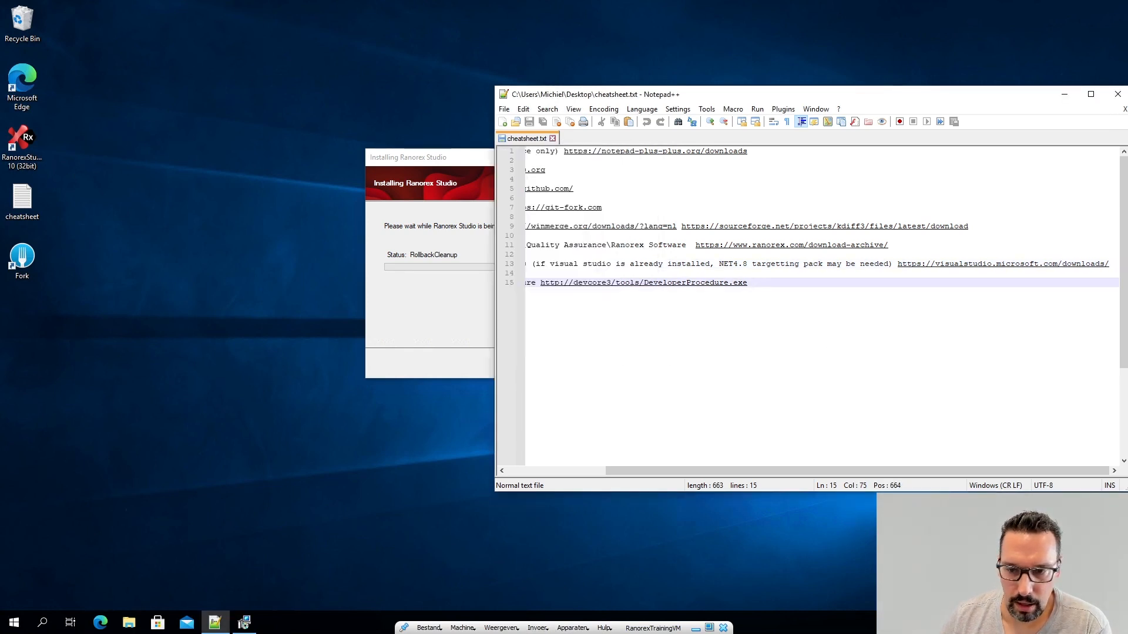
Step: Launch DeveloperProcedure.exe from the Downloads folder and confirm running it
{"action": "scroll", "scroll_direction": "left", "scroll_amount": 3}
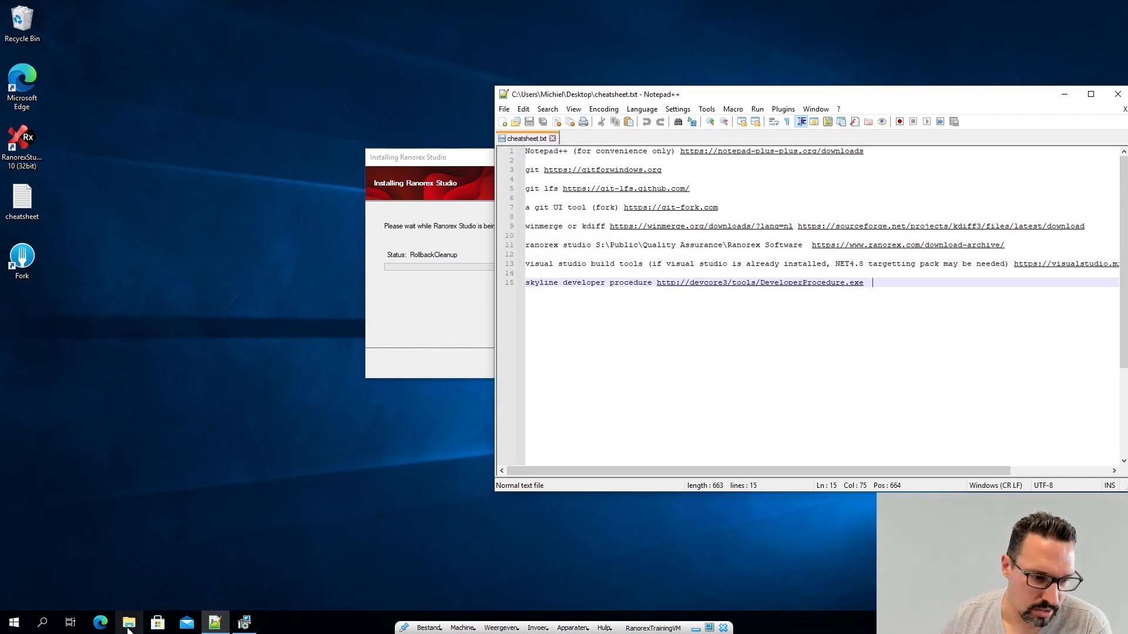
{"action": "left_click", "coordinate": [128, 622]}
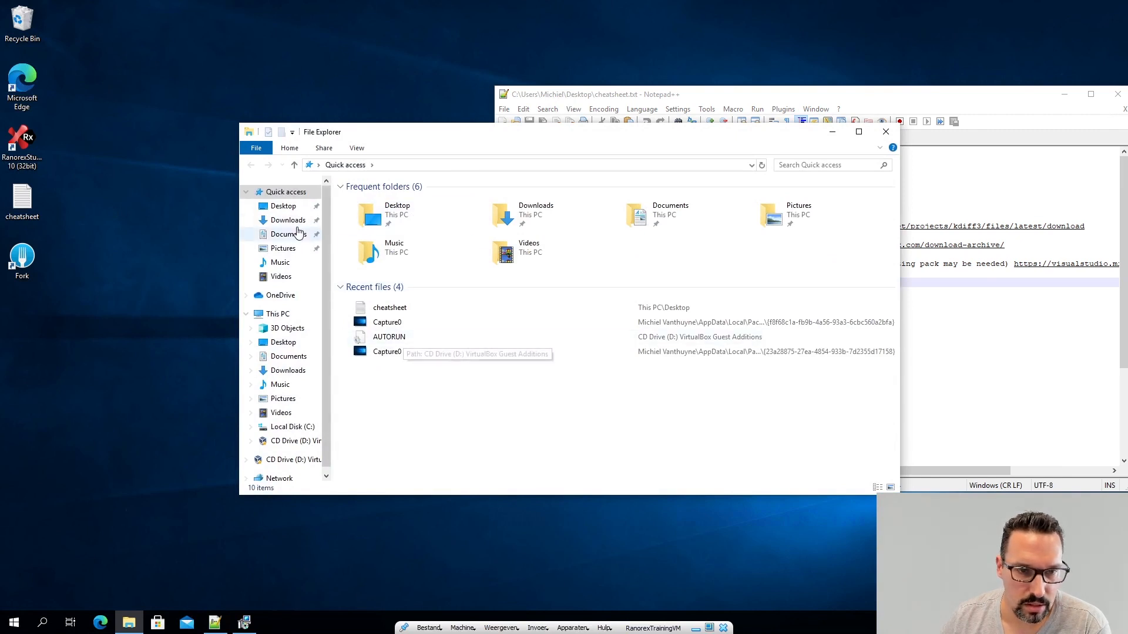
{"action": "left_click", "coordinate": [288, 220]}
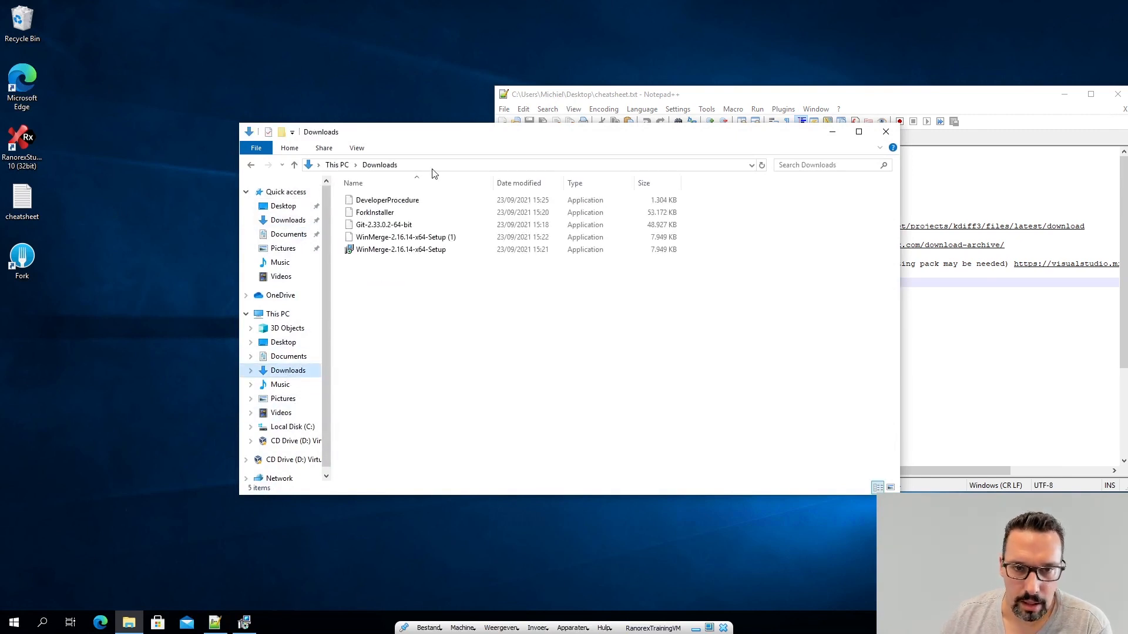
{"action": "left_click", "coordinate": [386, 200]}
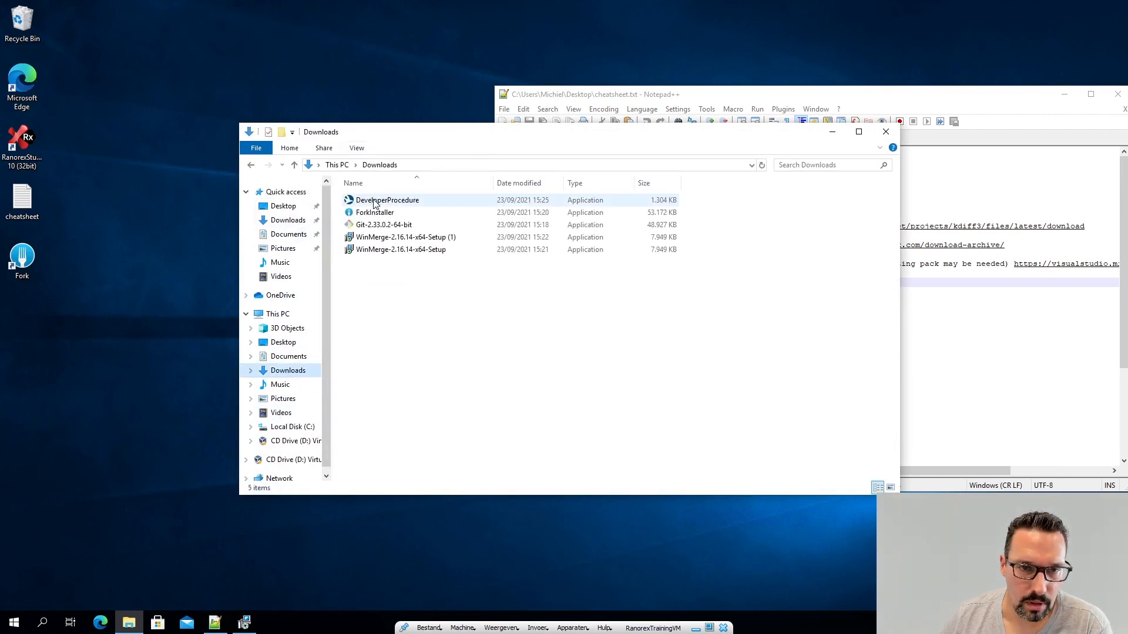
{"action": "double_click", "coordinate": [387, 200]}
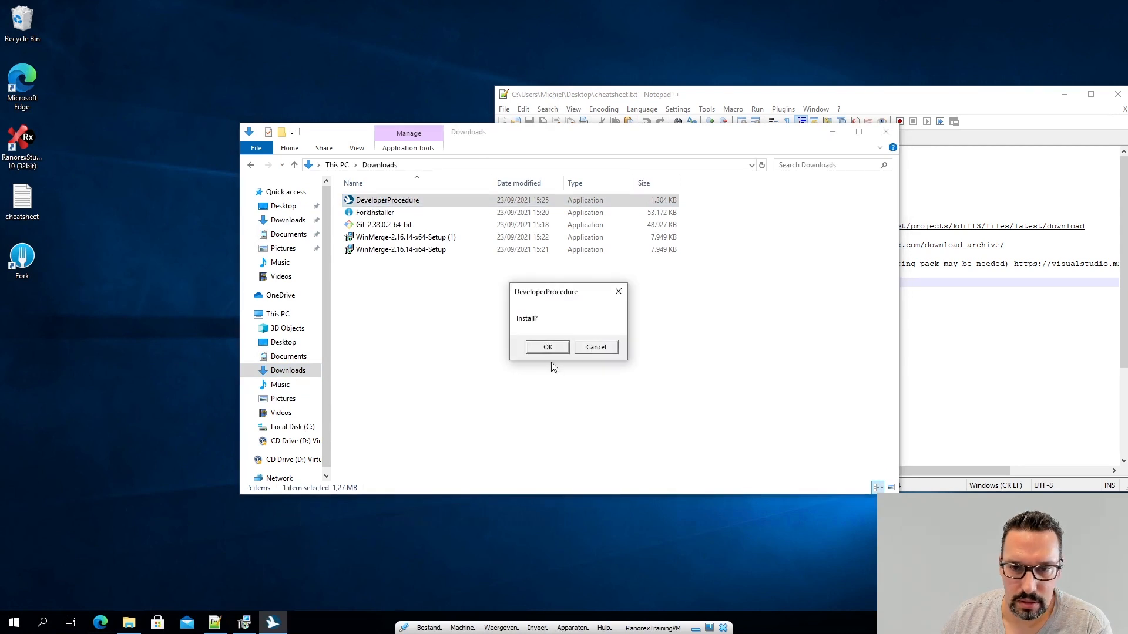
{"action": "left_click", "coordinate": [547, 347]}
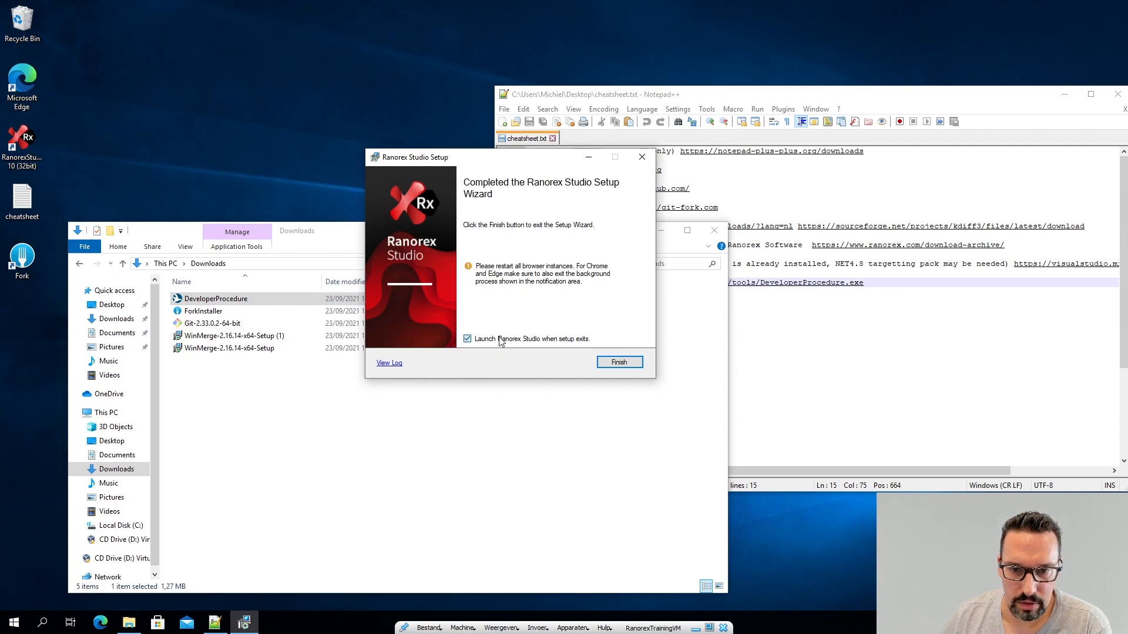
Step: Finish the Ranorex Studio setup wizard without launching Ranorex Studio
{"action": "left_click", "coordinate": [467, 338]}
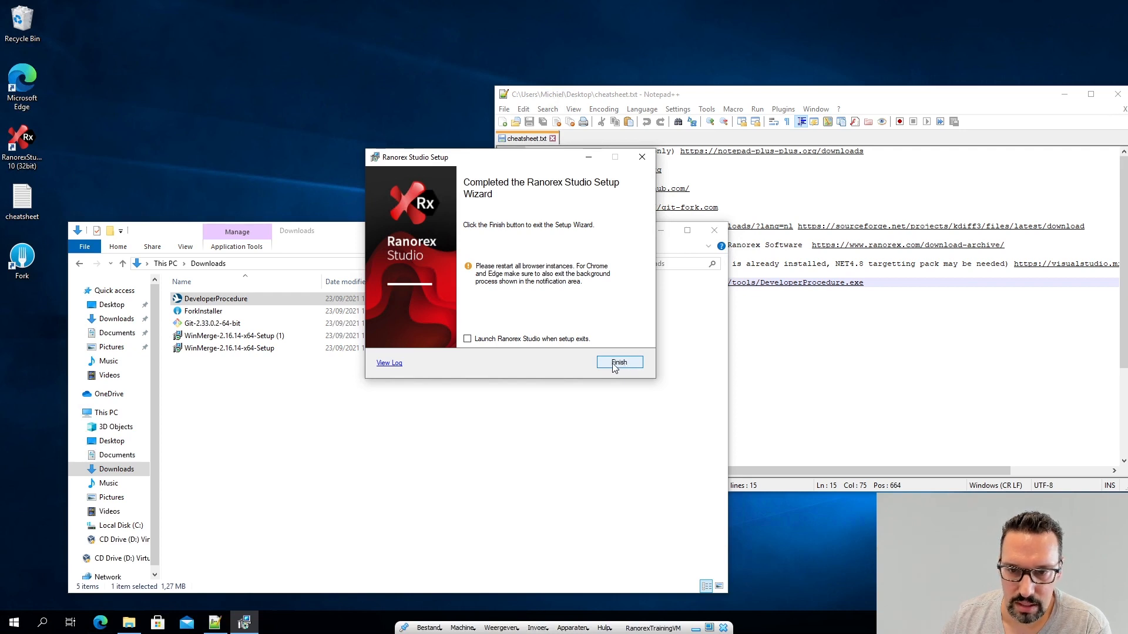
{"action": "left_click", "coordinate": [620, 362]}
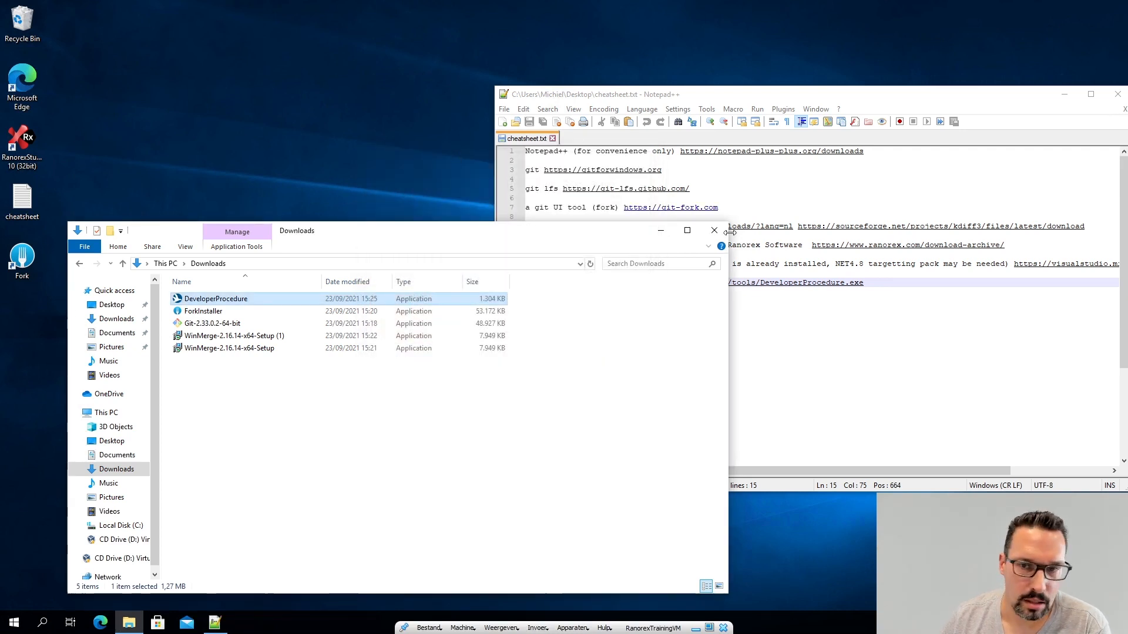
{"action": "mouse_move", "coordinate": [1050, 101]}
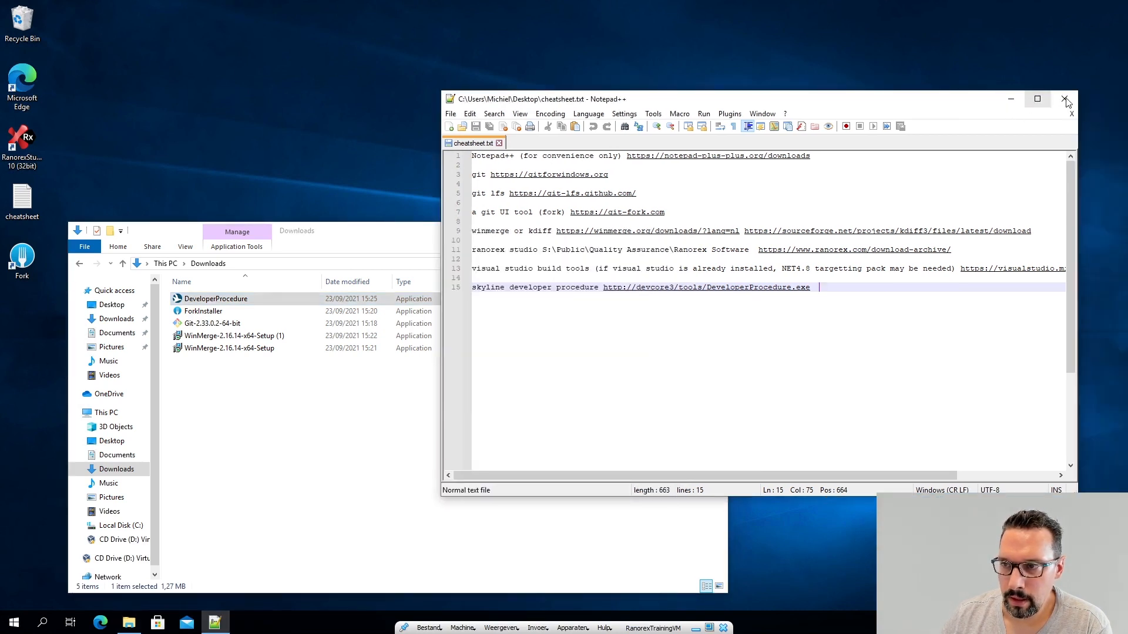
Step: Close the cheatsheet, create a folder named git at the root of C: and go into it
{"action": "left_click", "coordinate": [1067, 99]}
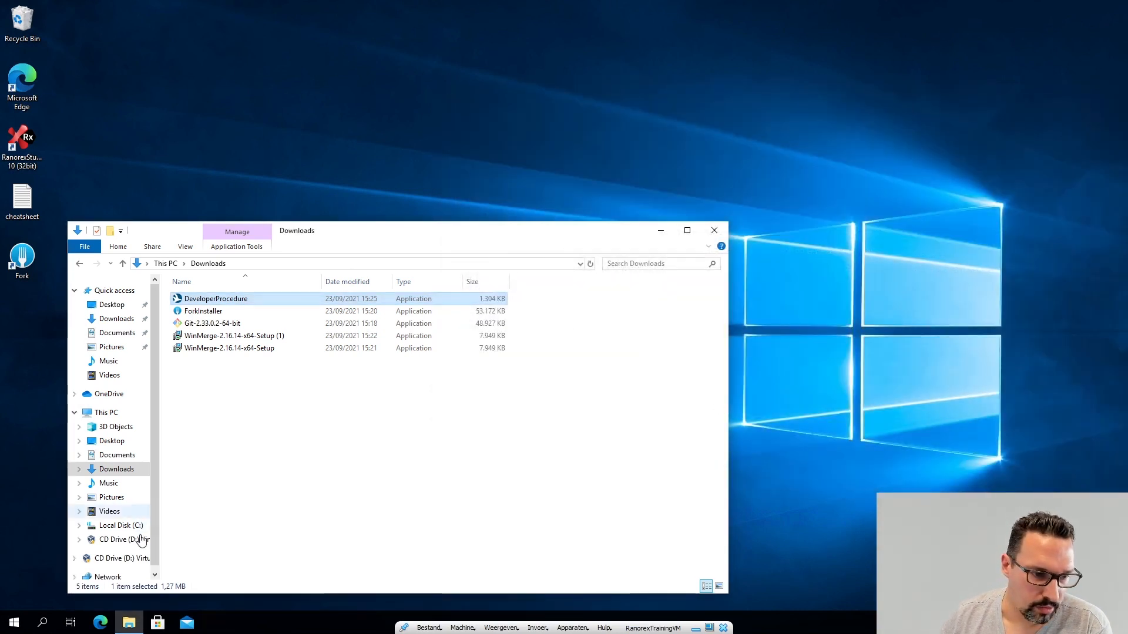
{"action": "left_click", "coordinate": [120, 526]}
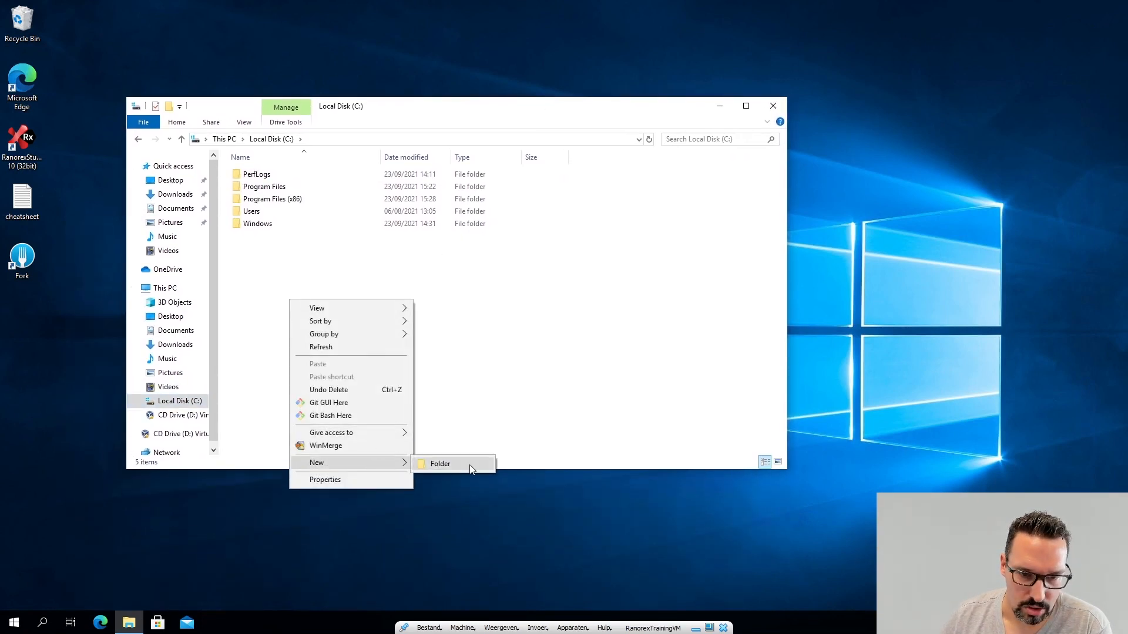
{"action": "left_click", "coordinate": [440, 463]}
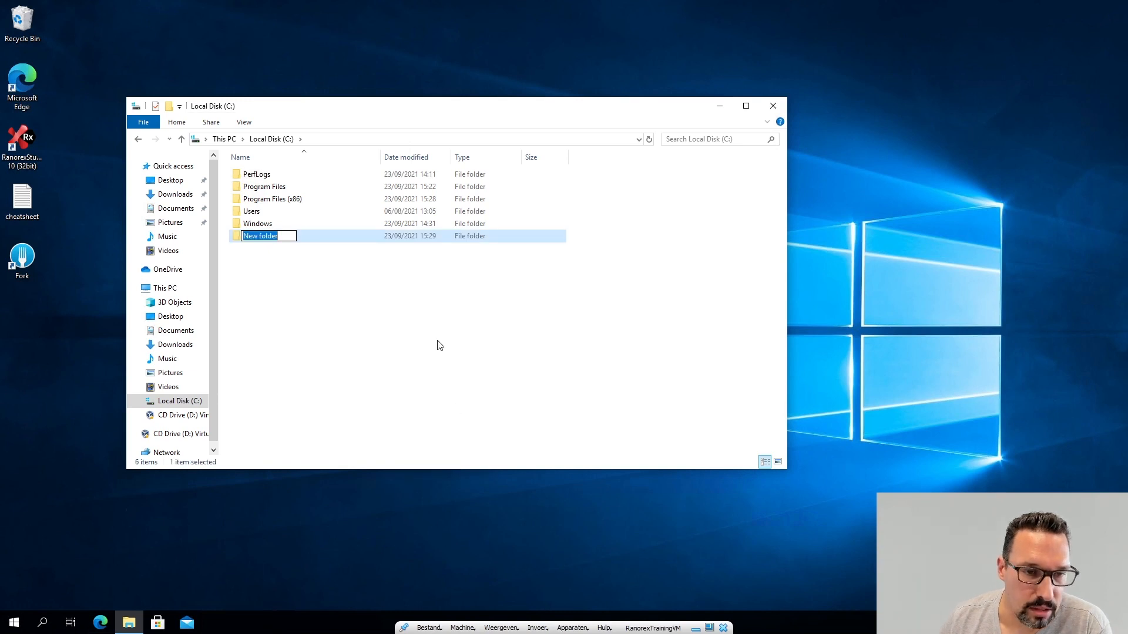
{"action": "type", "text": "git"}
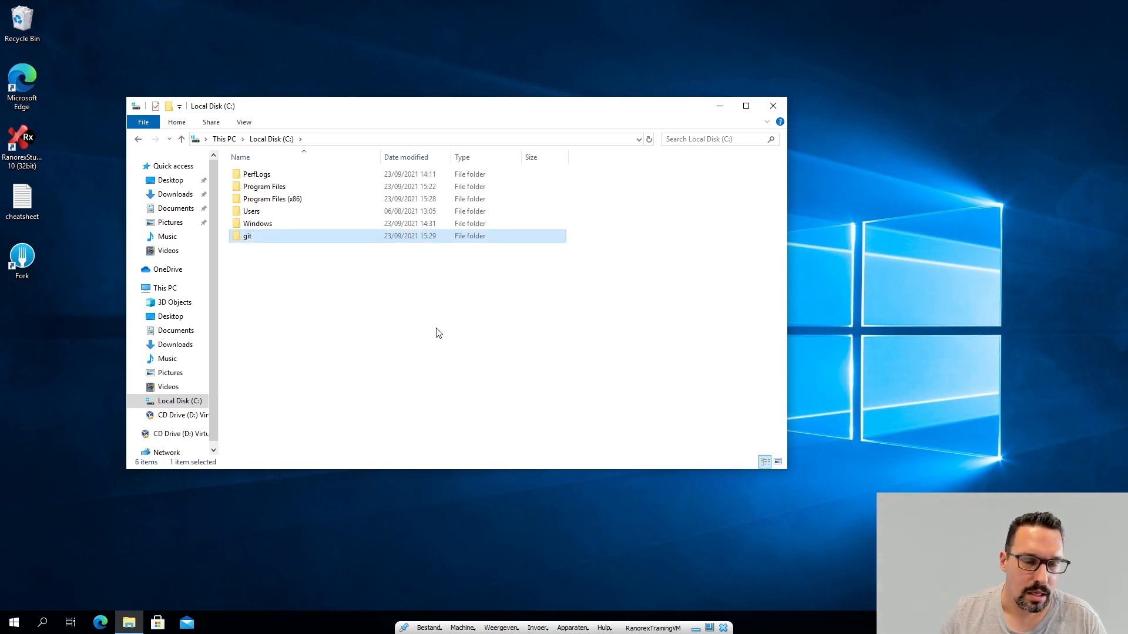
{"action": "double_click", "coordinate": [248, 236]}
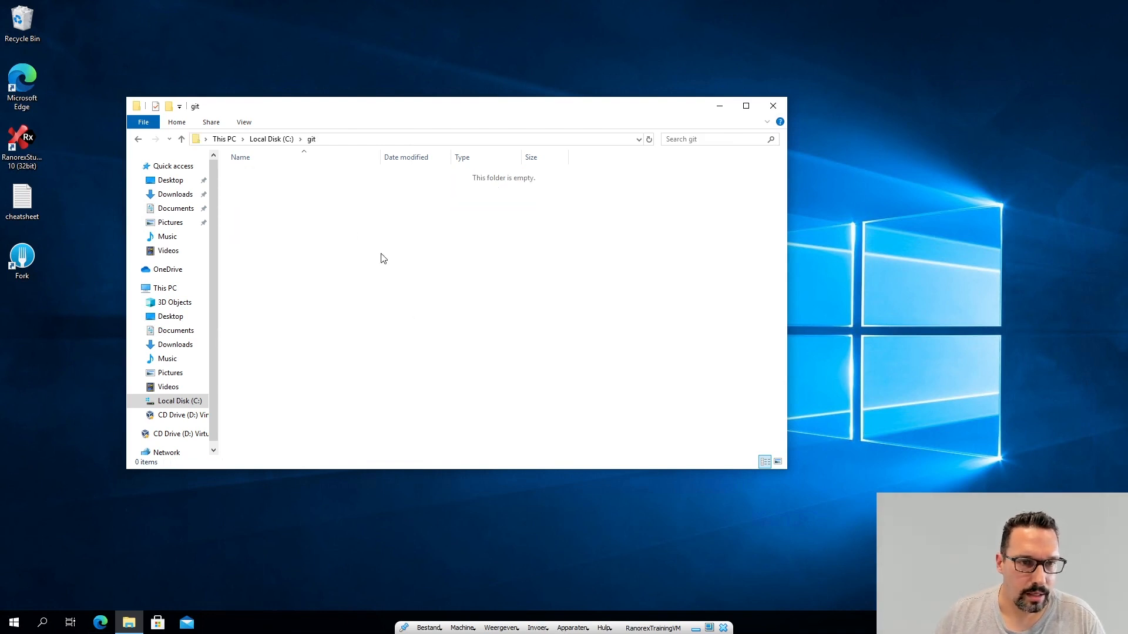
{"action": "right_click", "coordinate": [383, 258]}
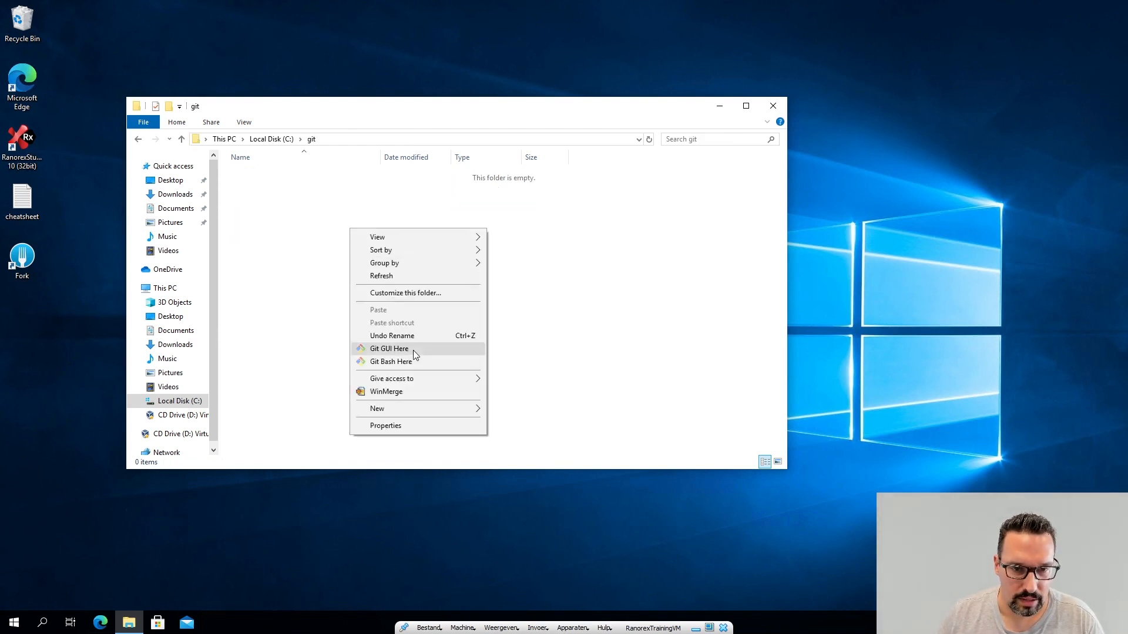
{"action": "mouse_move", "coordinate": [390, 361]}
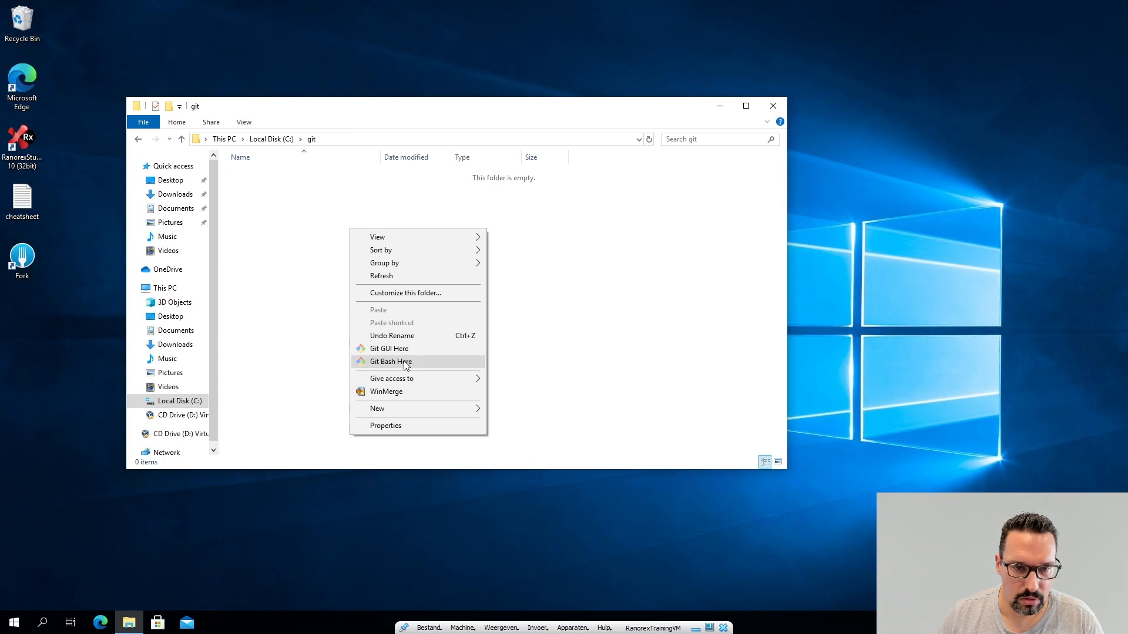
Step: Run 'git sl-clone qa' in a Git Bash terminal opened at C:\git
{"action": "left_click", "coordinate": [389, 361]}
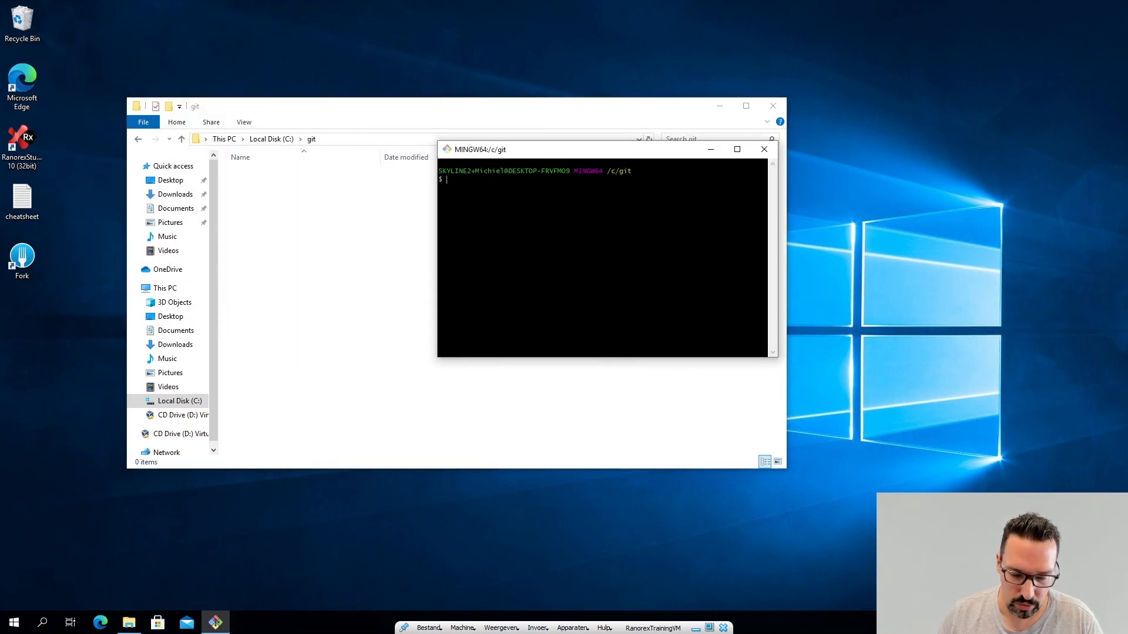
{"action": "type", "text": "git sl"}
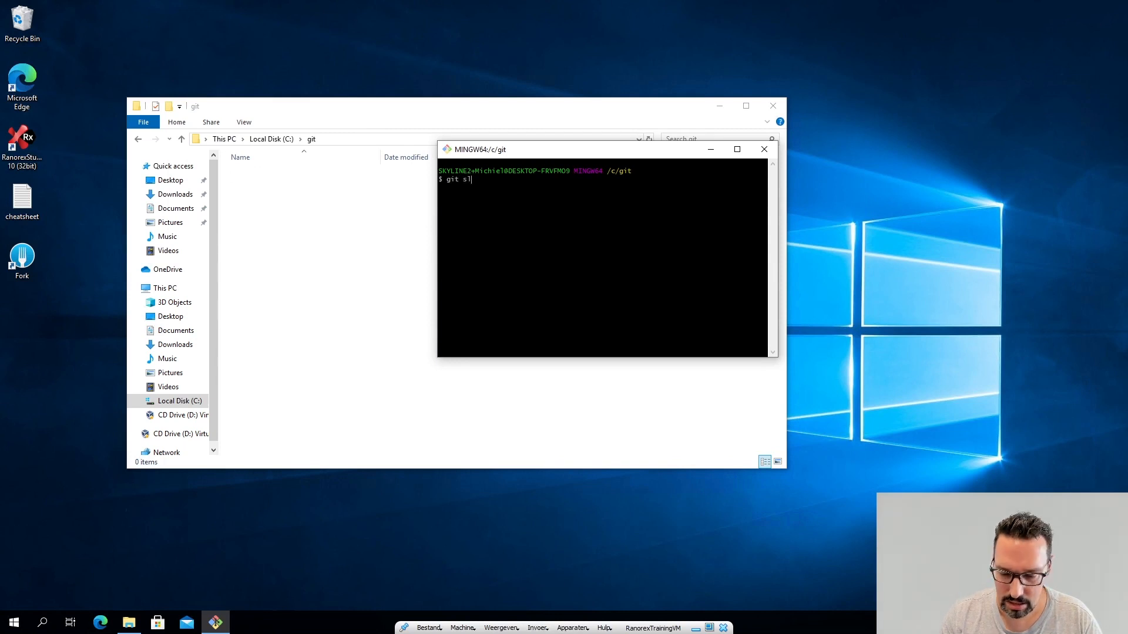
{"action": "type", "text": "-clone"}
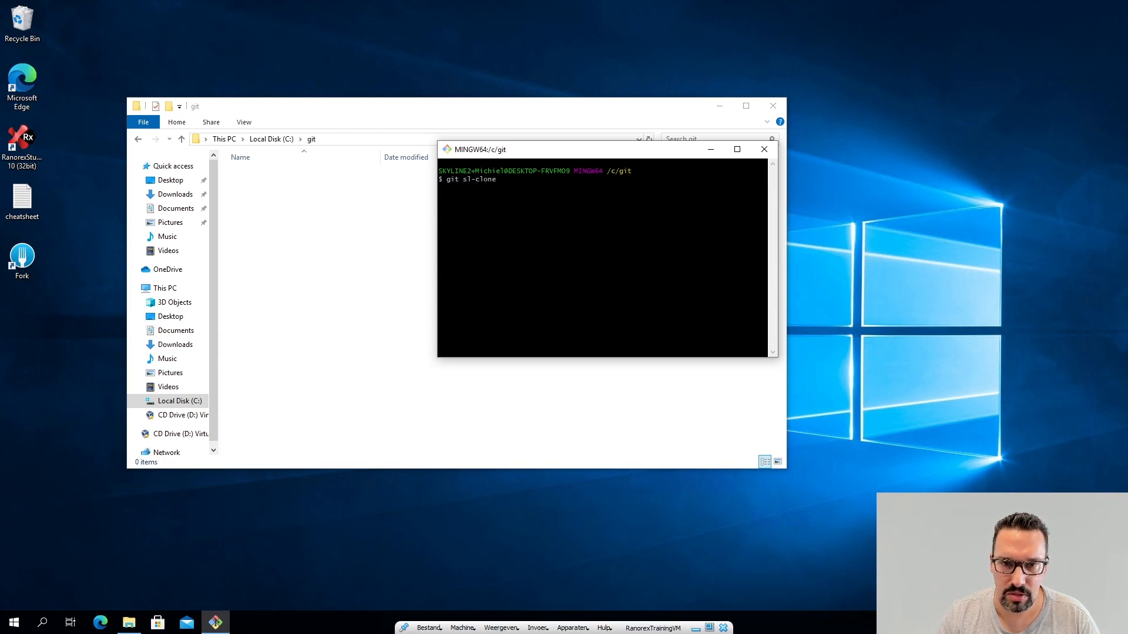
{"action": "type", "text": "q"}
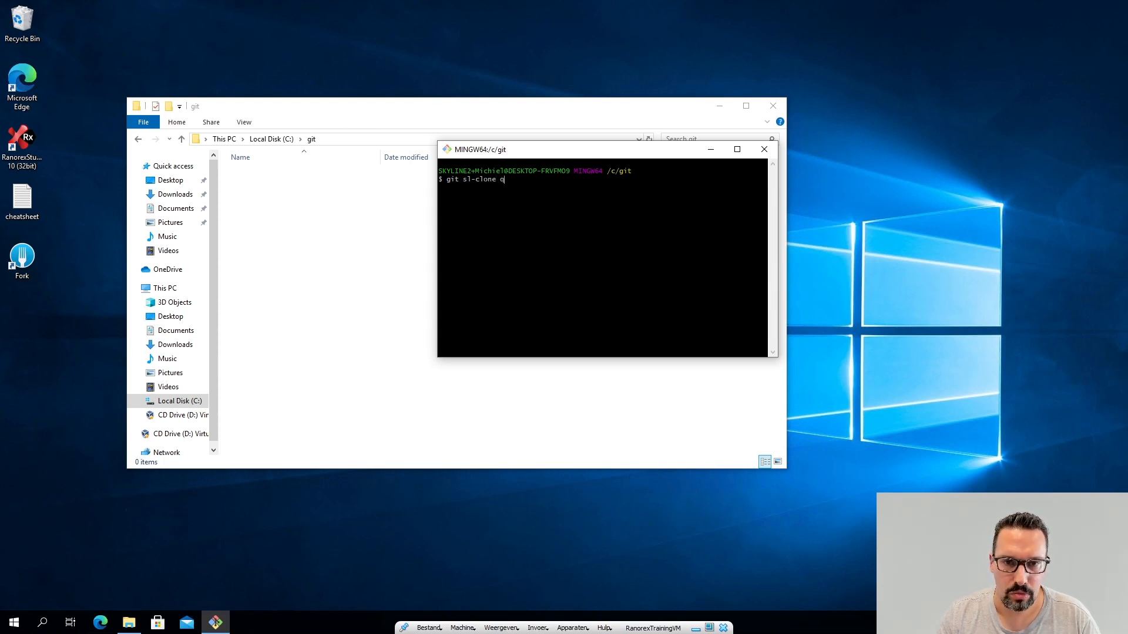
{"action": "type", "text": "a"}
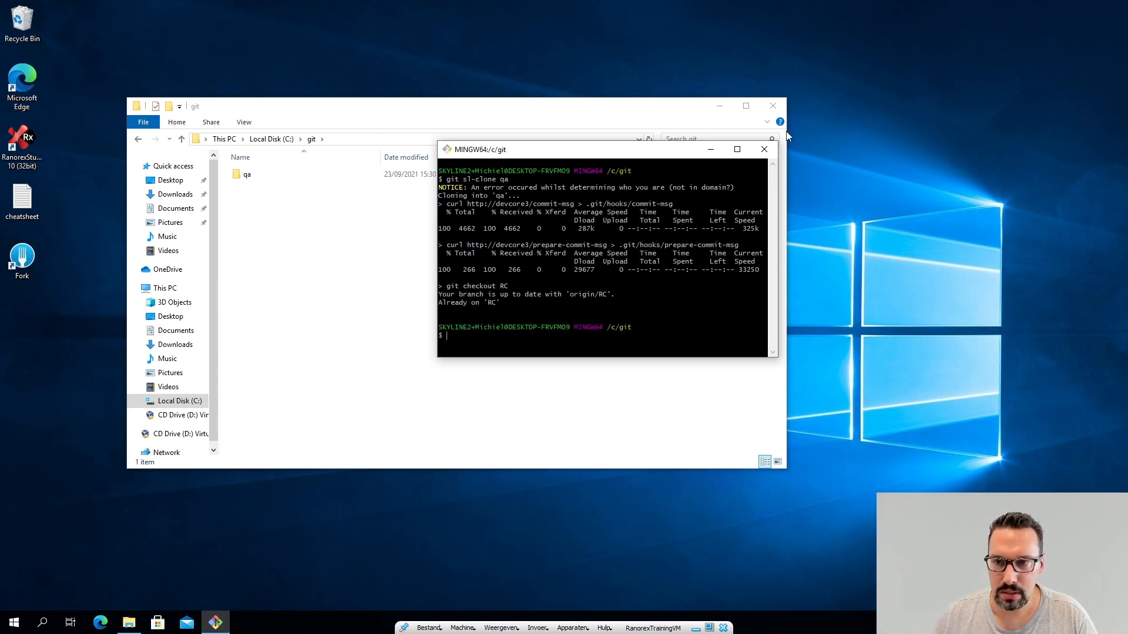
Step: Browse qa > Ranorex > Scripts, close File Explorer and bring up the Start menu
{"action": "left_click", "coordinate": [763, 149]}
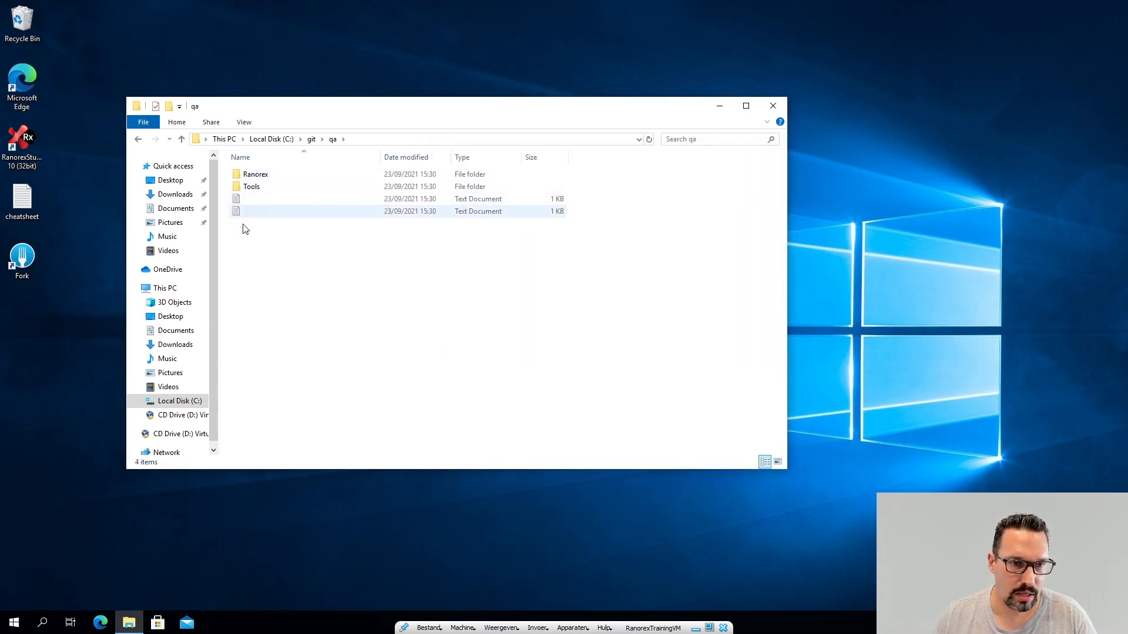
{"action": "mouse_move", "coordinate": [251, 187]}
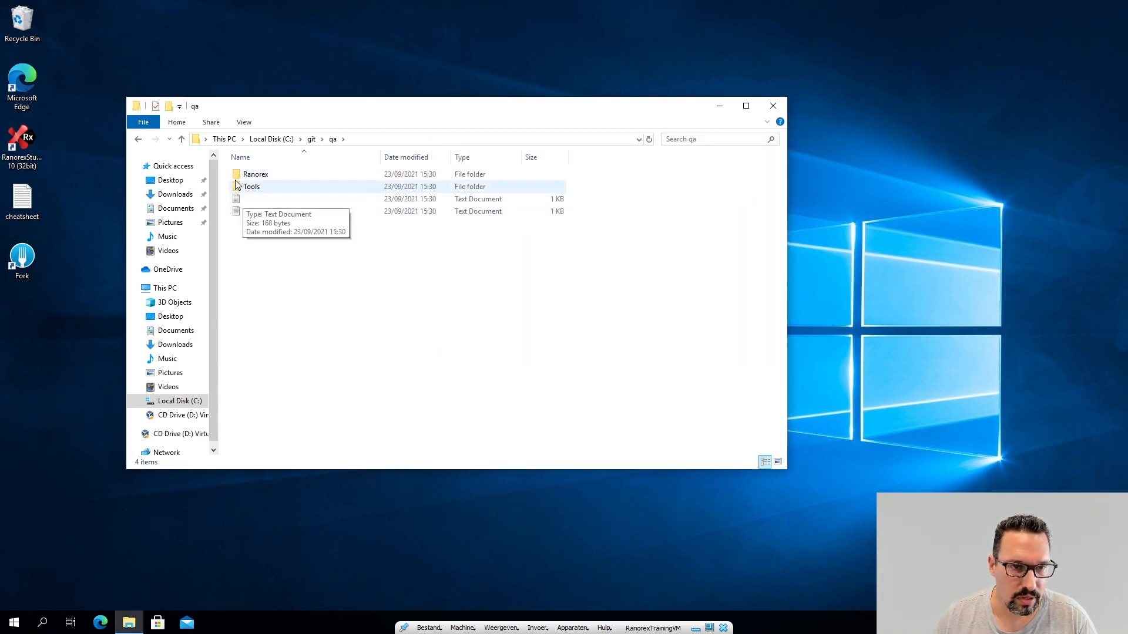
{"action": "double_click", "coordinate": [255, 174]}
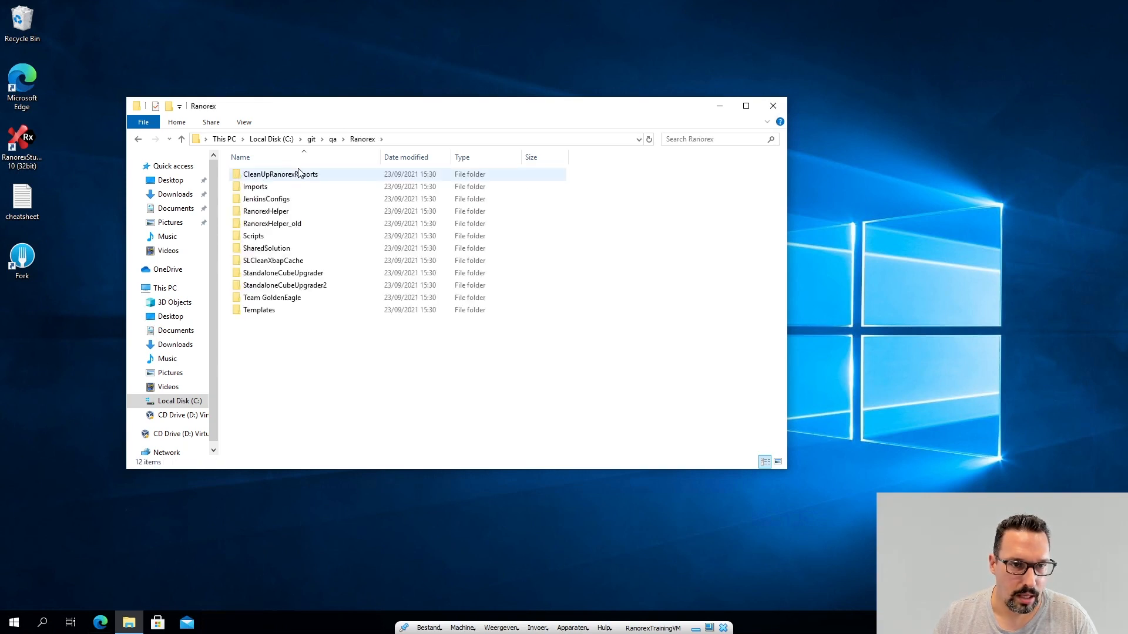
{"action": "double_click", "coordinate": [253, 236]}
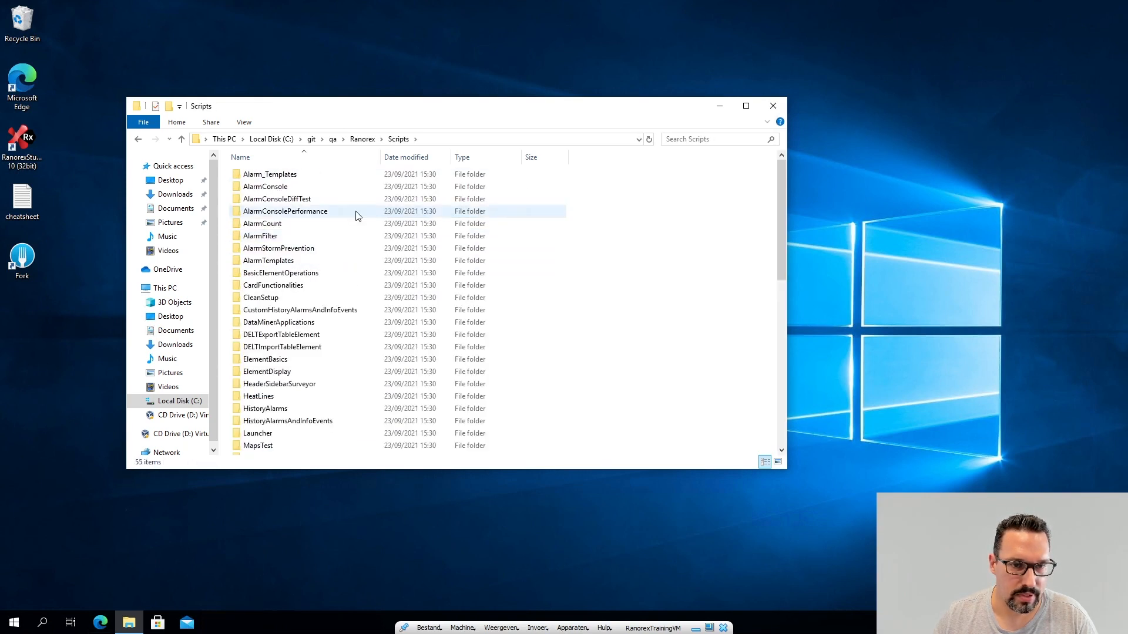
{"action": "mouse_move", "coordinate": [773, 106]}
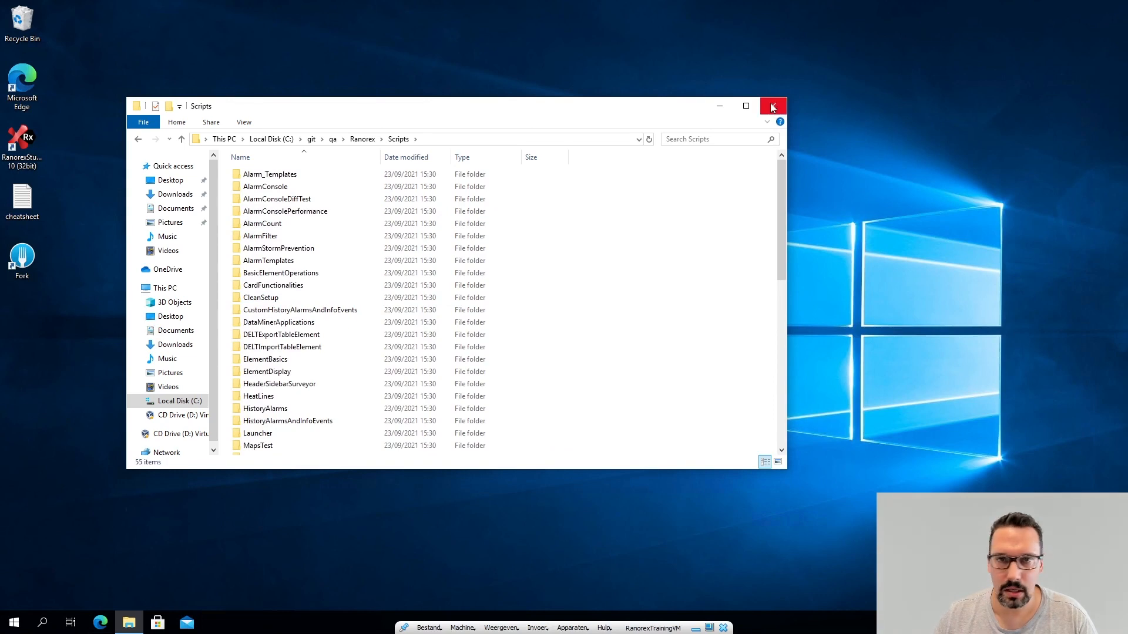
{"action": "left_click", "coordinate": [772, 107]}
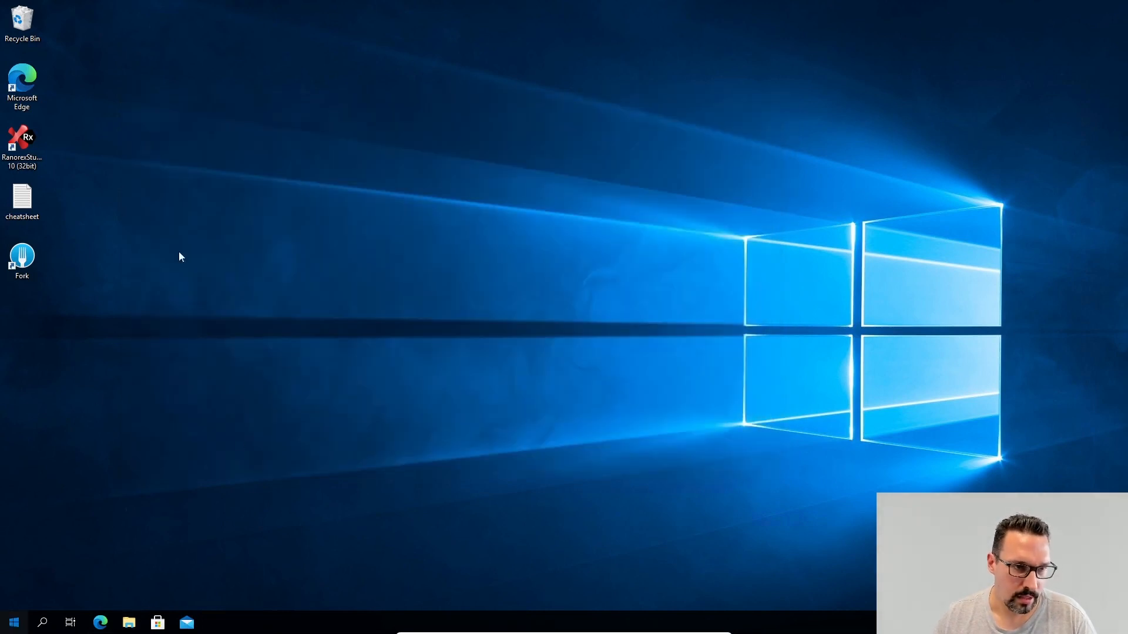
{"action": "left_click", "coordinate": [13, 623]}
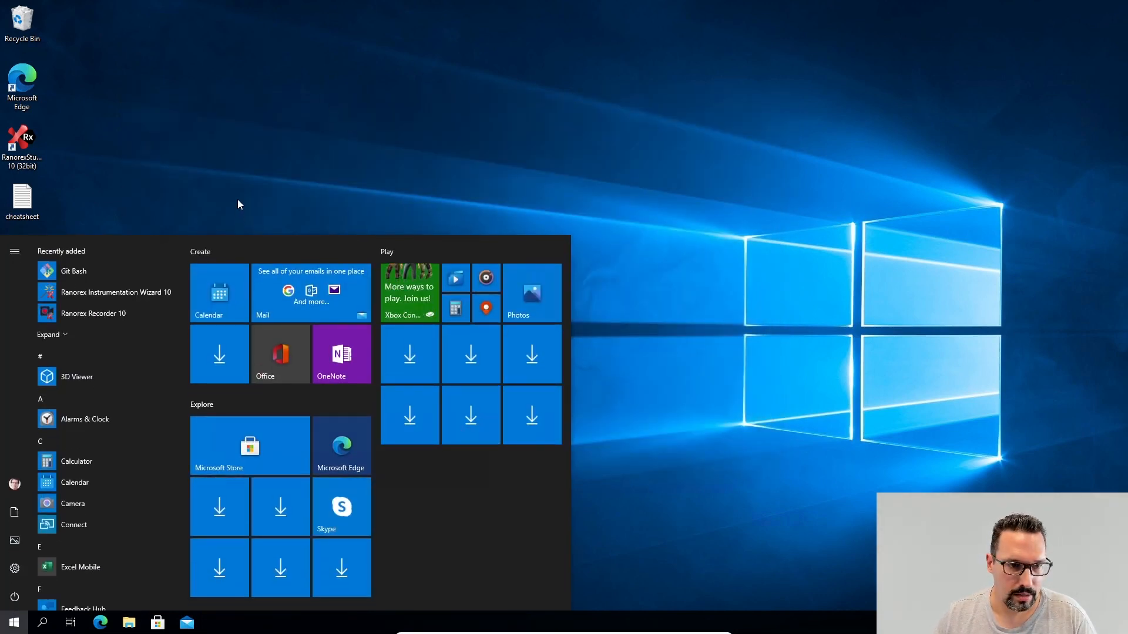
Step: Launch Fork from Start search and choose File > Open Repository
{"action": "type", "text": "fork"}
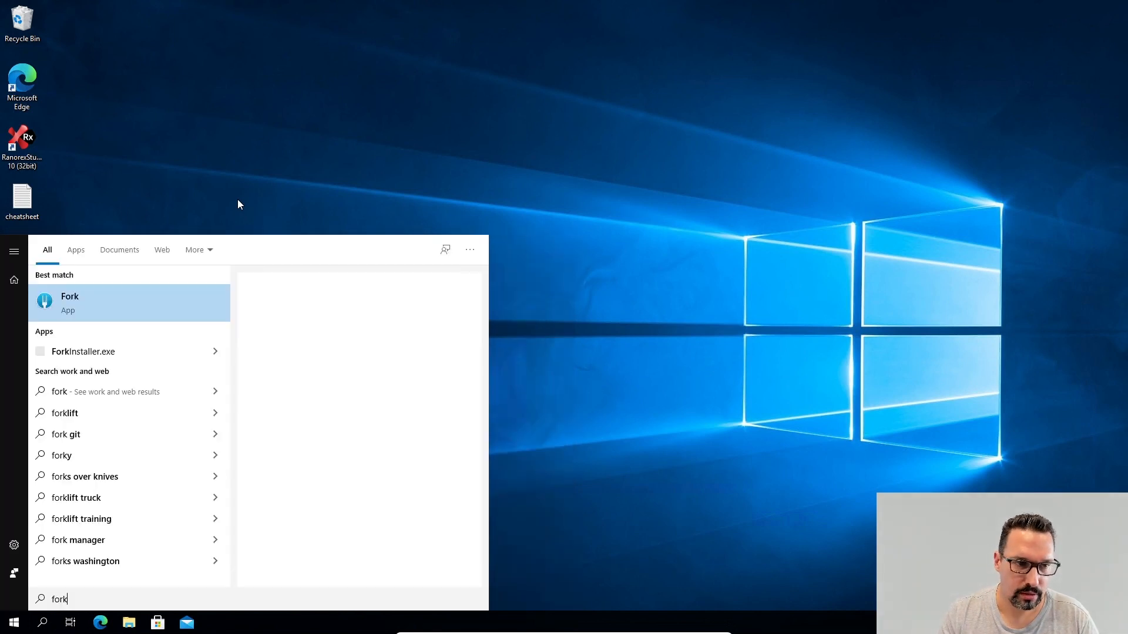
{"action": "left_click", "coordinate": [69, 302]}
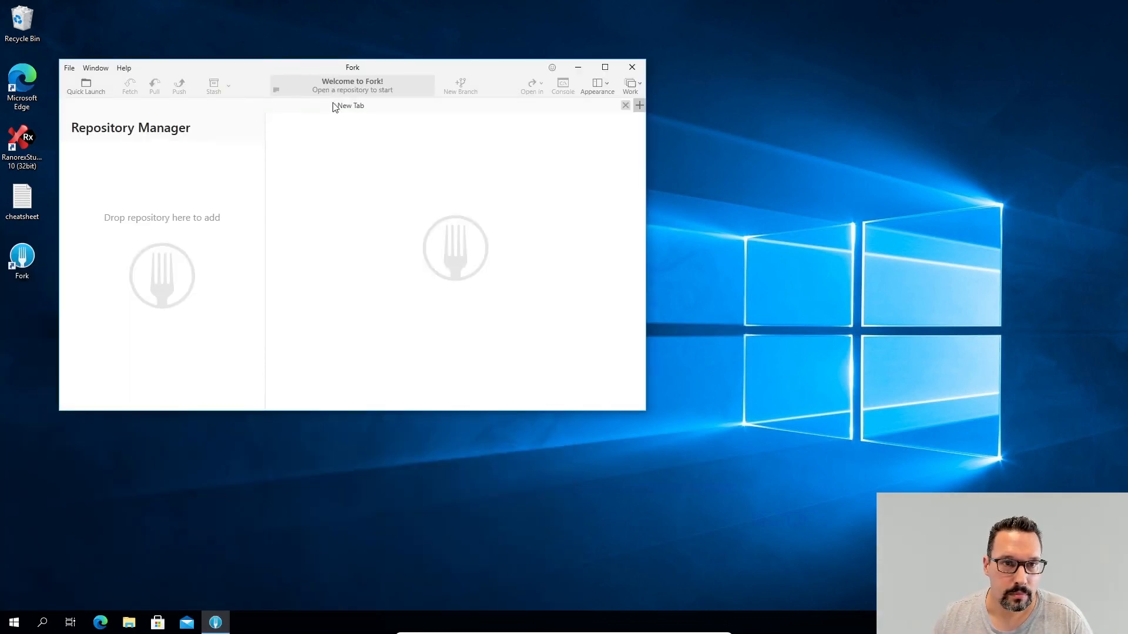
{"action": "left_click", "coordinate": [69, 68]}
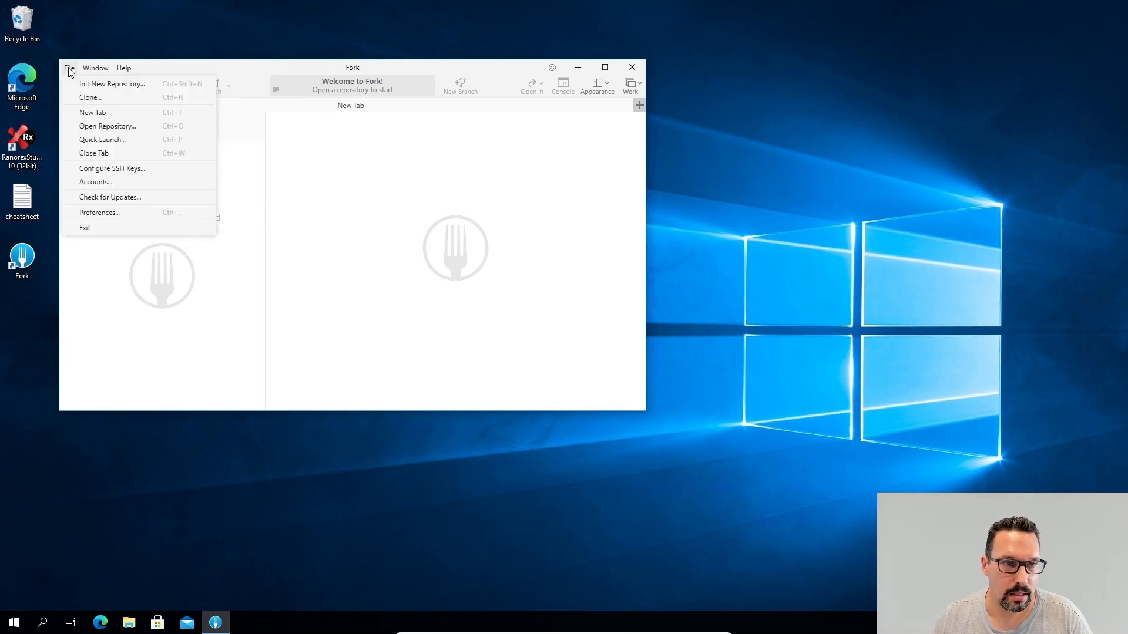
{"action": "mouse_move", "coordinate": [111, 84]}
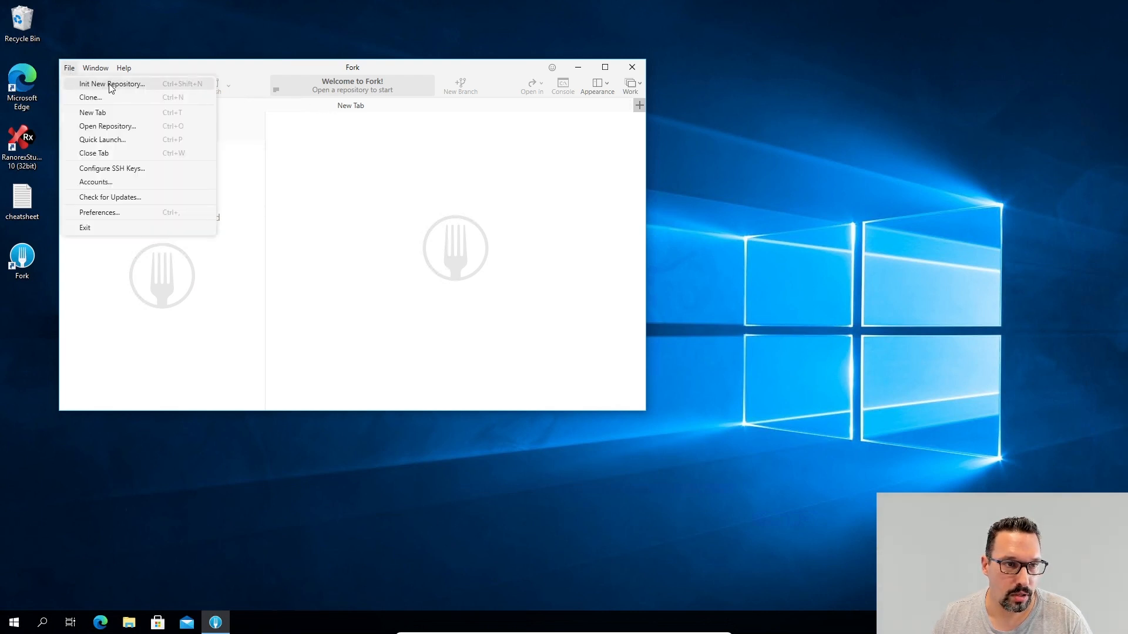
{"action": "left_click", "coordinate": [107, 126]}
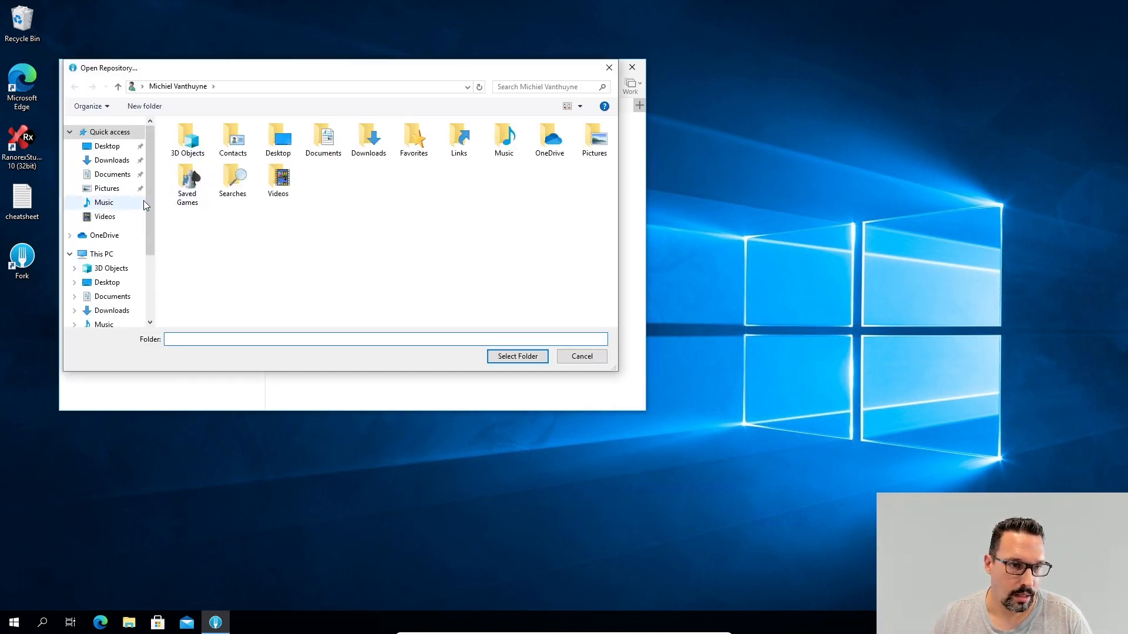
Step: Browse the Open Repository dialog to Local Disk (C:) > git
{"action": "left_click", "coordinate": [115, 258]}
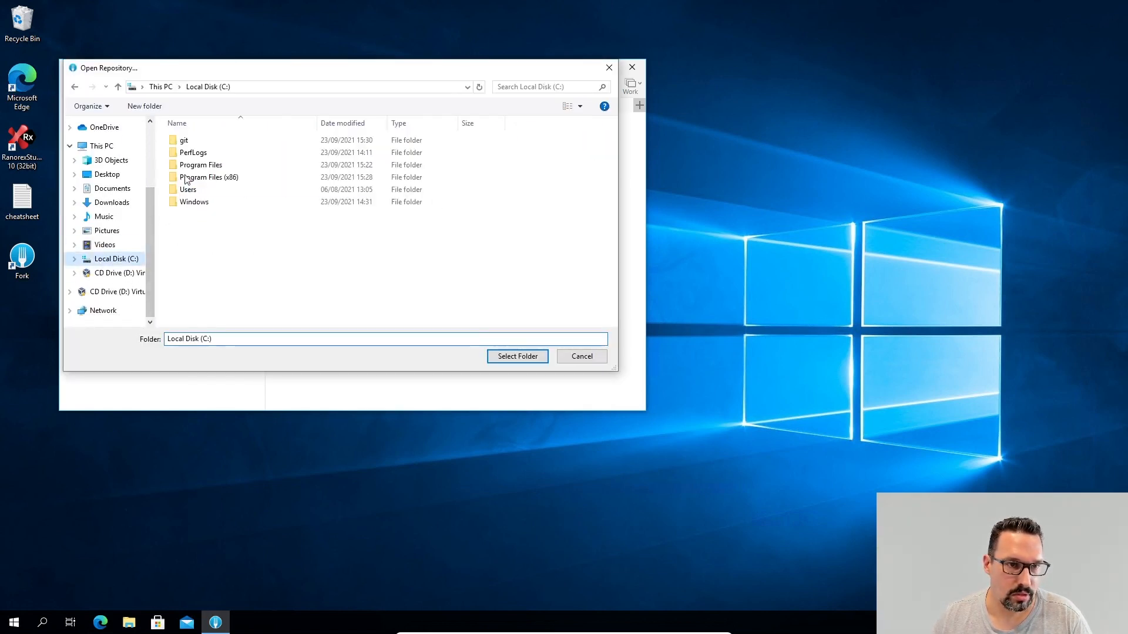
{"action": "left_click", "coordinate": [191, 152]}
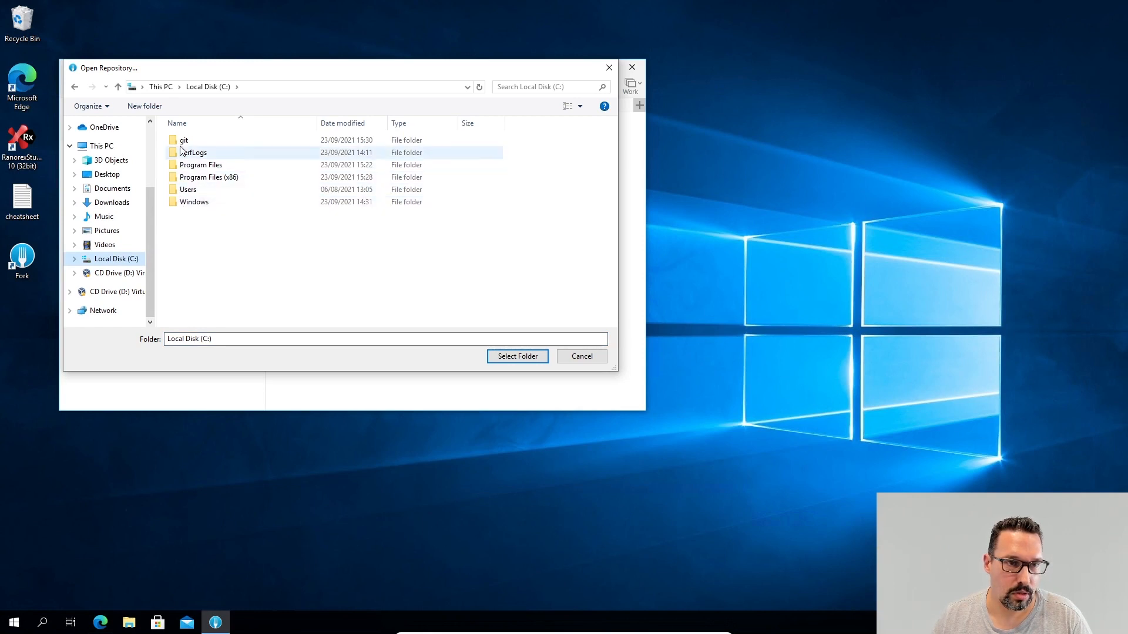
{"action": "double_click", "coordinate": [184, 140]}
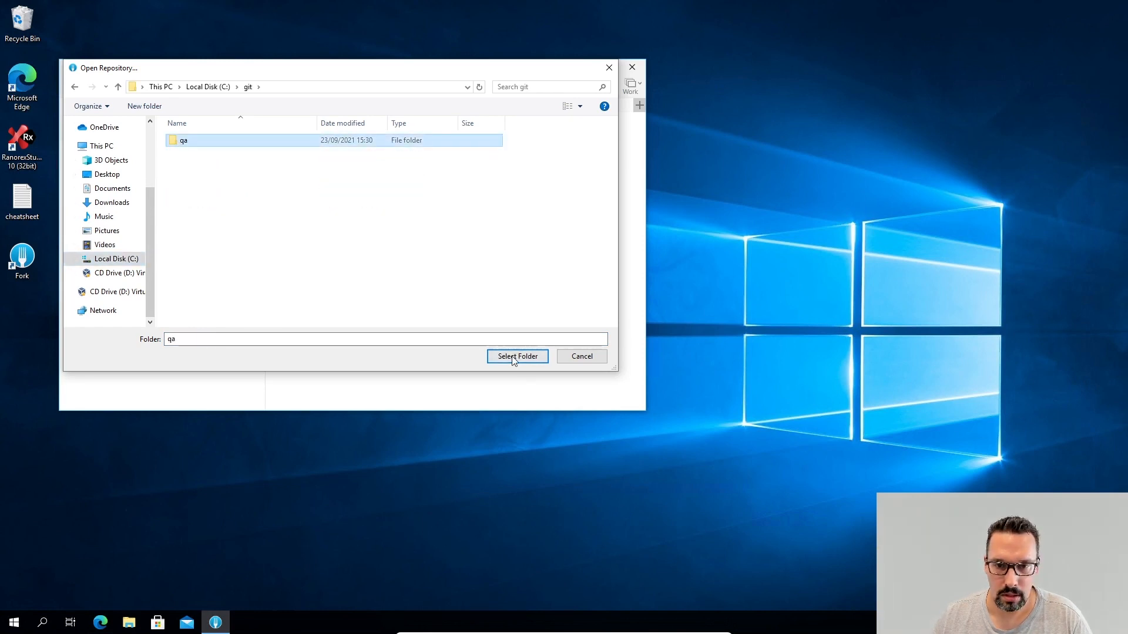
Step: Select the qa folder as the repository and maximize the Fork window
{"action": "left_click", "coordinate": [517, 356]}
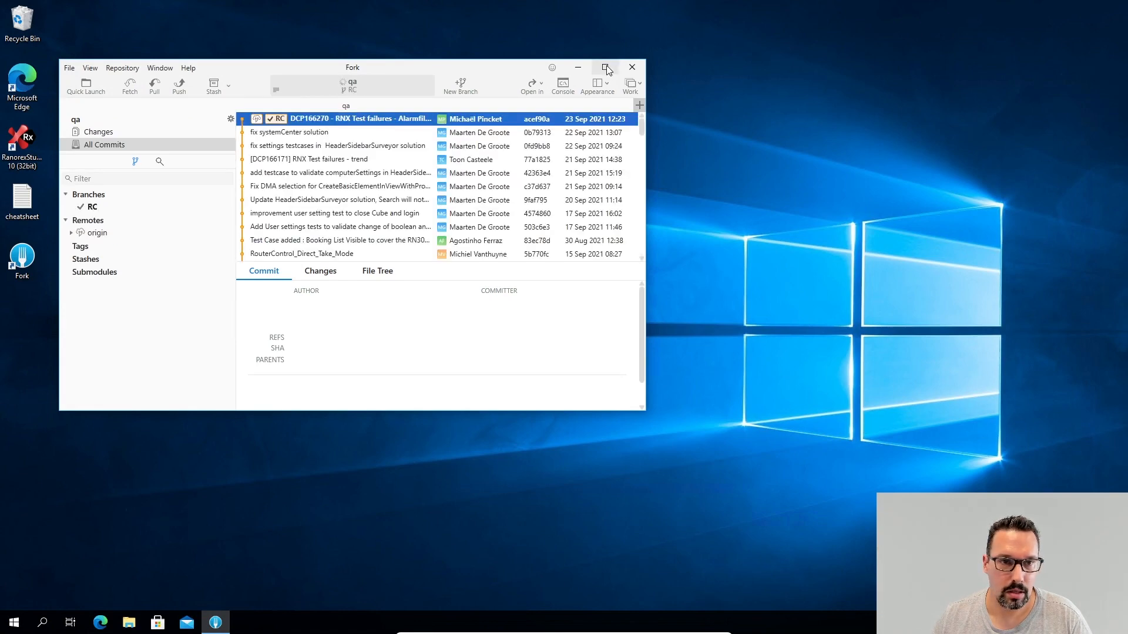
{"action": "left_click", "coordinate": [606, 67]}
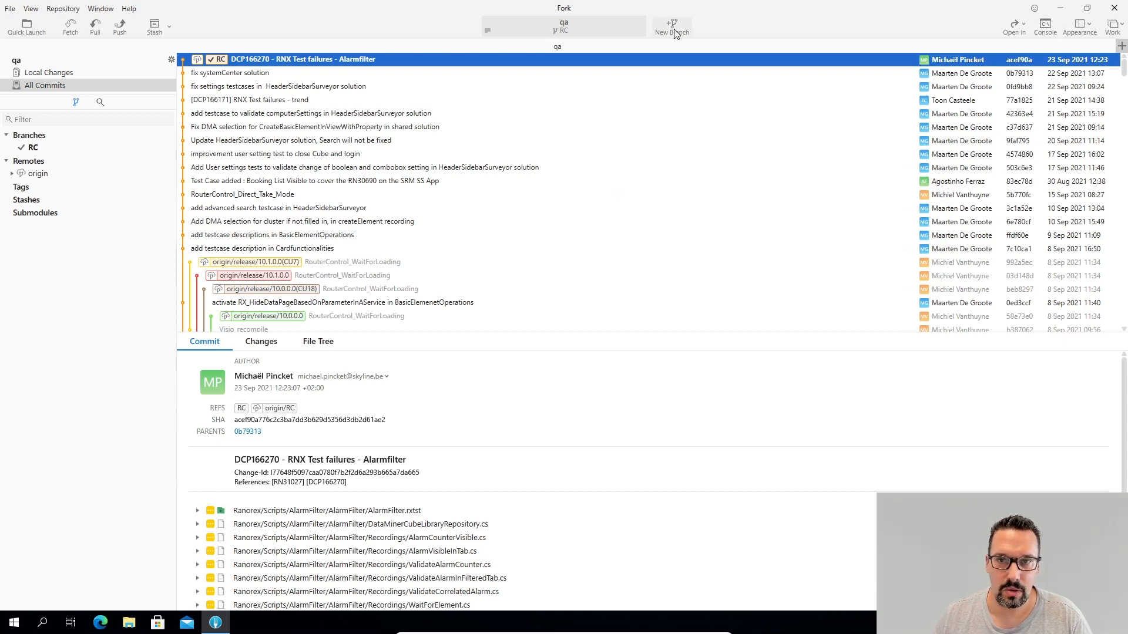
Step: Create a branch named RanorexTest from the RC commit
{"action": "left_click", "coordinate": [671, 27]}
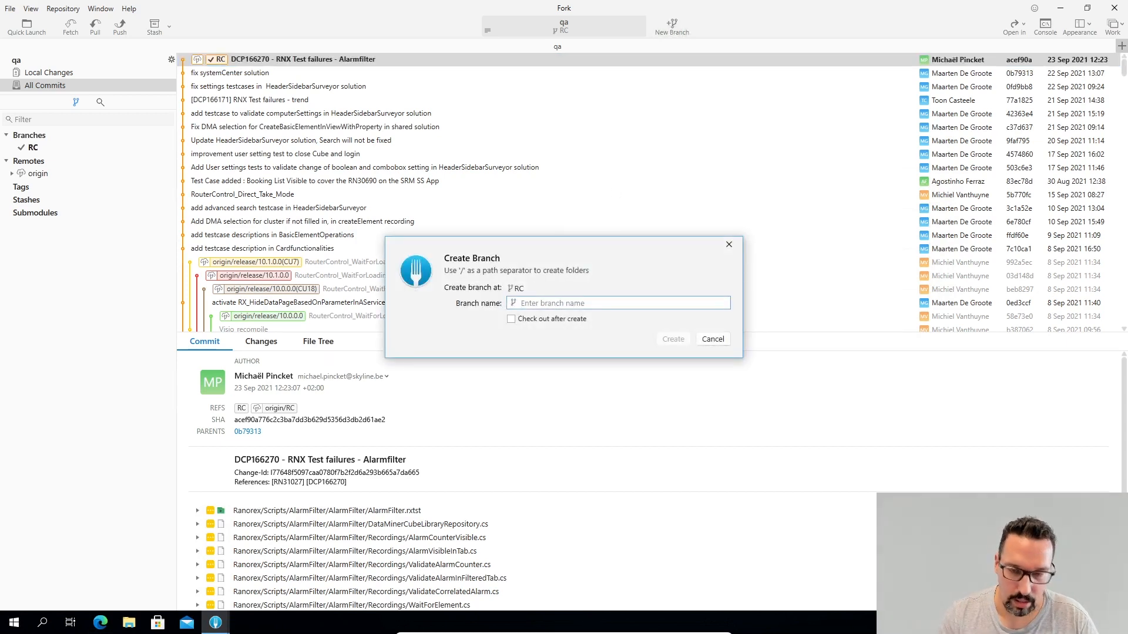
{"action": "type", "text": "Ranar"}
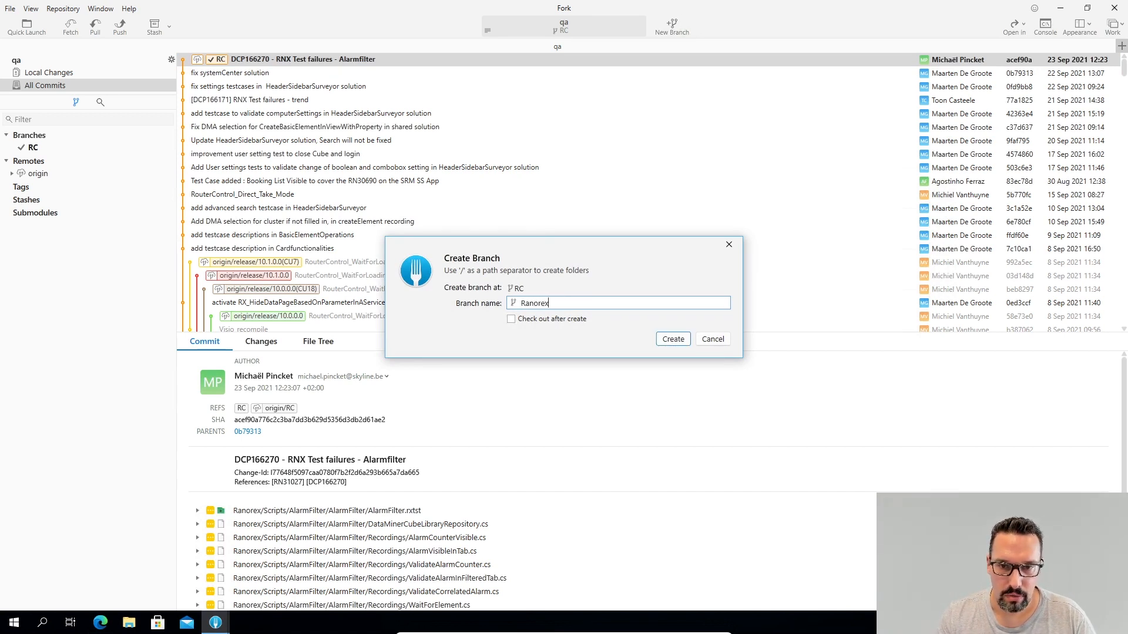
{"action": "type", "text": "Test"}
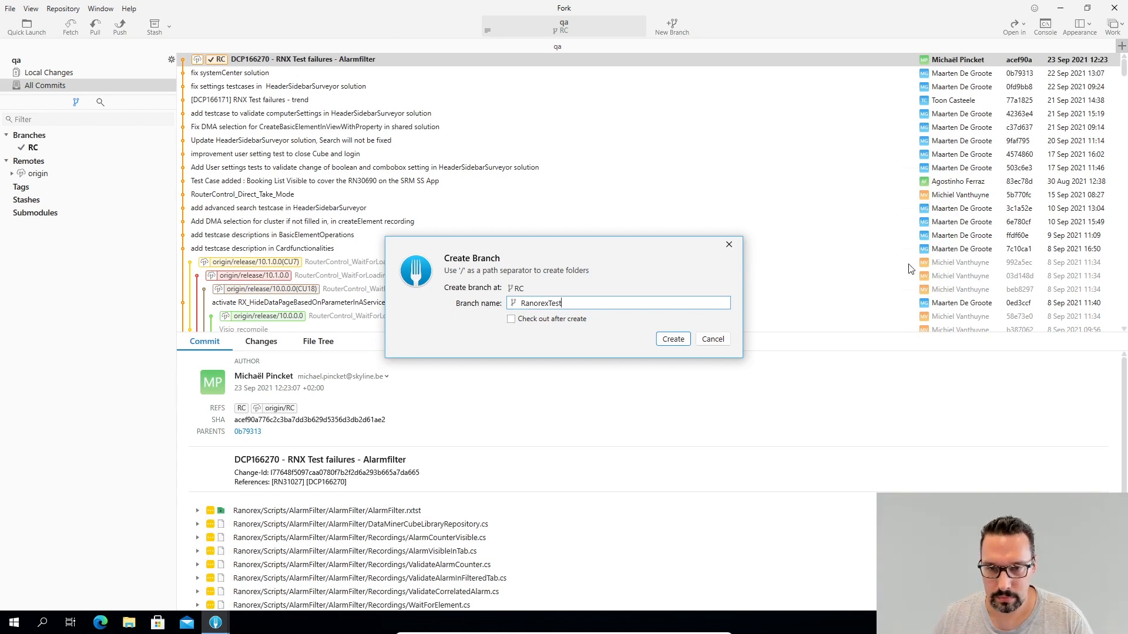
{"action": "left_click", "coordinate": [672, 339]}
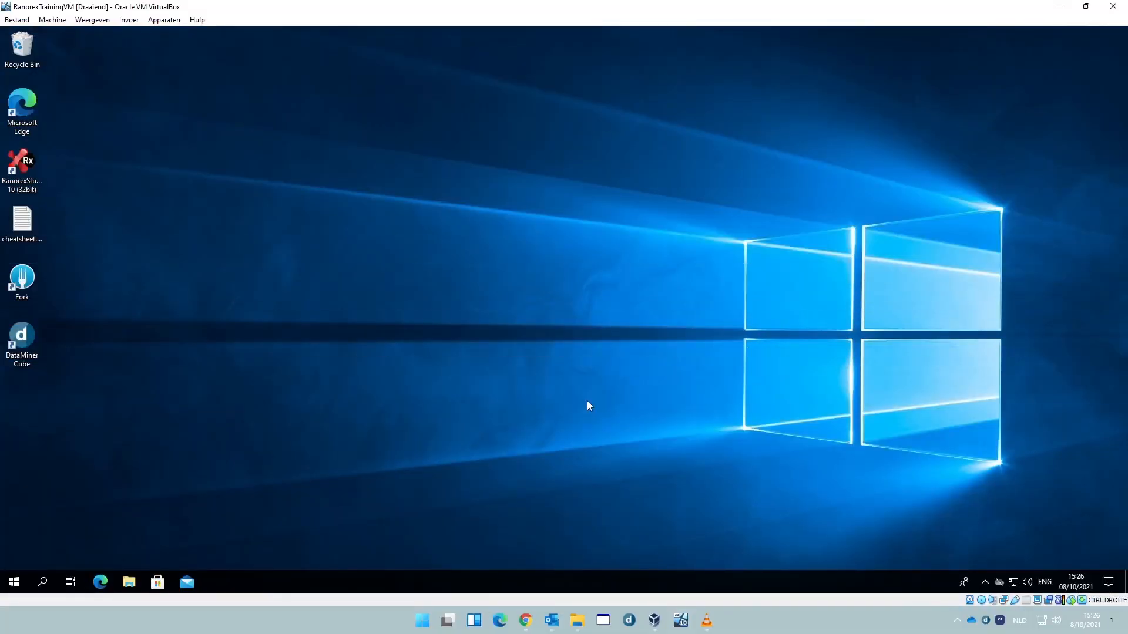
{"action": "mouse_move", "coordinate": [280, 240]}
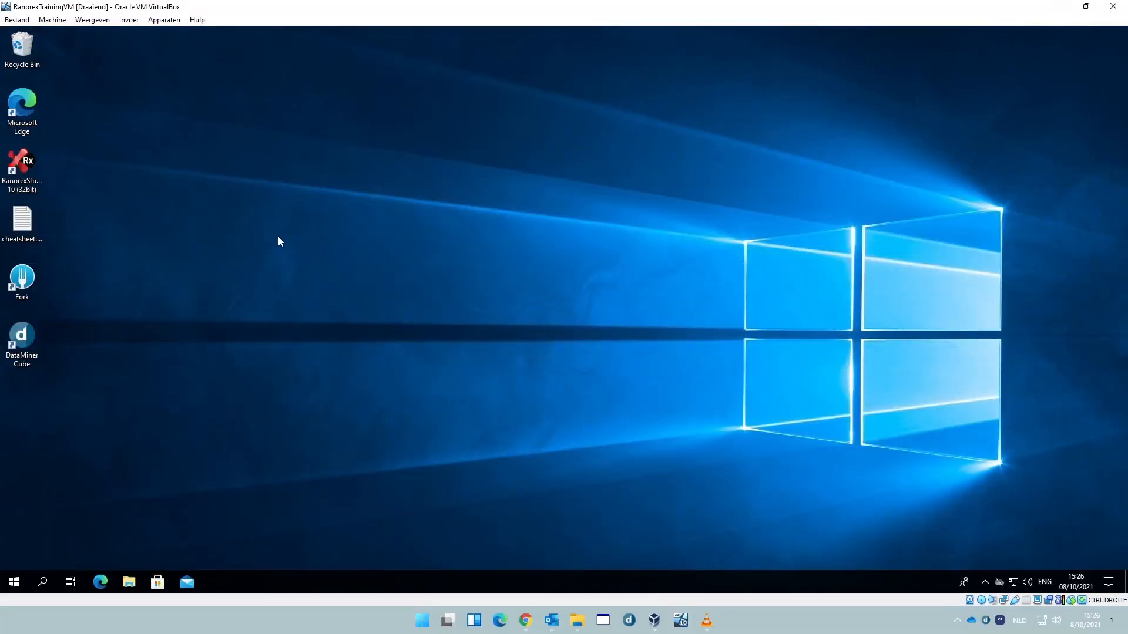
{"action": "mouse_move", "coordinate": [162, 153]}
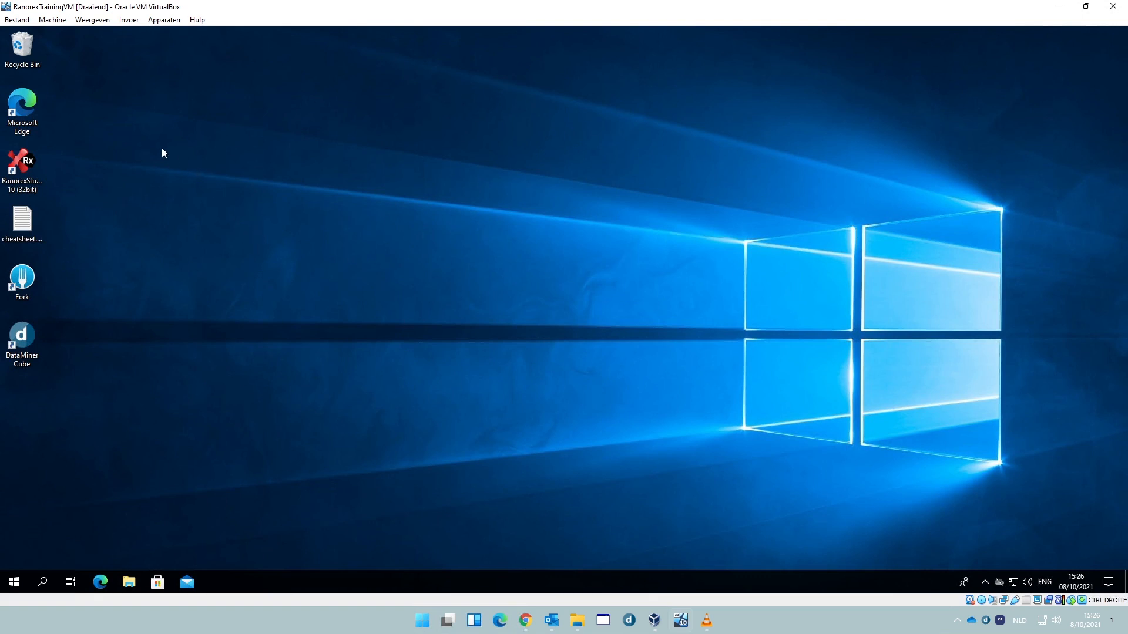
{"action": "mouse_move", "coordinate": [82, 167]}
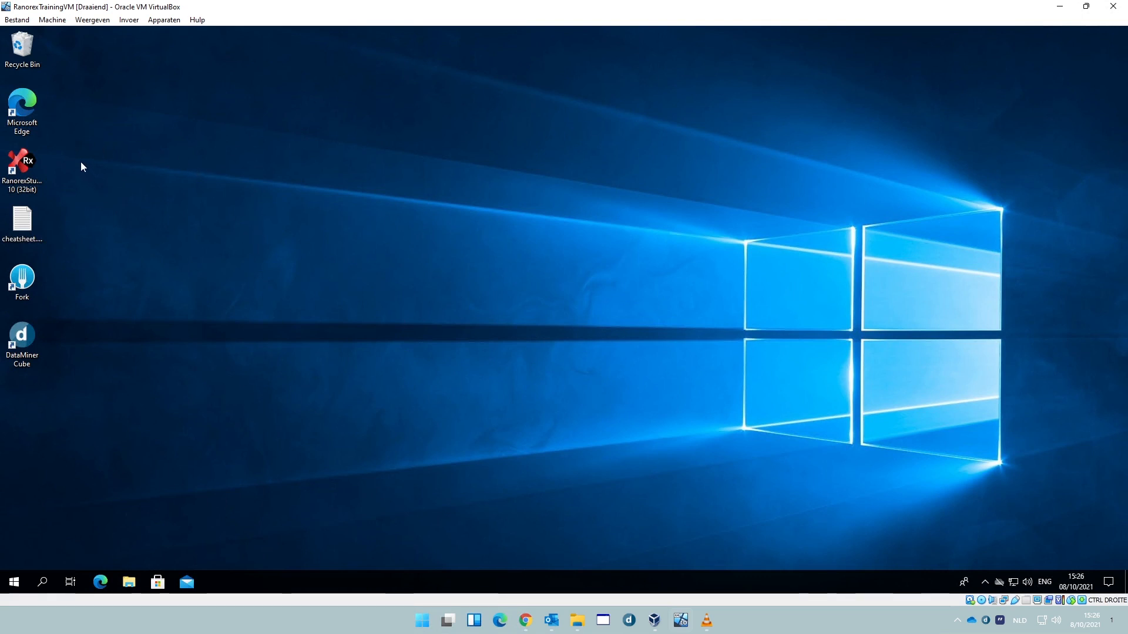
{"action": "mouse_move", "coordinate": [39, 142]}
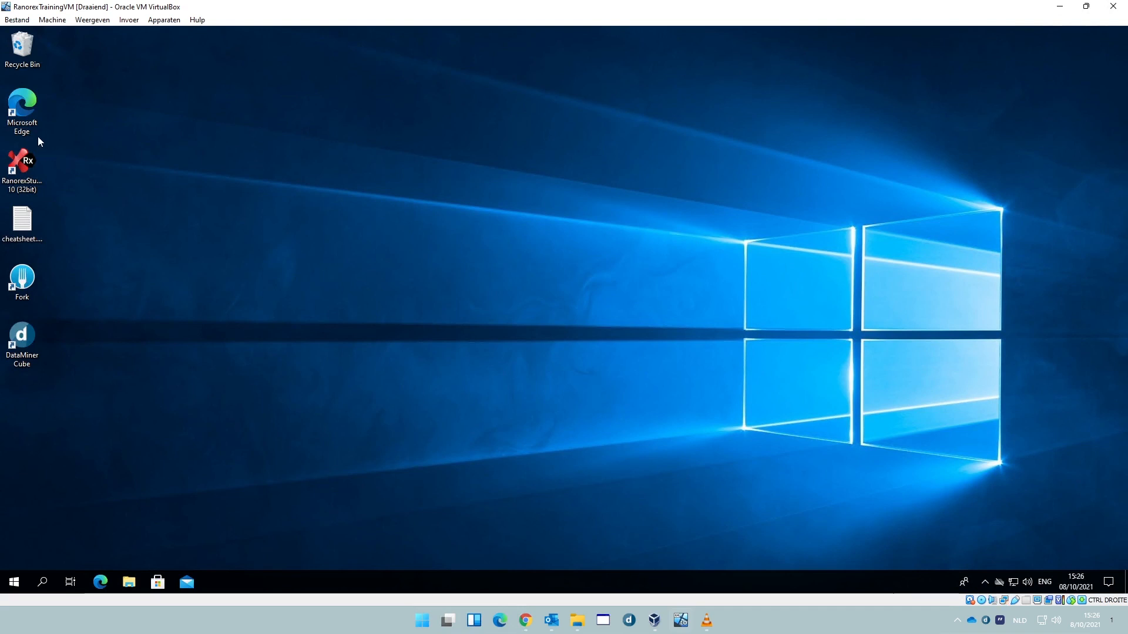
{"action": "mouse_move", "coordinate": [21, 166]}
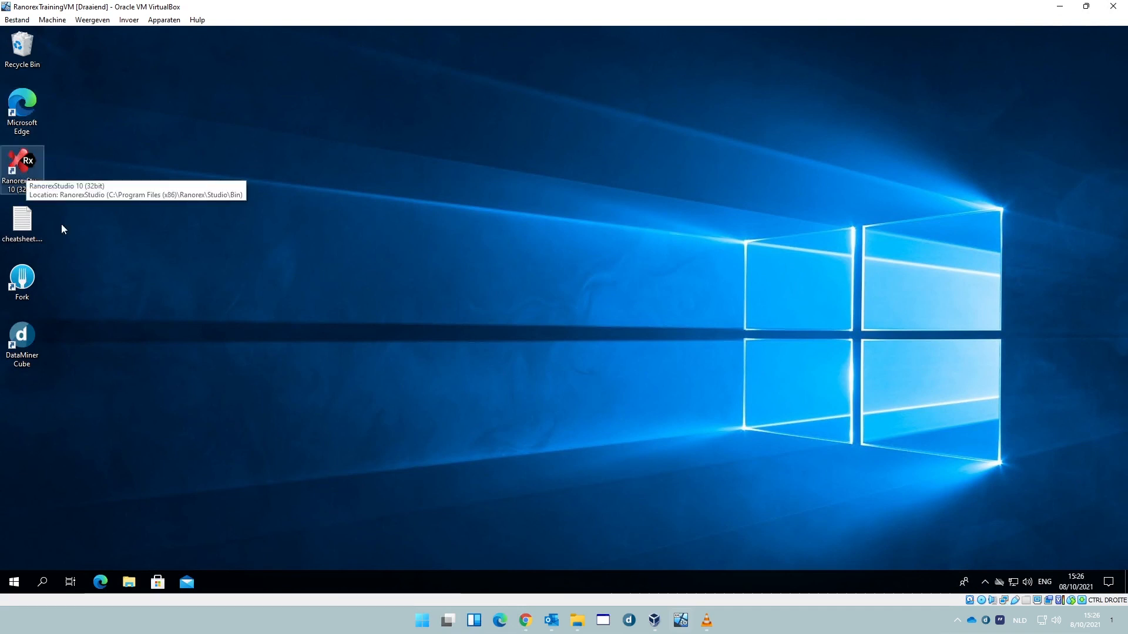
{"action": "mouse_move", "coordinate": [20, 583]}
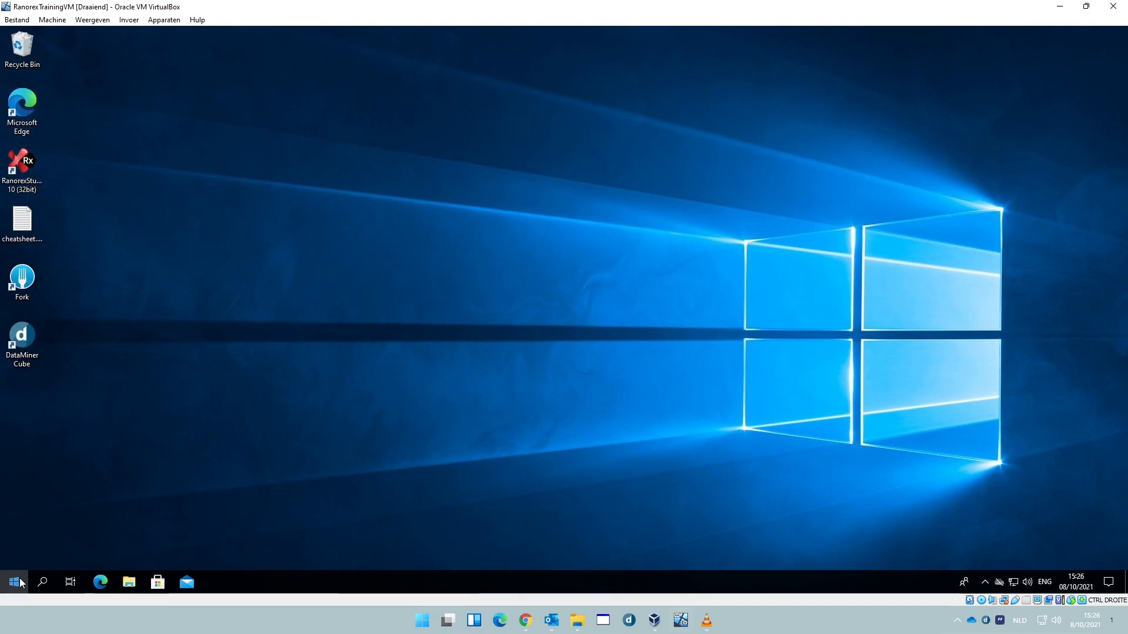
Step: Show the installed programs list with the Ranorex Studio group expanded
{"action": "left_click", "coordinate": [13, 582]}
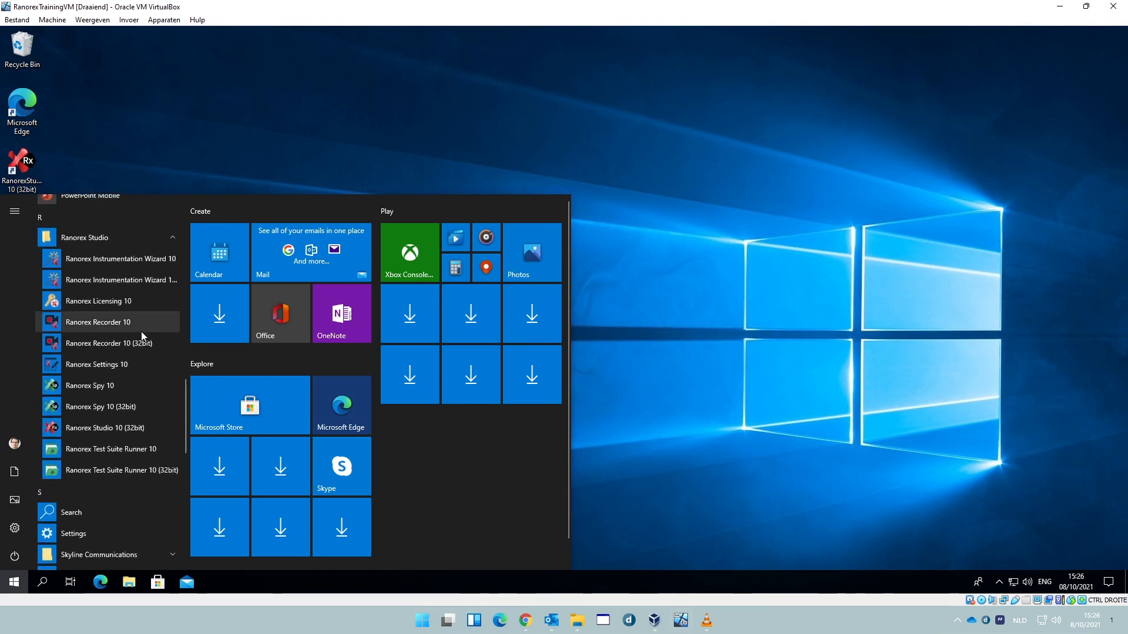
{"action": "mouse_move", "coordinate": [134, 266]}
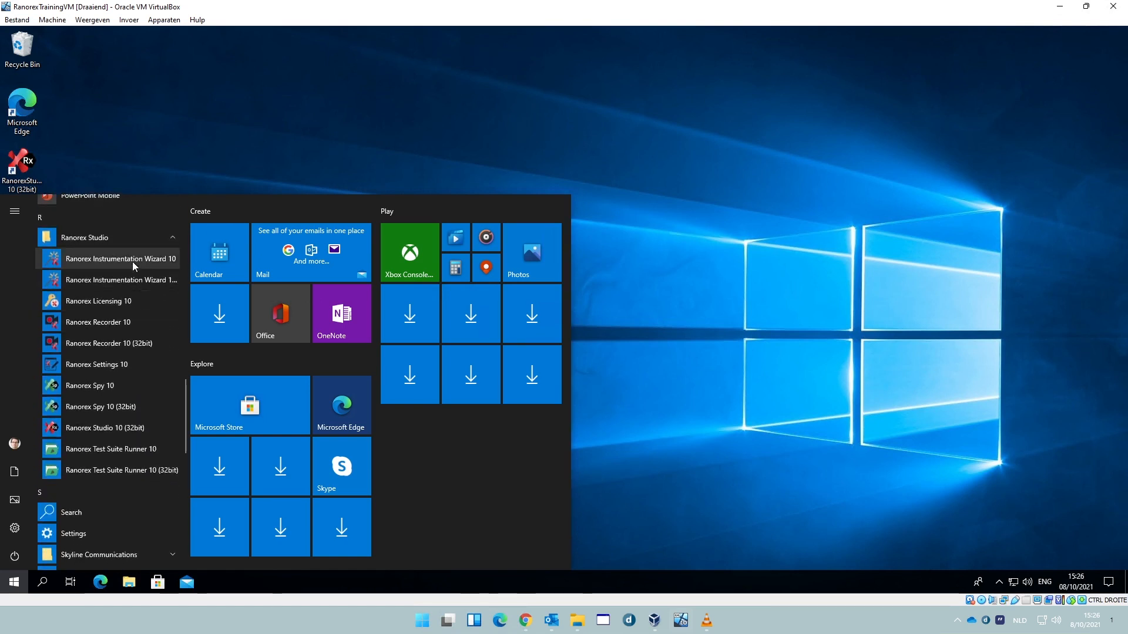
{"action": "mouse_move", "coordinate": [120, 280]}
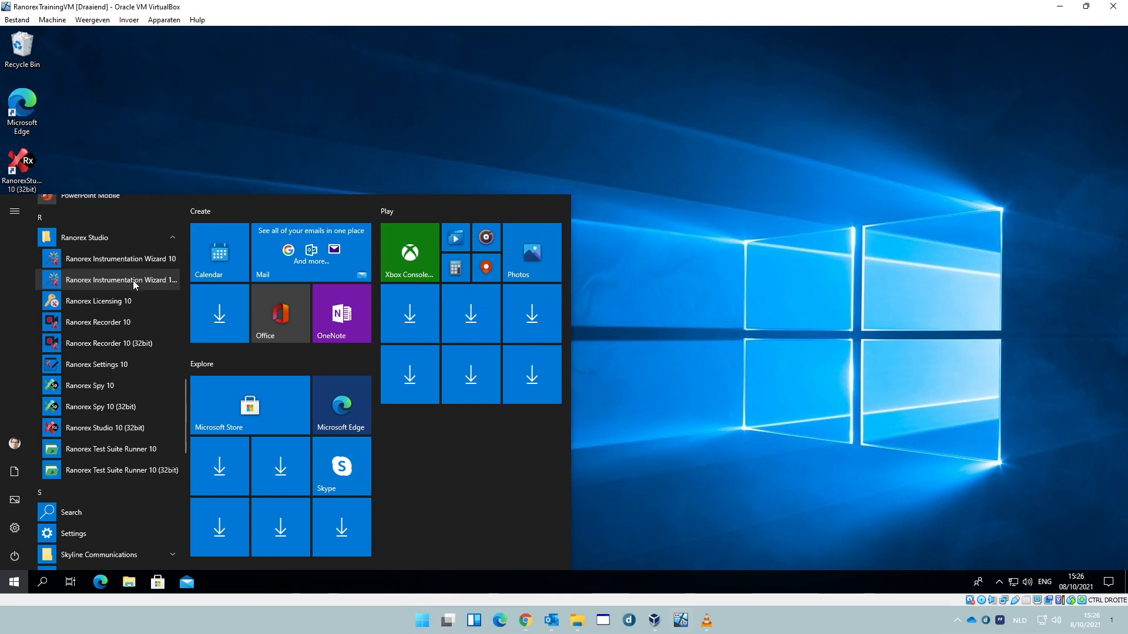
{"action": "mouse_move", "coordinate": [123, 303]}
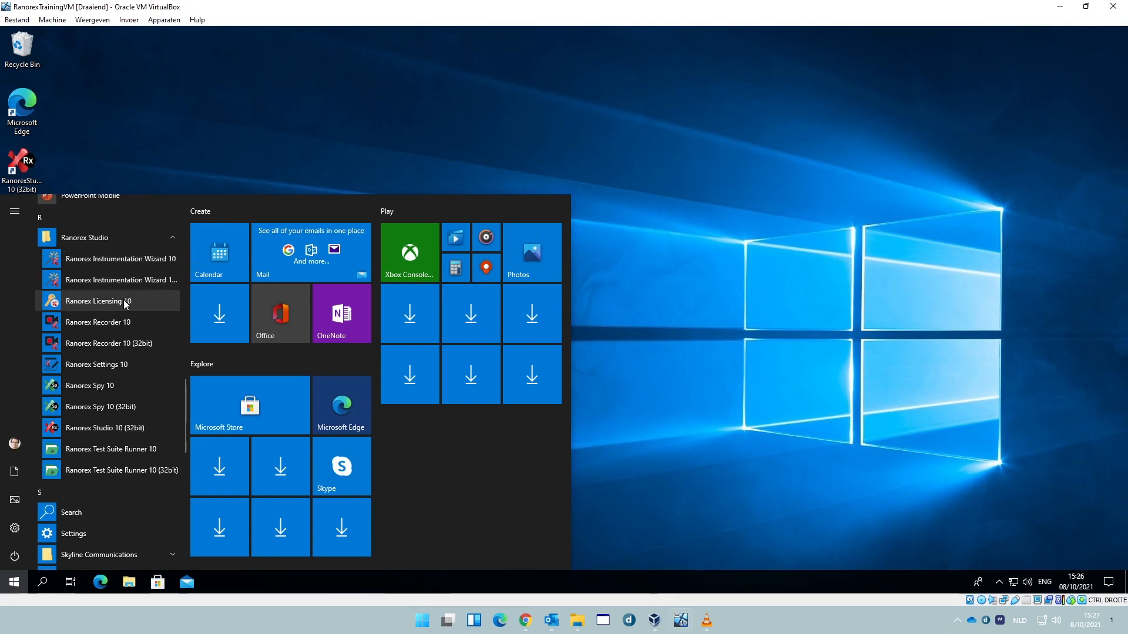
{"action": "mouse_move", "coordinate": [112, 307]}
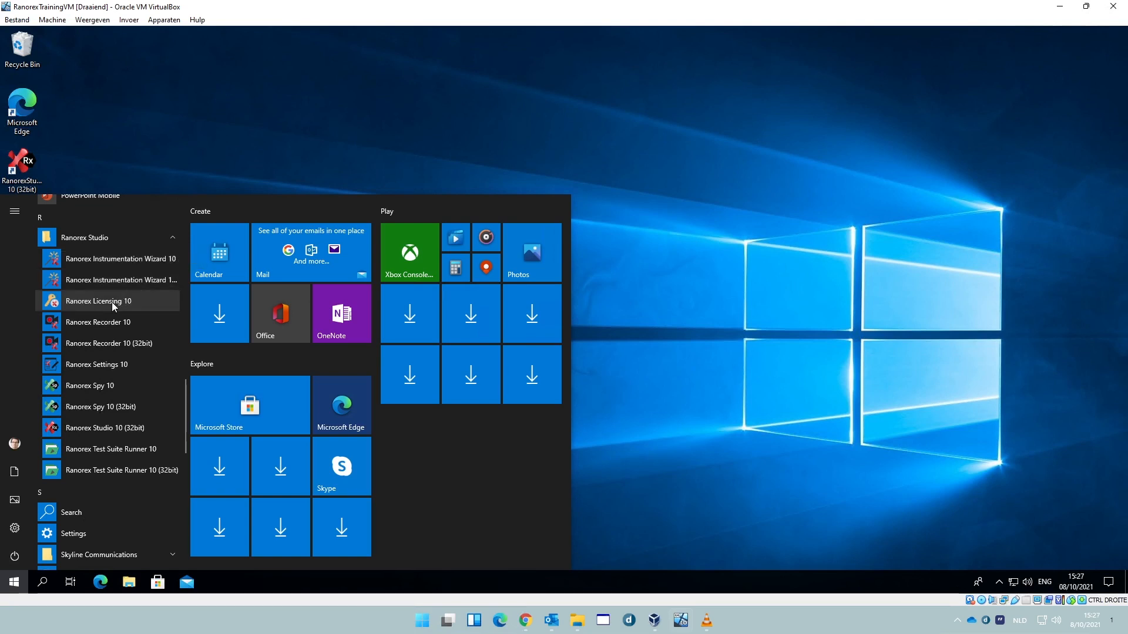
{"action": "mouse_move", "coordinate": [73, 306]}
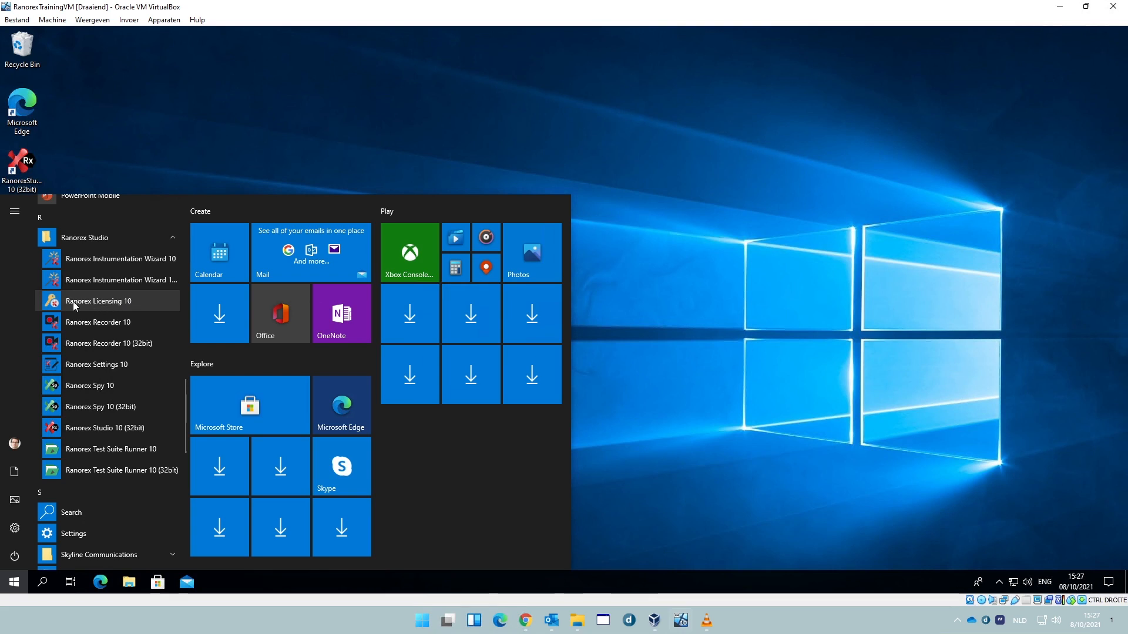
{"action": "mouse_move", "coordinate": [97, 321]}
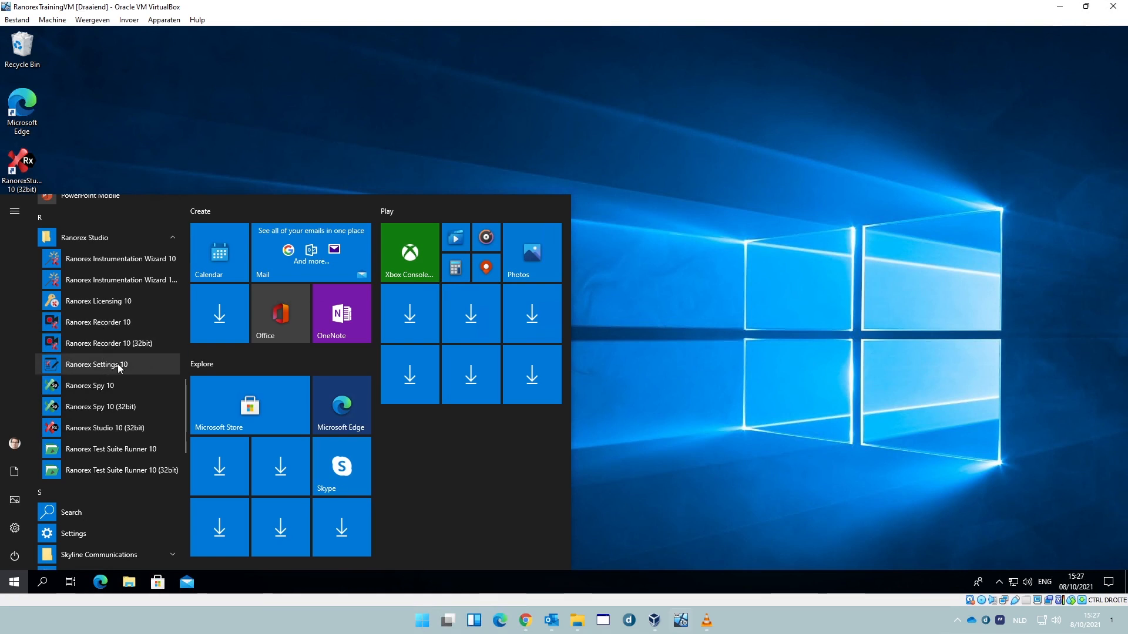
{"action": "mouse_move", "coordinate": [134, 369]}
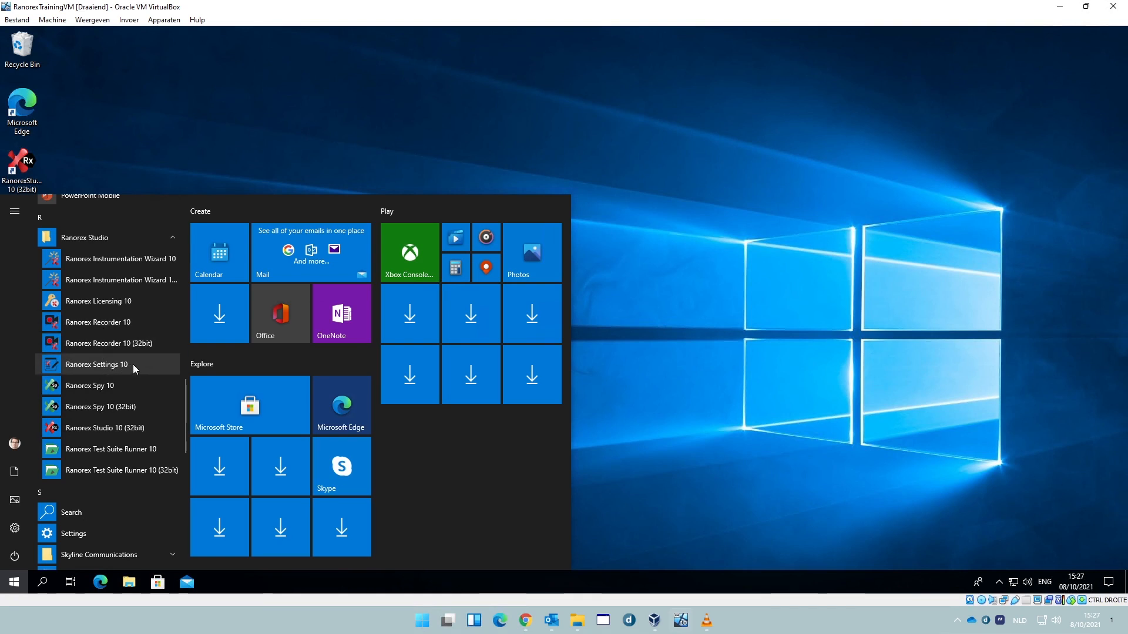
{"action": "mouse_move", "coordinate": [112, 394]}
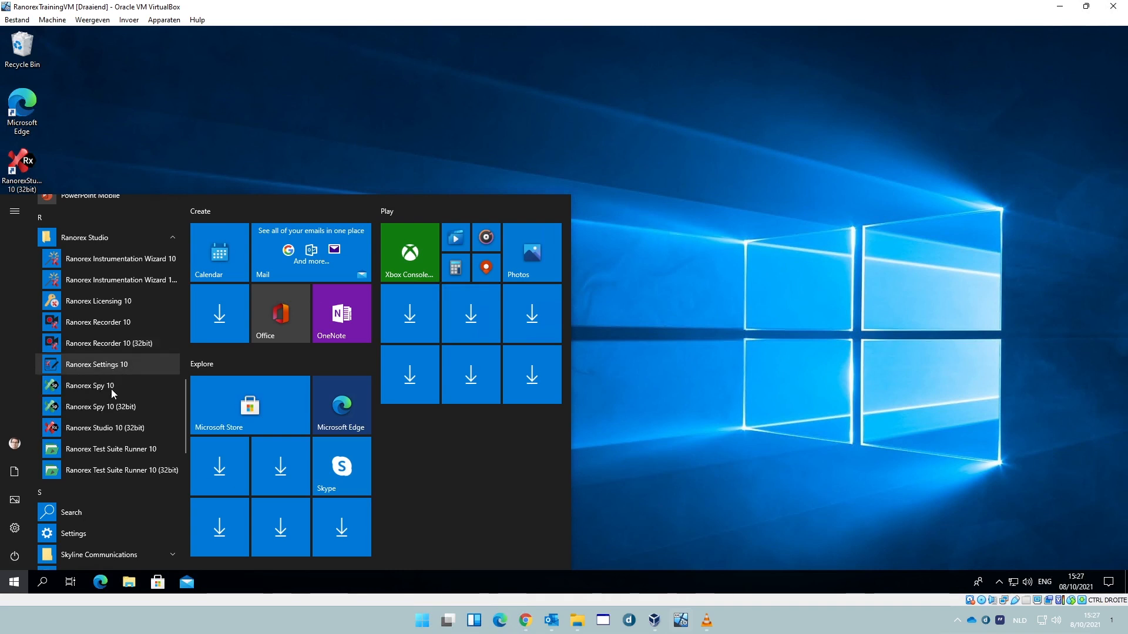
{"action": "mouse_move", "coordinate": [98, 434]}
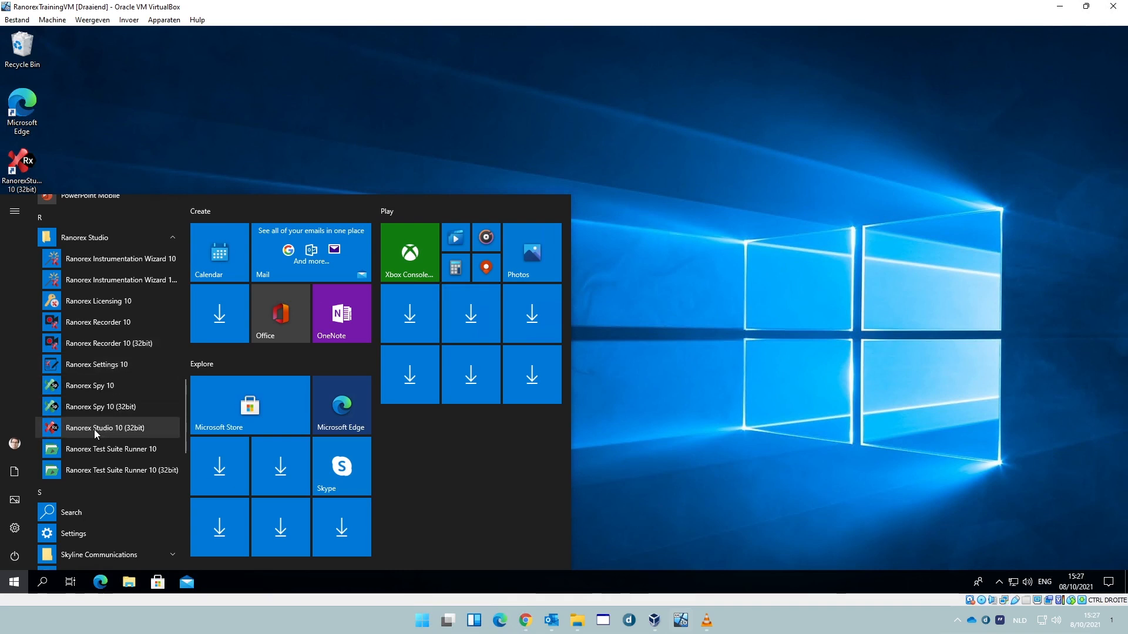
{"action": "mouse_move", "coordinate": [107, 389]}
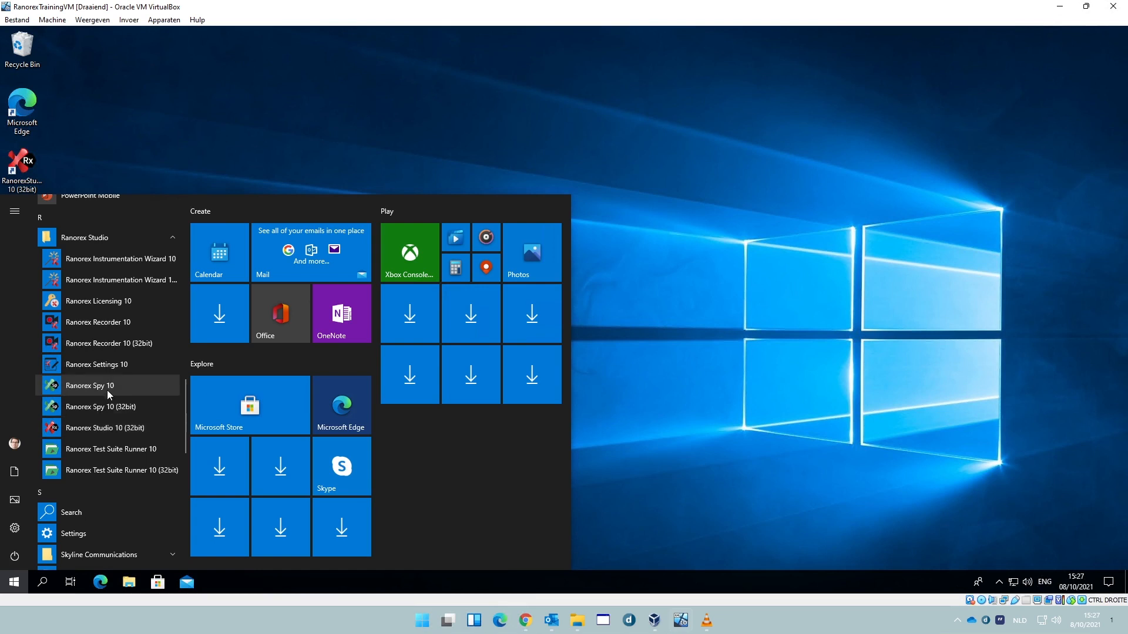
{"action": "mouse_move", "coordinate": [107, 390]}
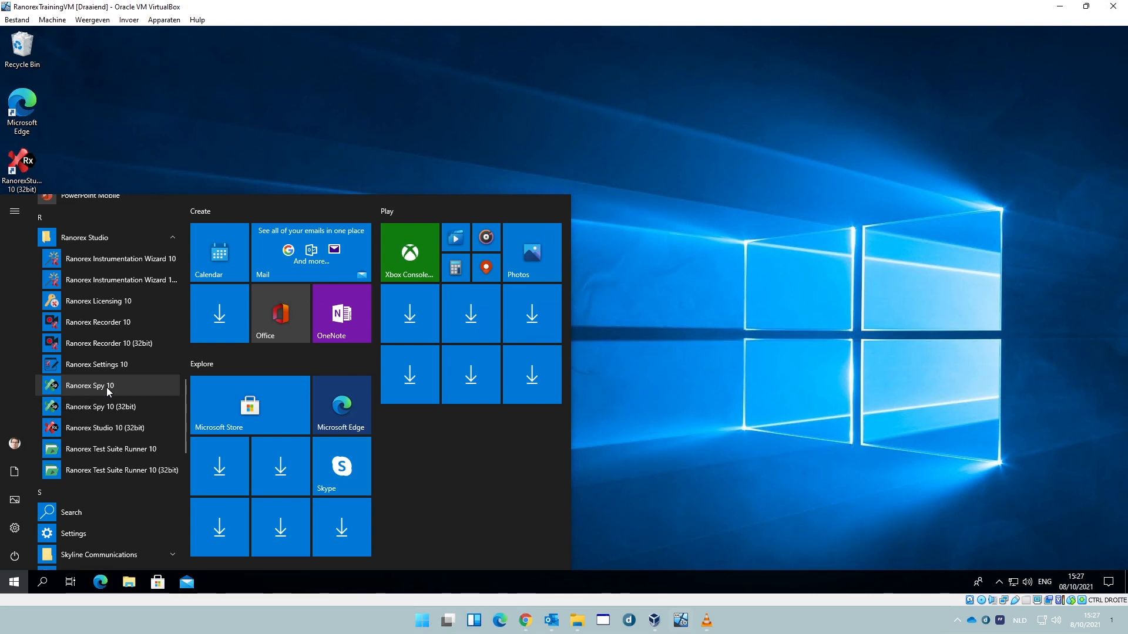
{"action": "mouse_move", "coordinate": [107, 364]}
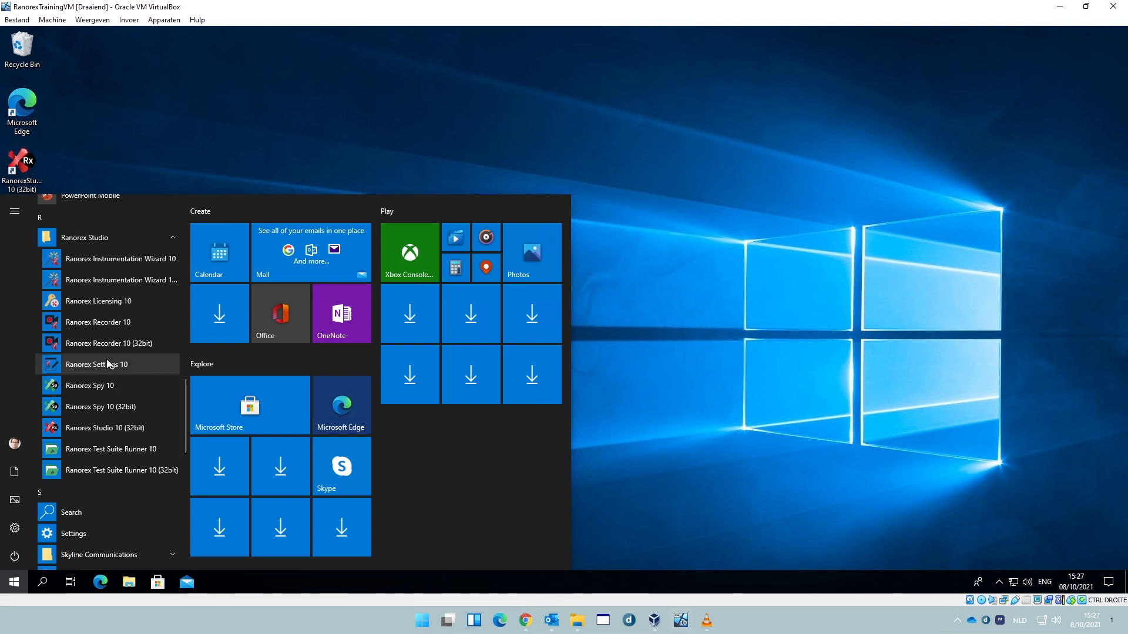
{"action": "mouse_move", "coordinate": [136, 428]}
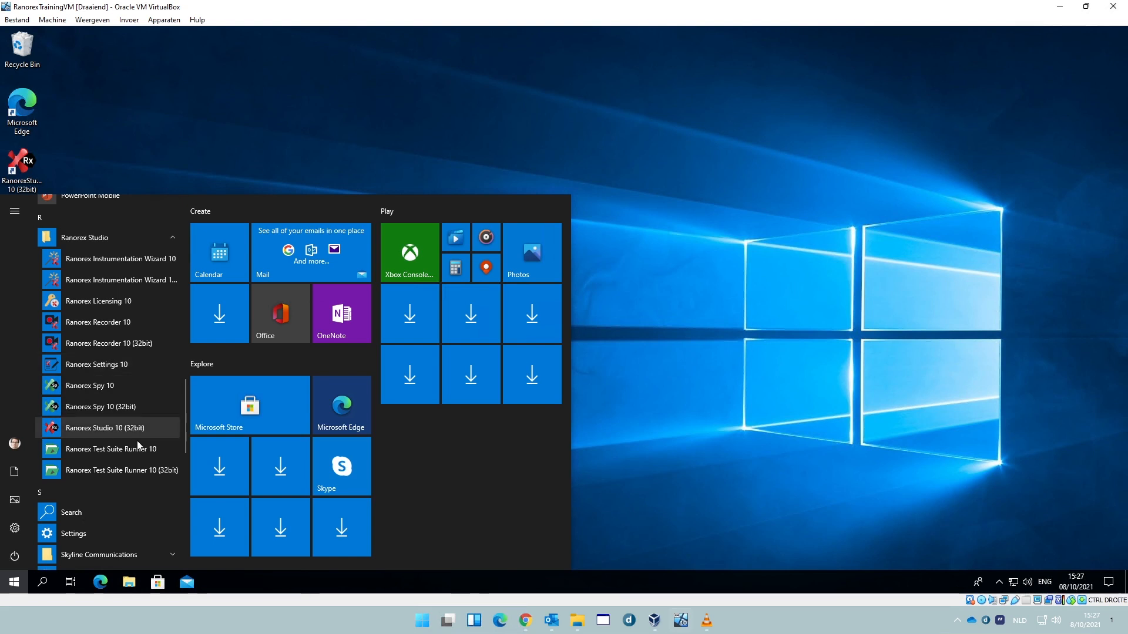
{"action": "mouse_move", "coordinate": [129, 456]}
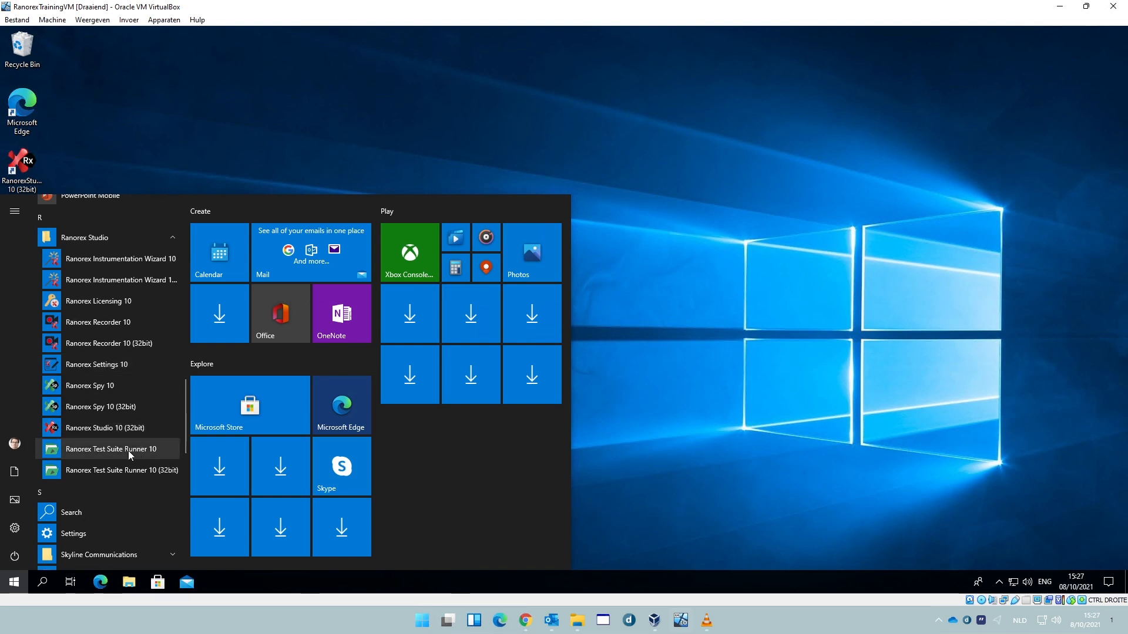
{"action": "mouse_move", "coordinate": [119, 470]}
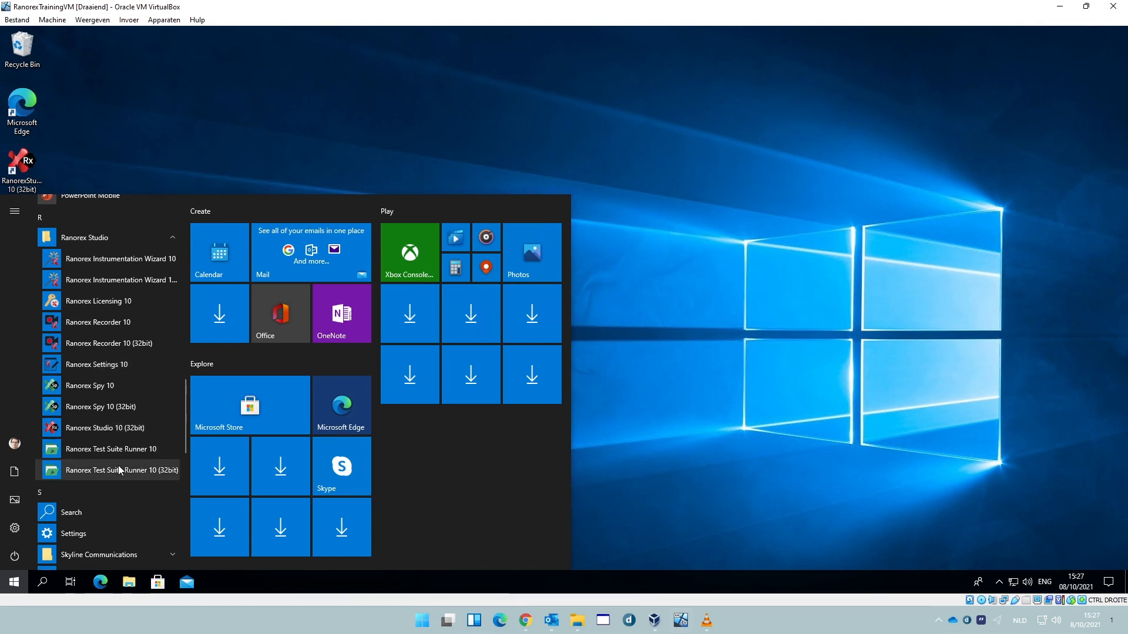
{"action": "mouse_move", "coordinate": [79, 428]}
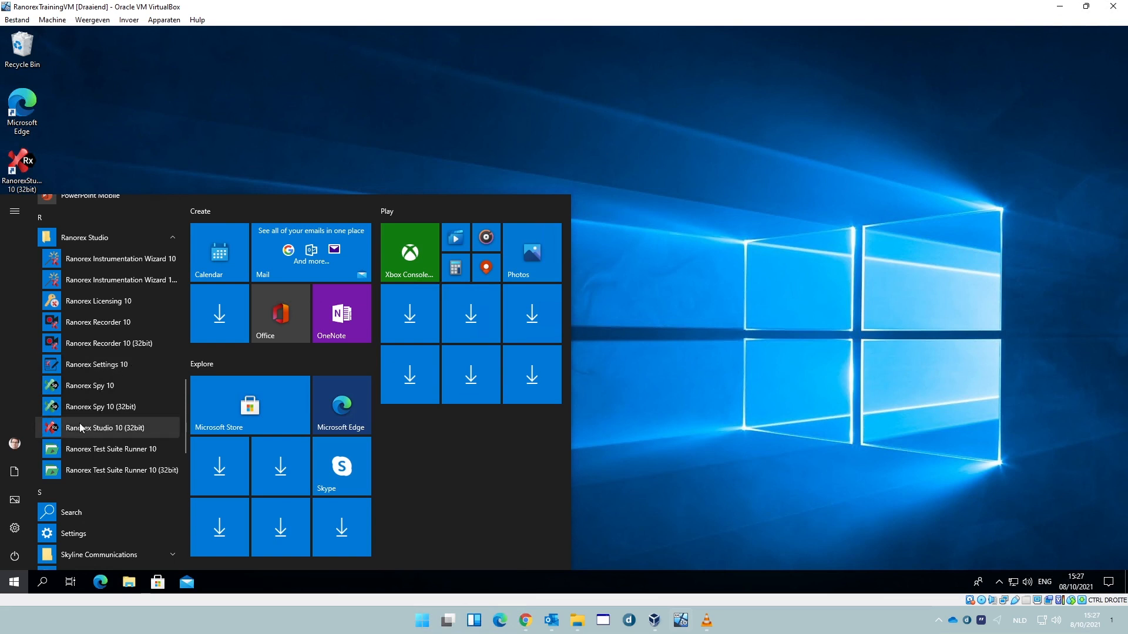
Step: Pin Ranorex Spy 10 to Start via its right-click menu
{"action": "right_click", "coordinate": [107, 427]}
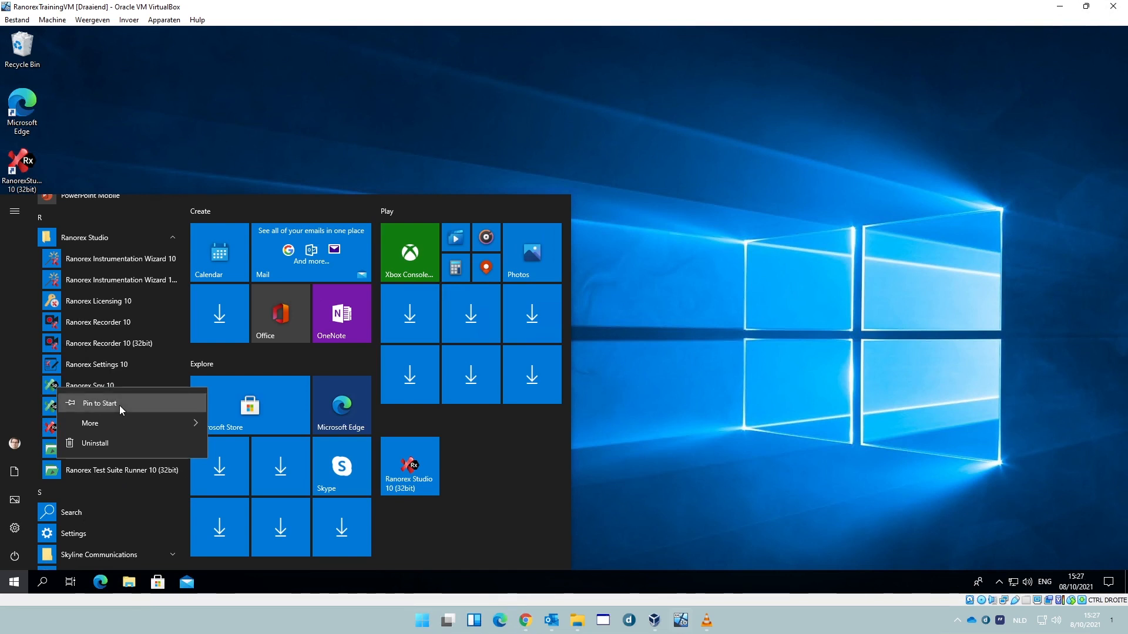
{"action": "left_click", "coordinate": [99, 403]}
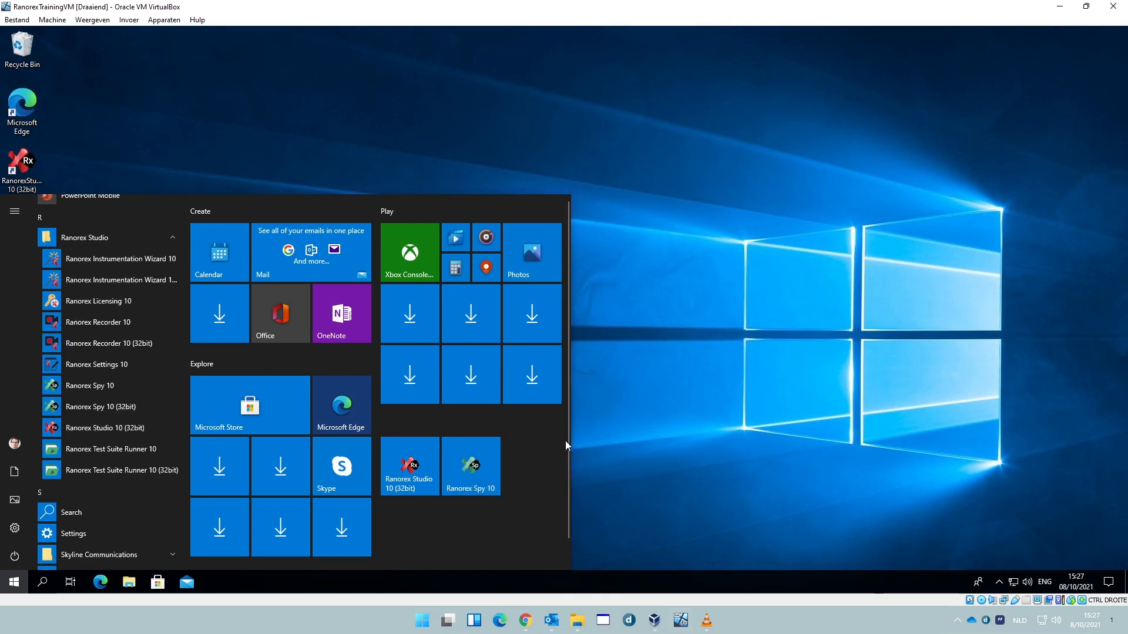
{"action": "mouse_move", "coordinate": [550, 455]}
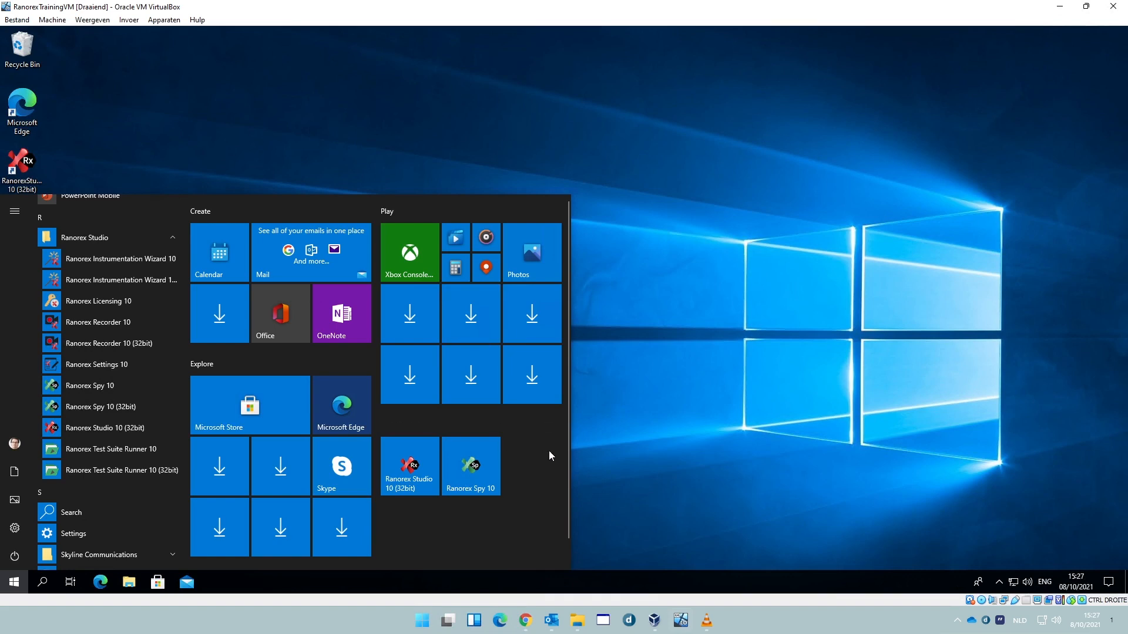
{"action": "mouse_move", "coordinate": [689, 212]}
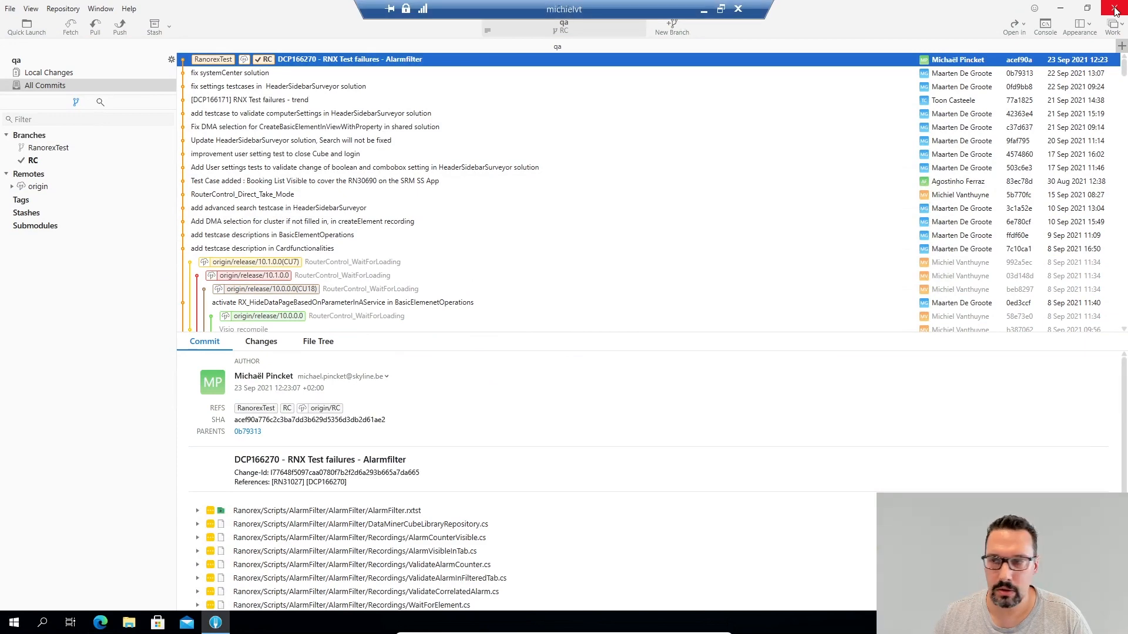
Step: Close Fork and launch Ranorex Studio 10 (32bit) from Start search
{"action": "left_click", "coordinate": [1115, 8]}
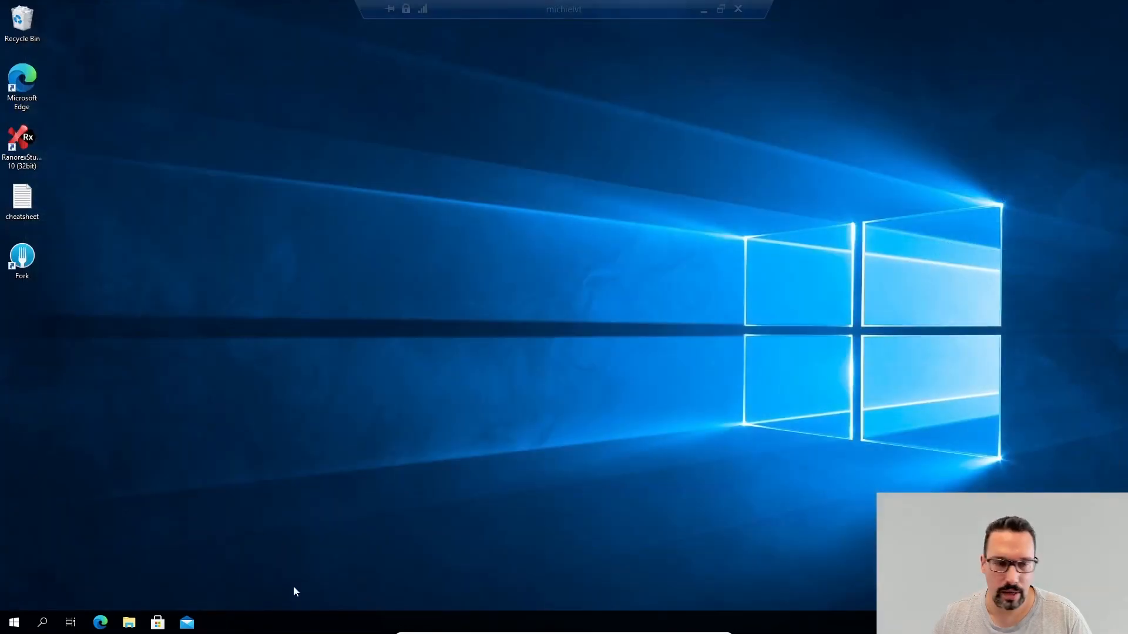
{"action": "left_click", "coordinate": [13, 622]}
{"action": "type", "text": "ranorex stud"}
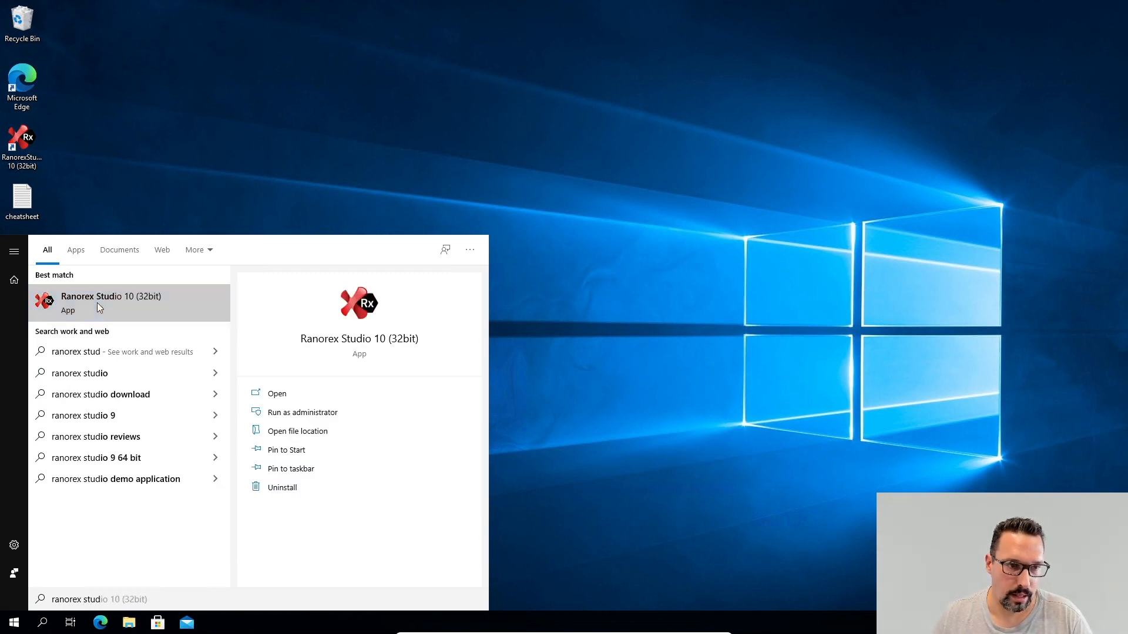
{"action": "left_click", "coordinate": [277, 394]}
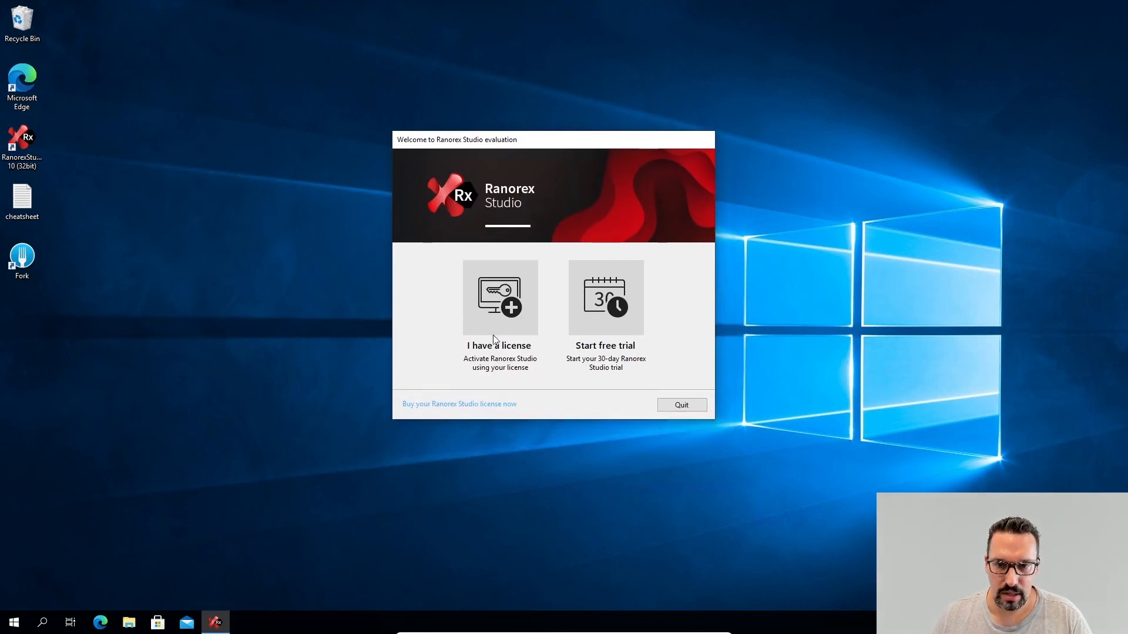
{"action": "mouse_move", "coordinate": [605, 298]}
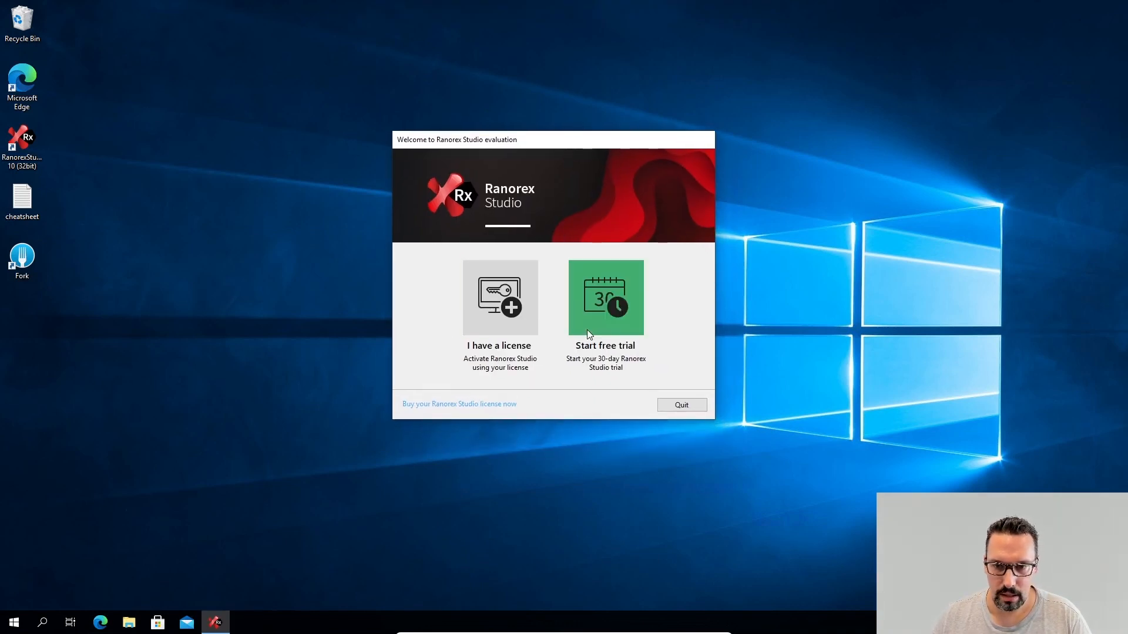
{"action": "mouse_move", "coordinate": [621, 332]}
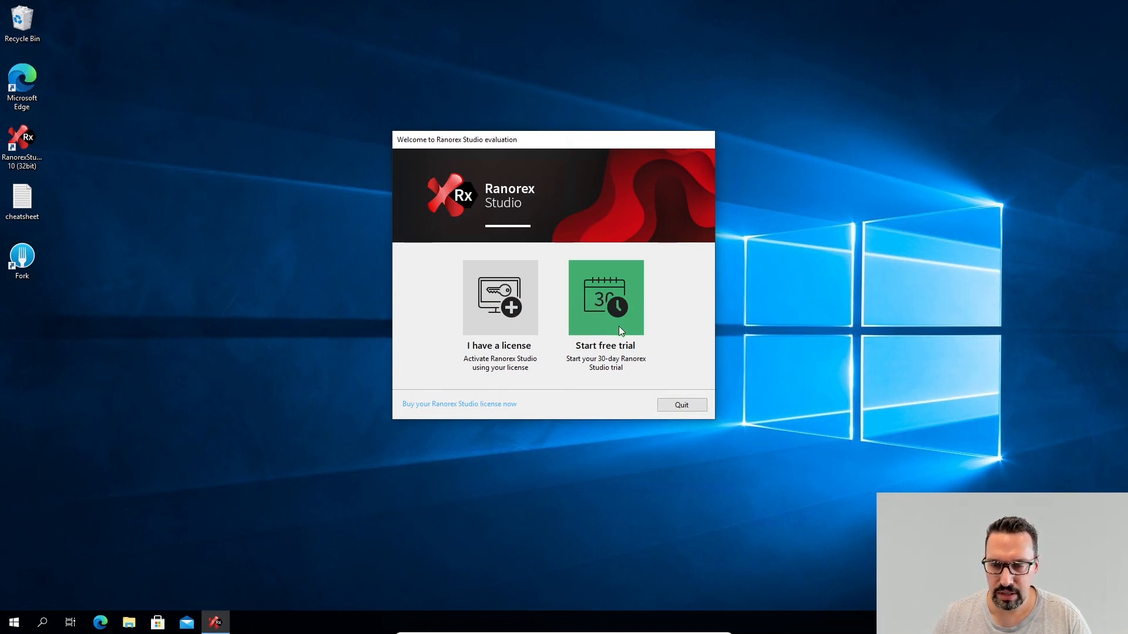
{"action": "mouse_move", "coordinate": [651, 300]}
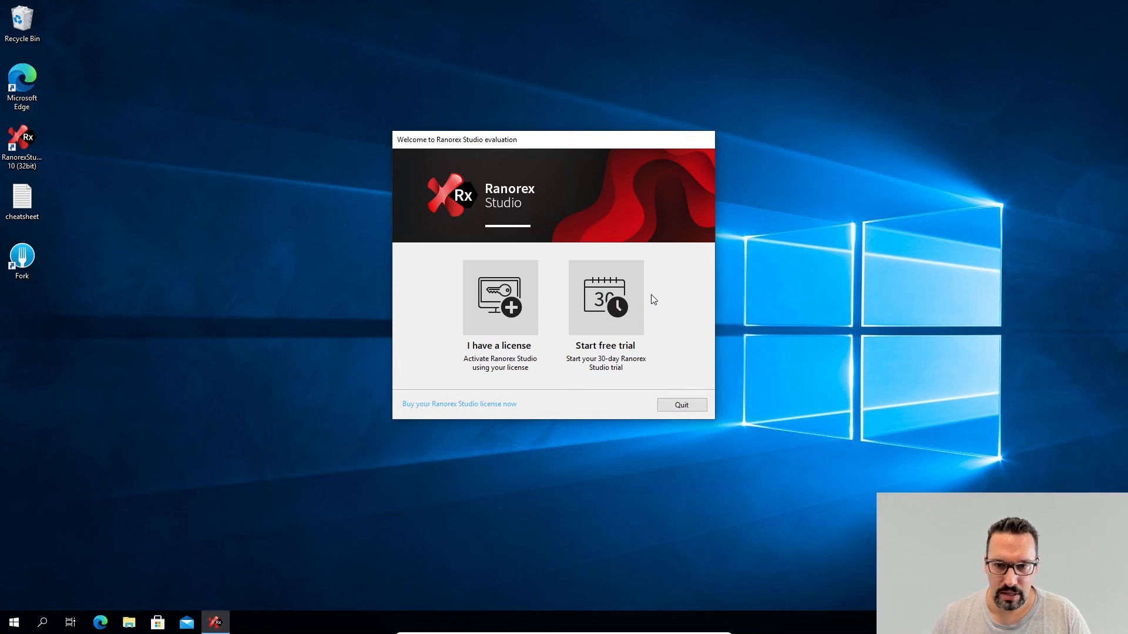
{"action": "mouse_move", "coordinate": [611, 264]}
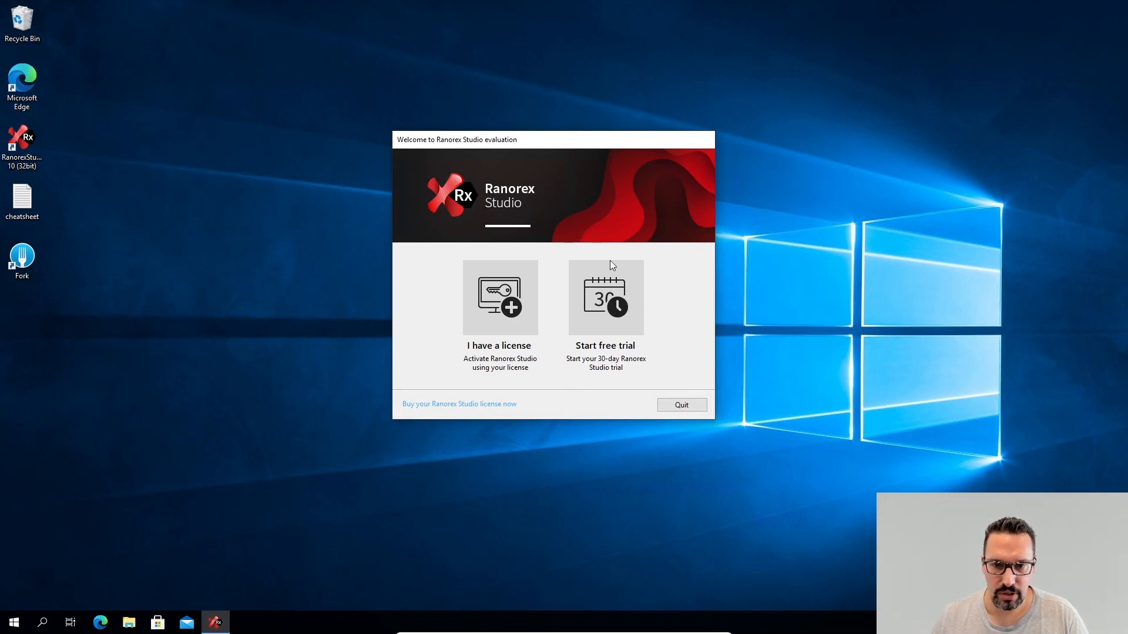
{"action": "mouse_move", "coordinate": [605, 297]}
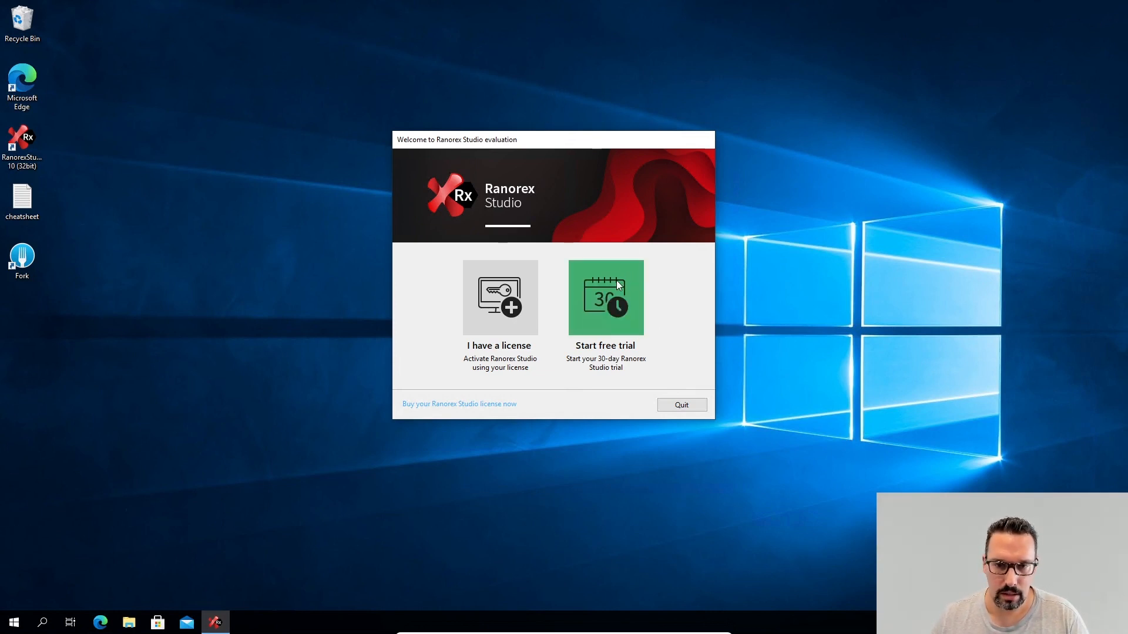
{"action": "mouse_move", "coordinate": [500, 298]}
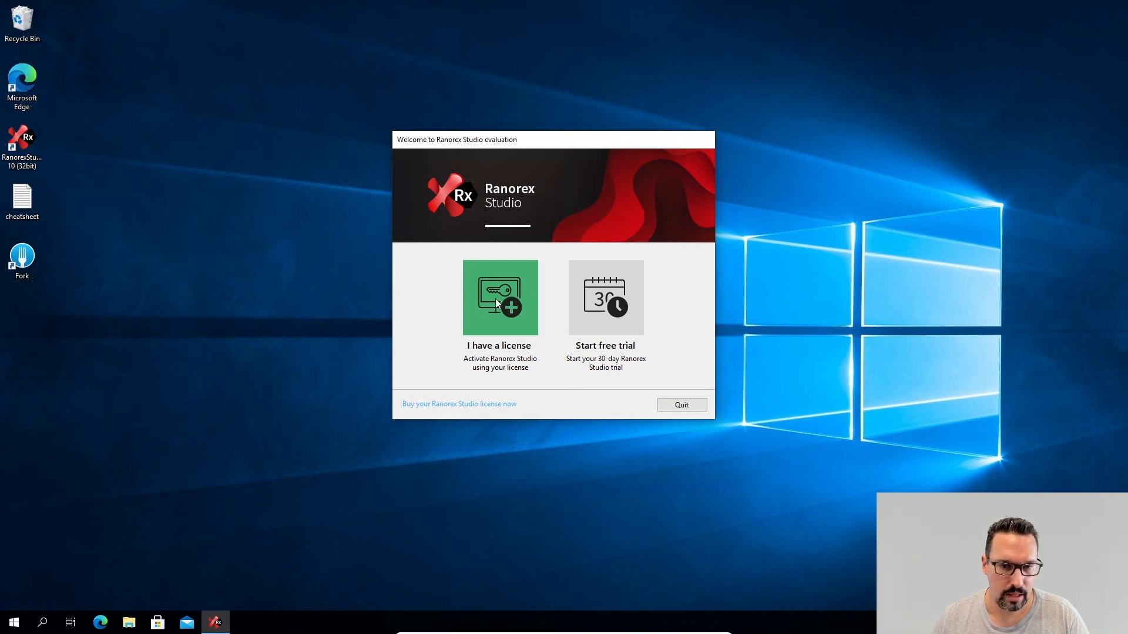
Step: Choose 'I have a license', set server 10.12.0.57 and save the license changes
{"action": "left_click", "coordinate": [501, 297]}
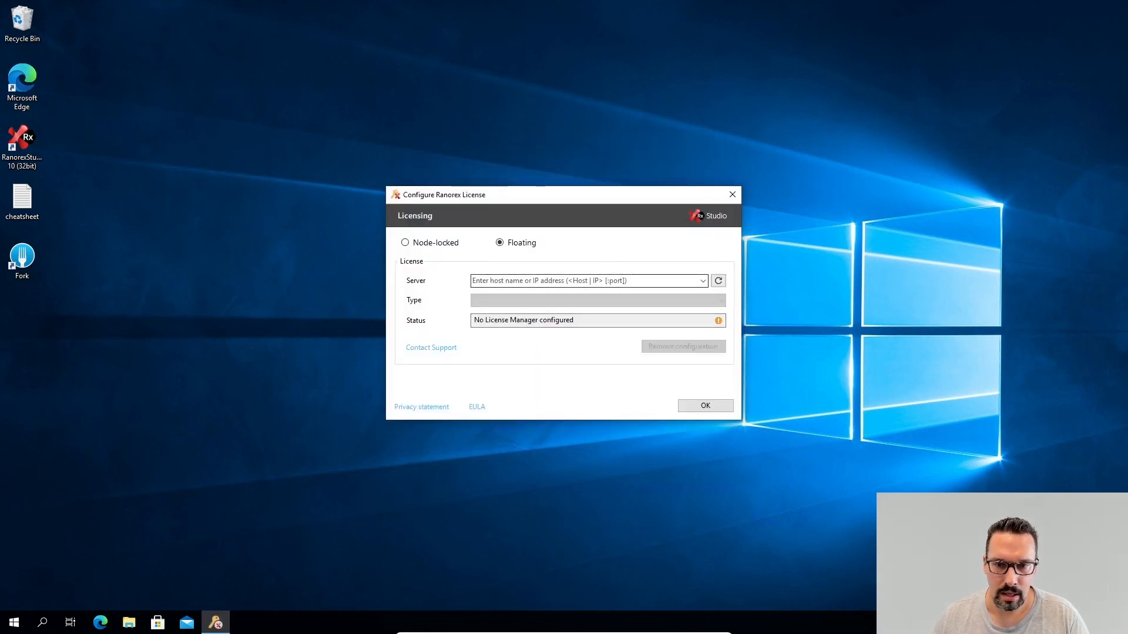
{"action": "left_click", "coordinate": [583, 280]}
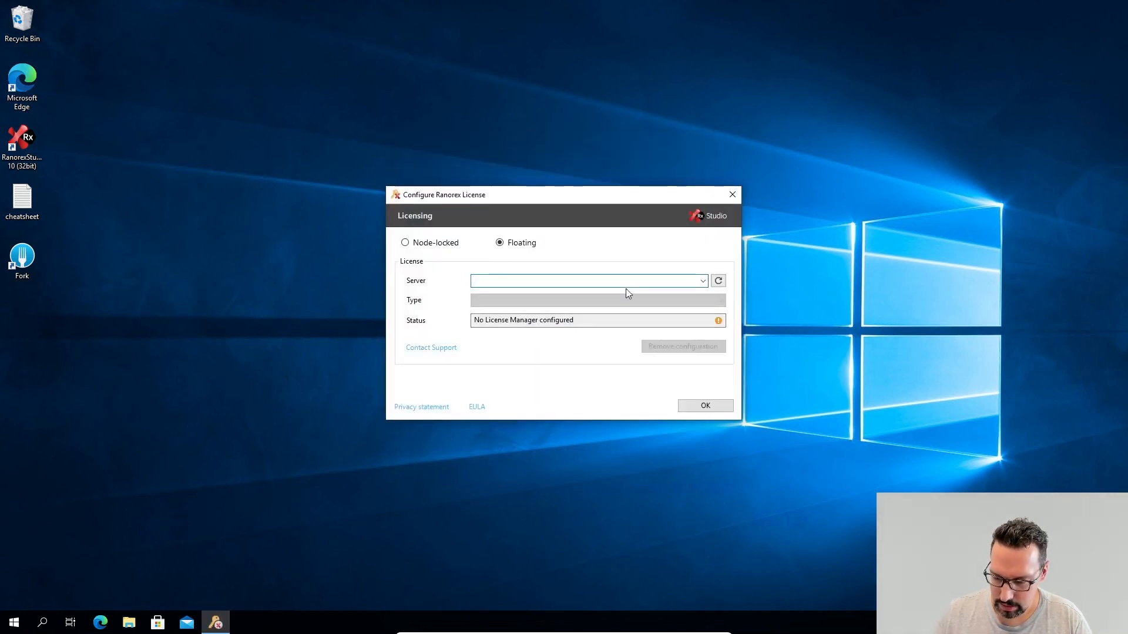
{"action": "type", "text": "10.12.0.57"}
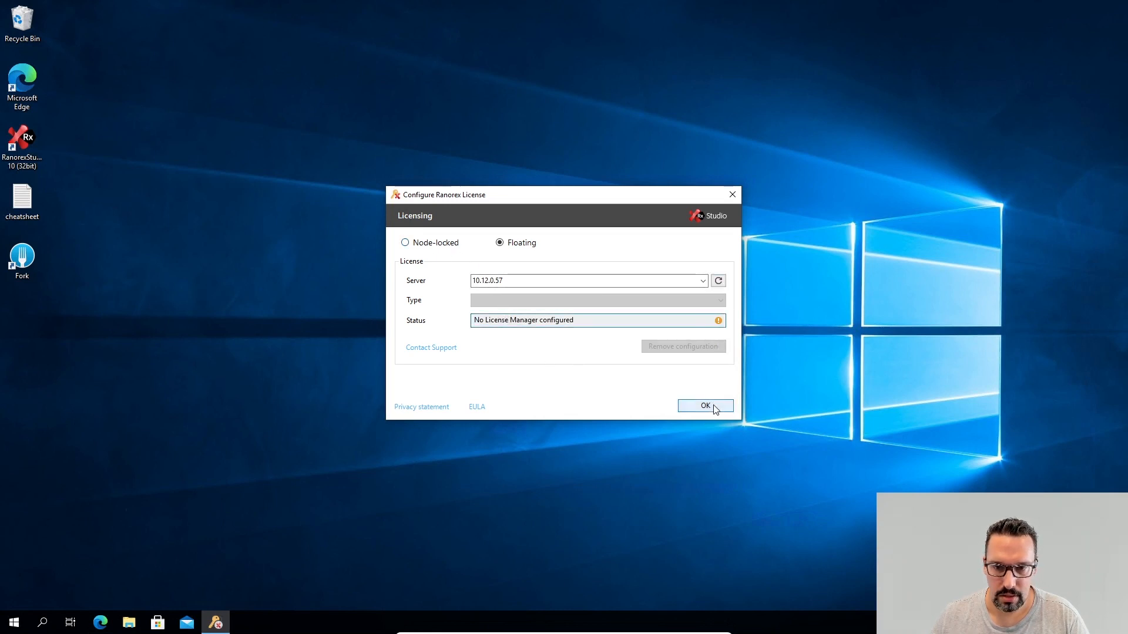
{"action": "left_click", "coordinate": [704, 406]}
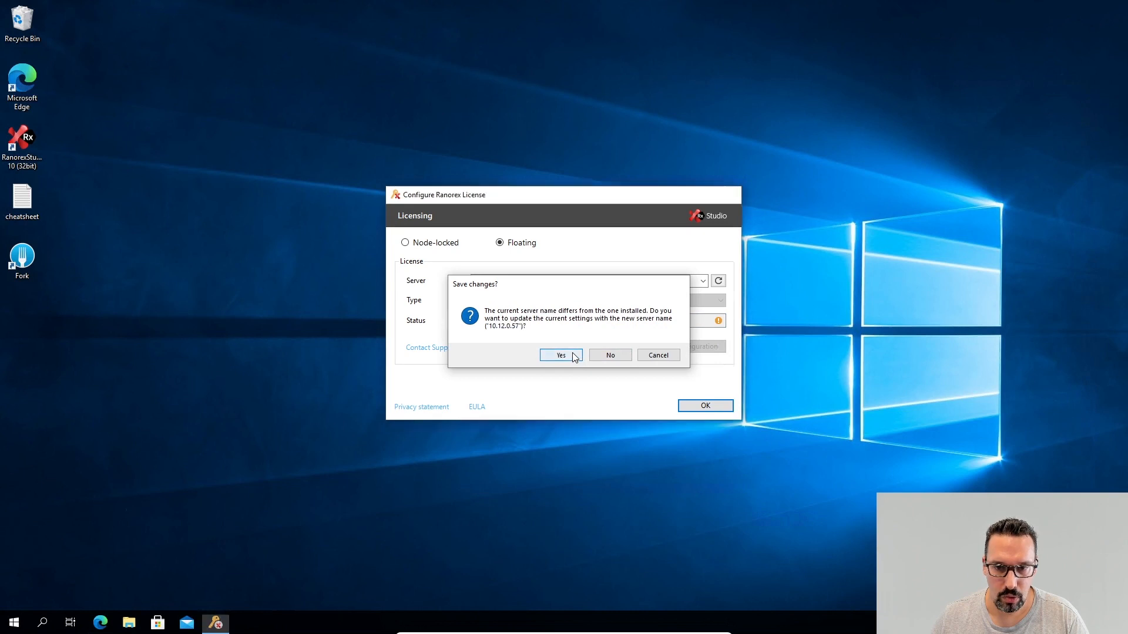
{"action": "left_click", "coordinate": [559, 355]}
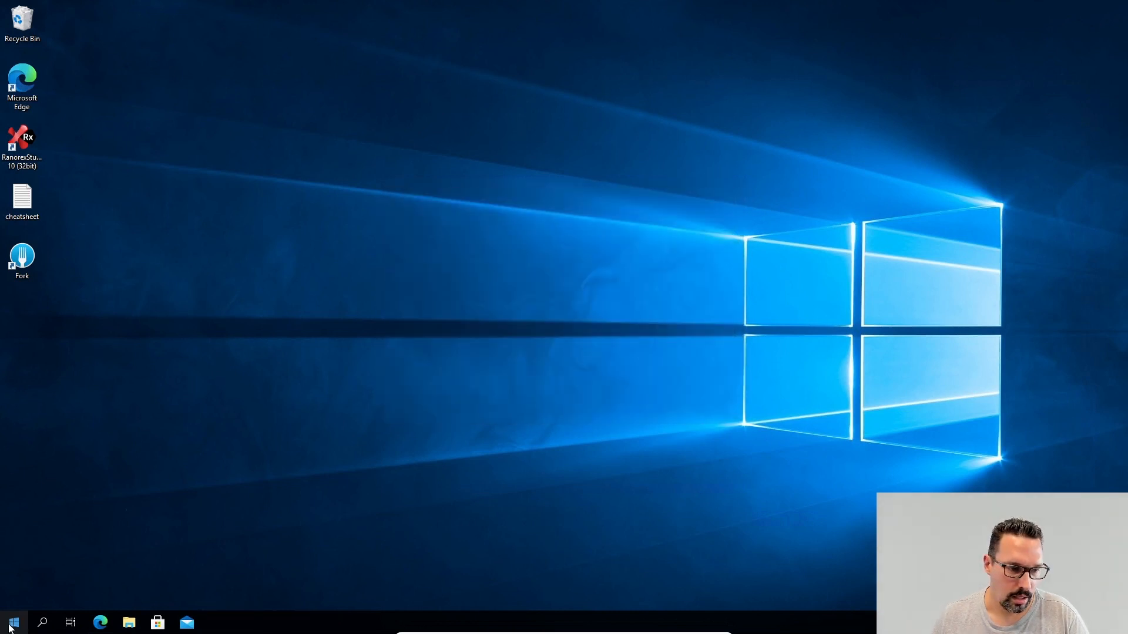
Step: Select the Dark theme and save to finish first-run configuration
{"action": "left_click", "coordinate": [12, 623]}
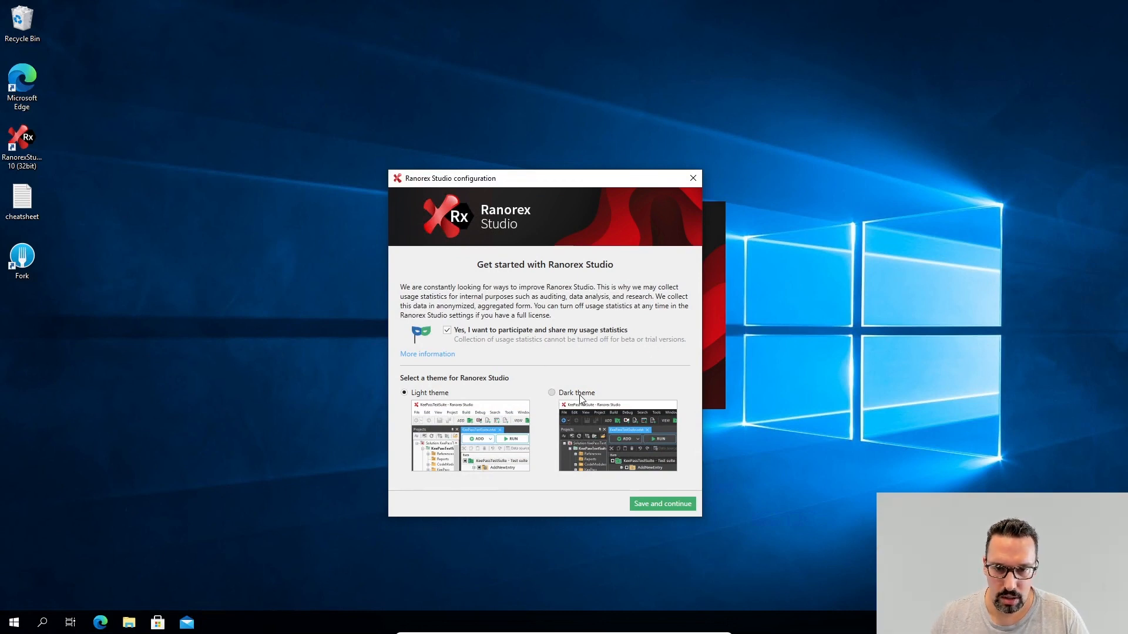
{"action": "left_click", "coordinate": [551, 393]}
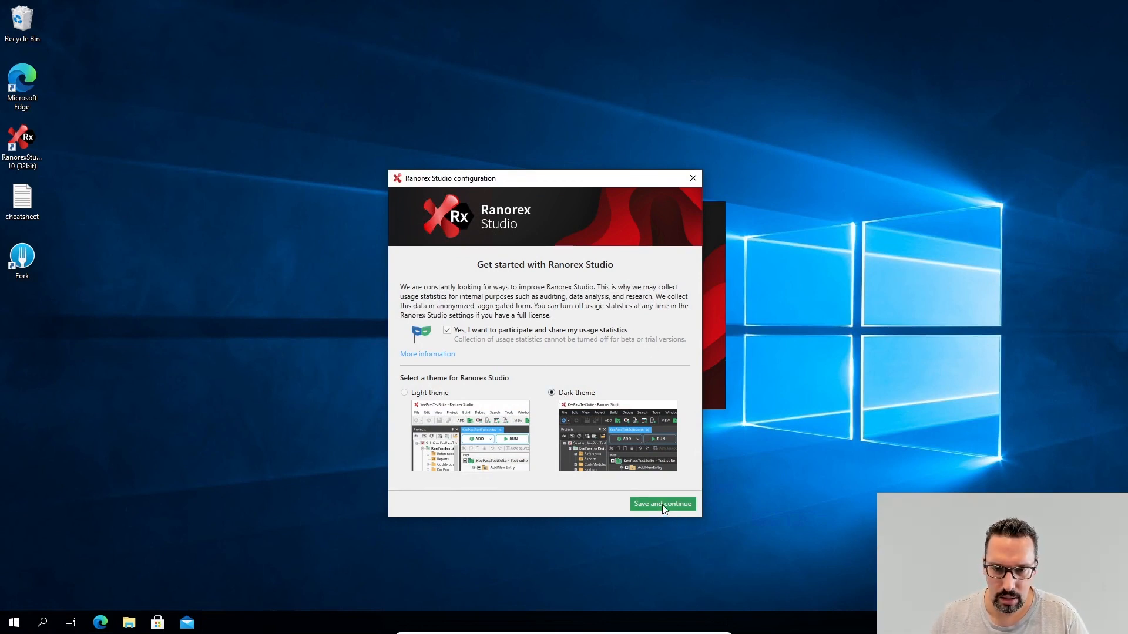
{"action": "left_click", "coordinate": [660, 504]}
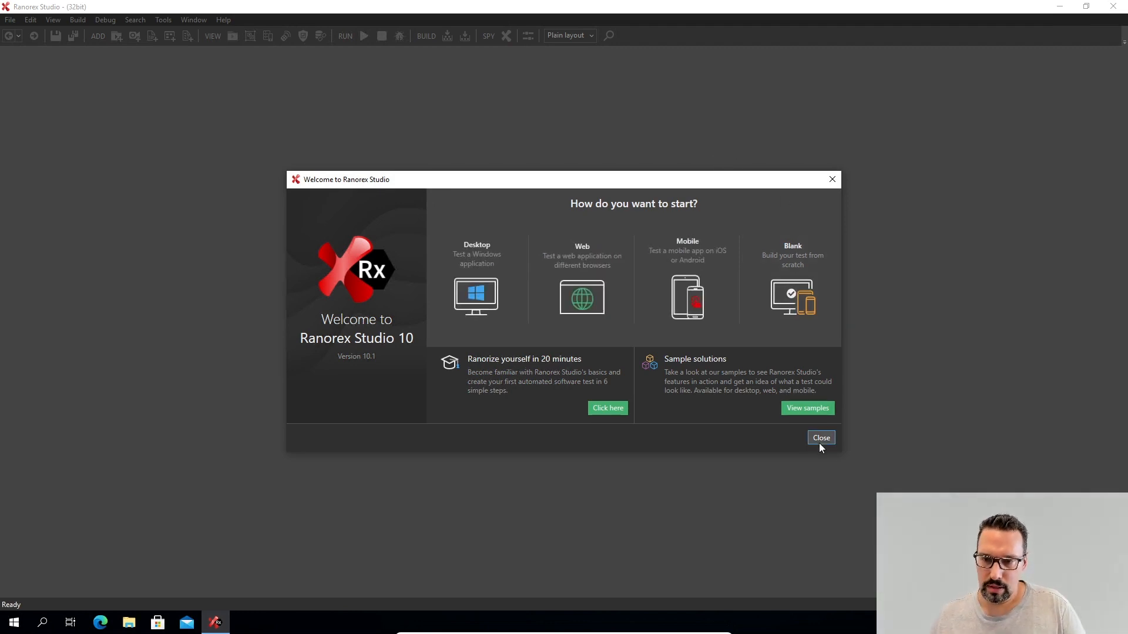
Step: Dismiss the Welcome dialog and quit Ranorex Studio back to the desktop
{"action": "left_click", "coordinate": [822, 438]}
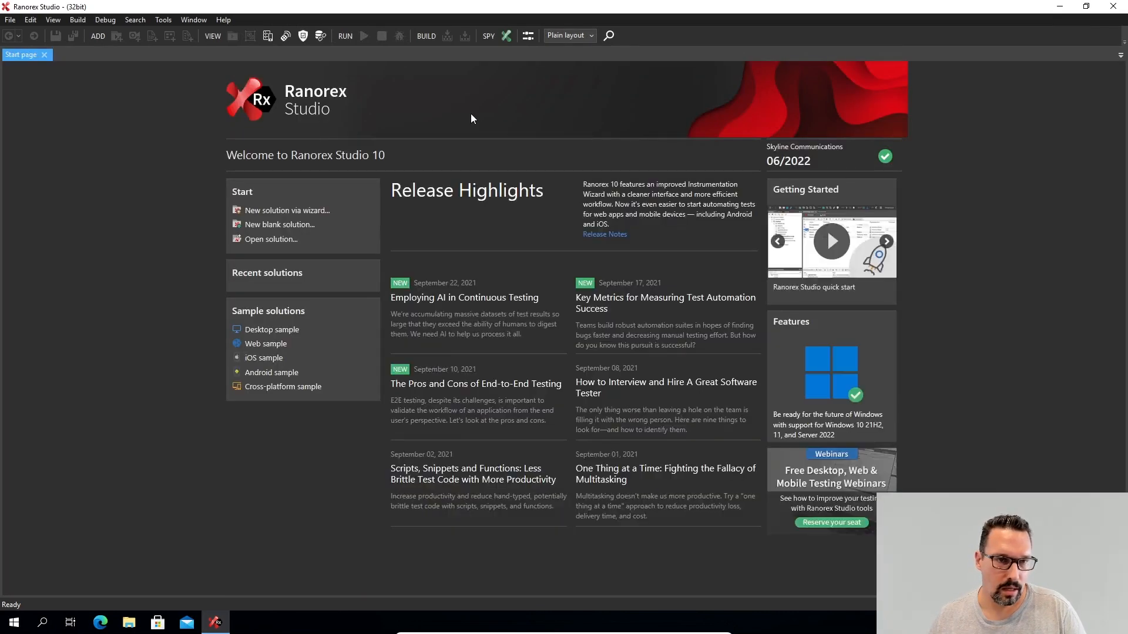
{"action": "mouse_move", "coordinate": [190, 214]}
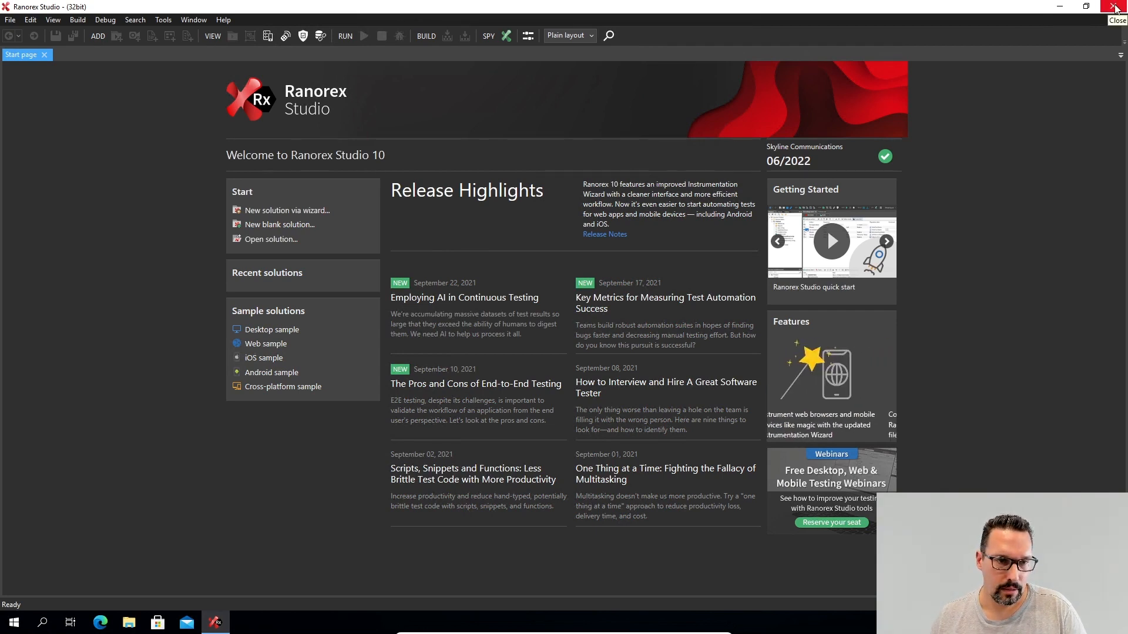
{"action": "left_click", "coordinate": [1117, 7]}
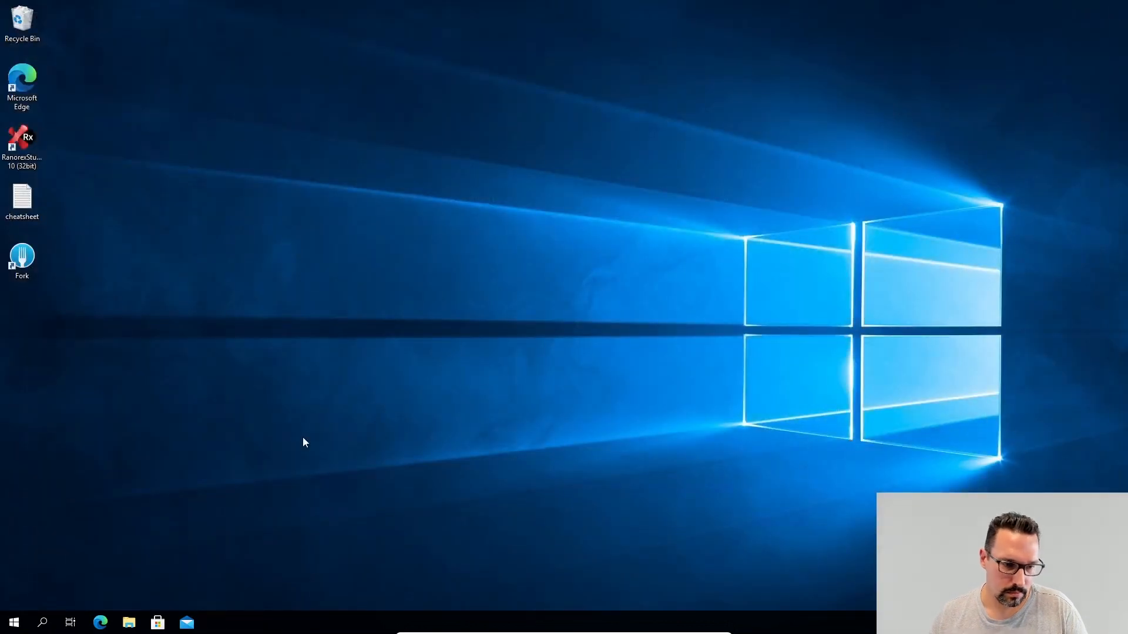
{"action": "mouse_move", "coordinate": [207, 119]}
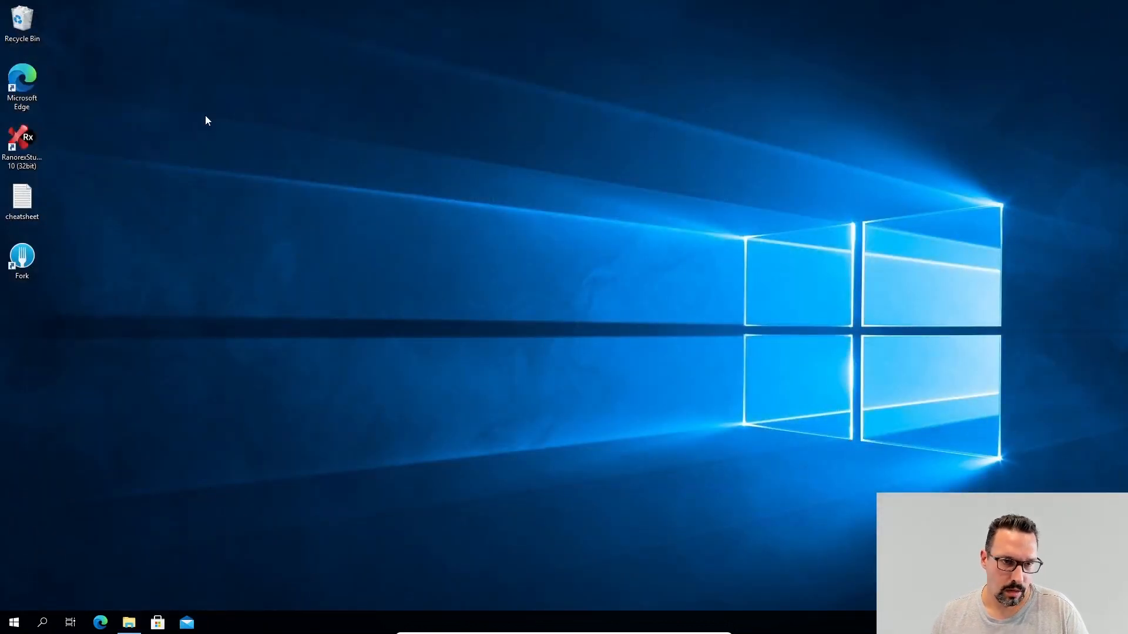
Step: Browse to C:\git\qa\Ranorex\Templates and open the _ReadMe instructions in Notepad++
{"action": "left_click", "coordinate": [129, 622]}
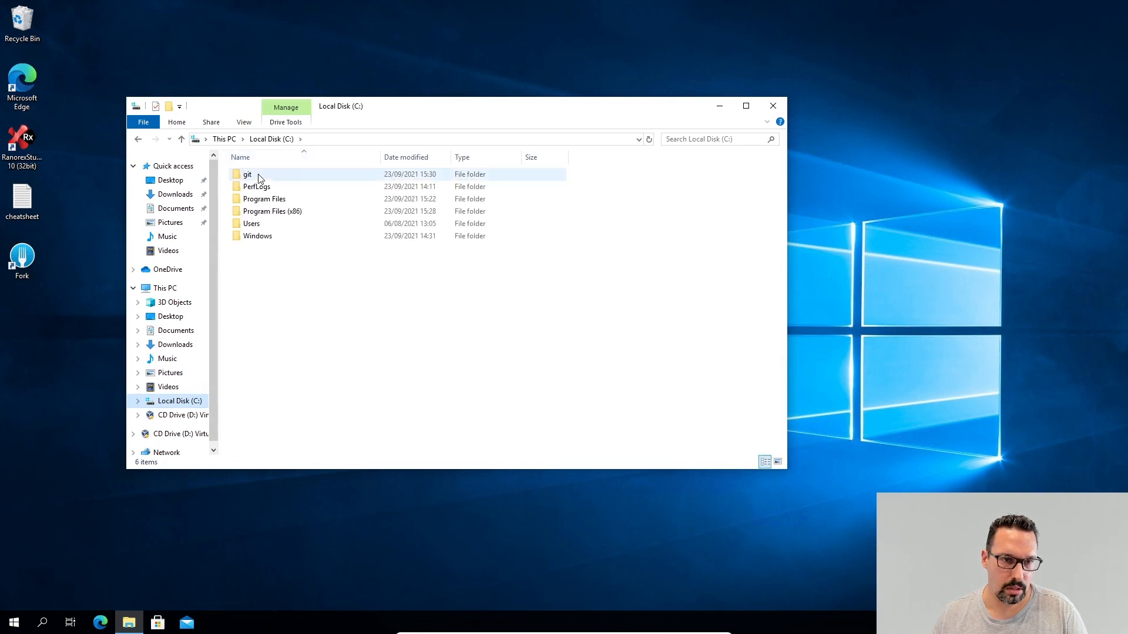
{"action": "double_click", "coordinate": [246, 174]}
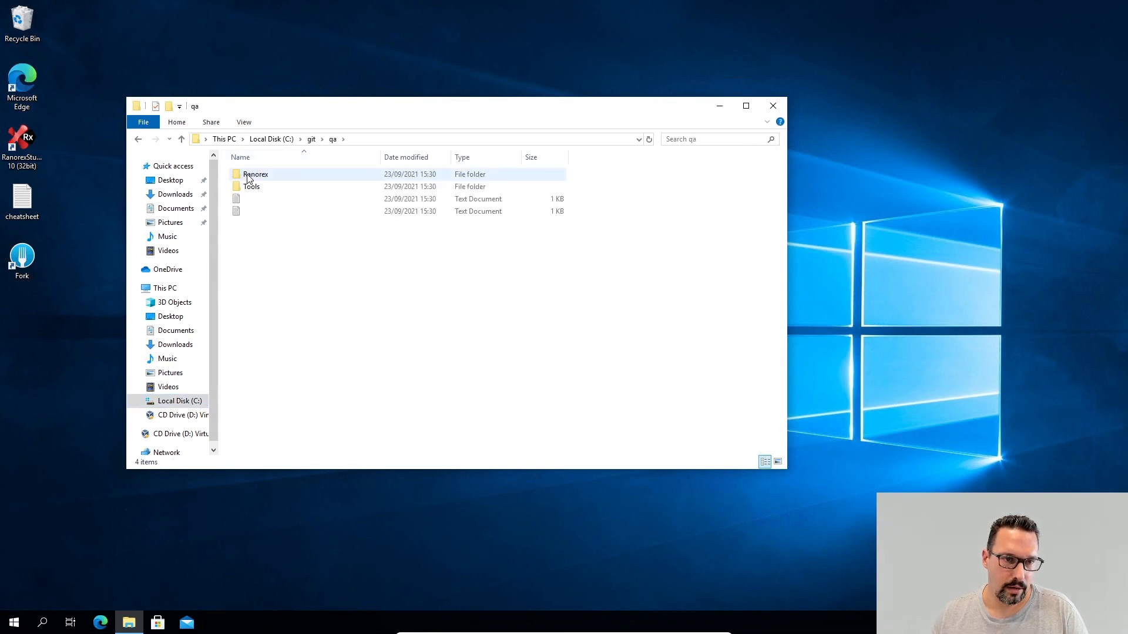
{"action": "double_click", "coordinate": [255, 174]}
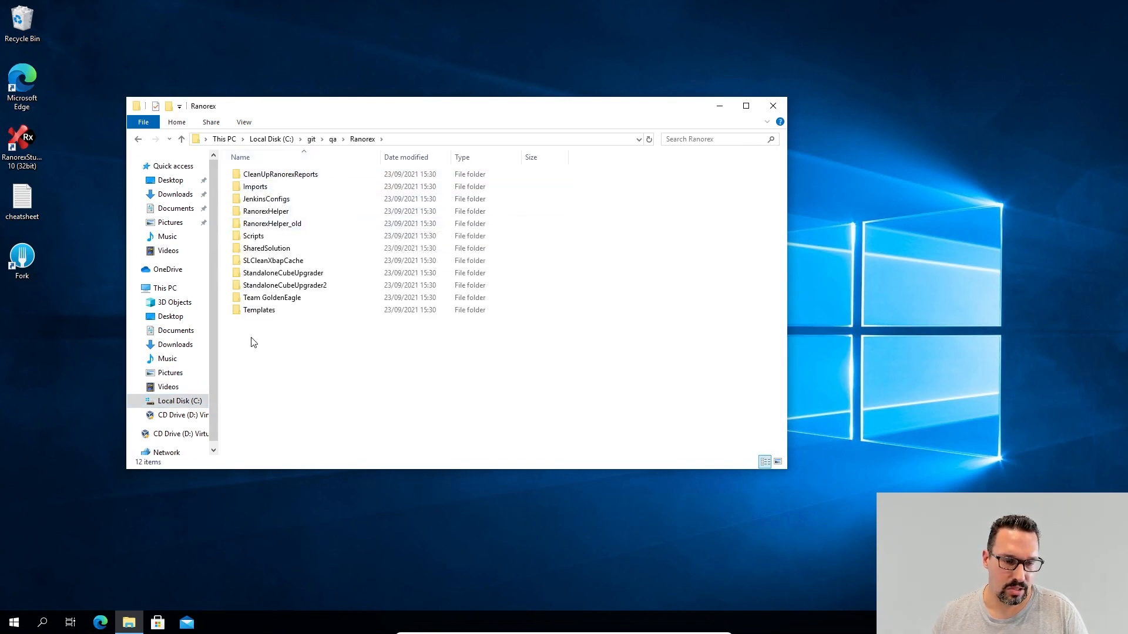
{"action": "double_click", "coordinate": [258, 309]}
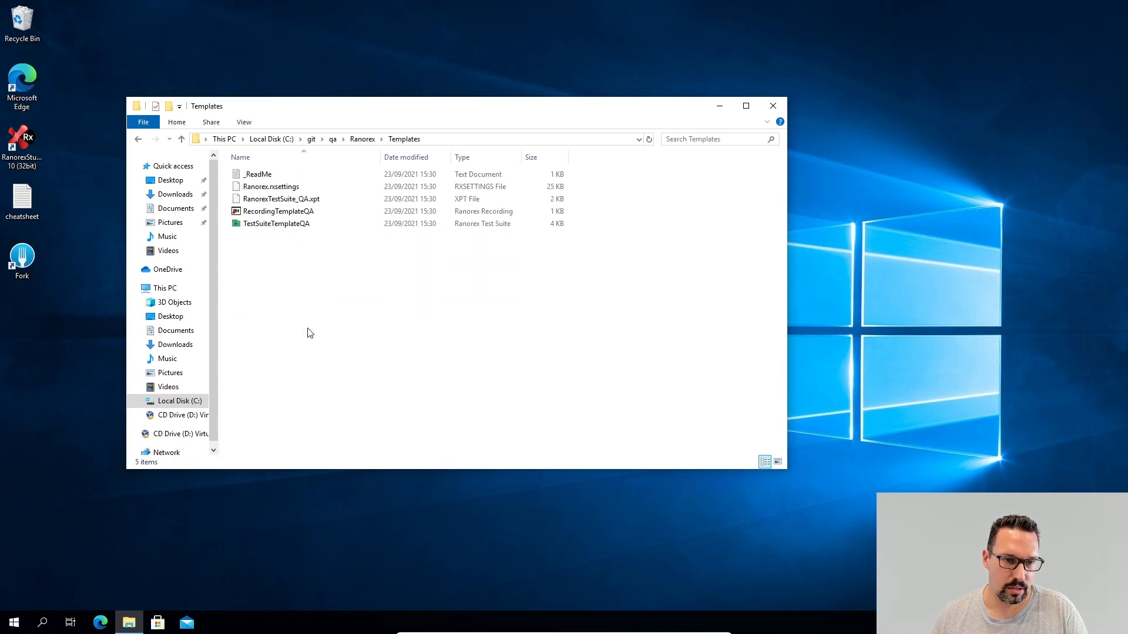
{"action": "left_click", "coordinate": [257, 174]}
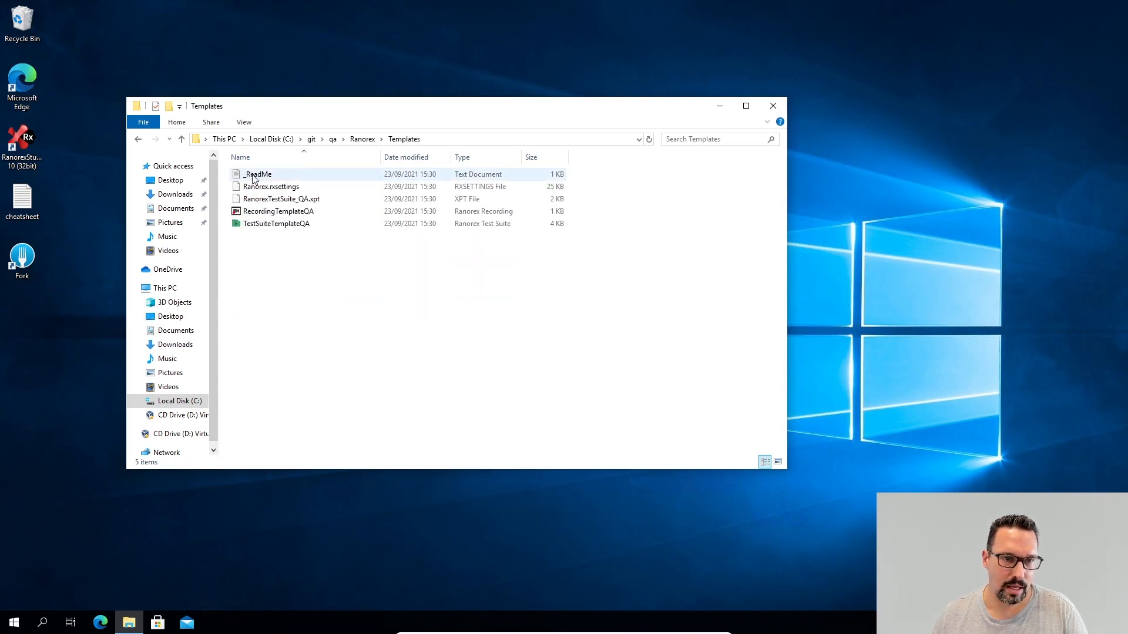
{"action": "double_click", "coordinate": [257, 174]}
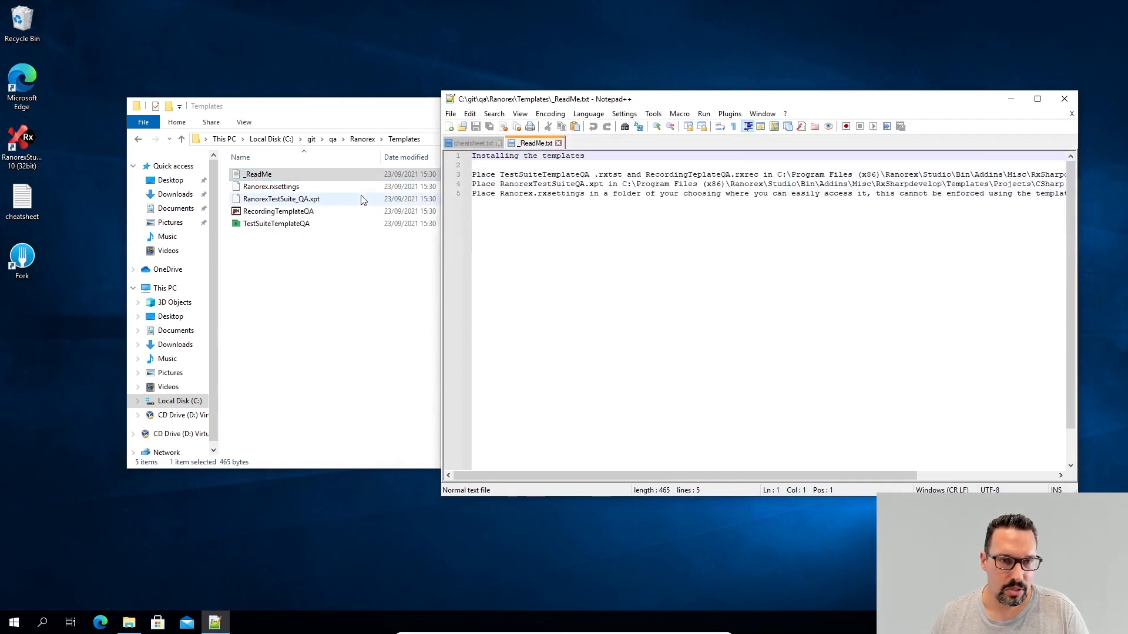
Step: Enable 'File name extensions' in the Templates folder's View options
{"action": "left_click", "coordinate": [277, 211]}
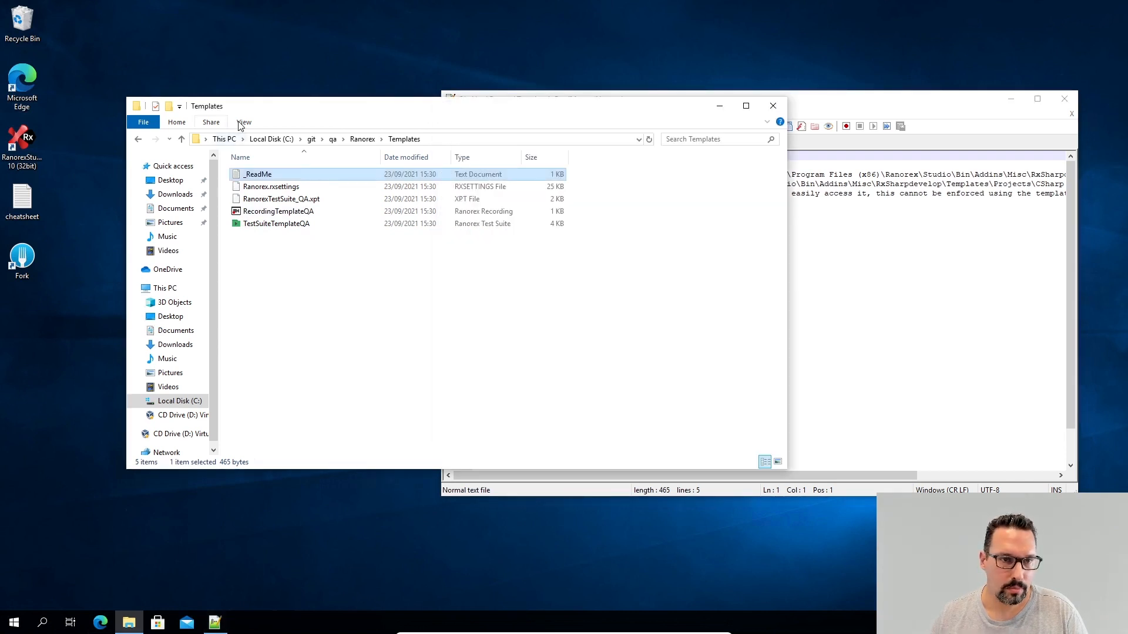
{"action": "left_click", "coordinate": [244, 121]}
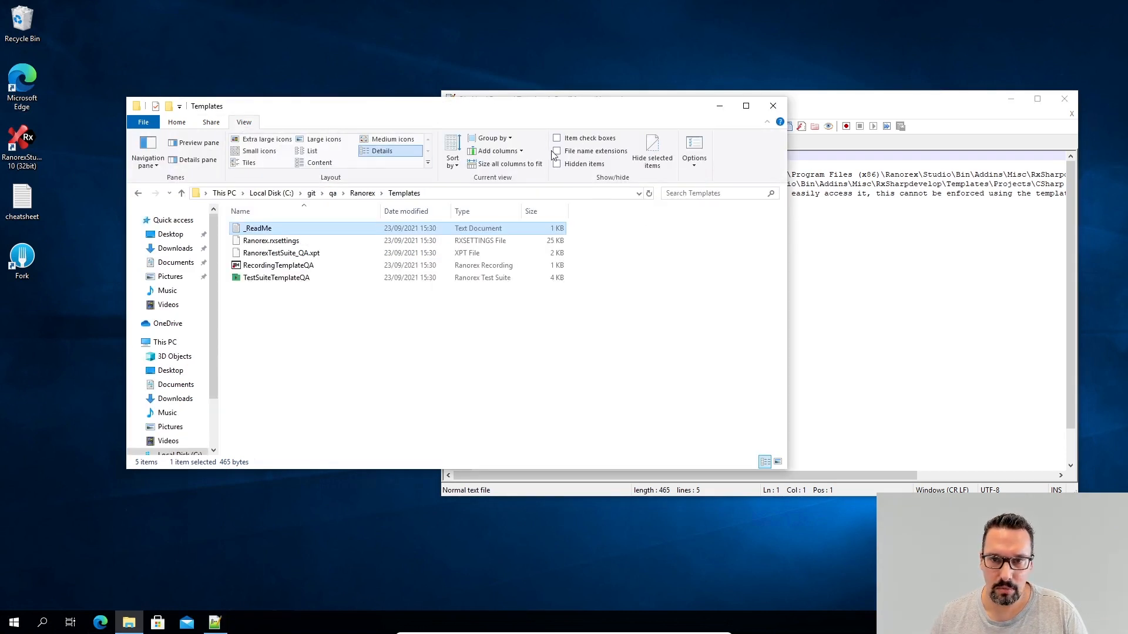
{"action": "left_click", "coordinate": [557, 150]}
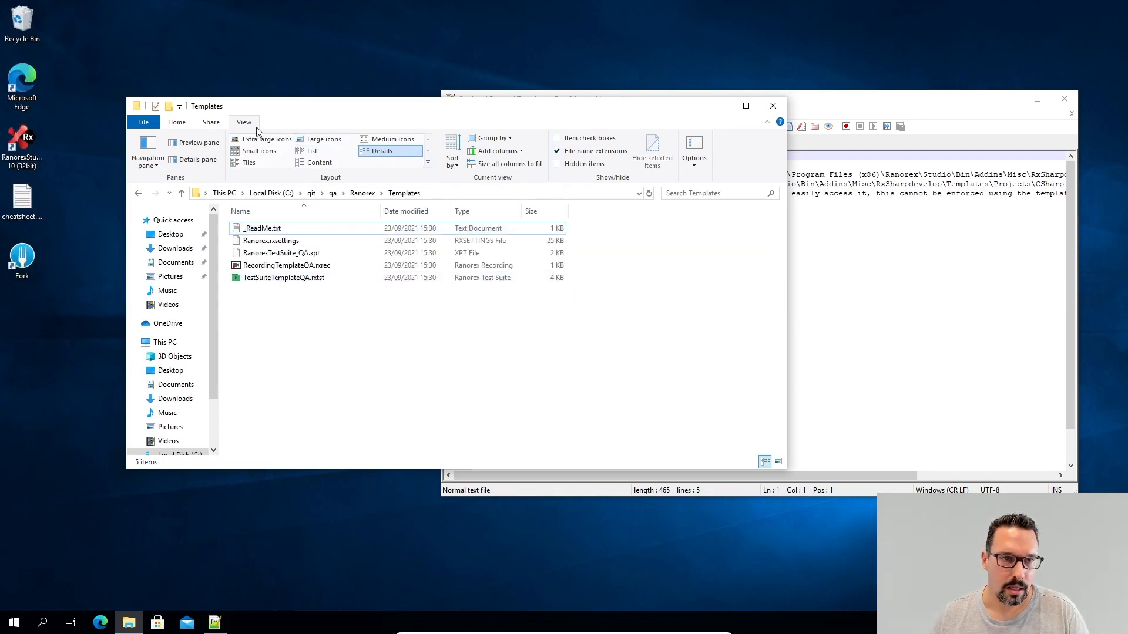
{"action": "left_click", "coordinate": [244, 121]}
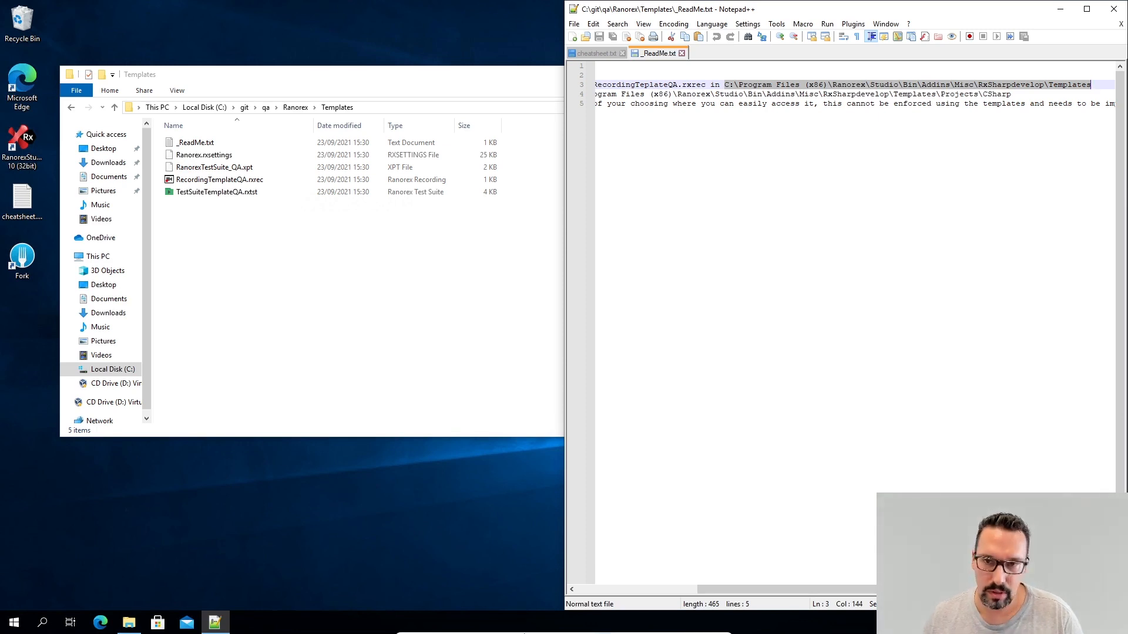
{"action": "mouse_move", "coordinate": [129, 623]}
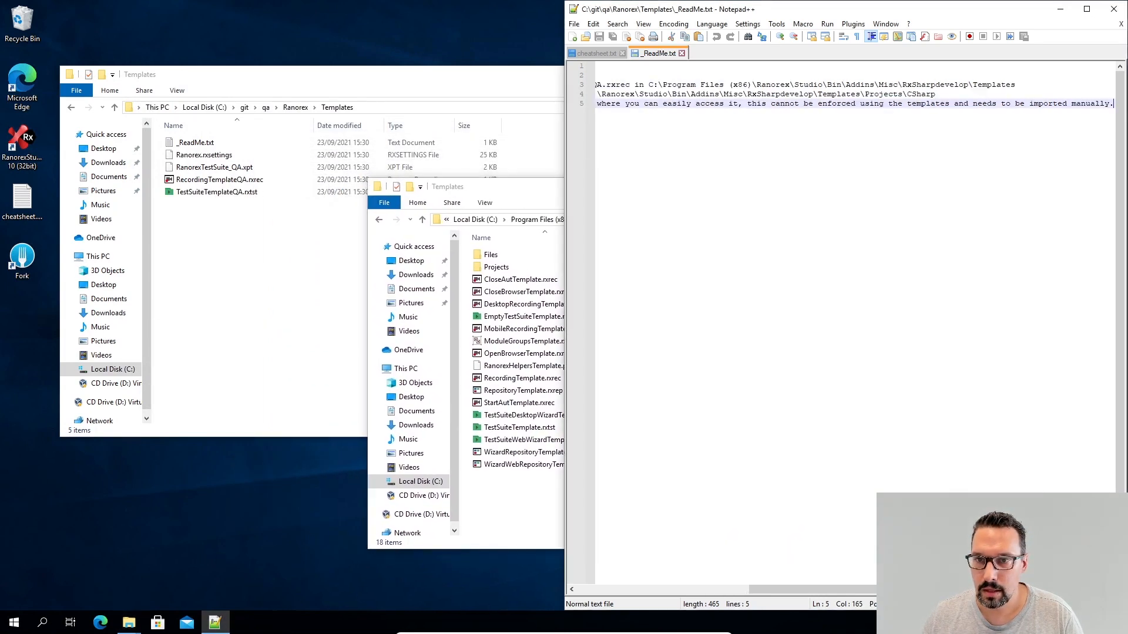
Step: Copy RecordingTemplateQA.rxrec into Ranorex Studio's RxSharpdevelop Templates folder, granting admin permission
{"action": "left_click", "coordinate": [730, 85]}
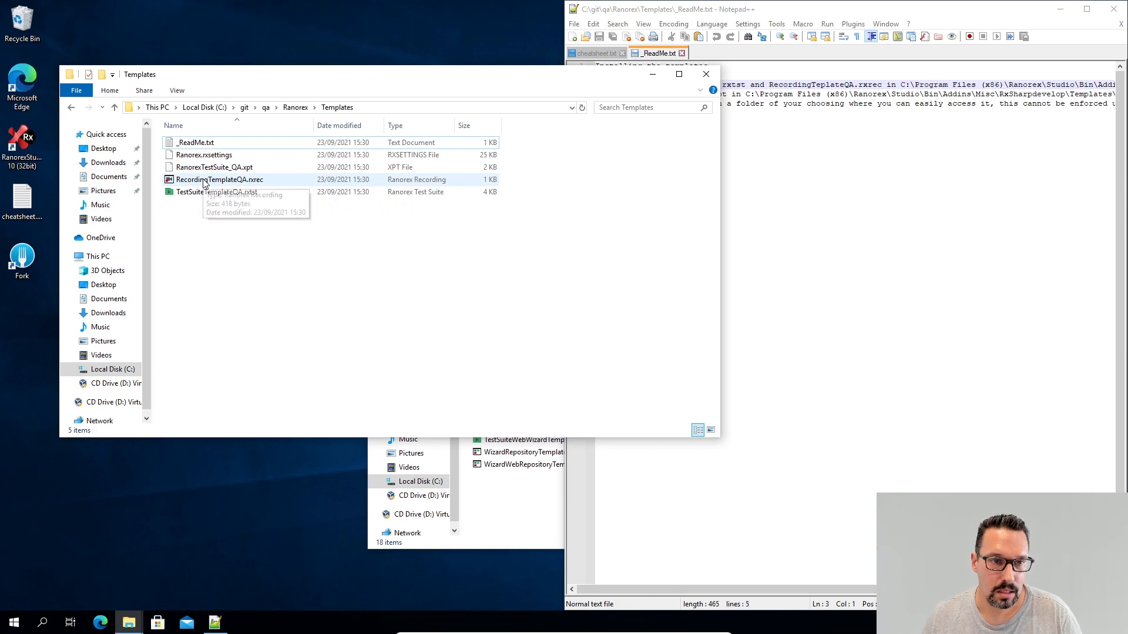
{"action": "left_click", "coordinate": [219, 179]}
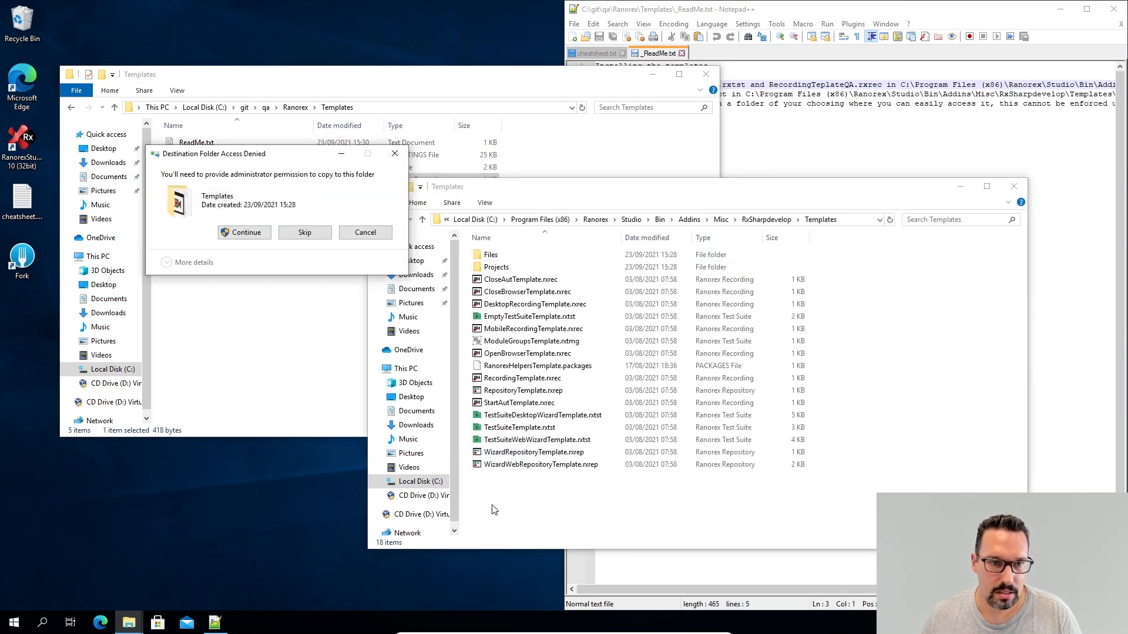
{"action": "left_click", "coordinate": [245, 232]}
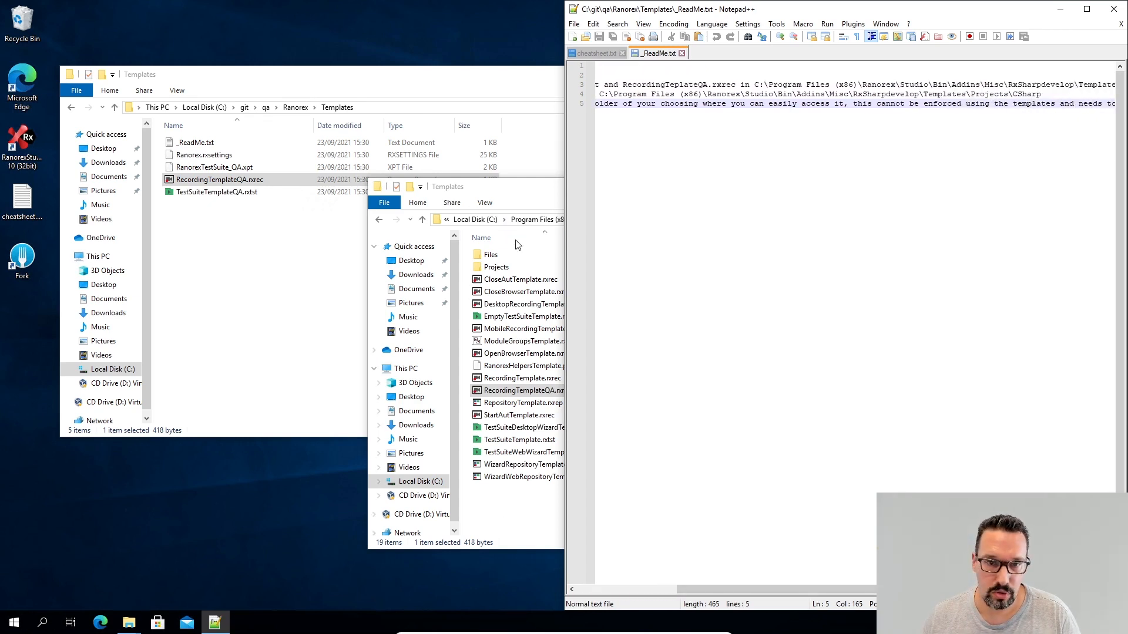
Step: Paste TestSuiteTemplateQA.rxtst into the studio Templates folder with admin permission and close the window
{"action": "double_click", "coordinate": [496, 267]}
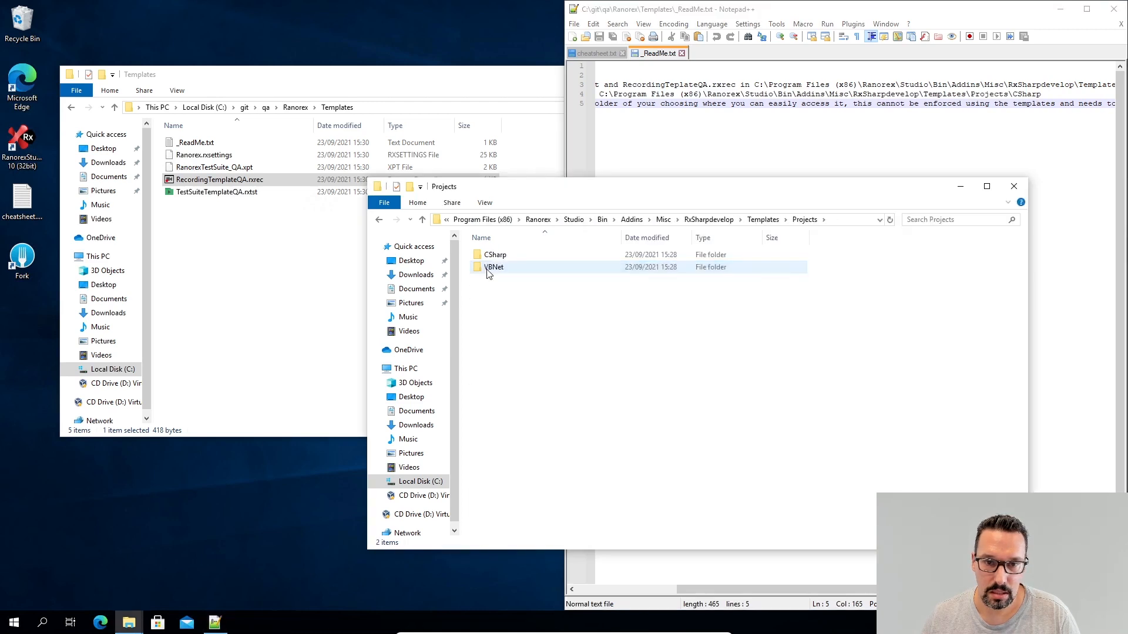
{"action": "double_click", "coordinate": [495, 254]}
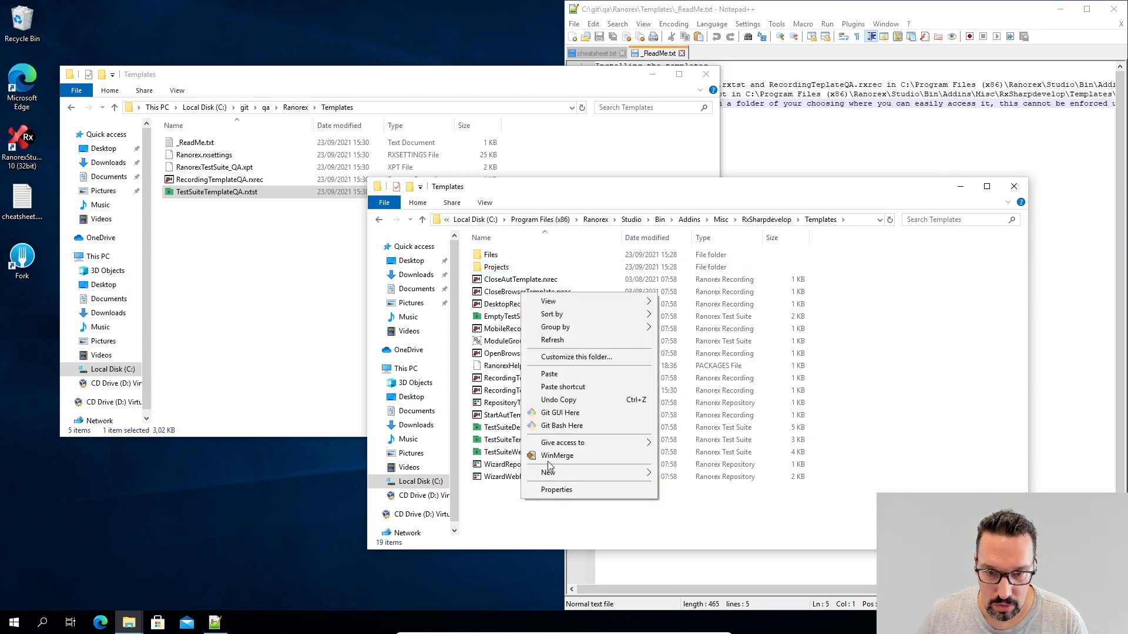
{"action": "left_click", "coordinate": [549, 374]}
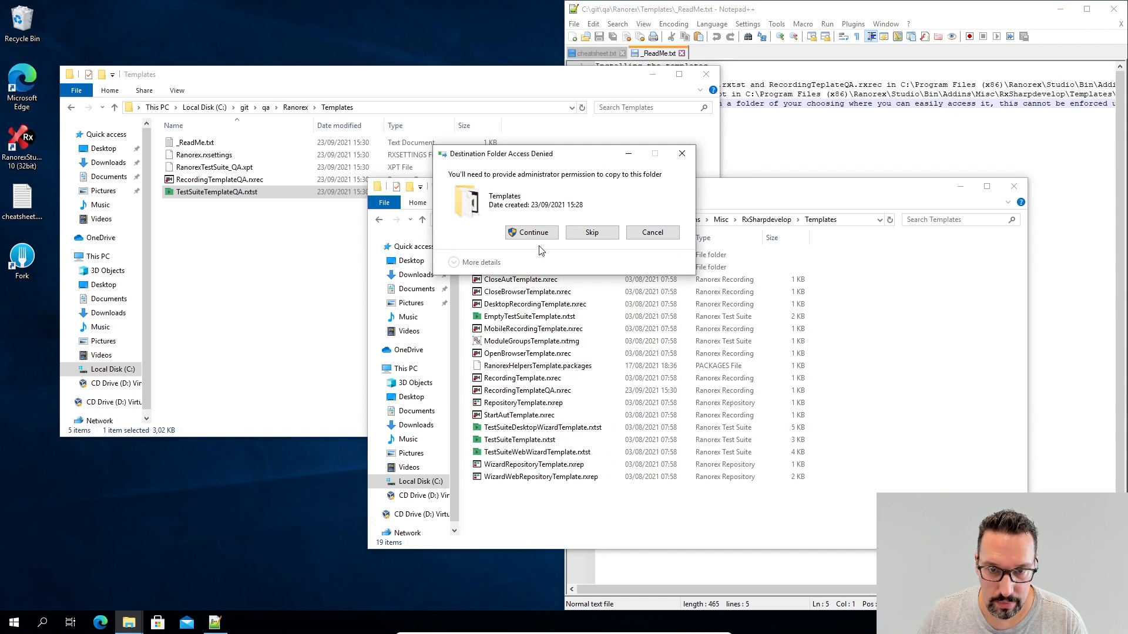
{"action": "left_click", "coordinate": [531, 233]}
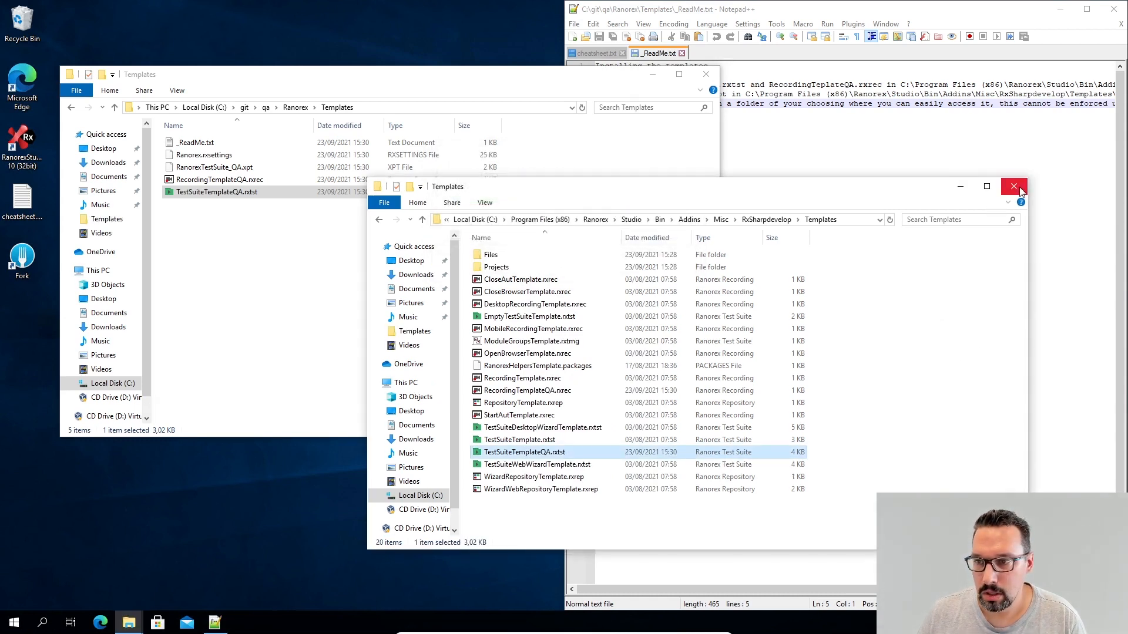
{"action": "left_click", "coordinate": [1013, 186]}
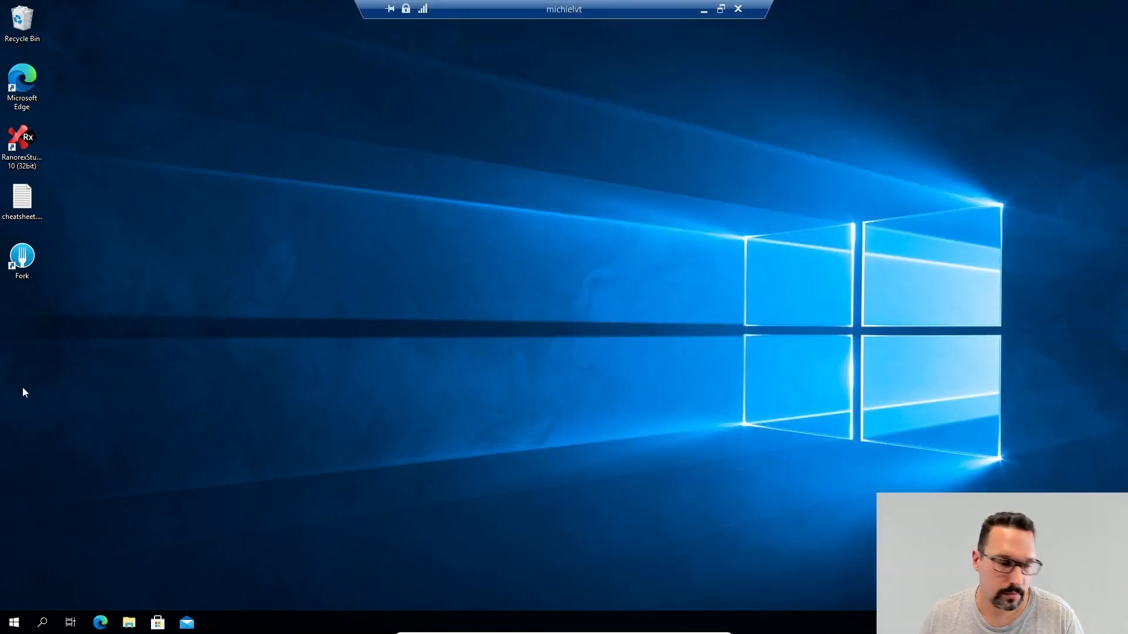
Step: Relaunch Ranorex Studio, dismiss the welcome dialog and cancel the Open solution dialog
{"action": "left_click", "coordinate": [13, 623]}
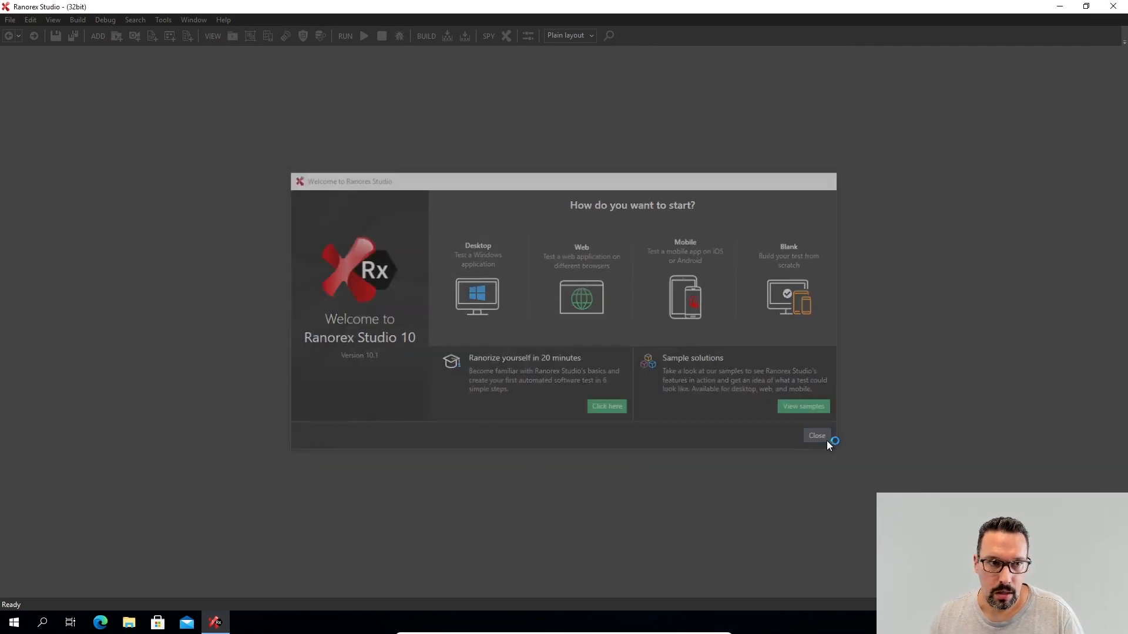
{"action": "left_click", "coordinate": [817, 435]}
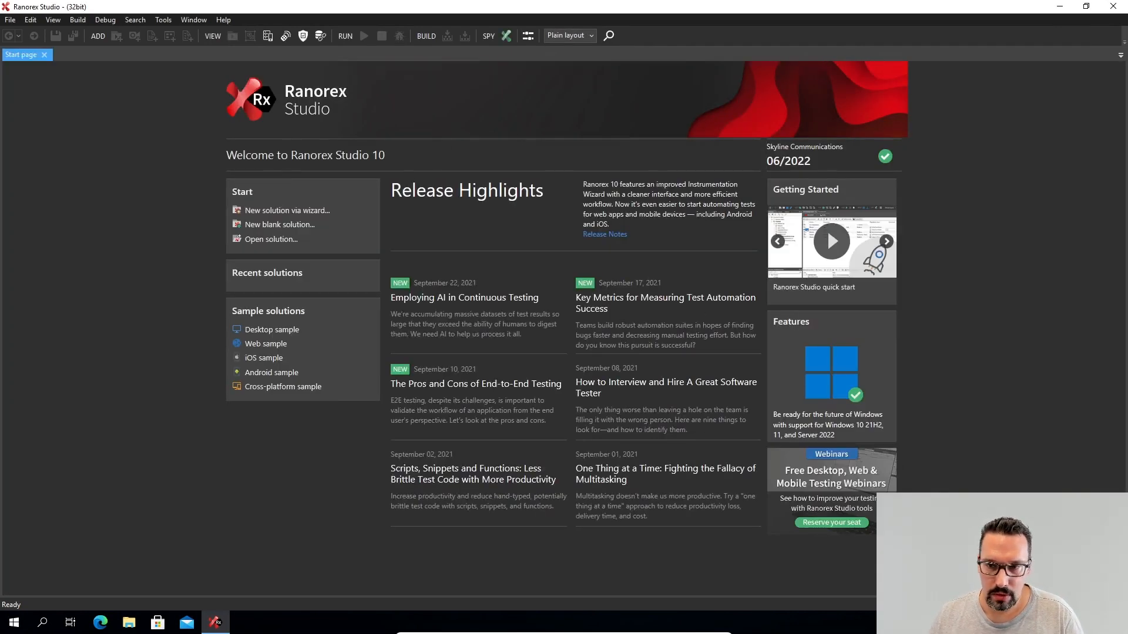
{"action": "mouse_move", "coordinate": [324, 194]}
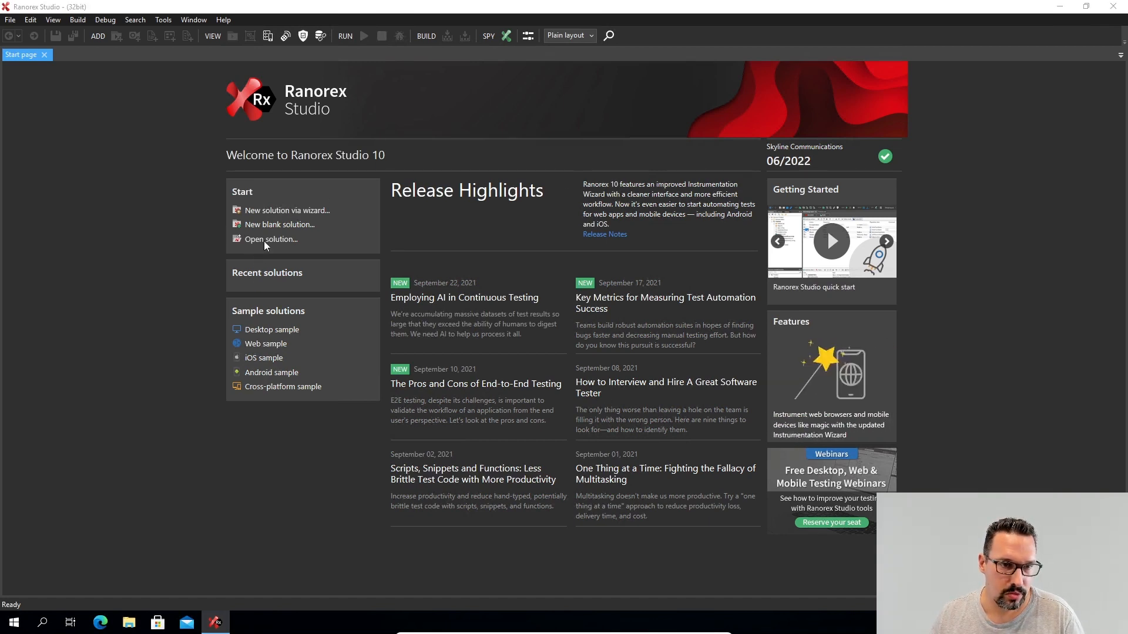
{"action": "left_click", "coordinate": [272, 239]}
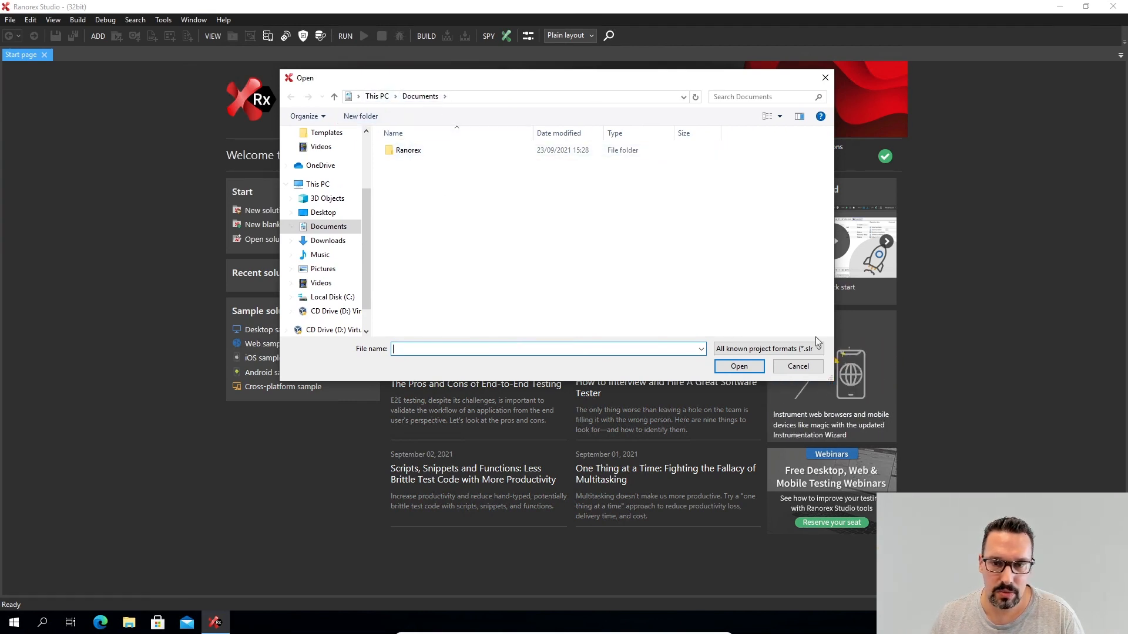
{"action": "left_click", "coordinate": [796, 366]}
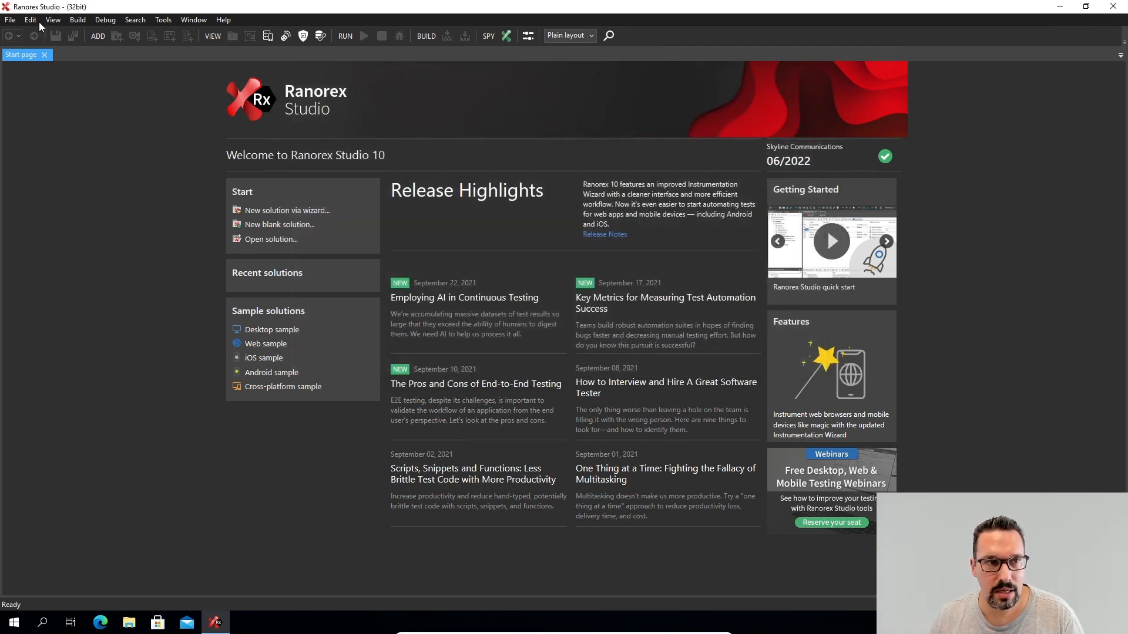
Step: Browse the File, View and Tools menus on the start page
{"action": "left_click", "coordinate": [10, 20]}
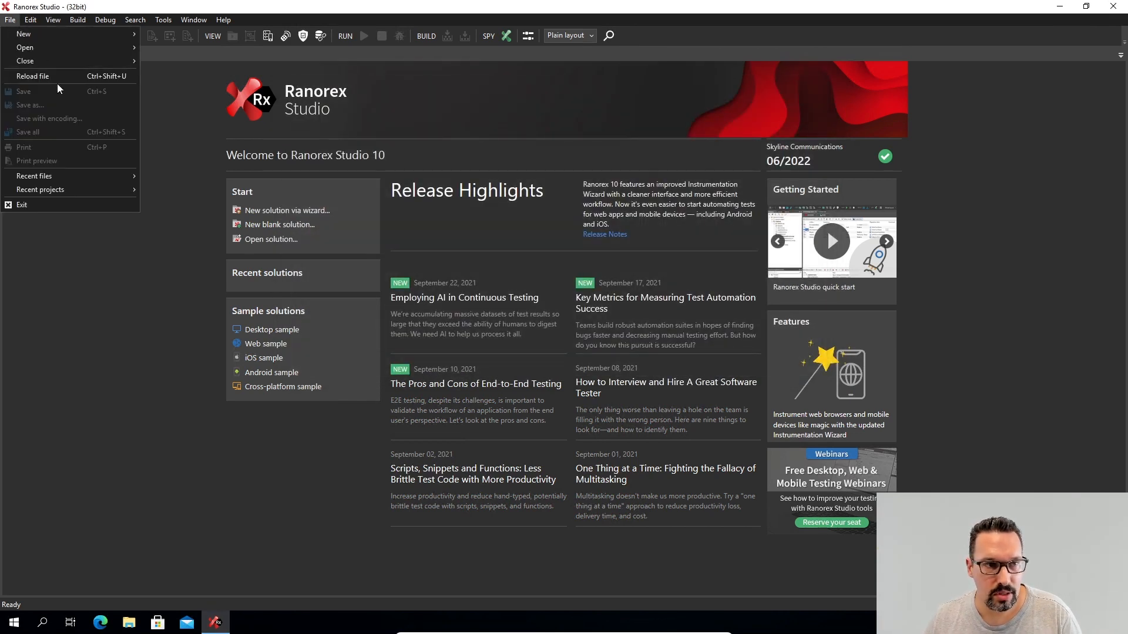
{"action": "left_click", "coordinate": [51, 20]}
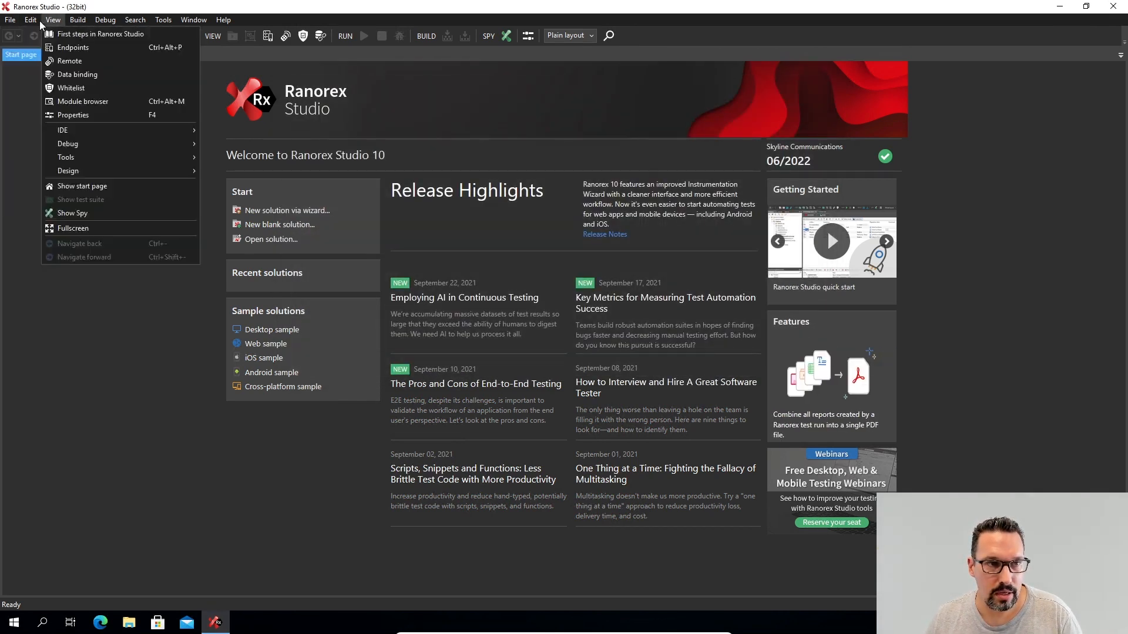
{"action": "left_click", "coordinate": [163, 20]}
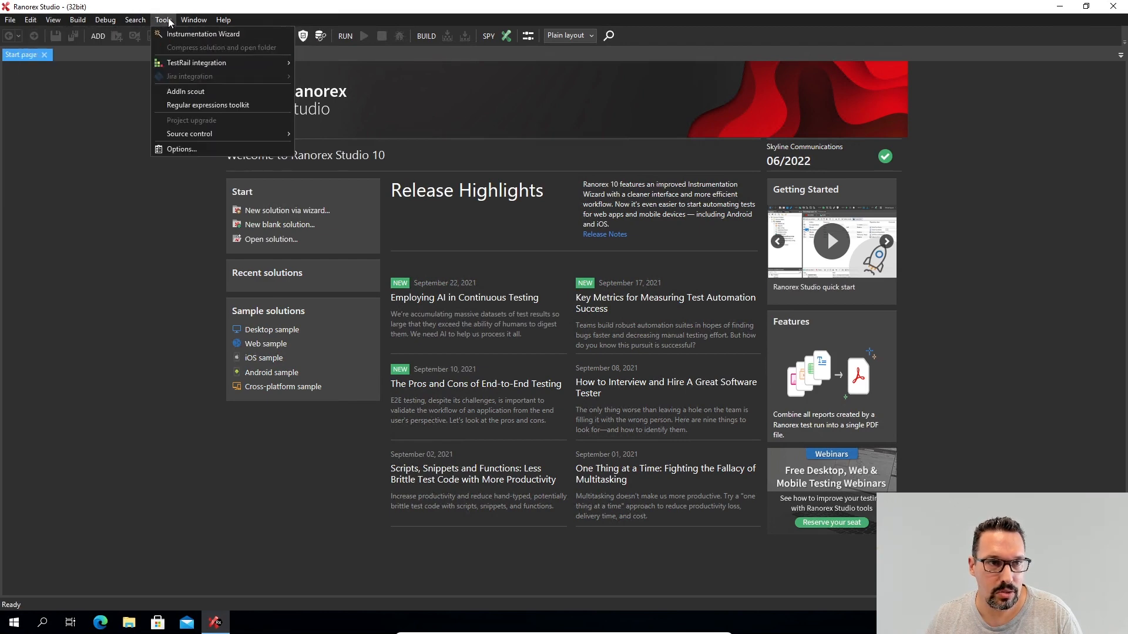
Step: Go to the Projects and solutions page of Tools > Options
{"action": "left_click", "coordinate": [181, 149]}
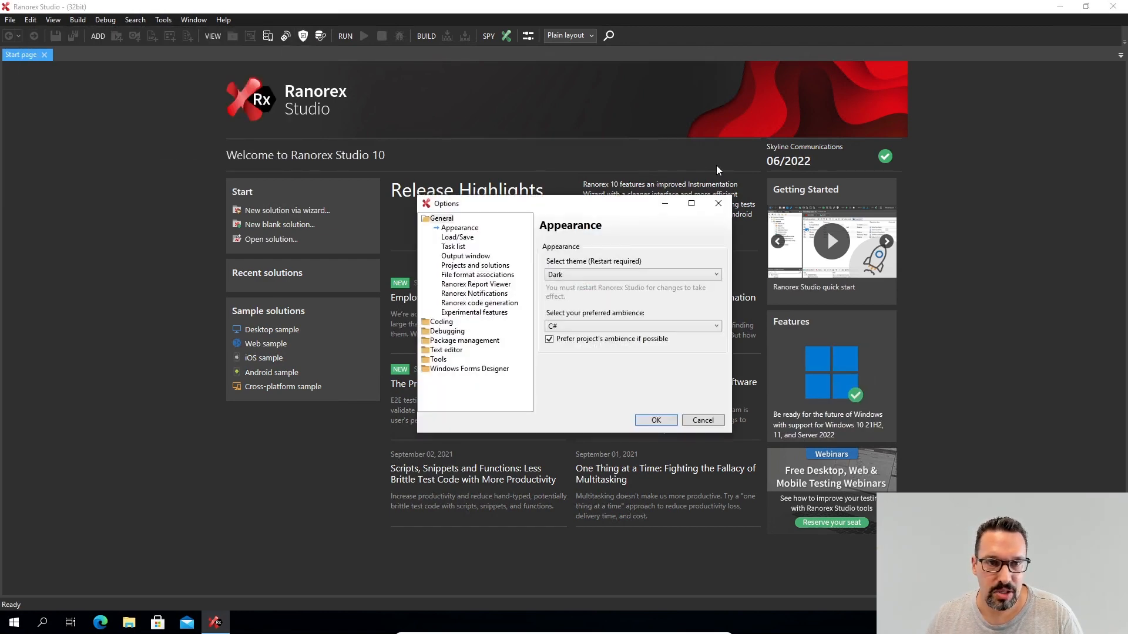
{"action": "left_click", "coordinate": [457, 237]}
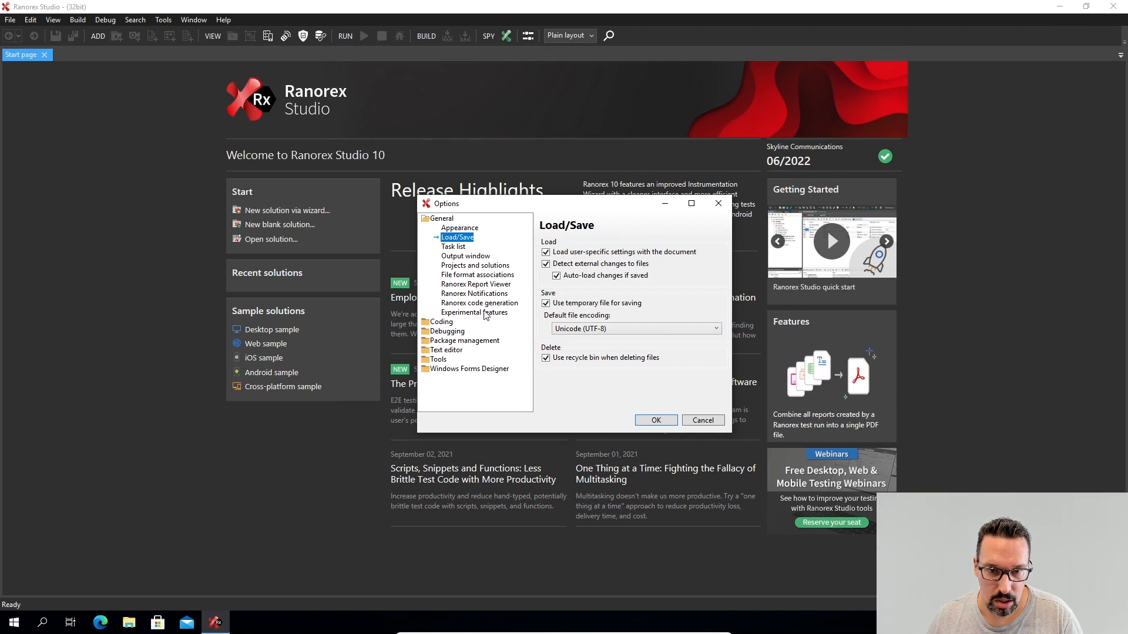
{"action": "mouse_move", "coordinate": [443, 363]}
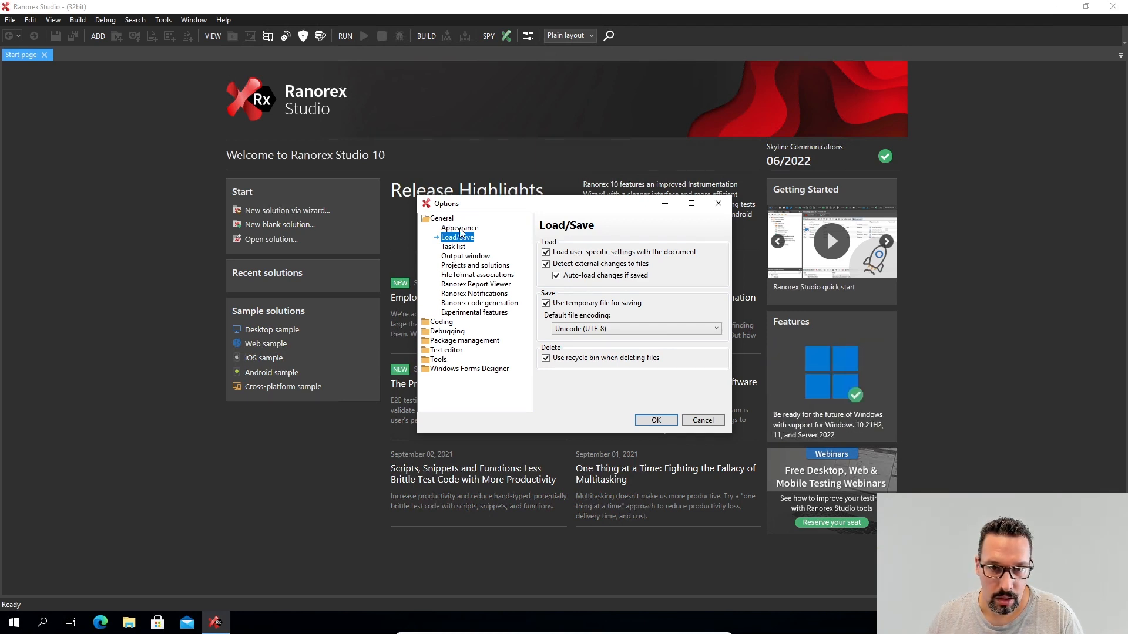
{"action": "left_click", "coordinate": [465, 256]}
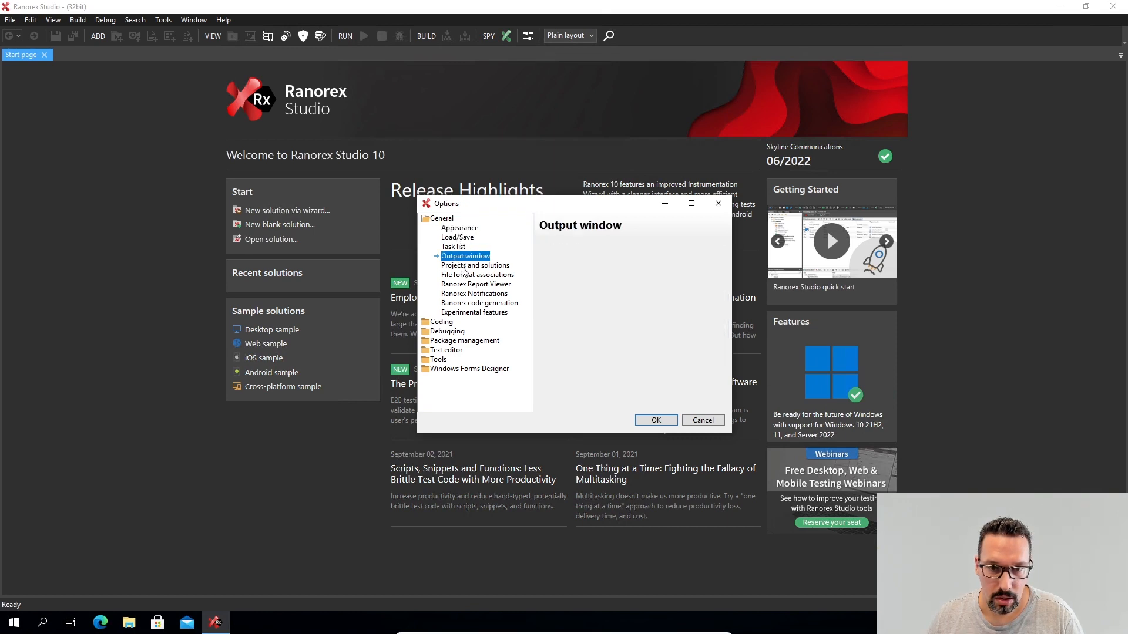
{"action": "left_click", "coordinate": [475, 266]}
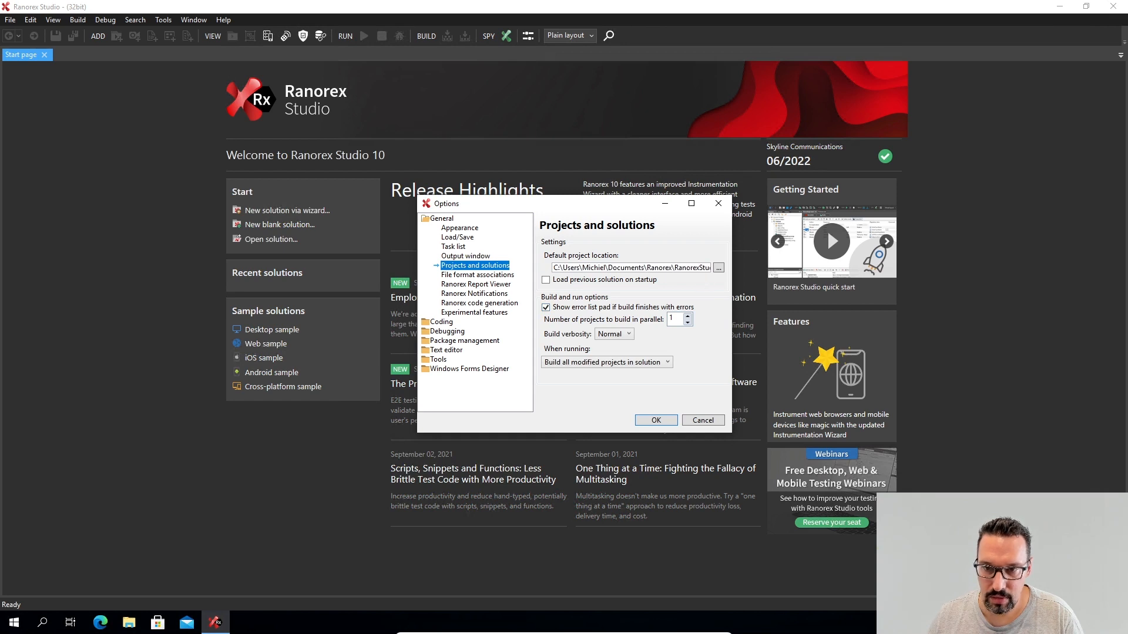
Step: Set the default project location to C:\git\qa\Ranorex\Scripts and confirm the options
{"action": "left_click", "coordinate": [717, 268]}
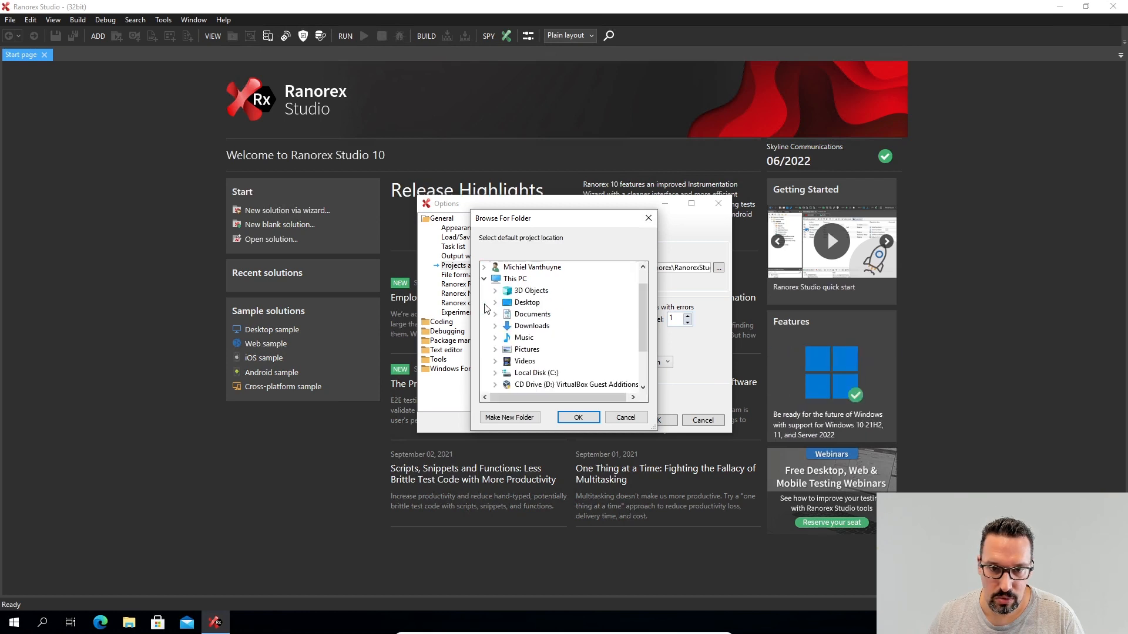
{"action": "left_click", "coordinate": [505, 314]}
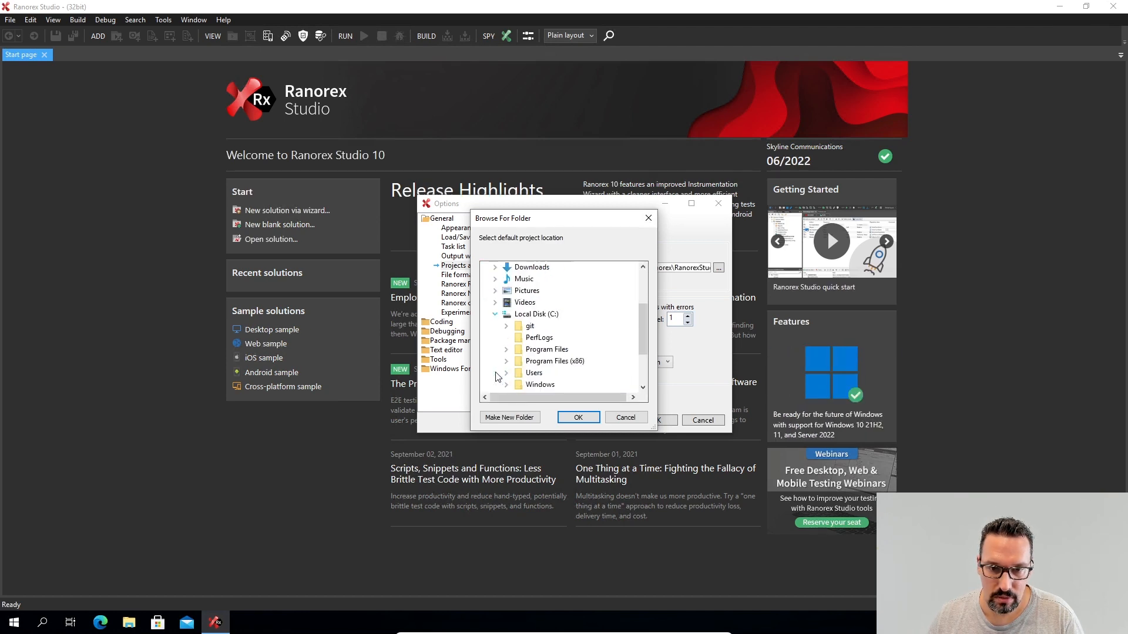
{"action": "left_click", "coordinate": [505, 326]}
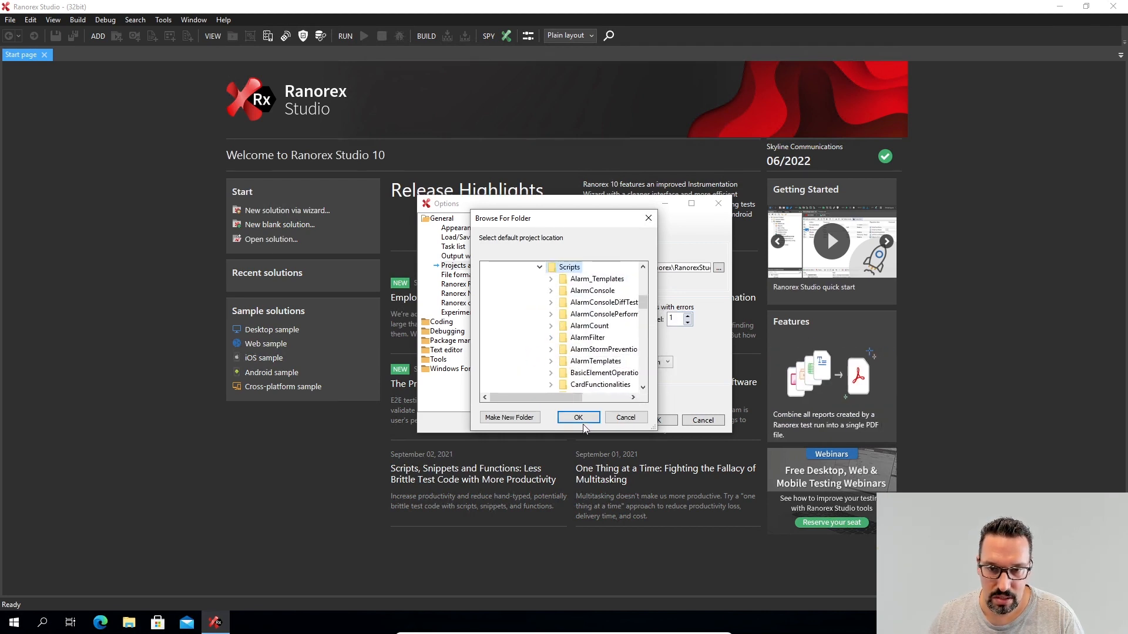
{"action": "left_click", "coordinate": [577, 417]}
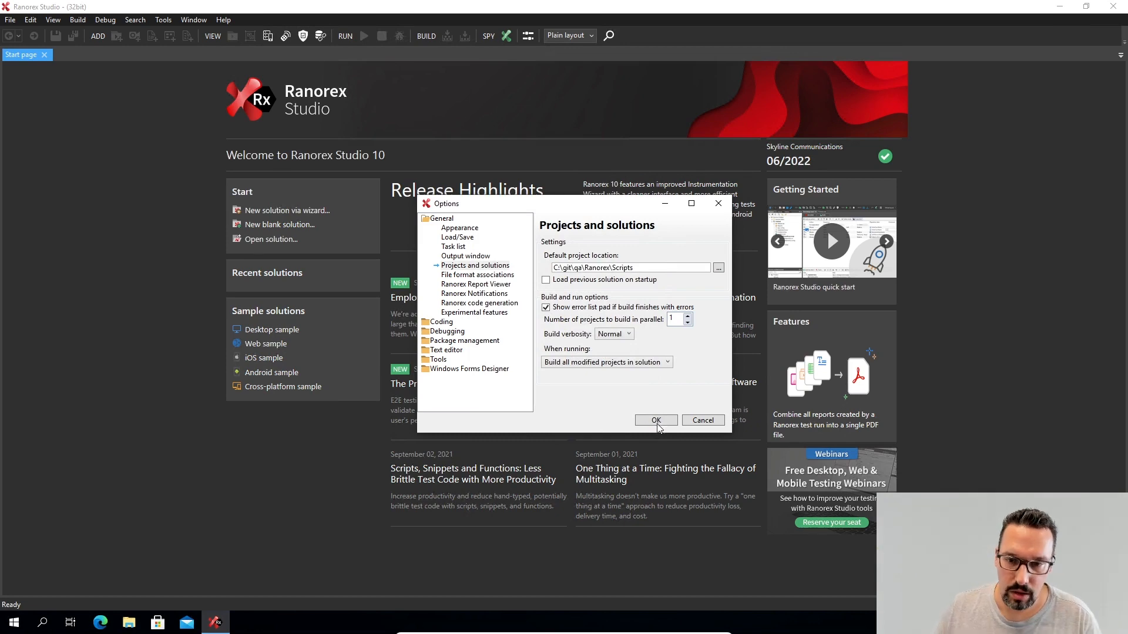
{"action": "left_click", "coordinate": [656, 421]}
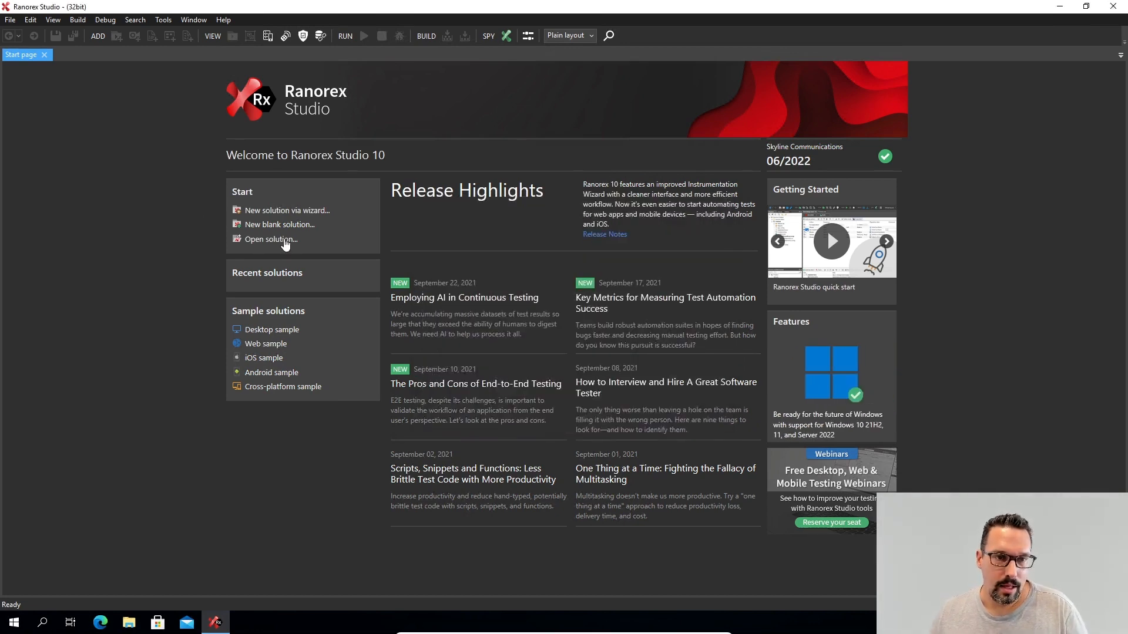
Step: Open the AlarmConsole solution from the Scripts folder via Open solution
{"action": "left_click", "coordinate": [270, 238]}
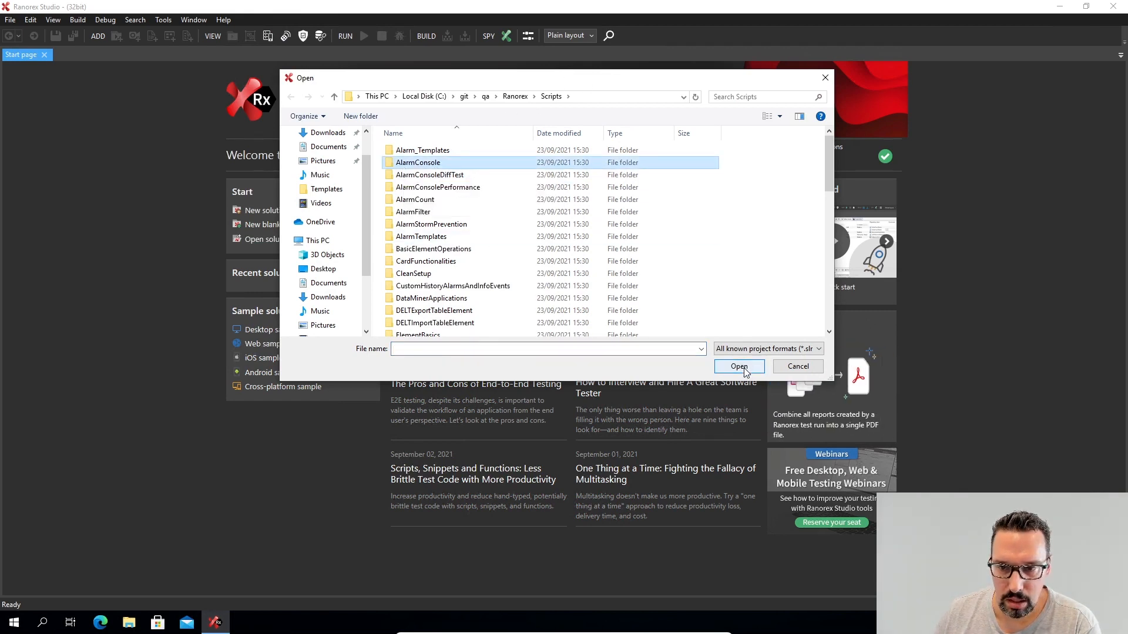
{"action": "double_click", "coordinate": [419, 162]}
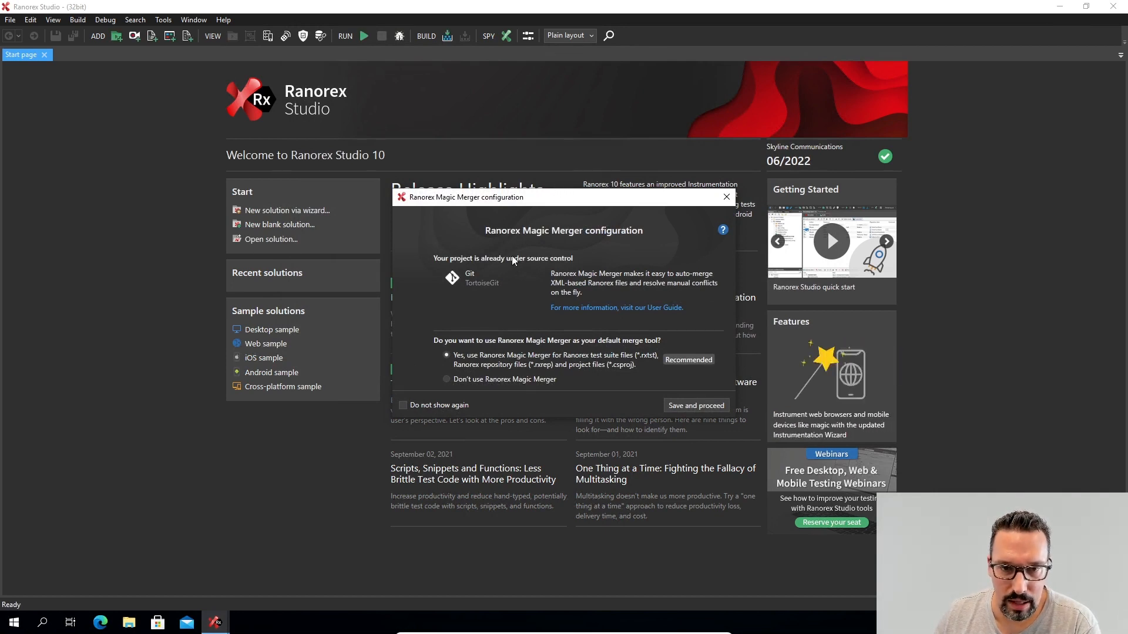
{"action": "mouse_move", "coordinate": [610, 289]}
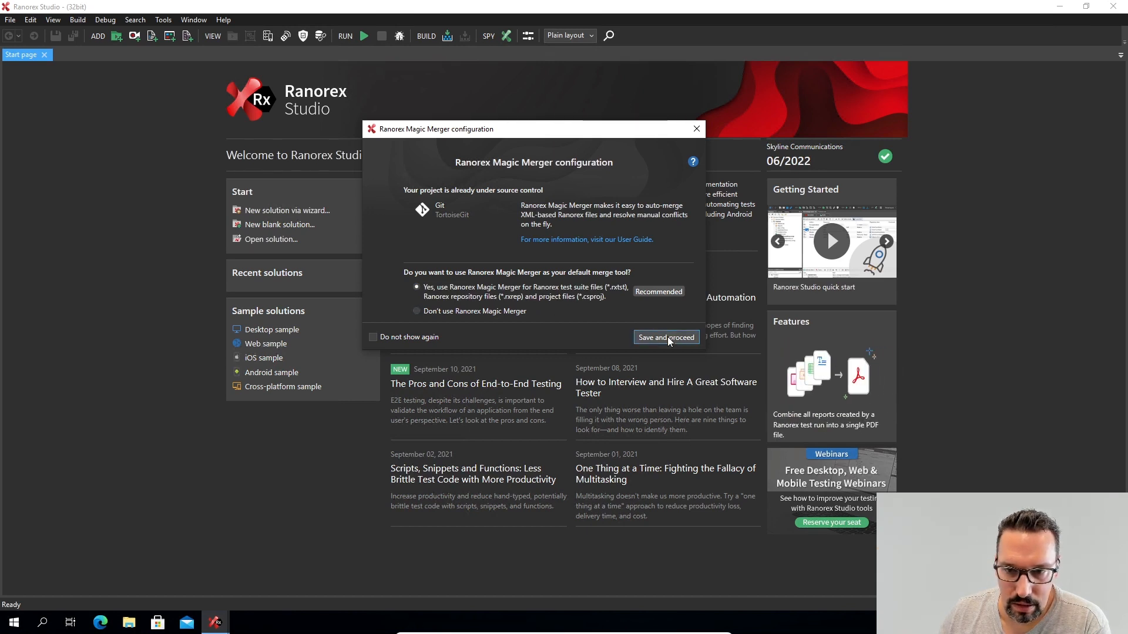
Step: Save the Magic Merger setup and expand AlarmConsole and DataMinerCubeLibrary to show their tools version 15.0 warnings
{"action": "left_click", "coordinate": [665, 337]}
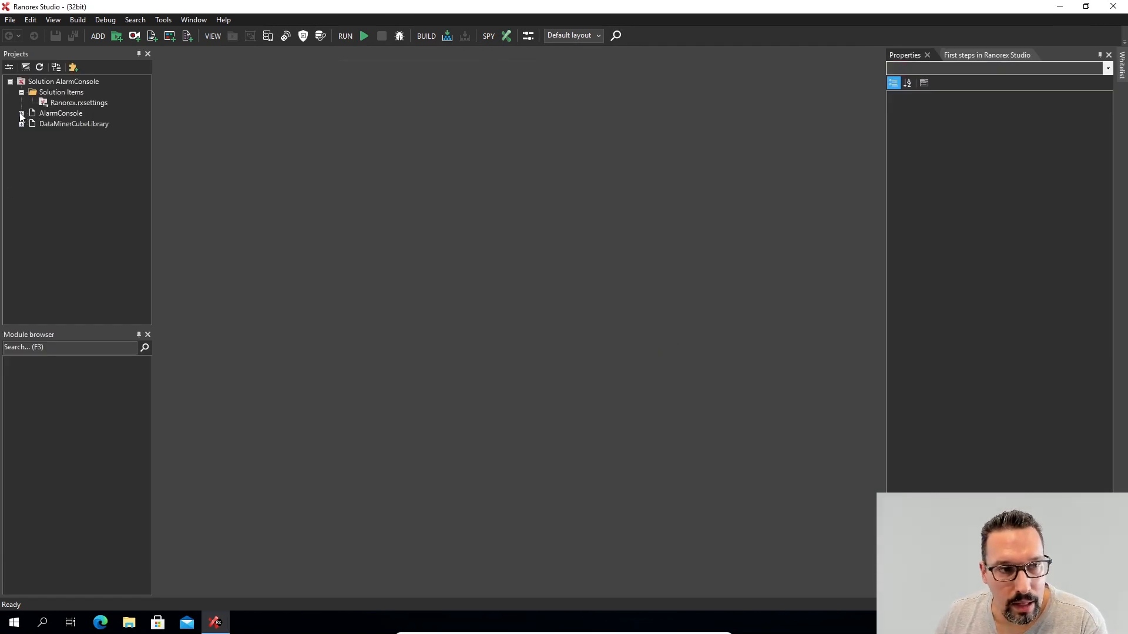
{"action": "left_click", "coordinate": [60, 113]}
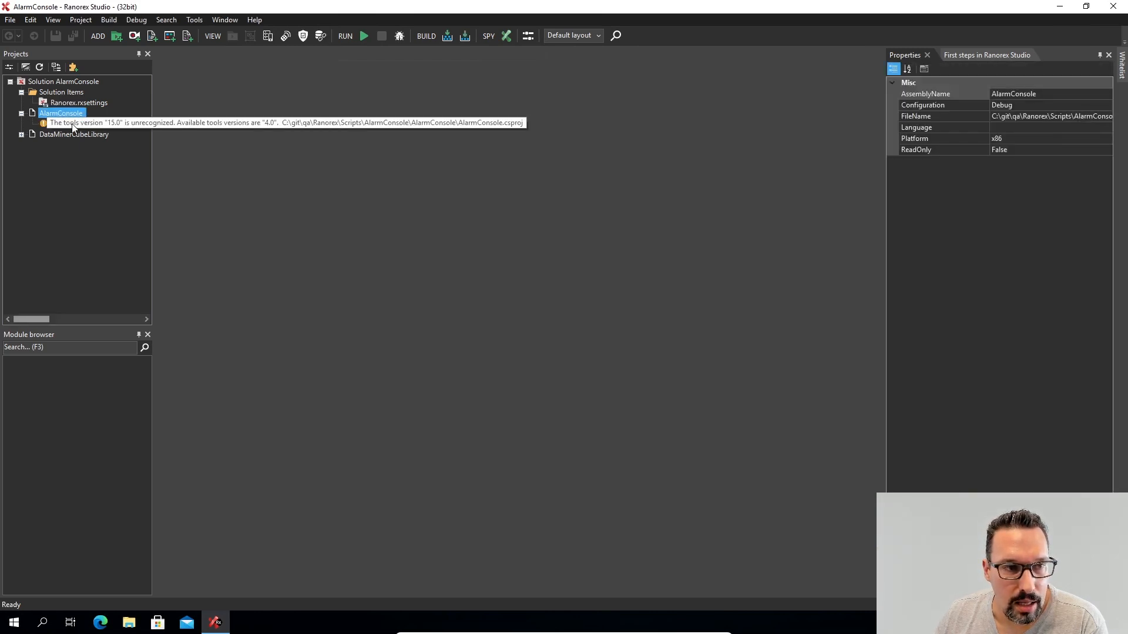
{"action": "left_click", "coordinate": [97, 124]}
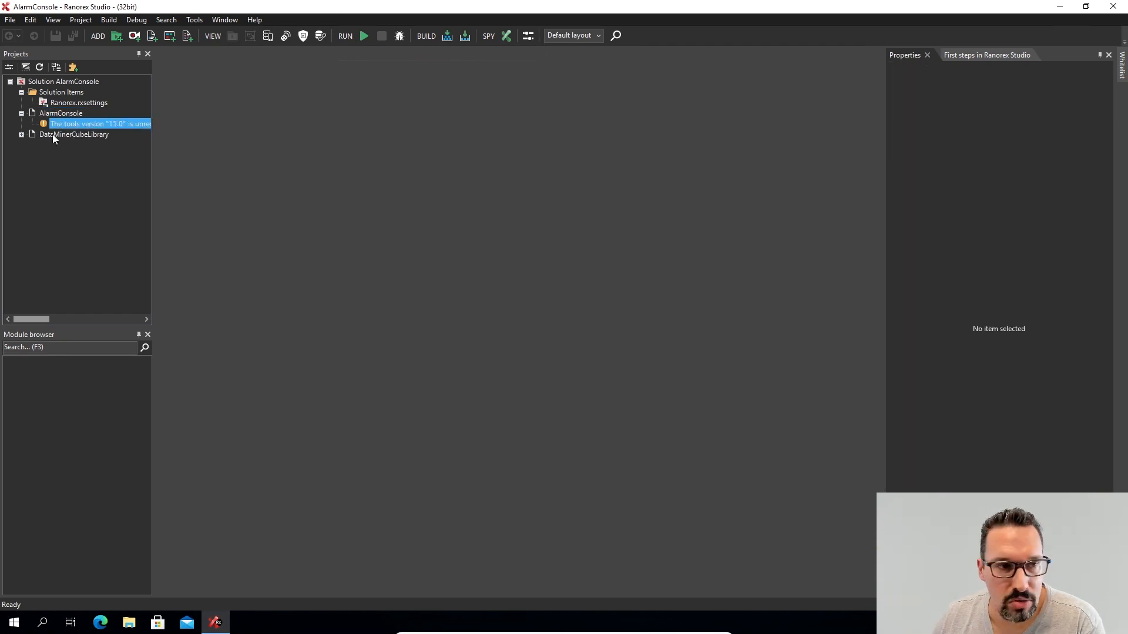
{"action": "left_click", "coordinate": [75, 134]}
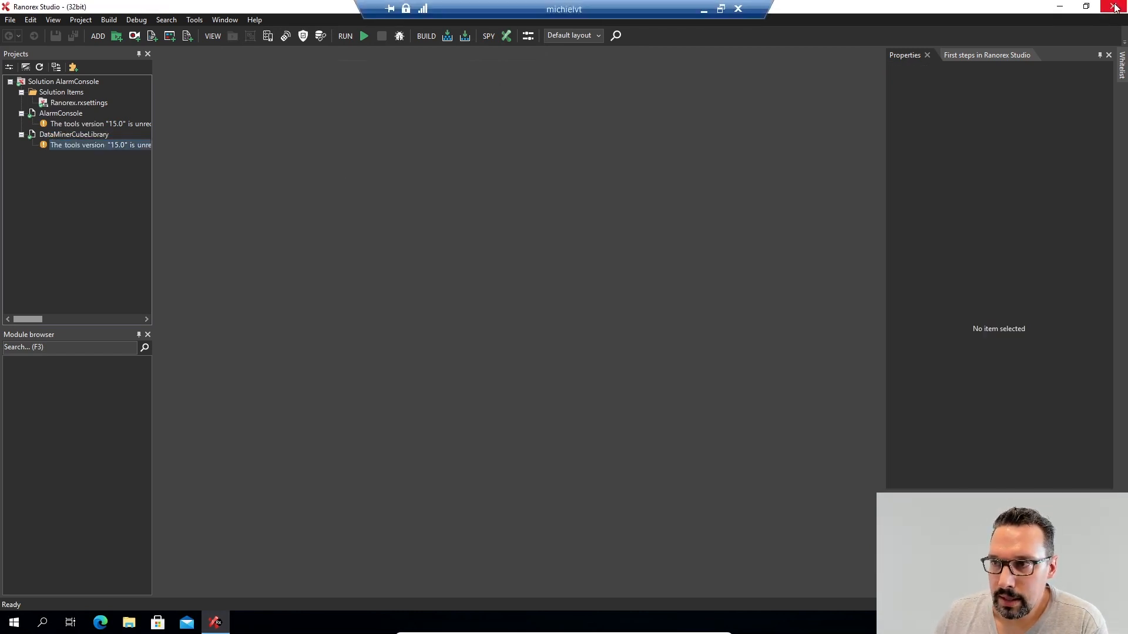
Step: Close Ranorex Studio and download Build Tools for Visual Studio 2019 from the Visual Studio downloads page in Edge
{"action": "left_click", "coordinate": [1117, 9]}
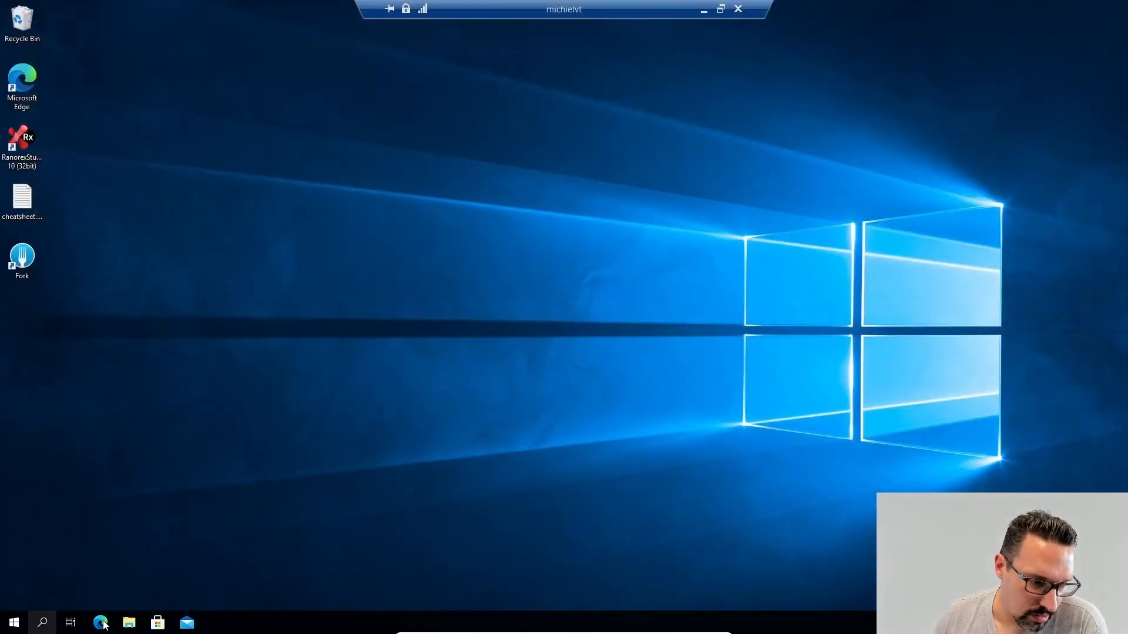
{"action": "left_click", "coordinate": [101, 623]}
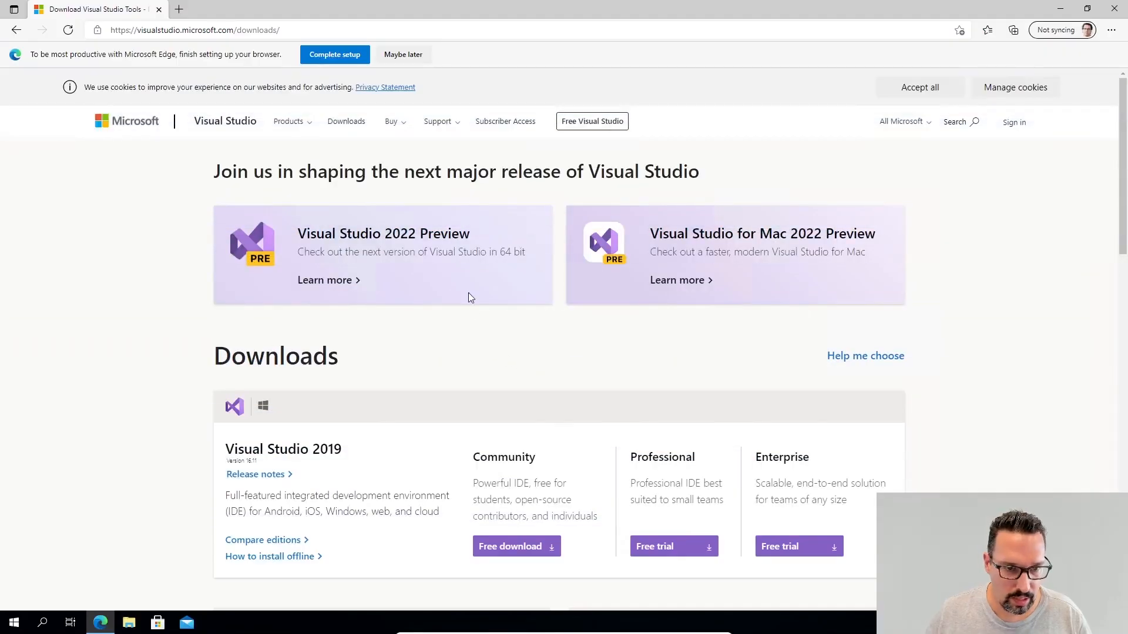
{"action": "scroll", "scroll_direction": "down", "scroll_amount": 3}
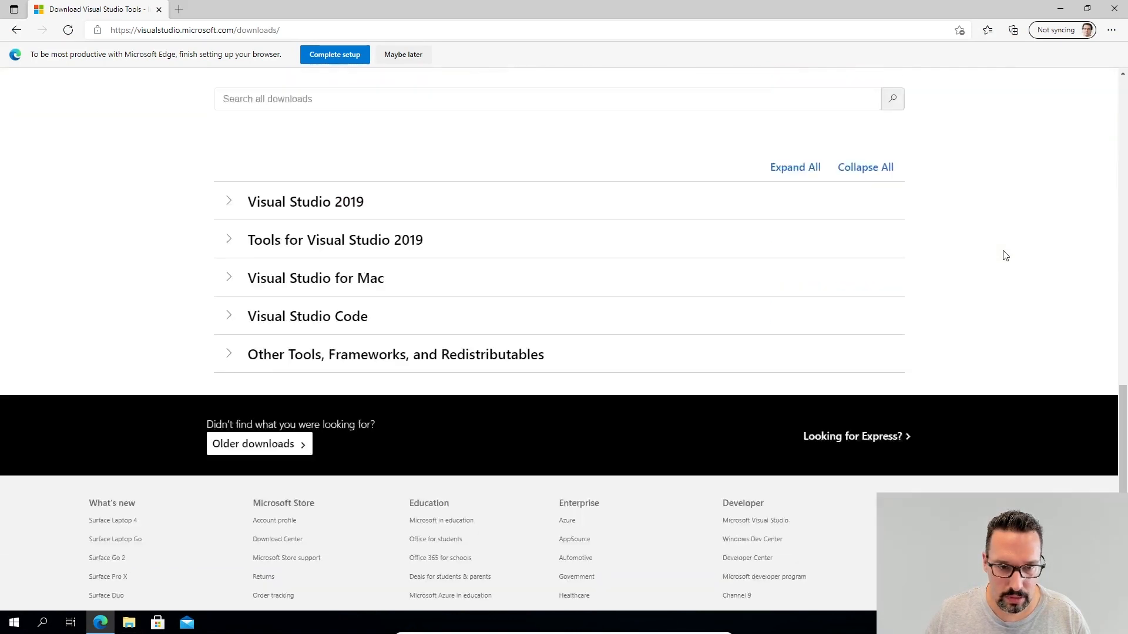
{"action": "scroll", "scroll_direction": "down", "scroll_amount": 3}
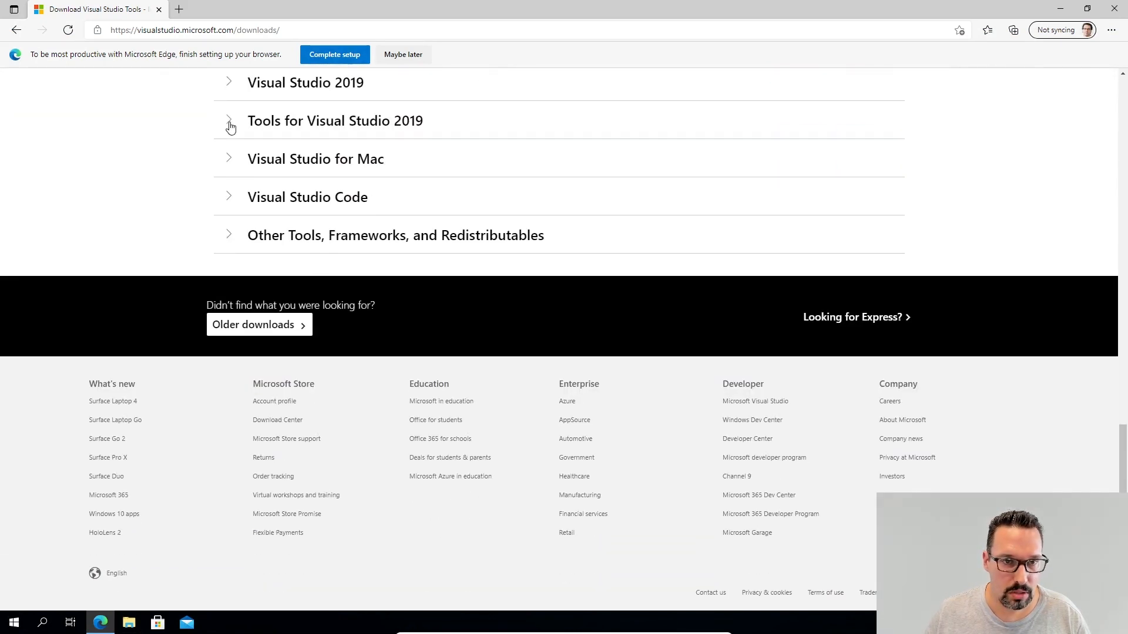
{"action": "left_click", "coordinate": [229, 121]}
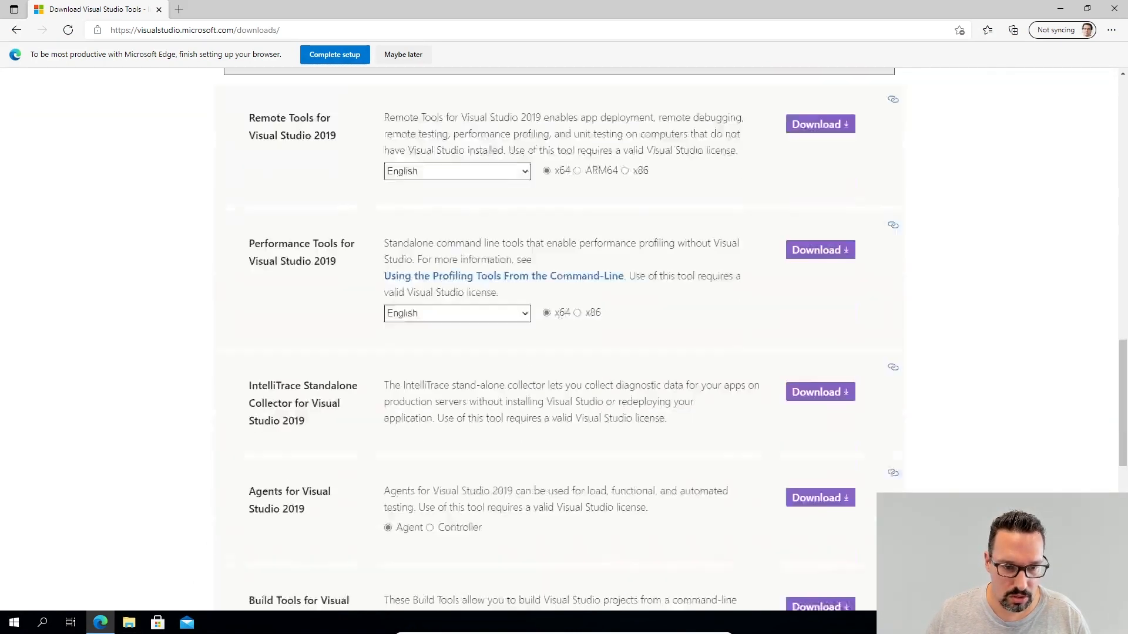
{"action": "scroll", "scroll_direction": "down", "scroll_amount": 3}
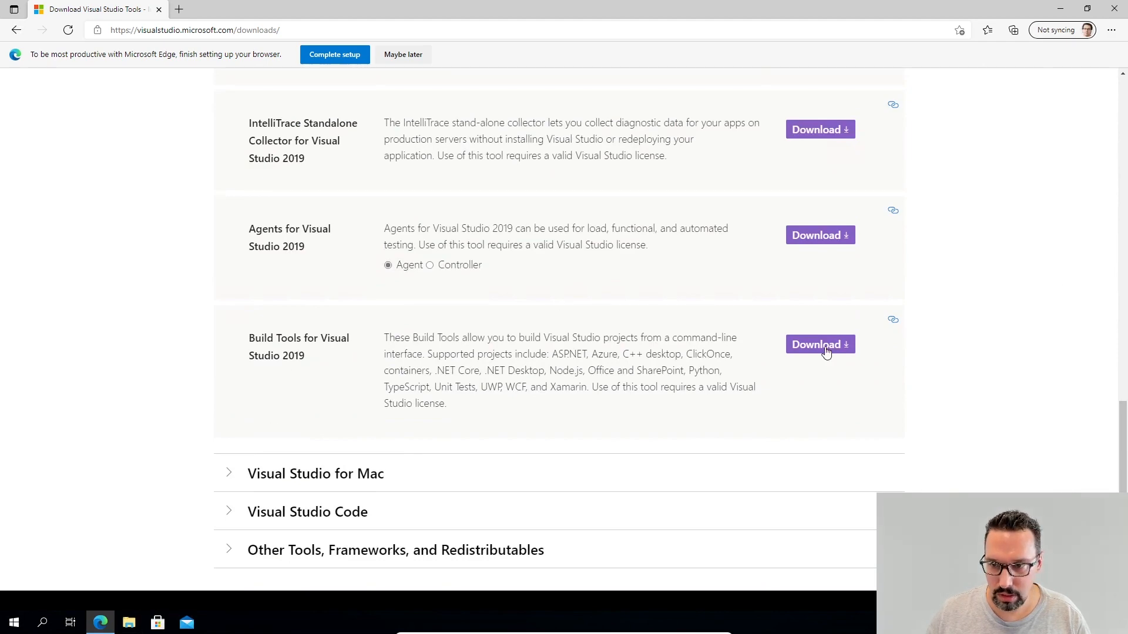
{"action": "left_click", "coordinate": [820, 344]}
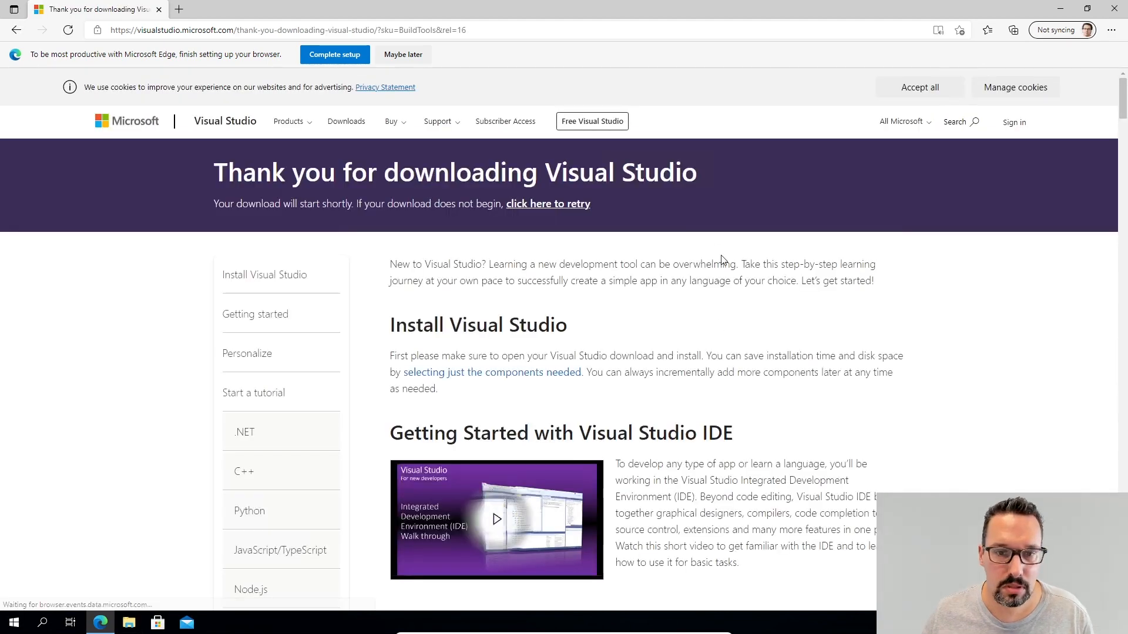
Step: Launch the downloaded Build Tools installer from Edge's downloads list, reaching the admin prompt
{"action": "scroll", "scroll_direction": "down", "scroll_amount": 3}
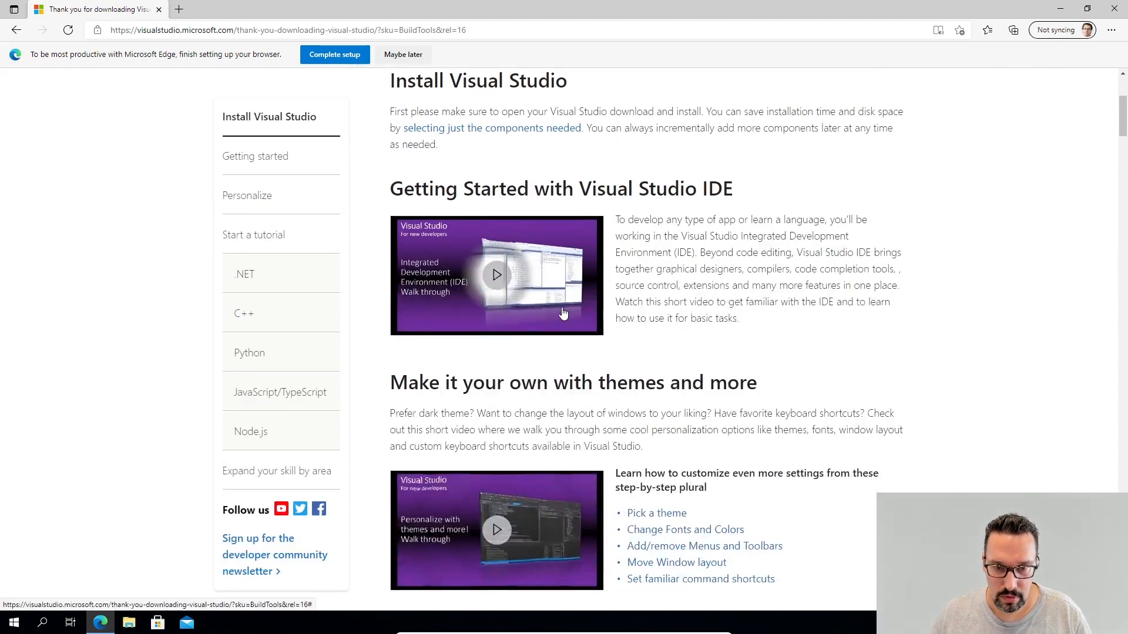
{"action": "left_click", "coordinate": [1013, 30]}
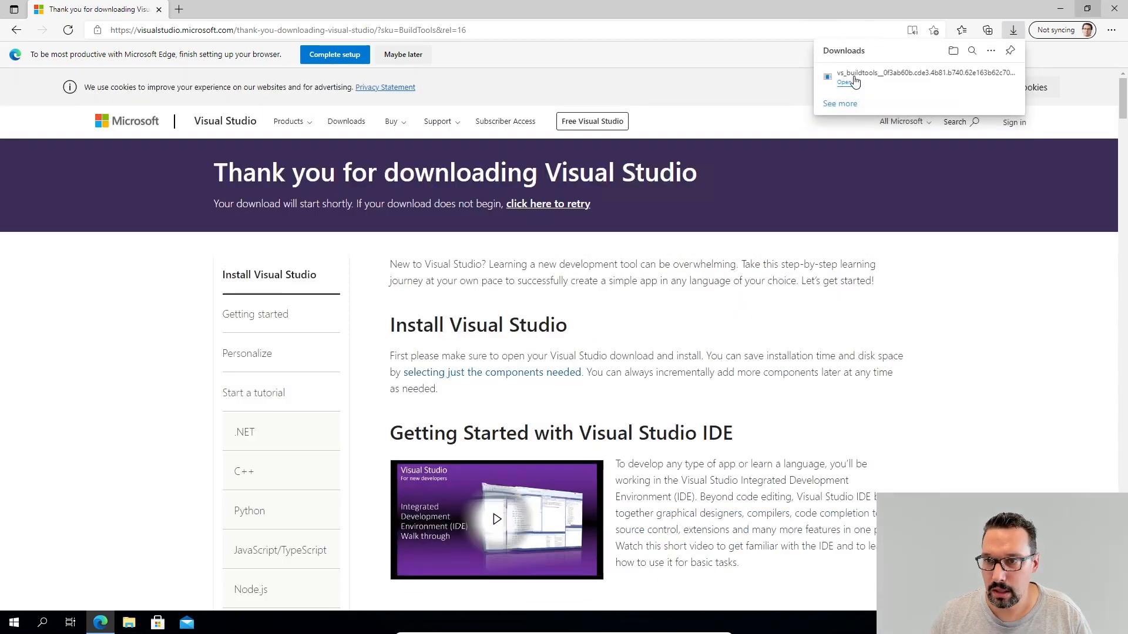
{"action": "left_click", "coordinate": [902, 121]}
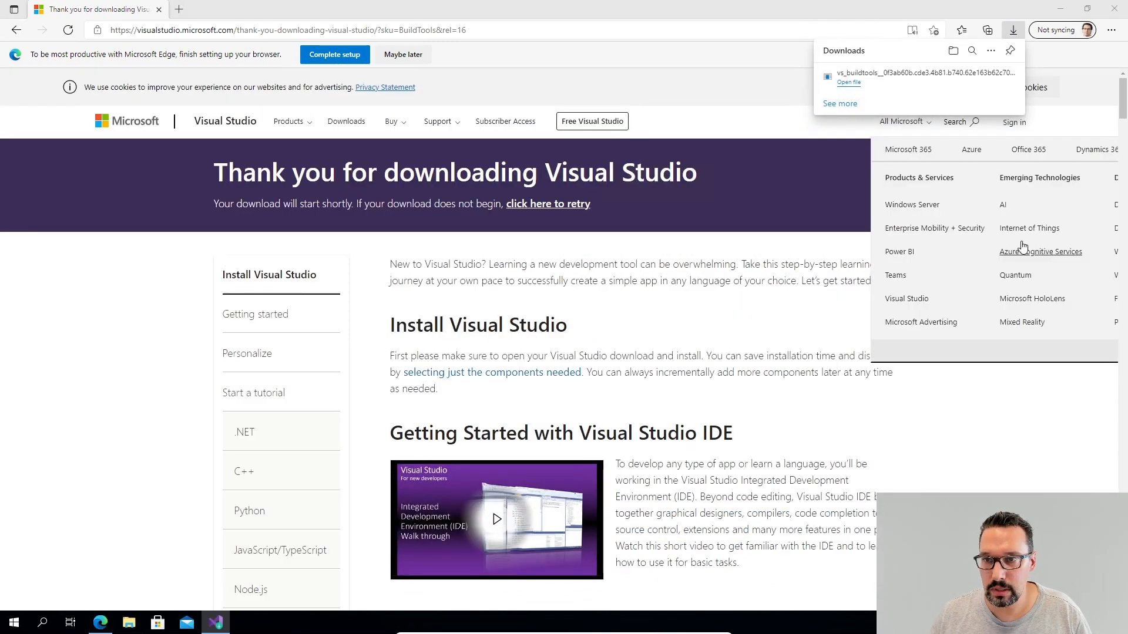
{"action": "left_click", "coordinate": [849, 82]}
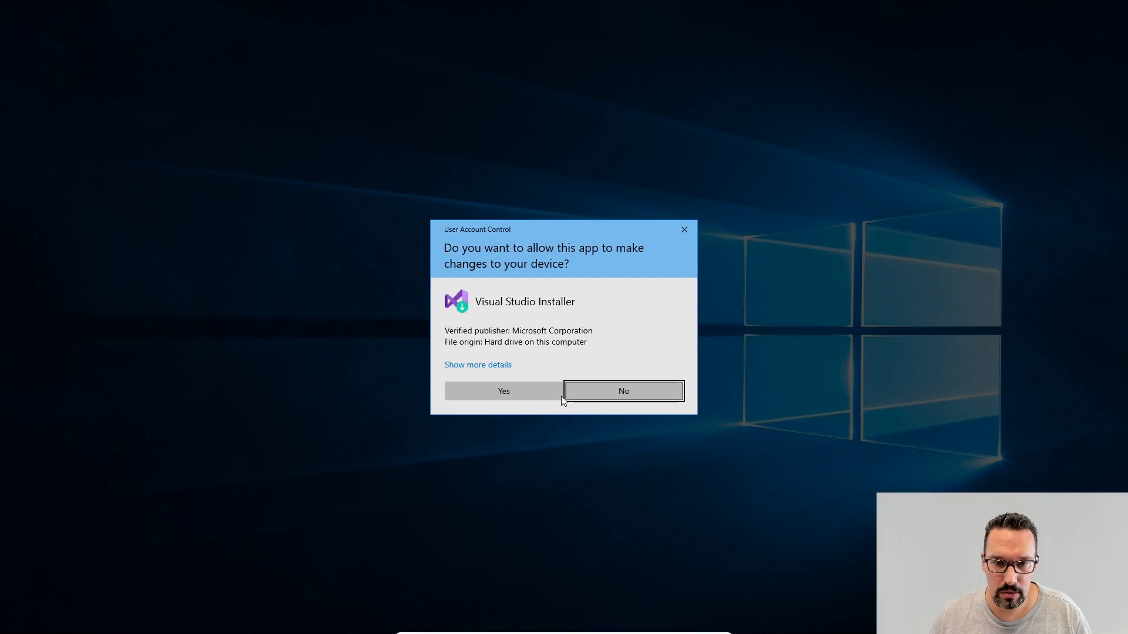
Step: Allow the installer to run and select the .NET desktop build tools workload
{"action": "left_click", "coordinate": [502, 390]}
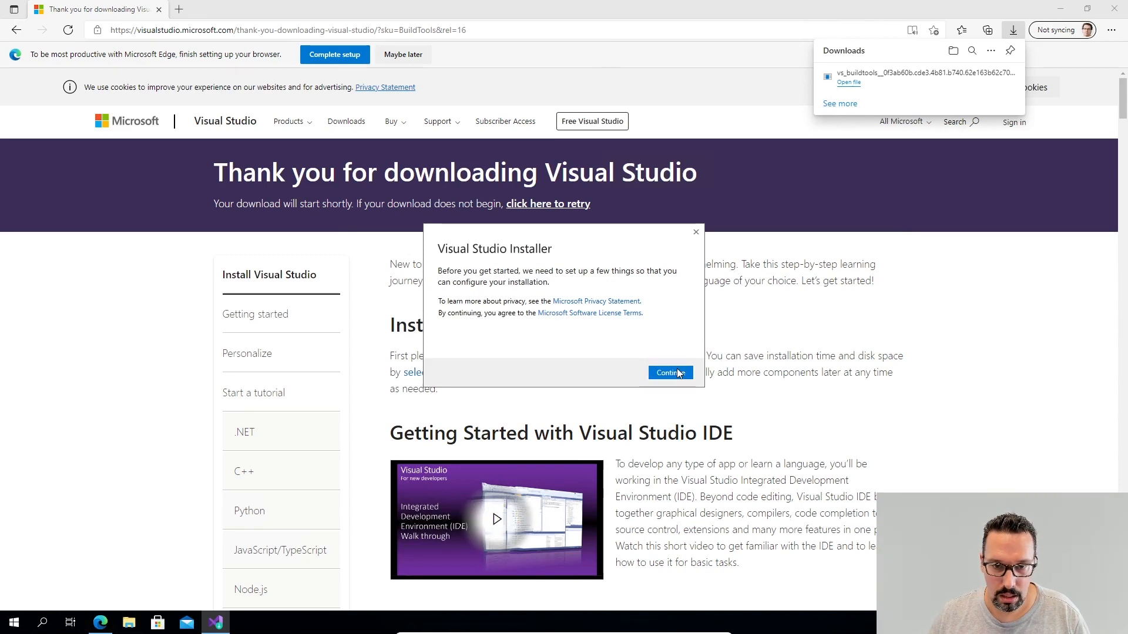
{"action": "left_click", "coordinate": [668, 372]}
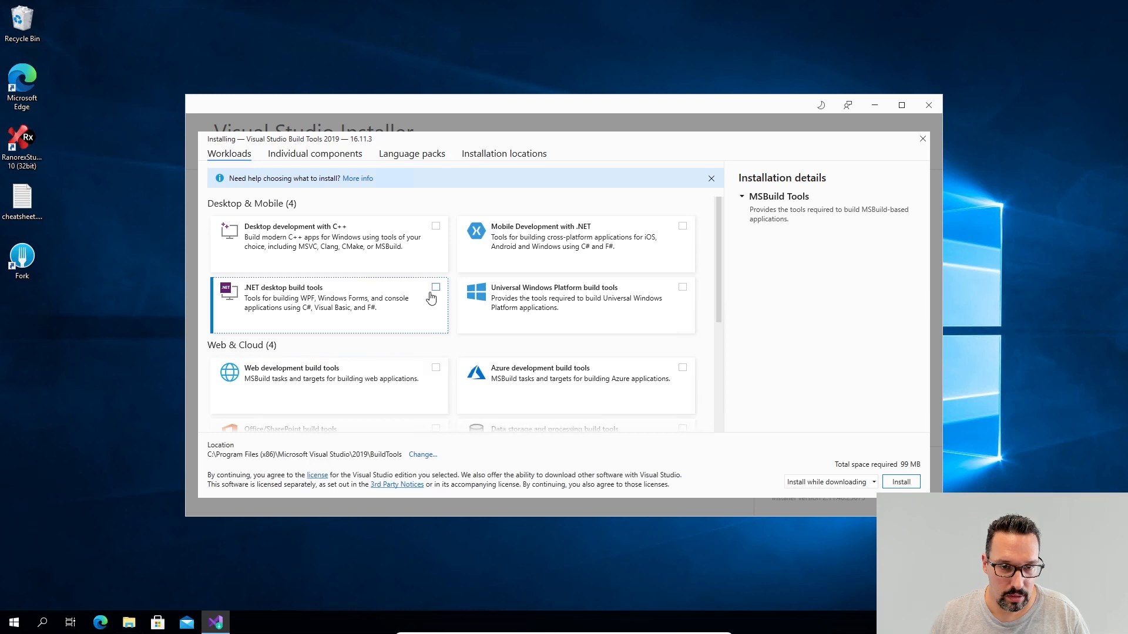
{"action": "left_click", "coordinate": [435, 286]}
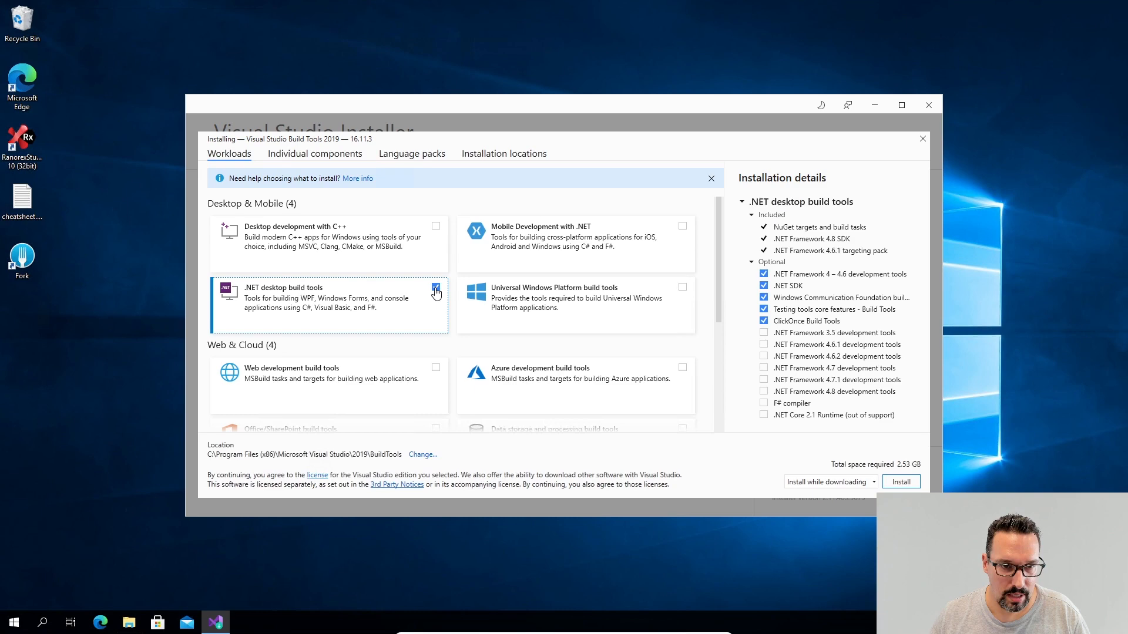
Step: Add the optional .NET Framework 4.8 development tools and start the installation
{"action": "scroll", "scroll_direction": "down", "scroll_amount": 3}
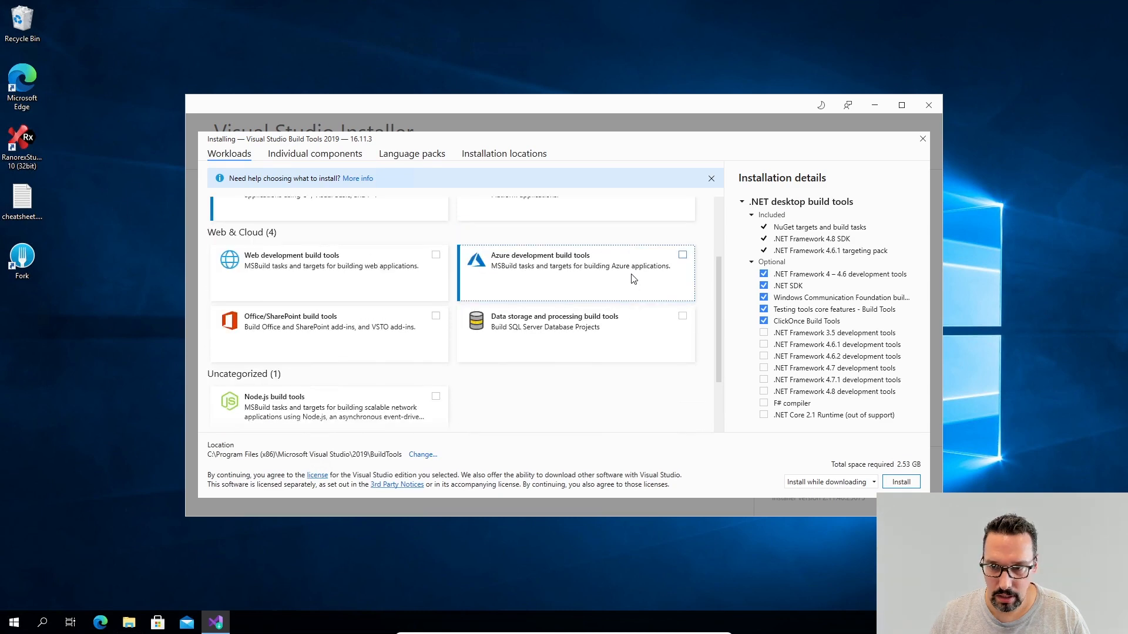
{"action": "scroll", "scroll_direction": "down", "scroll_amount": 3}
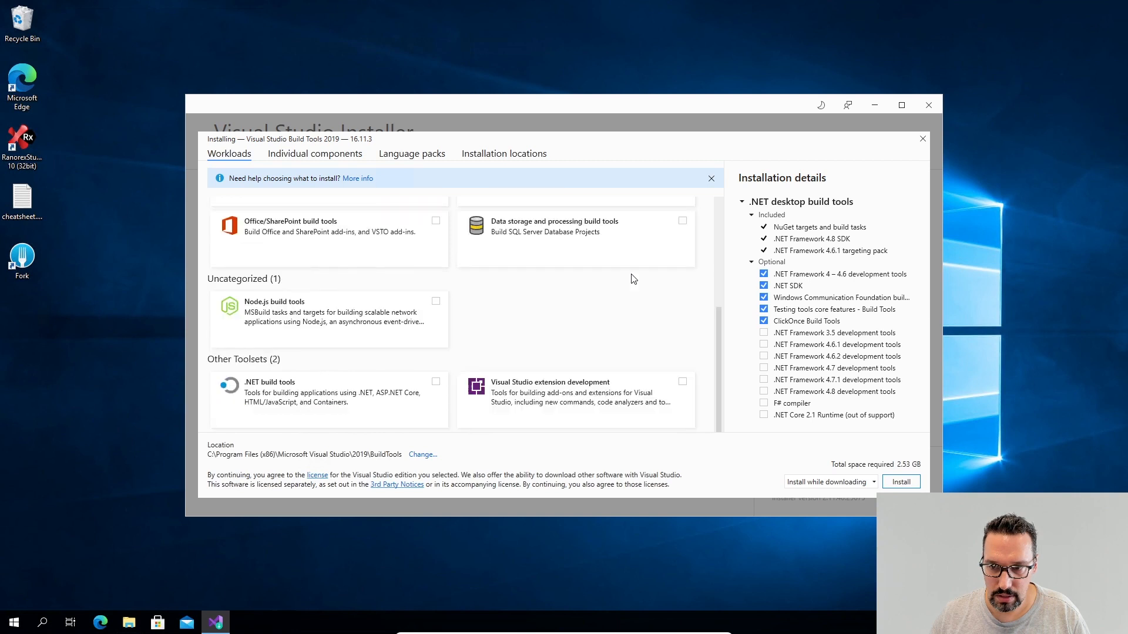
{"action": "mouse_move", "coordinate": [632, 314]}
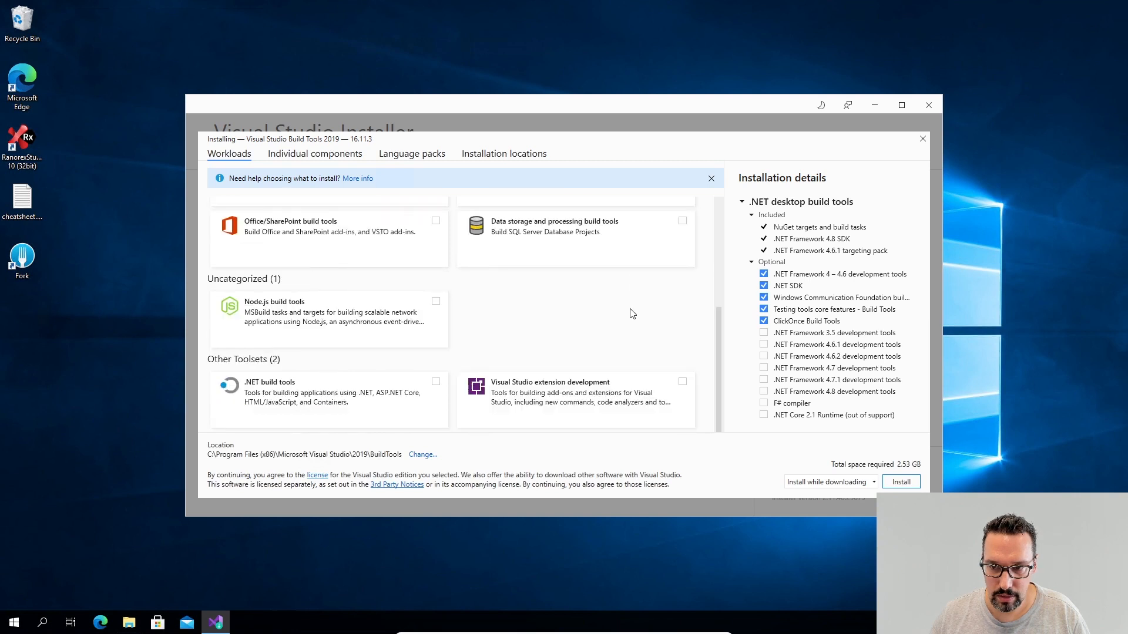
{"action": "mouse_move", "coordinate": [629, 332]}
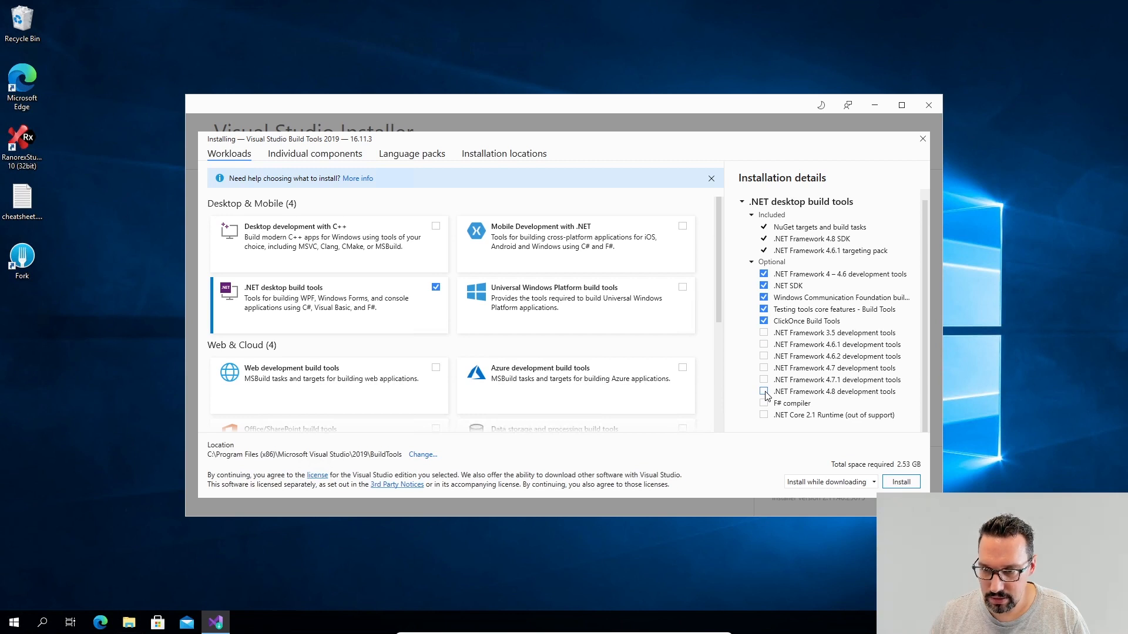
{"action": "left_click", "coordinate": [764, 391]}
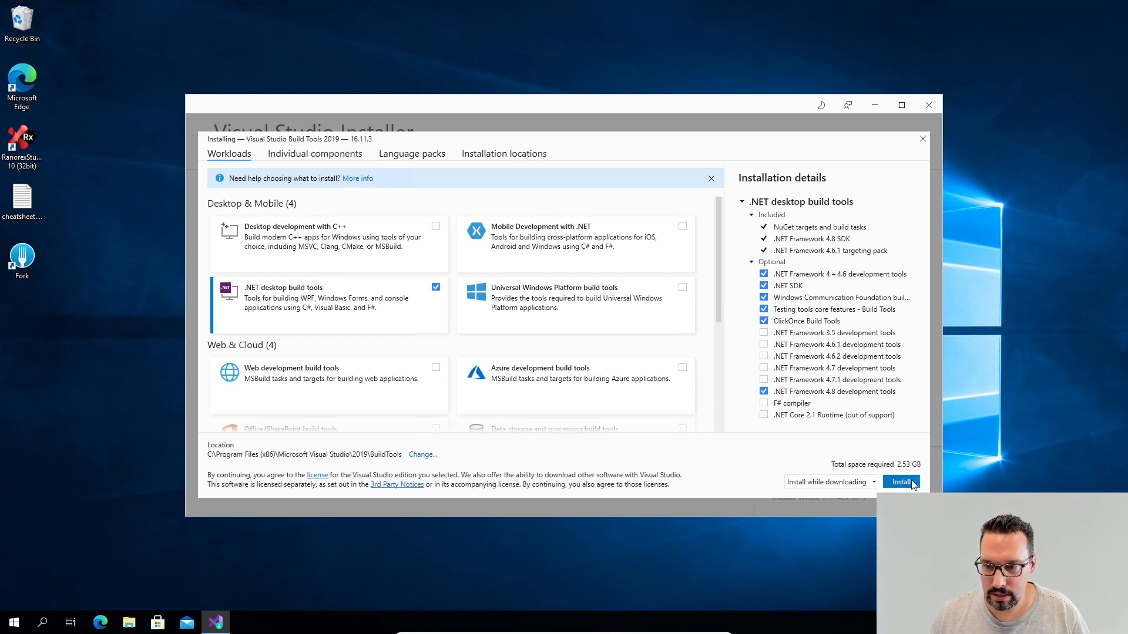
{"action": "left_click", "coordinate": [899, 481]}
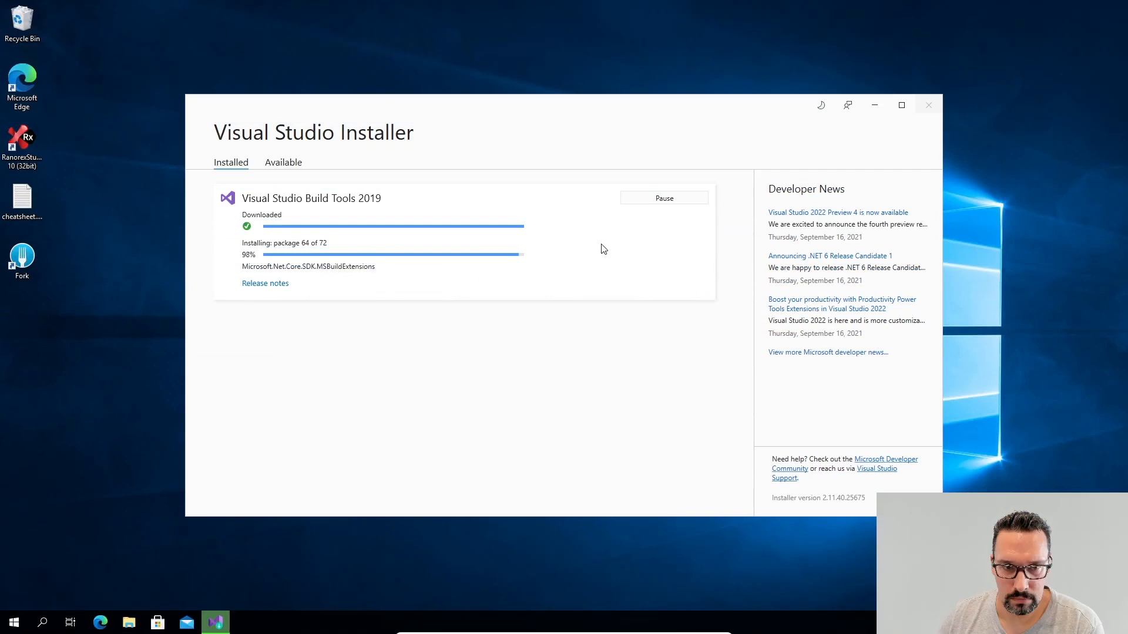
{"action": "mouse_move", "coordinate": [585, 165]}
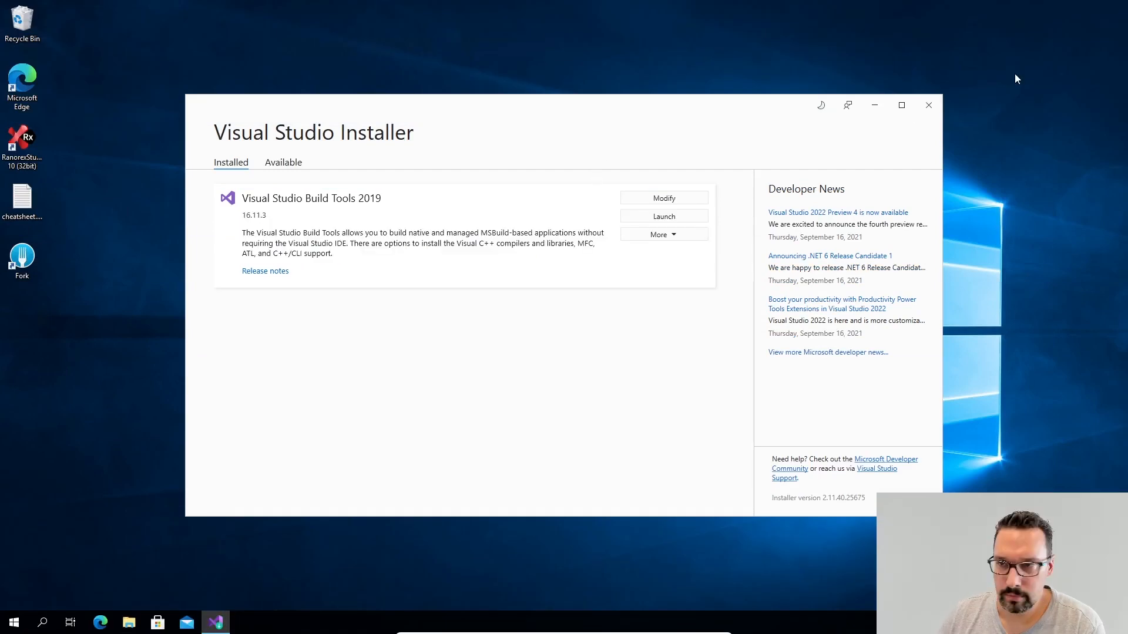
Step: Close Visual Studio Installer and relaunch Ranorex Studio from the desktop
{"action": "left_click", "coordinate": [928, 104]}
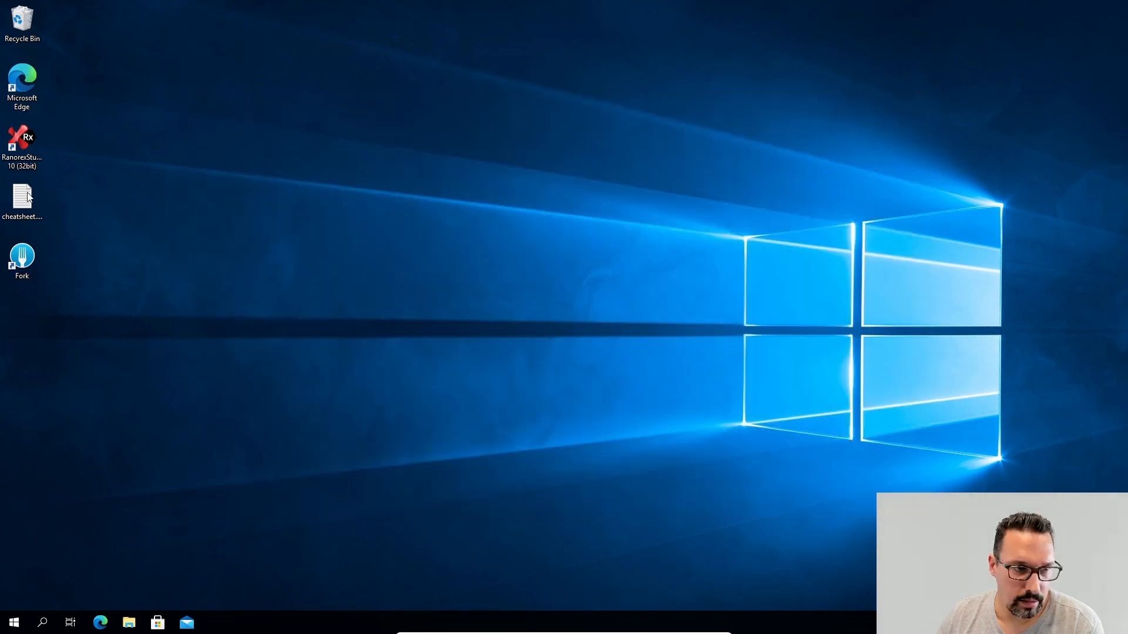
{"action": "double_click", "coordinate": [21, 143]}
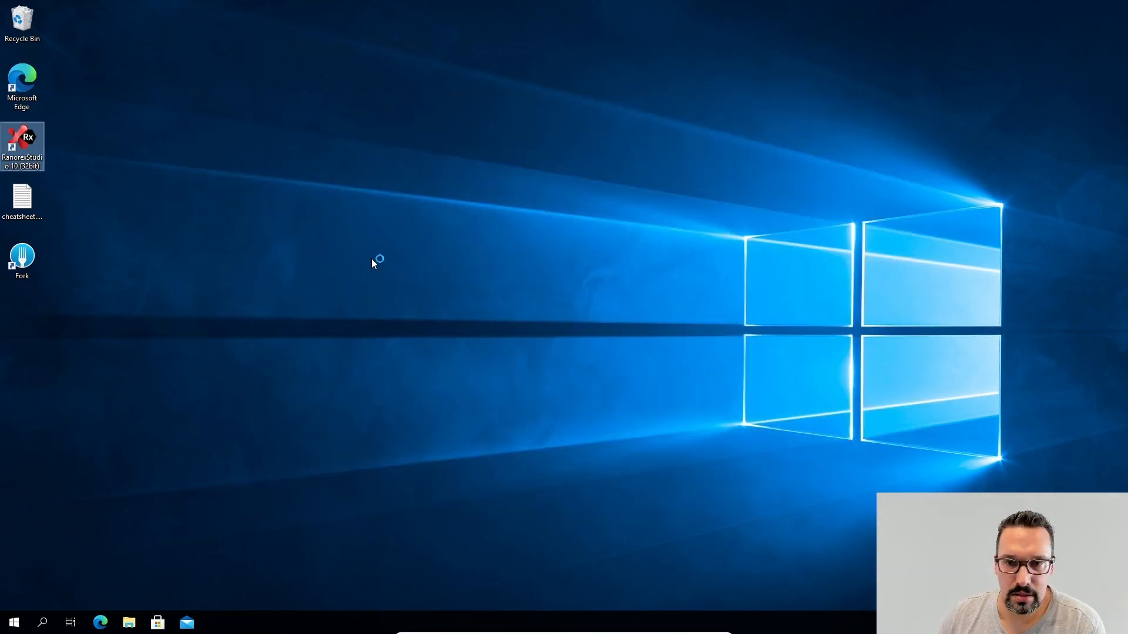
{"action": "mouse_move", "coordinate": [325, 169]}
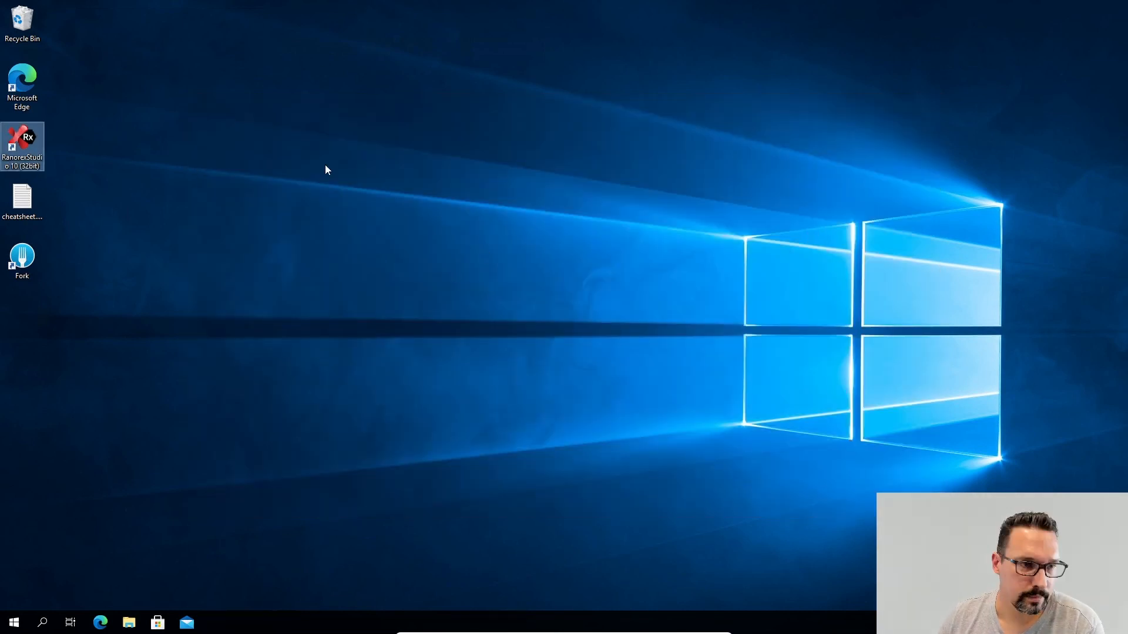
{"action": "double_click", "coordinate": [21, 146]}
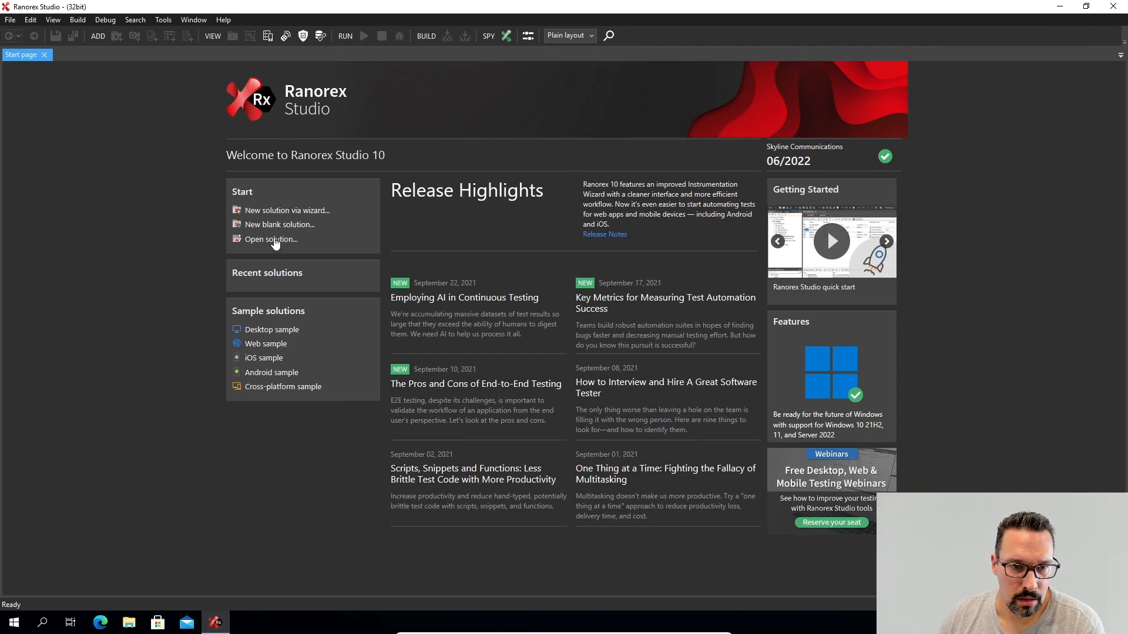
Step: Open the AlarmConsole.rxsln solution from the AlarmConsole folder
{"action": "left_click", "coordinate": [270, 238]}
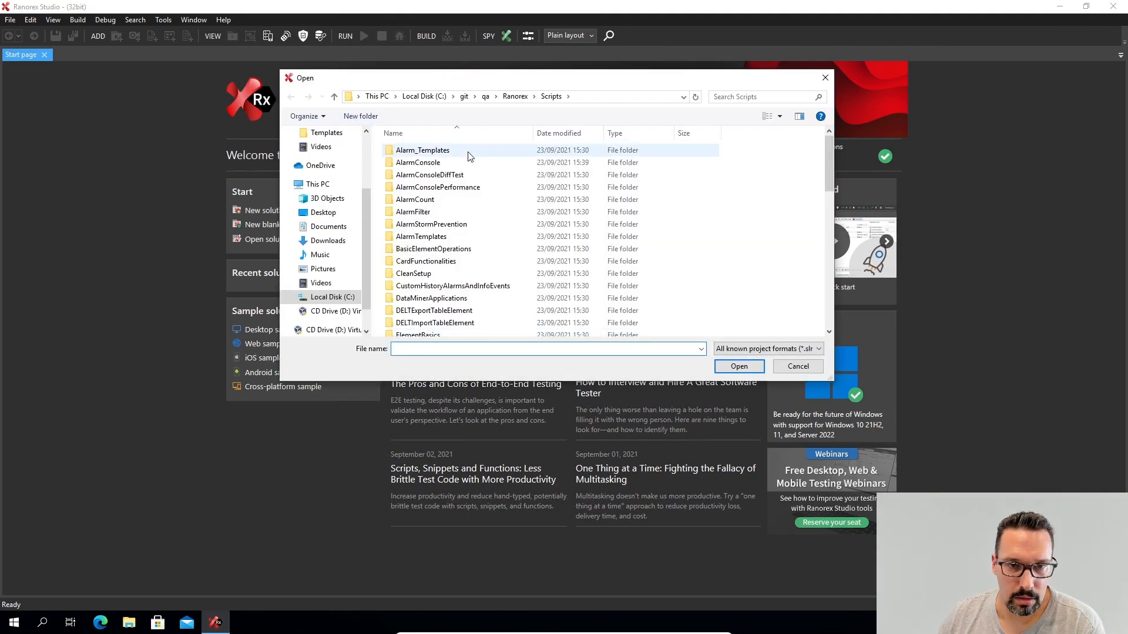
{"action": "double_click", "coordinate": [419, 162]}
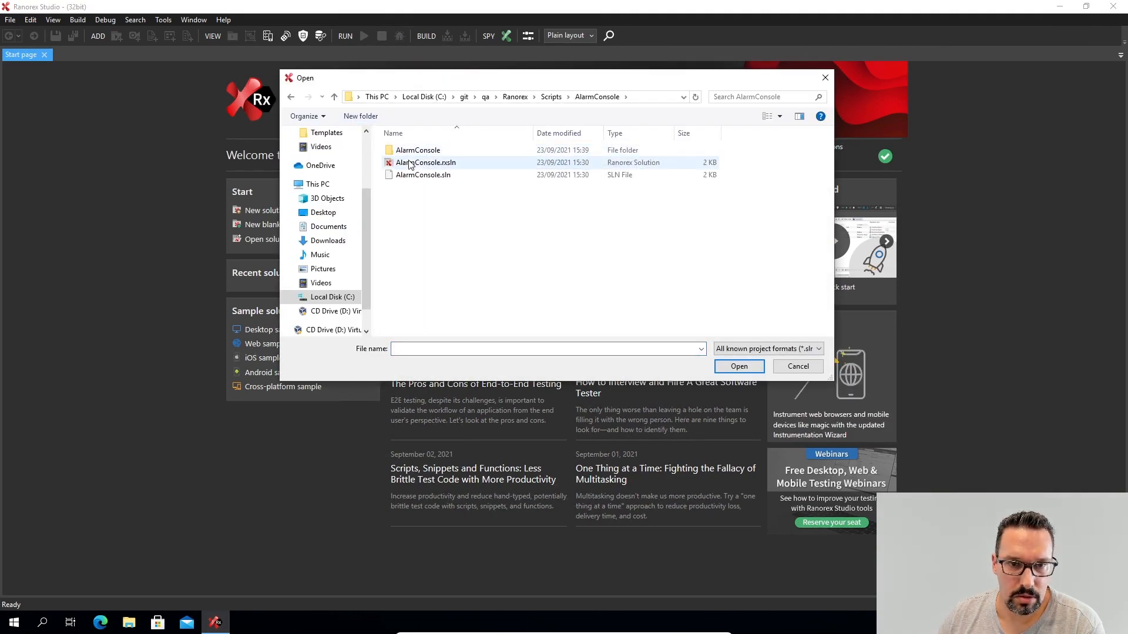
{"action": "left_click", "coordinate": [426, 162]}
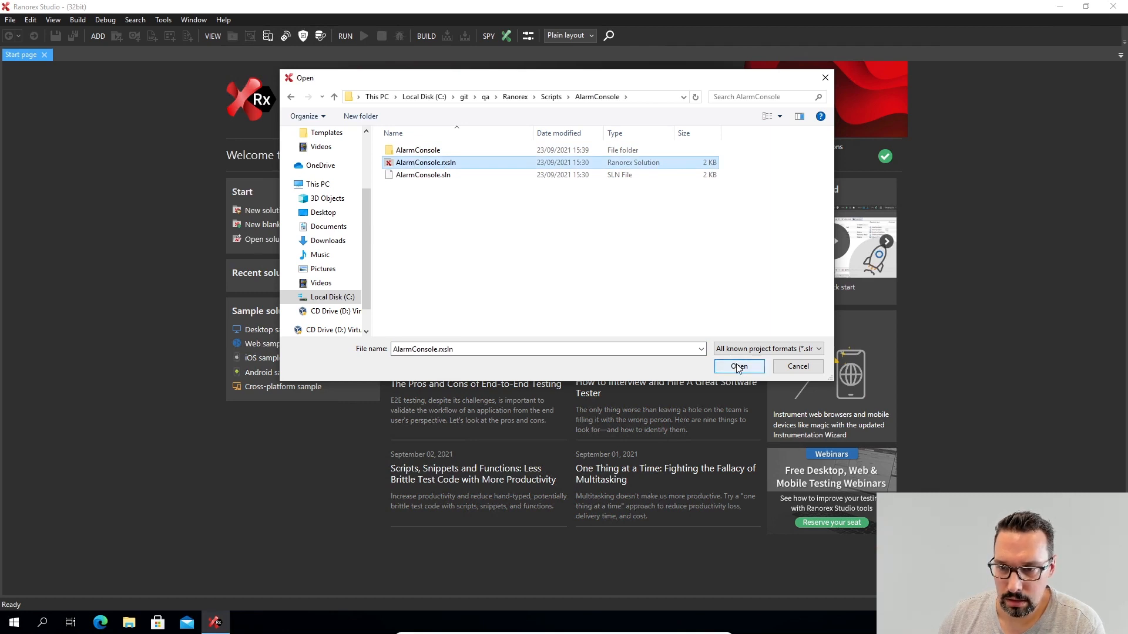
{"action": "left_click", "coordinate": [739, 366]}
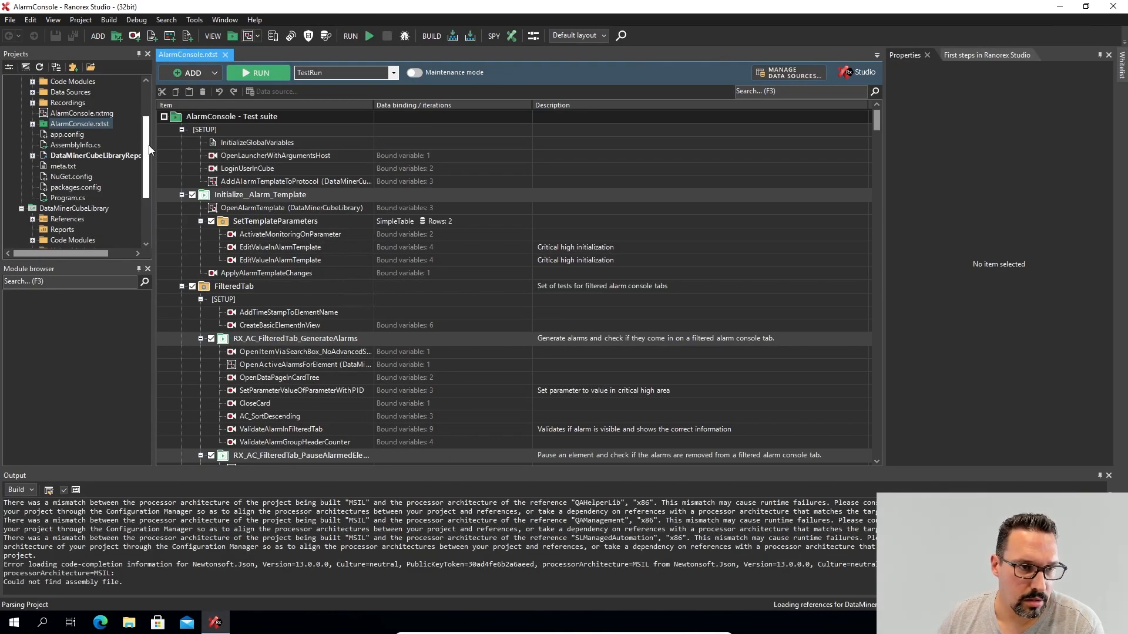
Step: Scroll the output pane while the AlarmConsole project finishes parsing
{"action": "scroll", "scroll_direction": "down", "scroll_amount": 3}
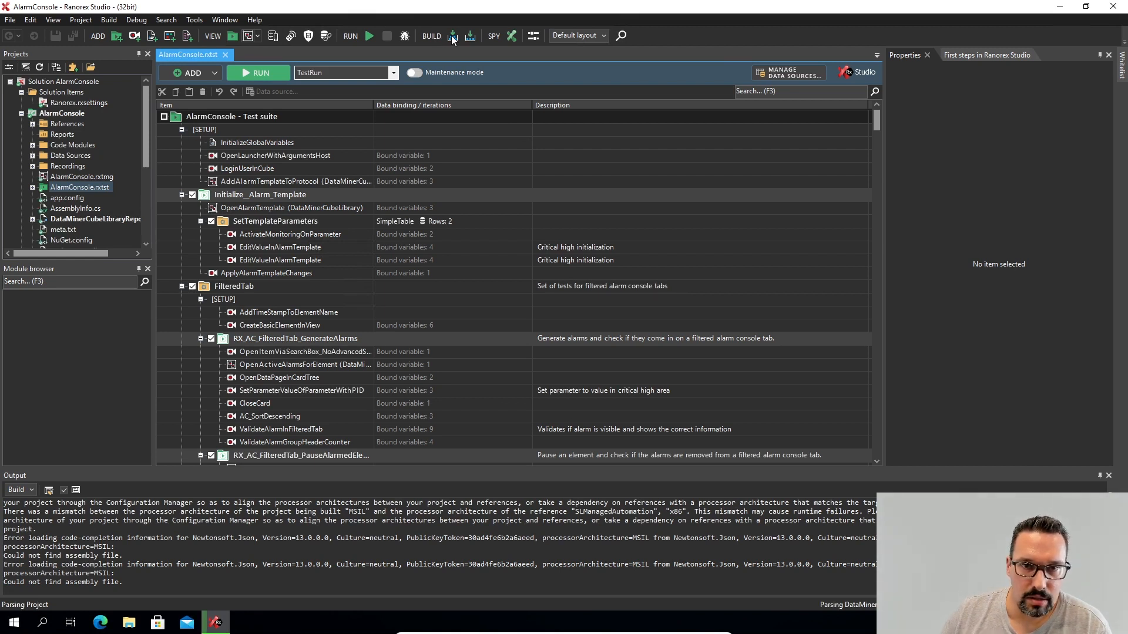
{"action": "mouse_move", "coordinate": [453, 37]}
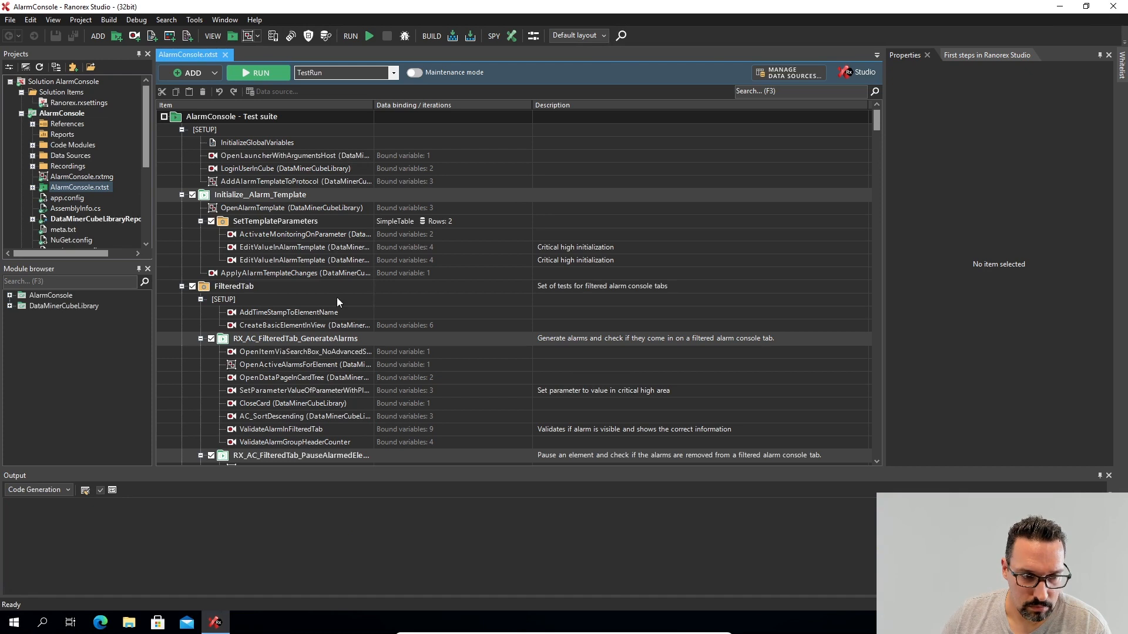
{"action": "mouse_move", "coordinate": [27, 599]}
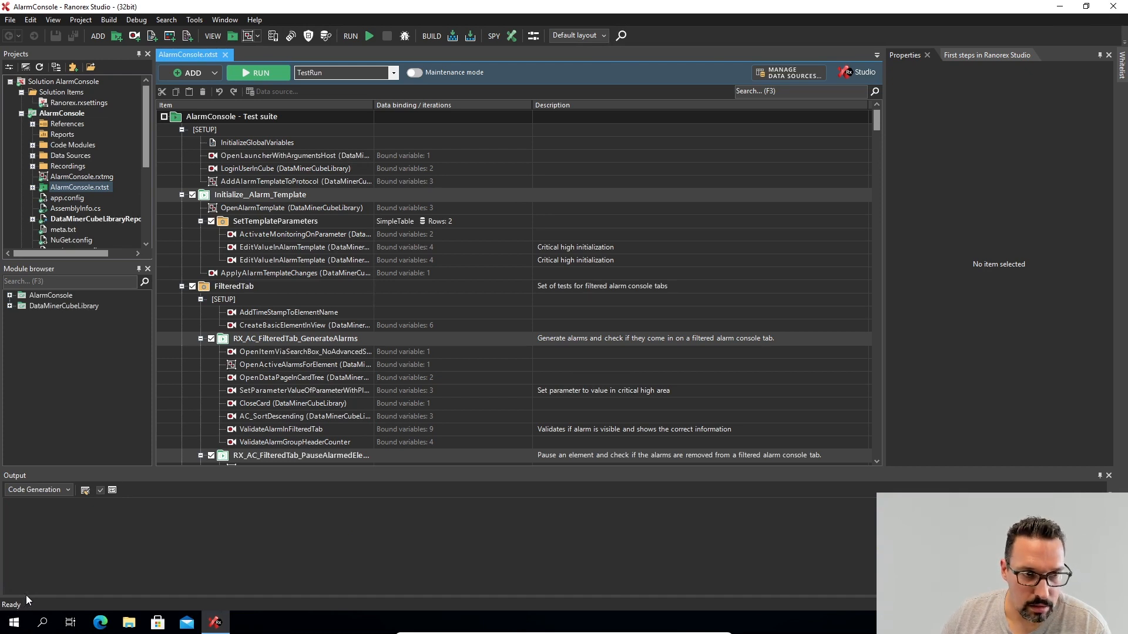
{"action": "mouse_move", "coordinate": [36, 490]}
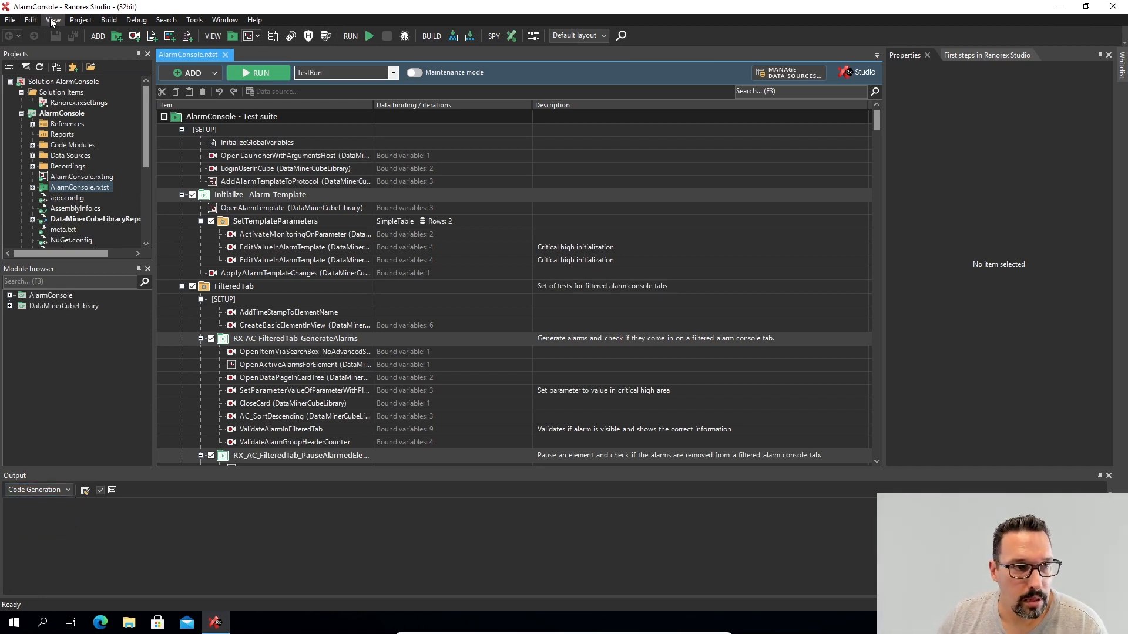
Step: Show the Errors pad via the View menu and rebuild the AlarmConsole solution
{"action": "left_click", "coordinate": [53, 20]}
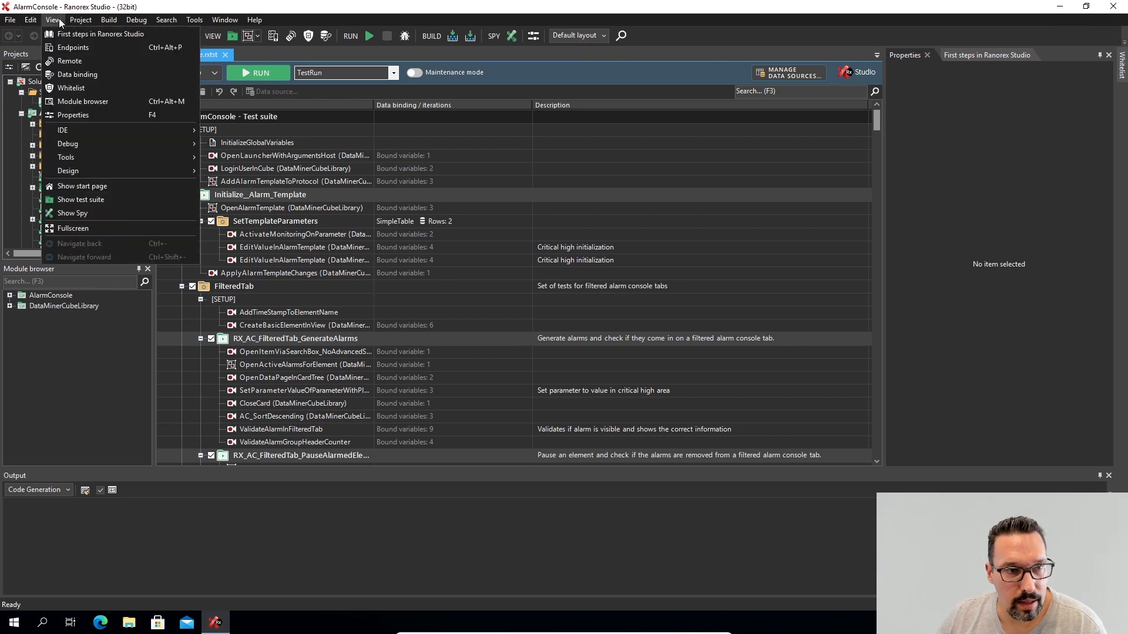
{"action": "mouse_move", "coordinate": [71, 88]}
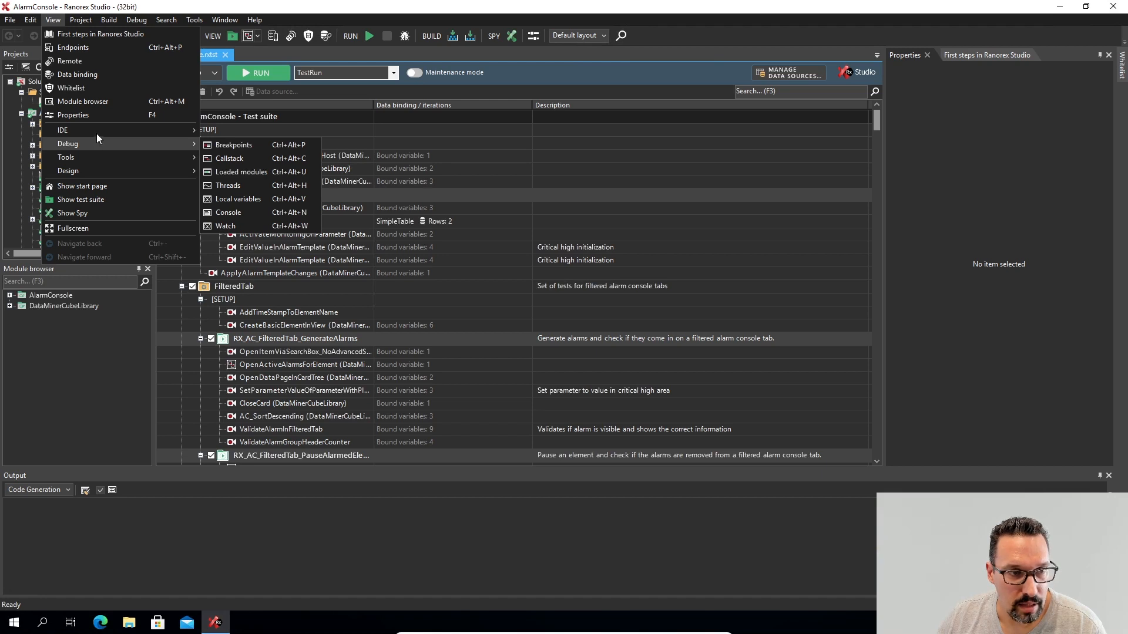
{"action": "mouse_move", "coordinate": [63, 130]}
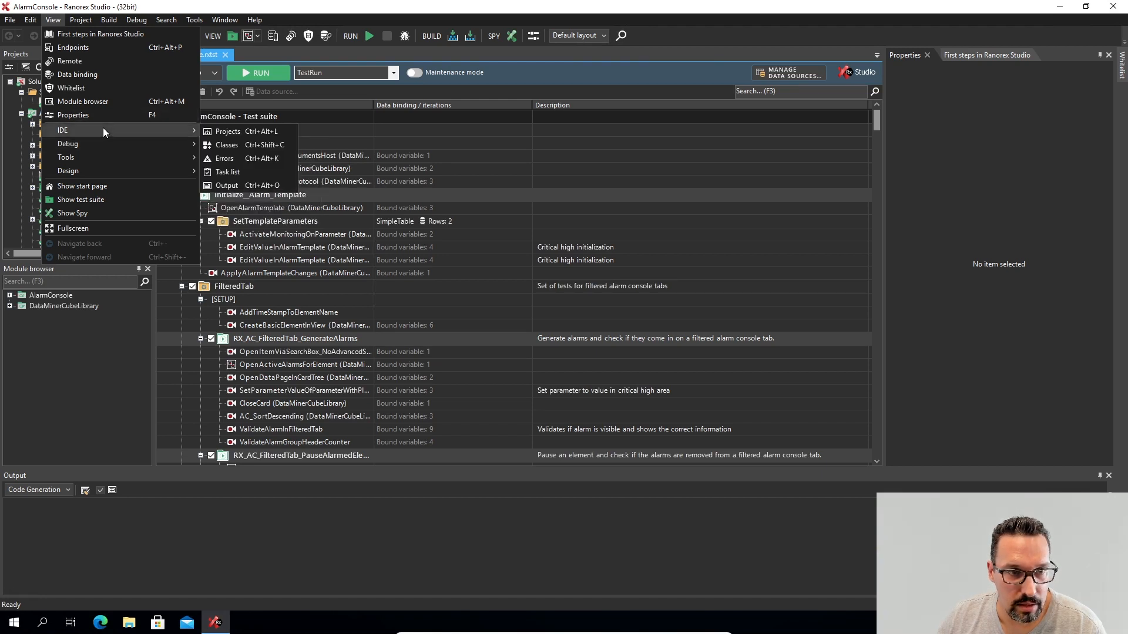
{"action": "mouse_move", "coordinate": [226, 159]}
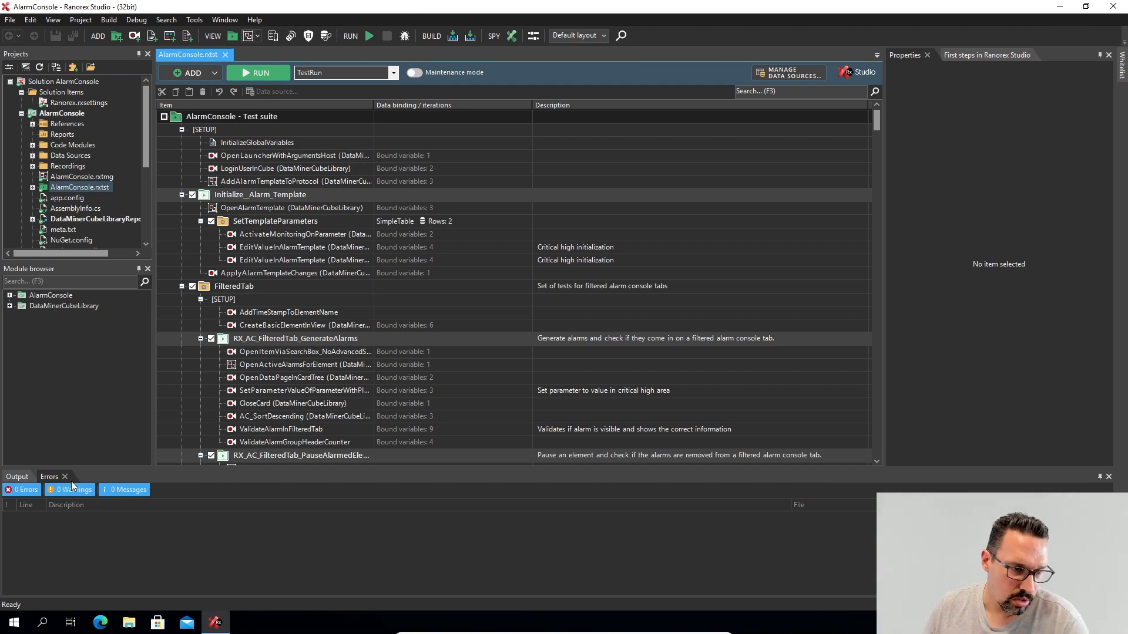
{"action": "mouse_move", "coordinate": [84, 527]}
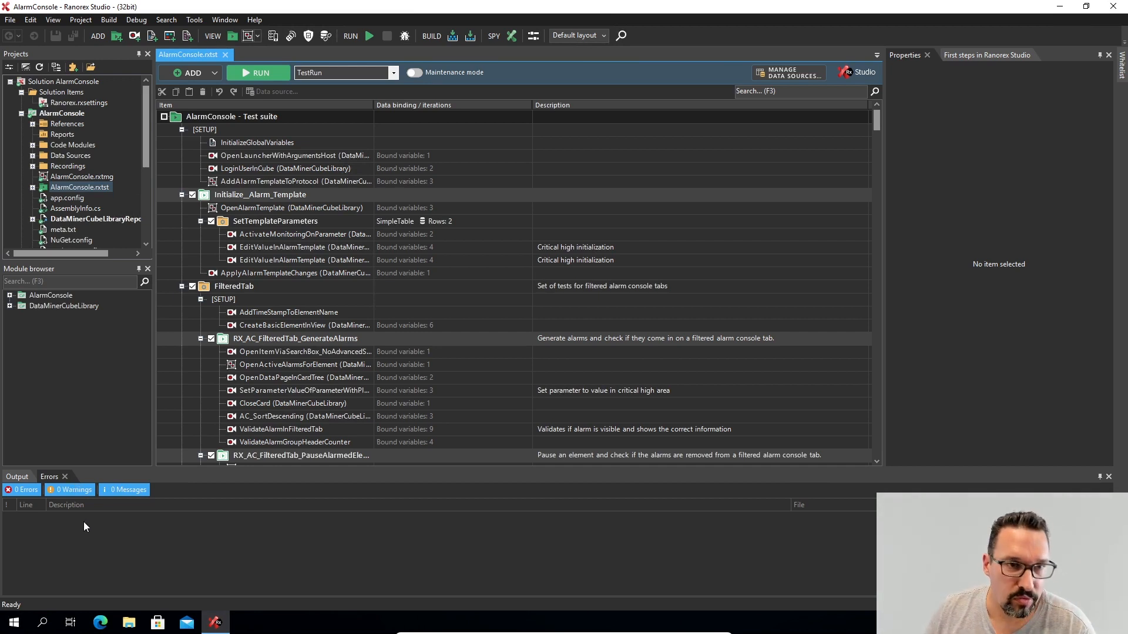
{"action": "left_click", "coordinate": [49, 476]}
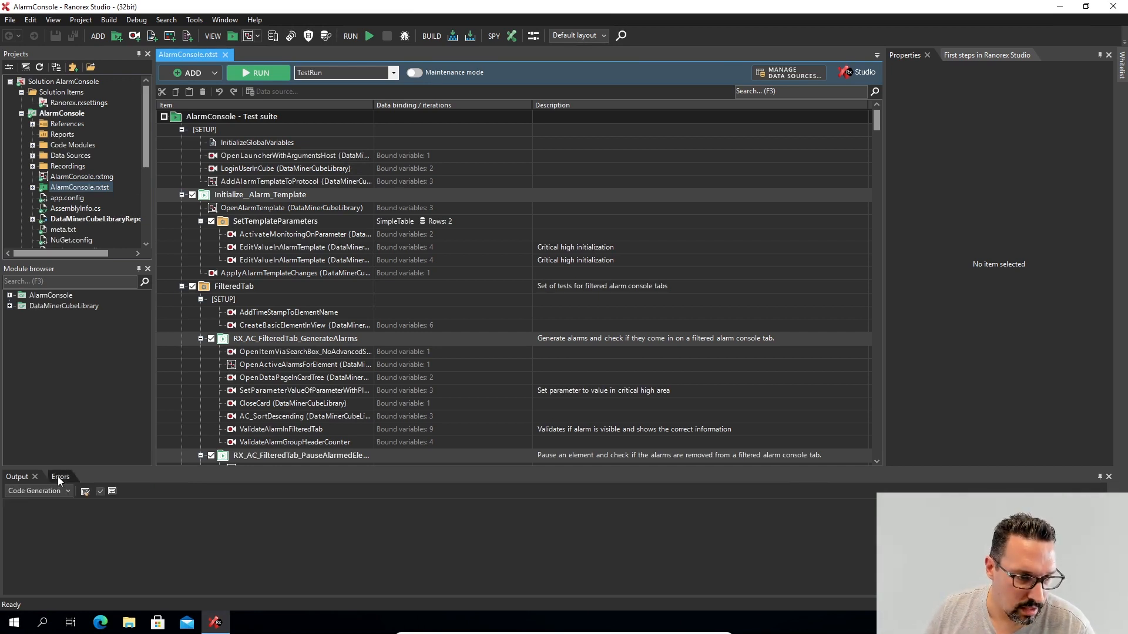
{"action": "left_click", "coordinate": [49, 477]}
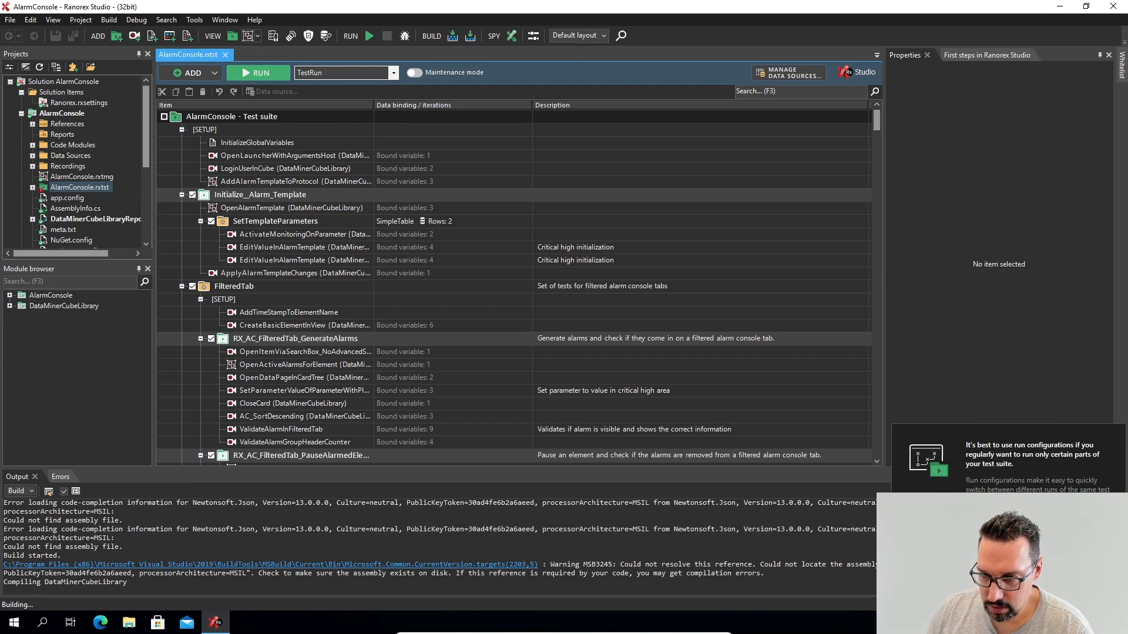
Step: Review the five Newtonsoft.Json errors in the Errors pad and bring up the Project menu
{"action": "left_click", "coordinate": [60, 476]}
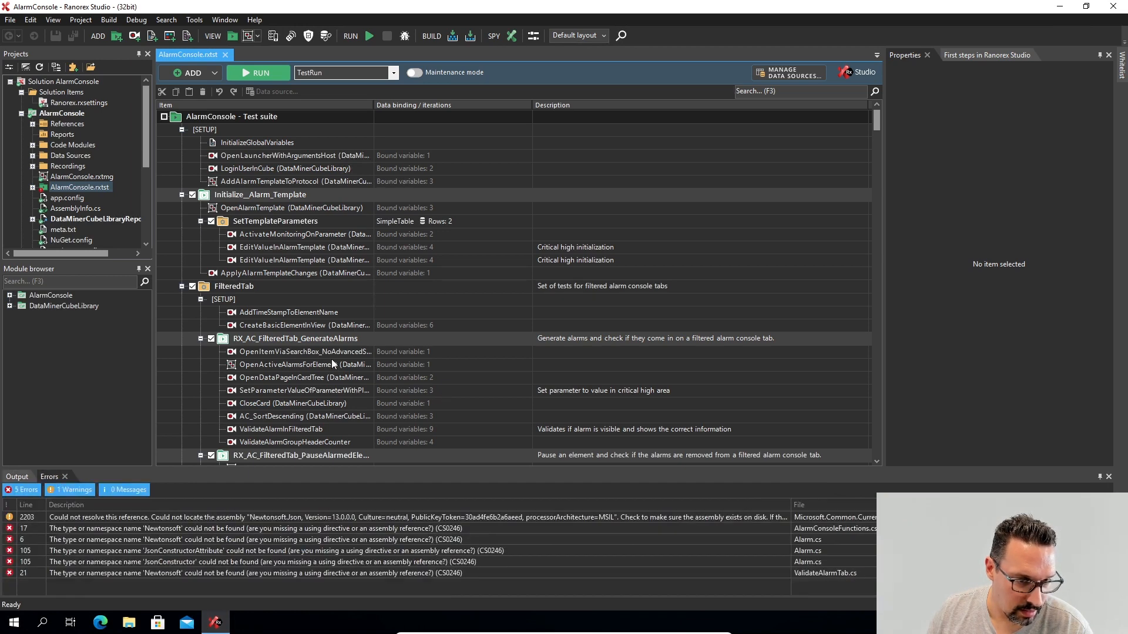
{"action": "mouse_move", "coordinate": [229, 532]}
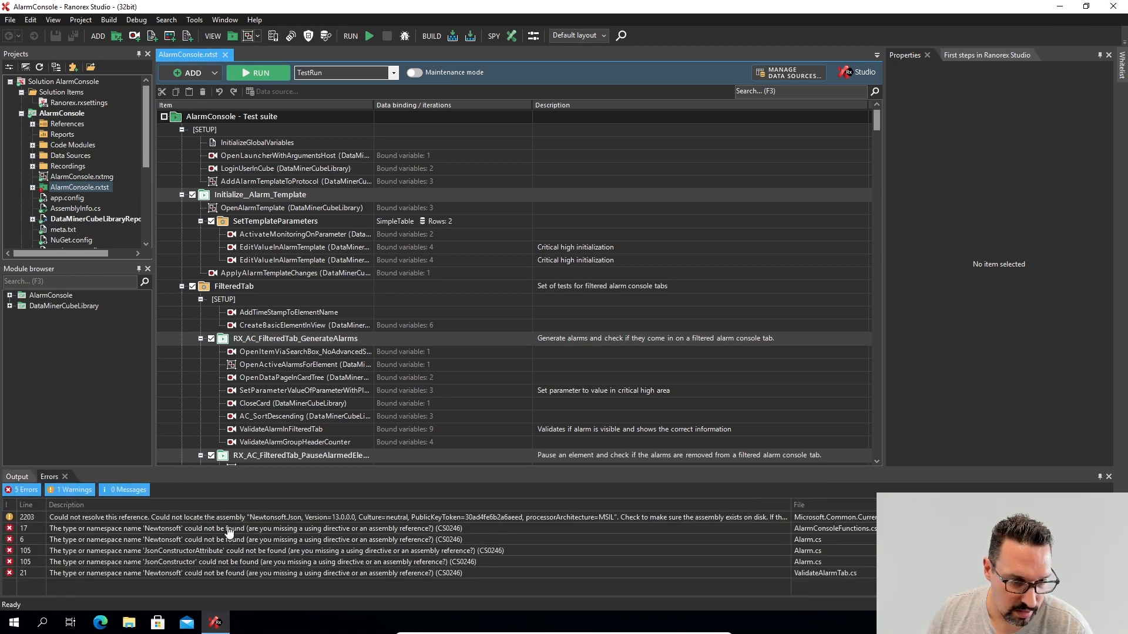
{"action": "mouse_move", "coordinate": [193, 537]}
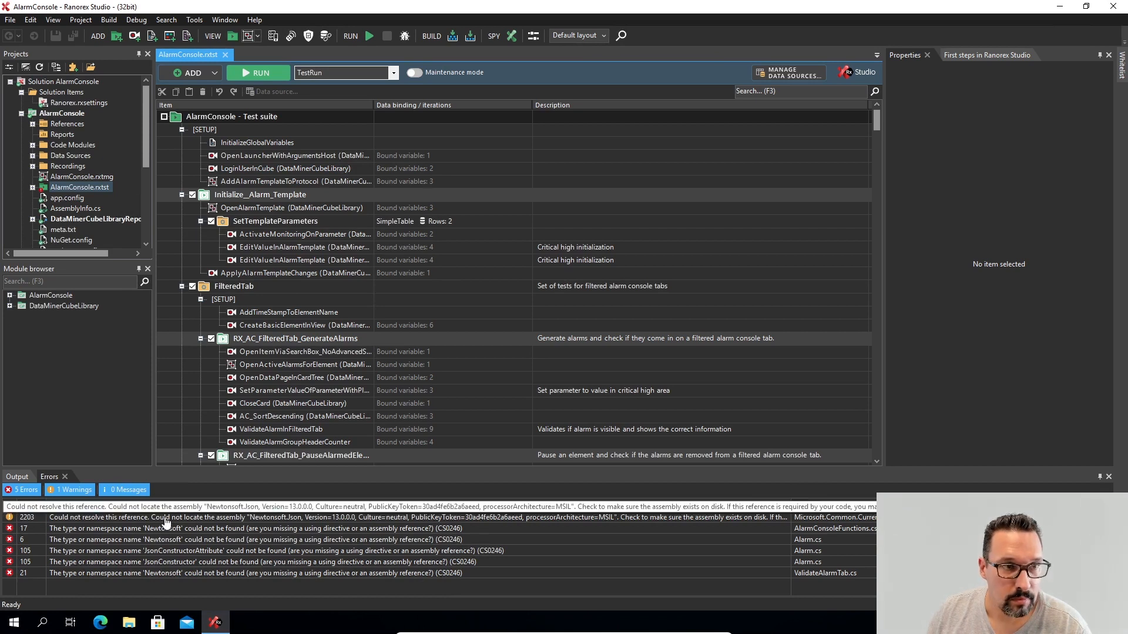
{"action": "left_click", "coordinate": [79, 20]}
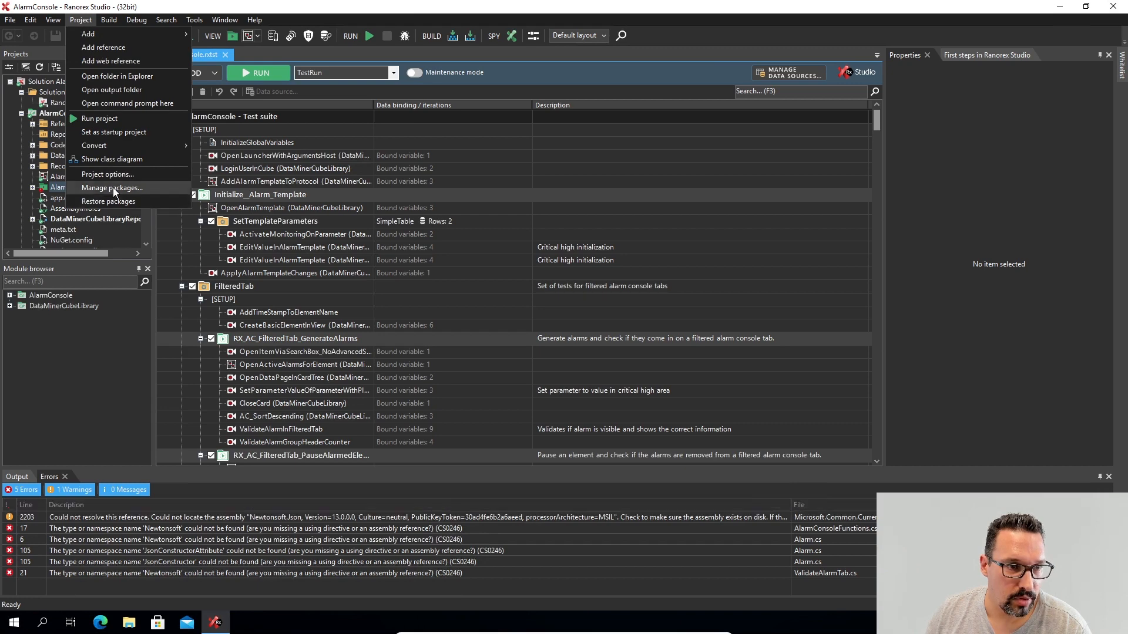
Step: Remove and re-add the Json.NET package for AlarmConsole in Manage packages, then rebuild
{"action": "left_click", "coordinate": [112, 188]}
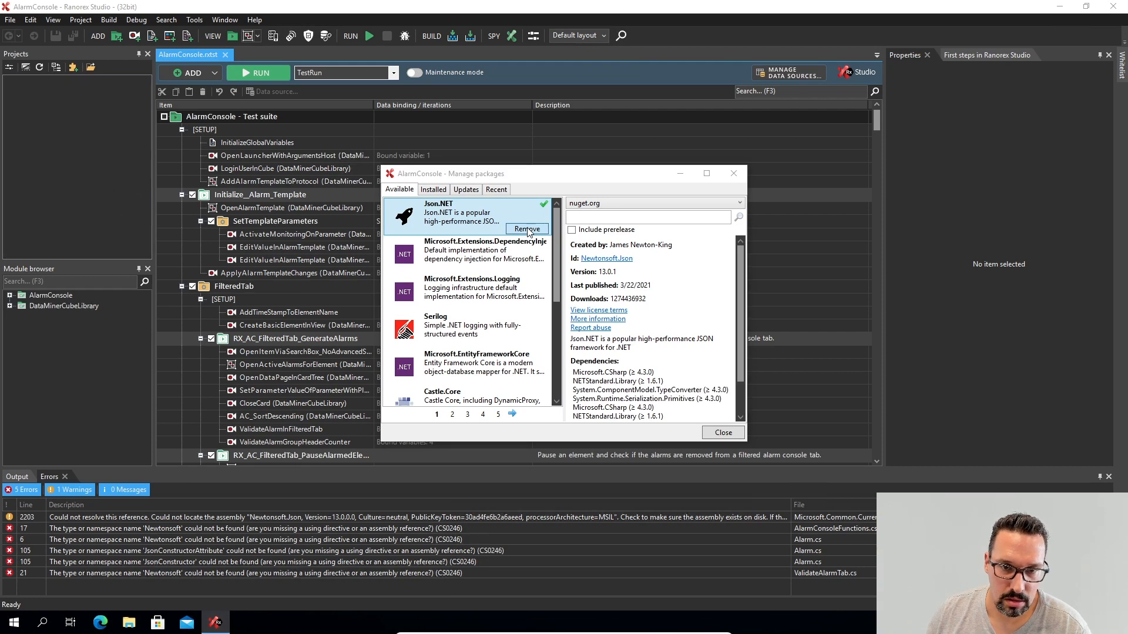
{"action": "left_click", "coordinate": [527, 228]}
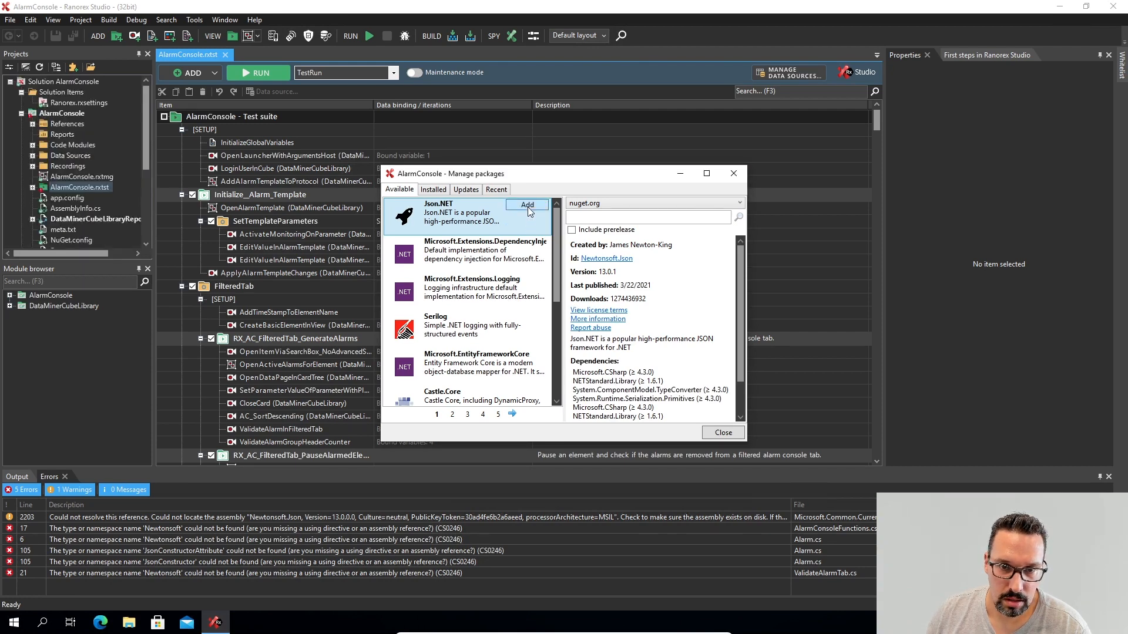
{"action": "left_click", "coordinate": [527, 205]}
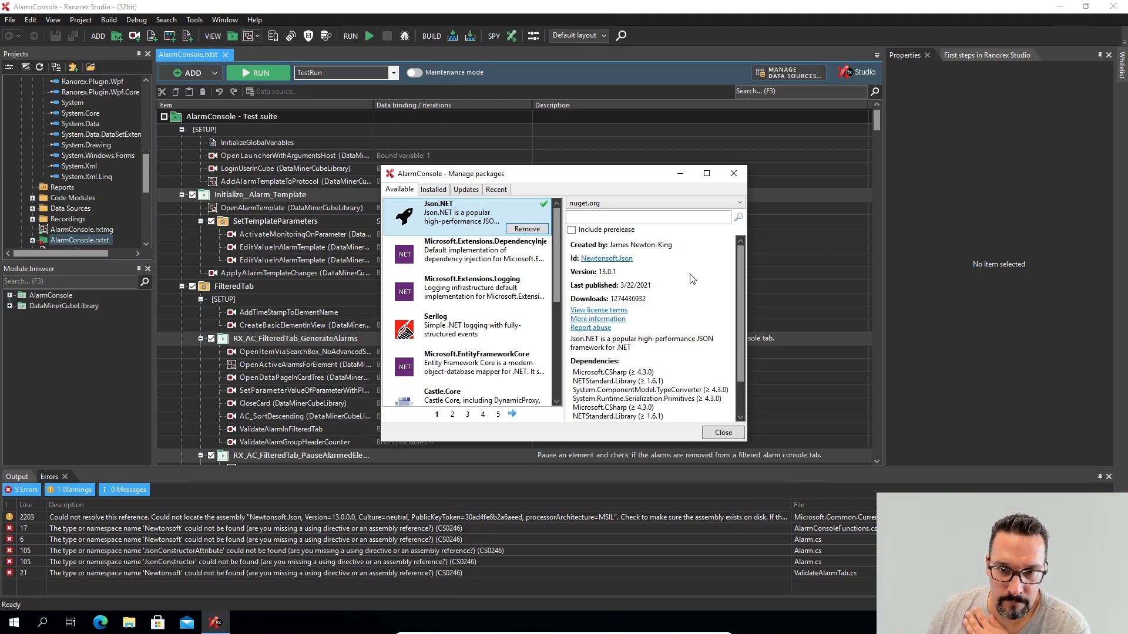
{"action": "left_click", "coordinate": [723, 432]}
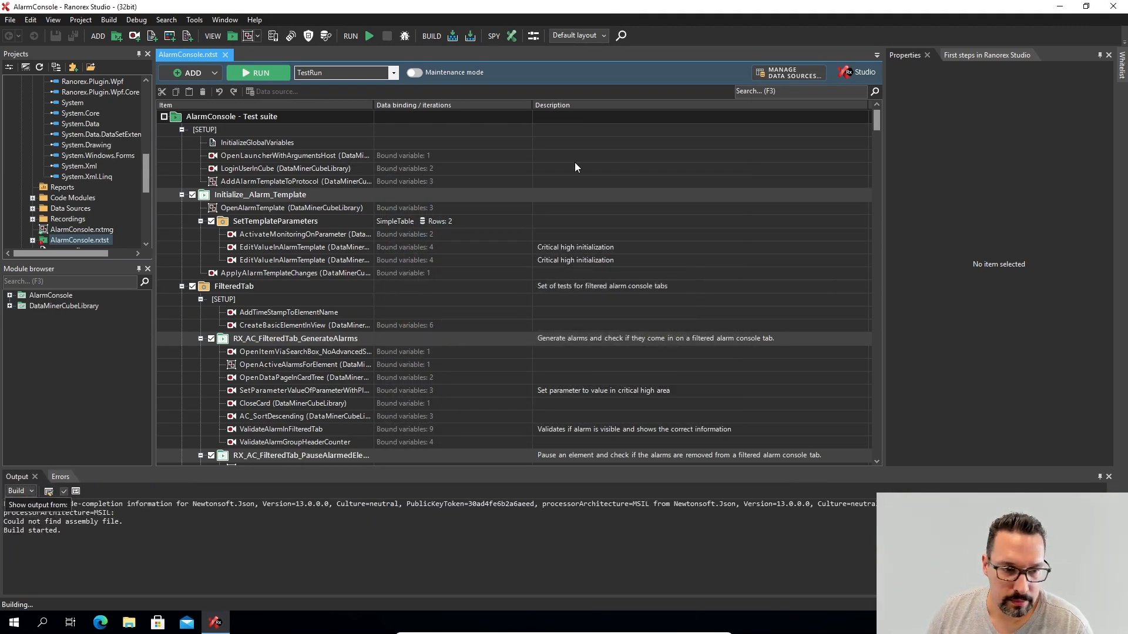
{"action": "left_click", "coordinate": [49, 476]}
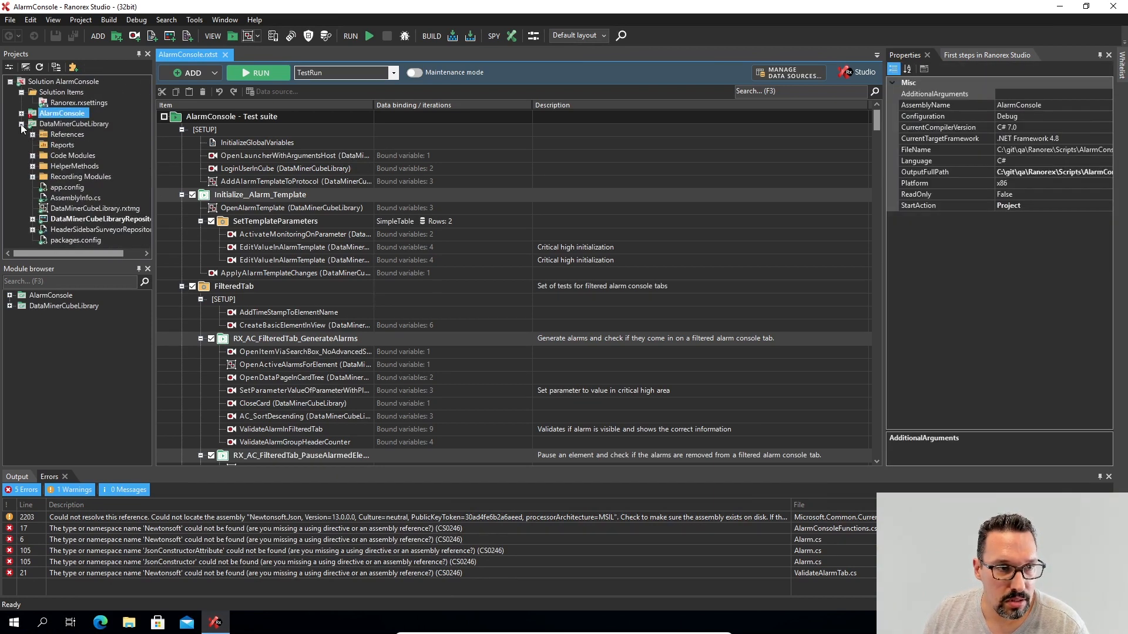
Step: Add Json.NET to DataMinerCubeLibrary via Manage packages, confirm it under Installed, and close
{"action": "right_click", "coordinate": [74, 124]}
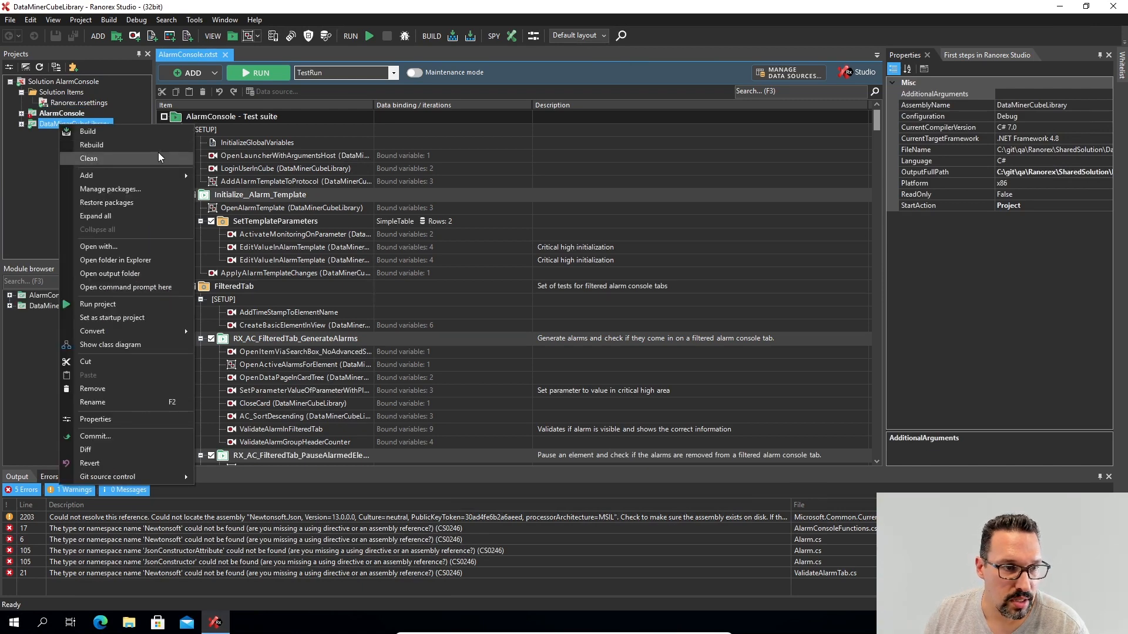
{"action": "left_click", "coordinate": [110, 188]}
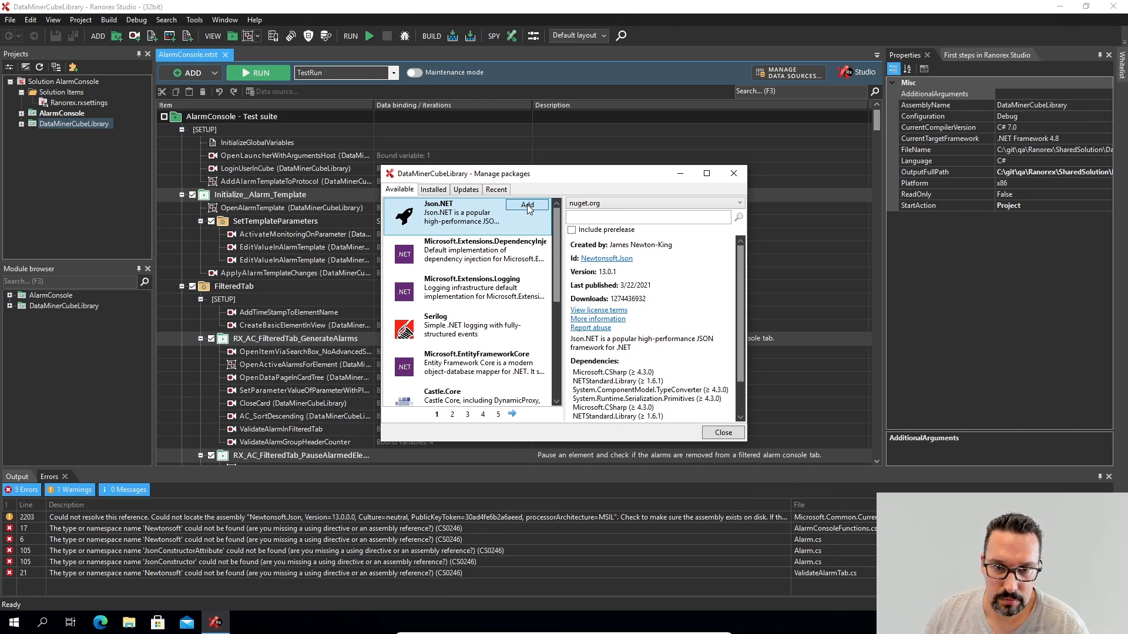
{"action": "mouse_move", "coordinate": [544, 239]}
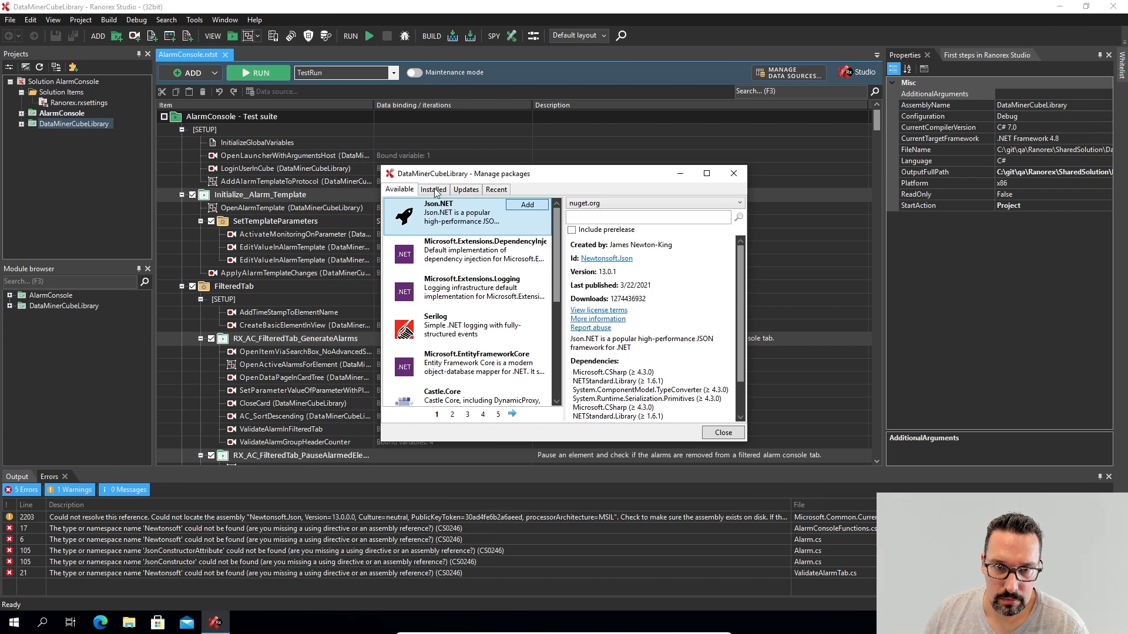
{"action": "left_click", "coordinate": [432, 189]}
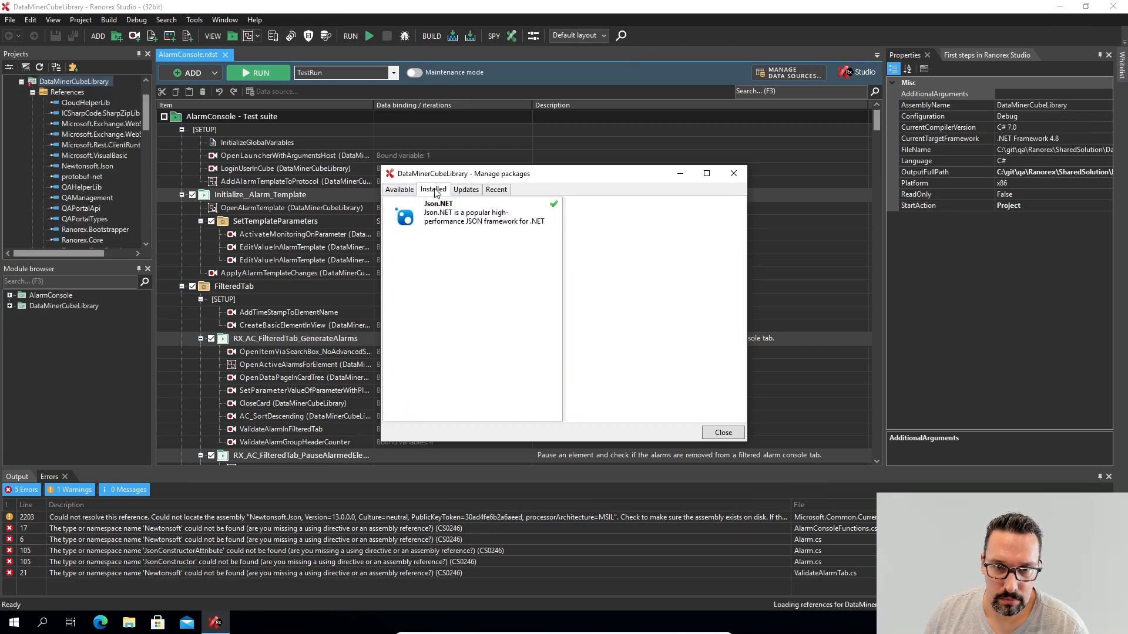
{"action": "left_click", "coordinate": [398, 189]}
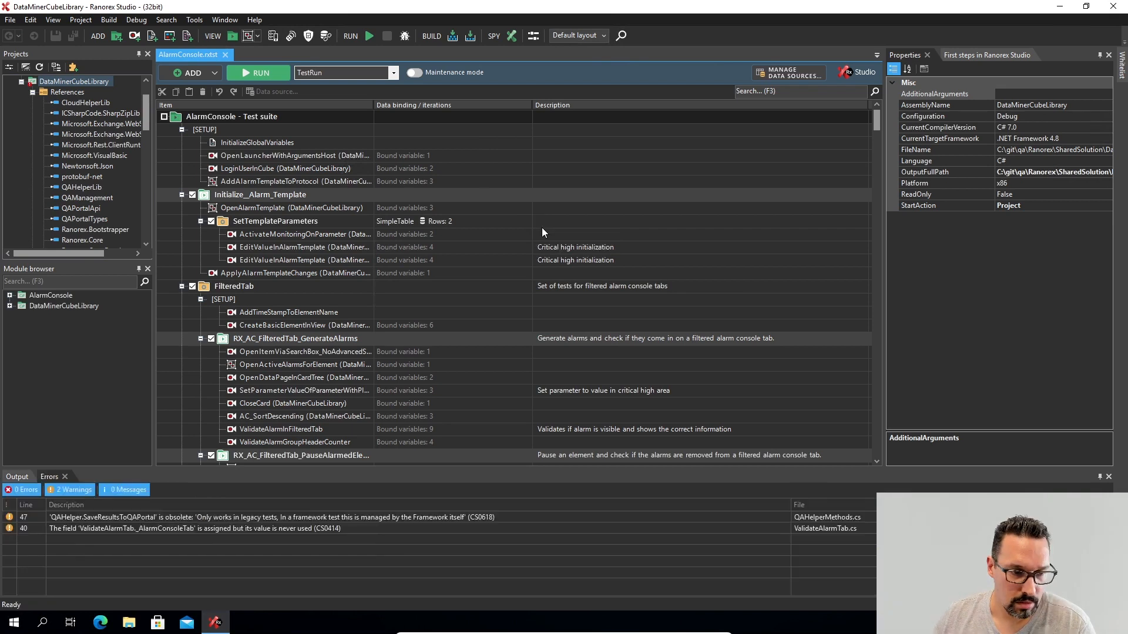
{"action": "mouse_move", "coordinate": [82, 461]}
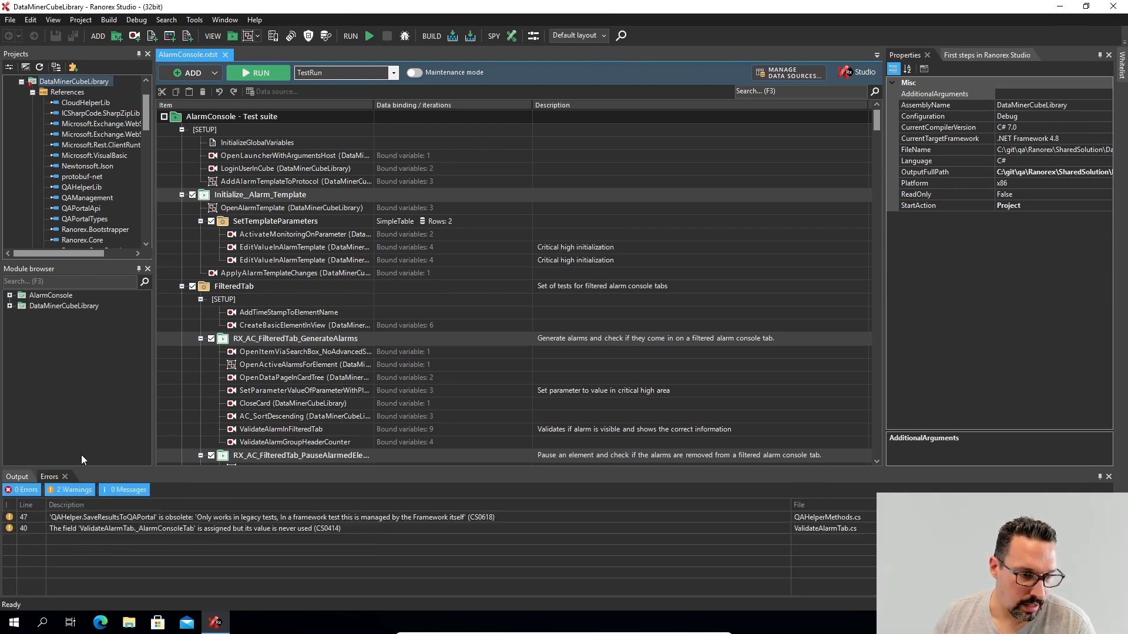